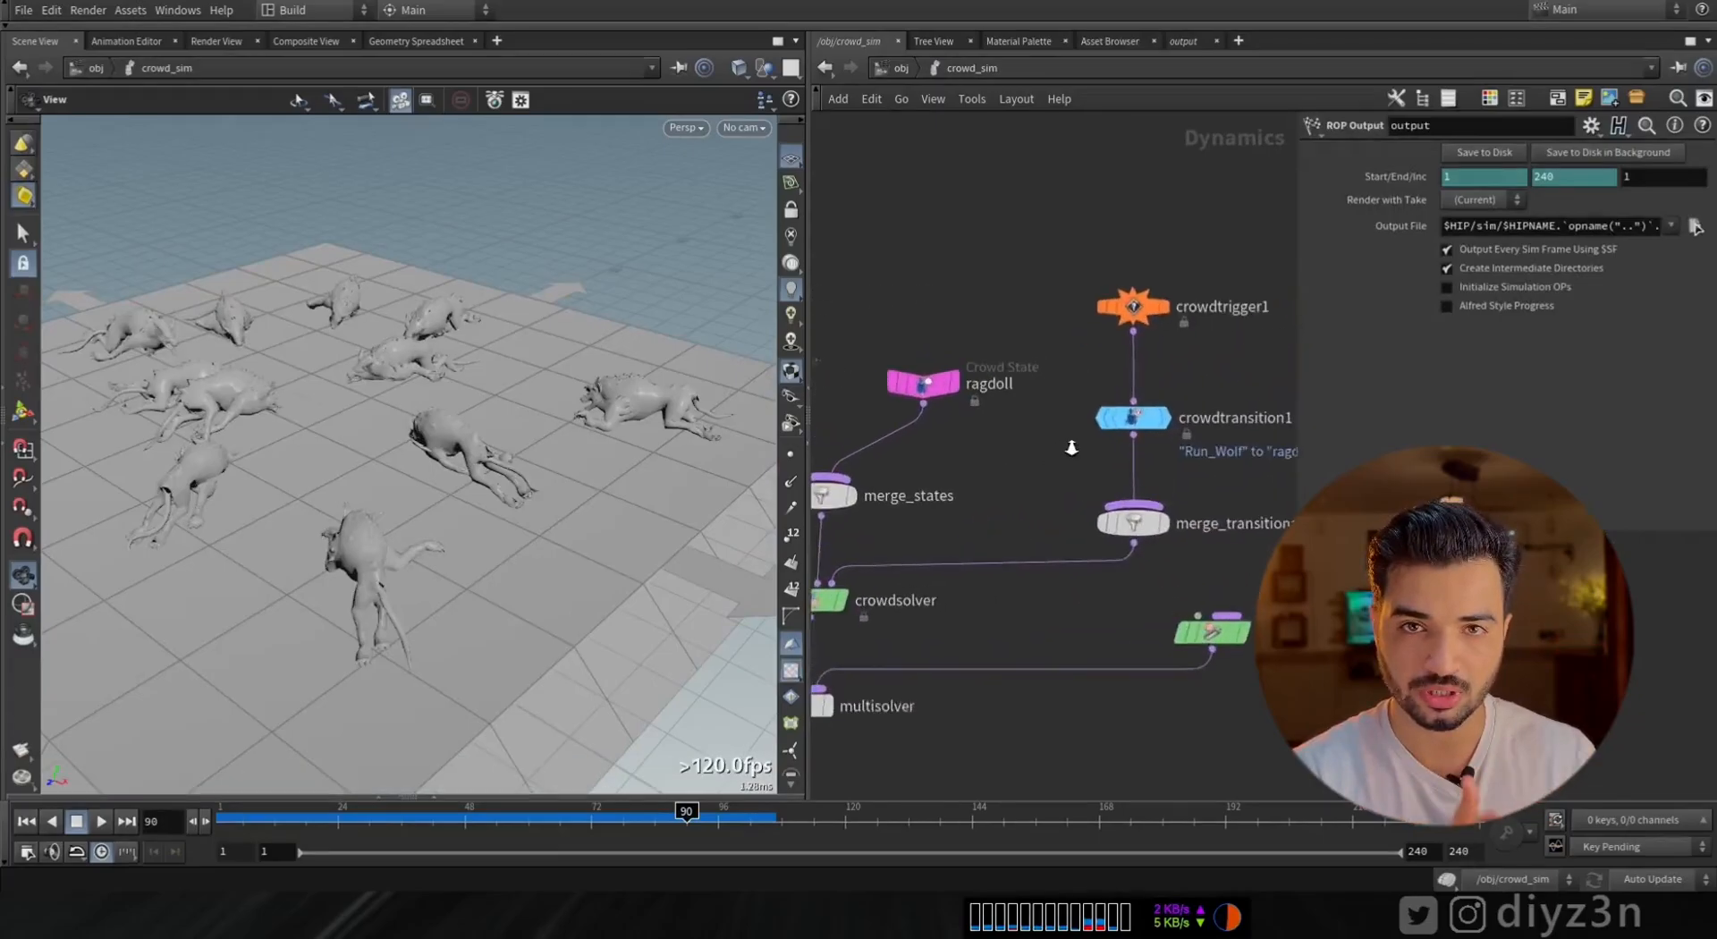
Enter the Wolf_setup geometry network and display transform1's node info
{"action": "left_click", "coordinate": [1133, 304]}
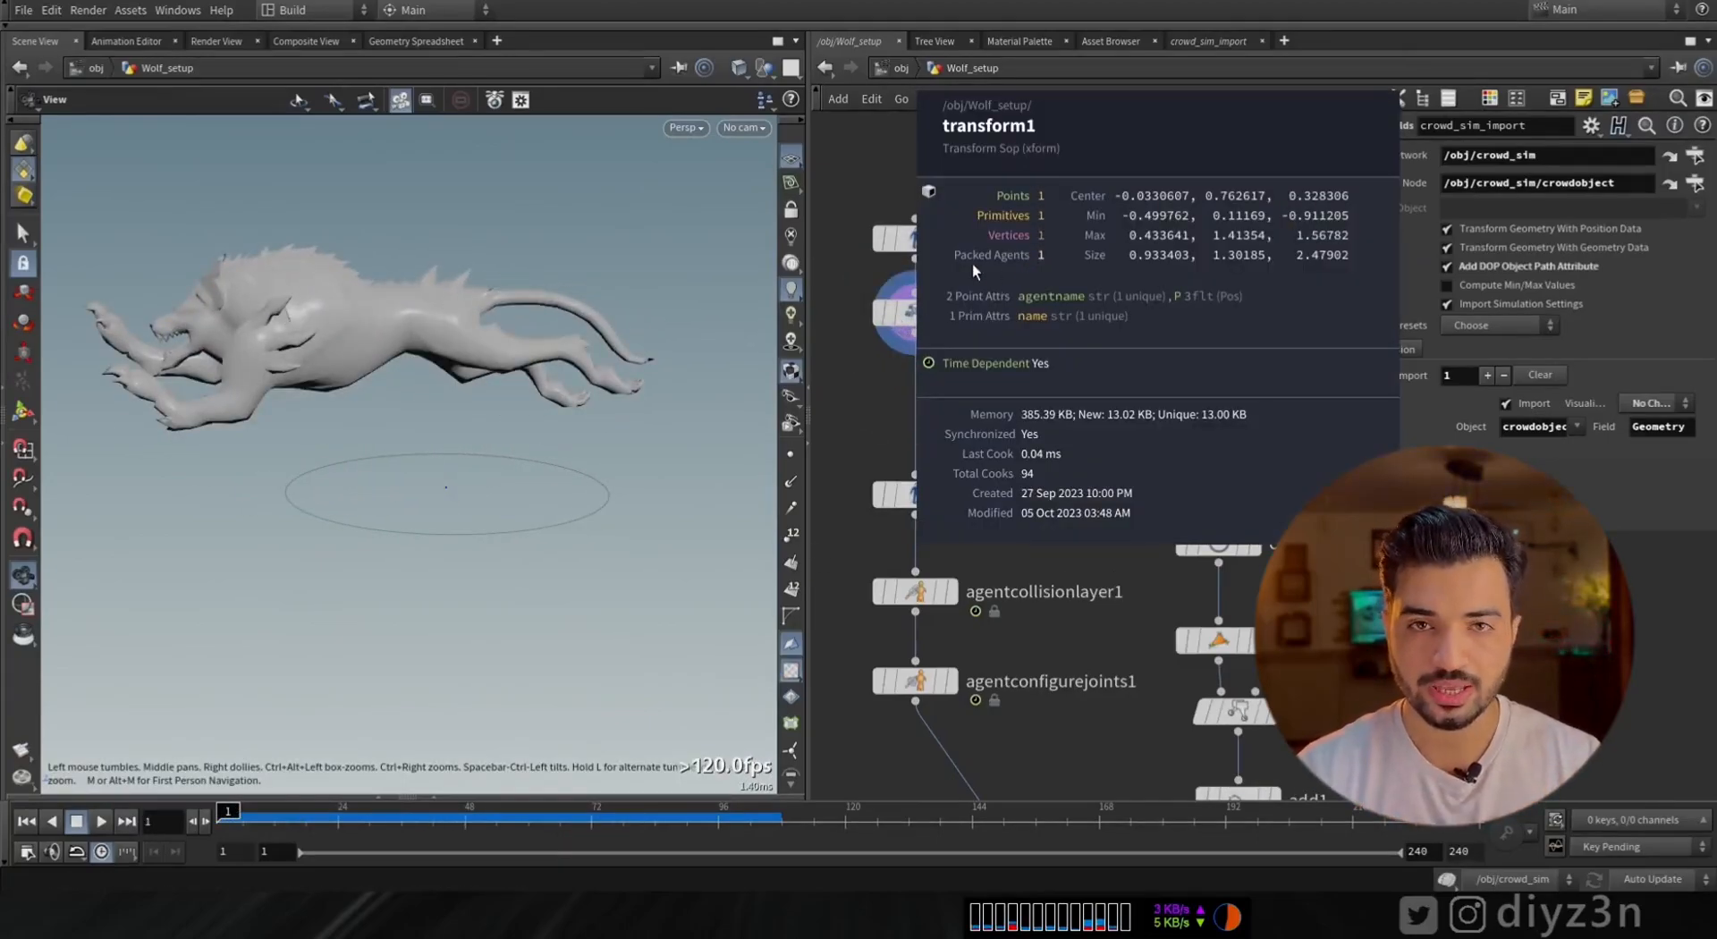
Branch Agent Unpack, Group and Delete nodes off the wolf agent
{"action": "left_click", "coordinate": [946, 260]}
{"action": "type", "text": "unp"}
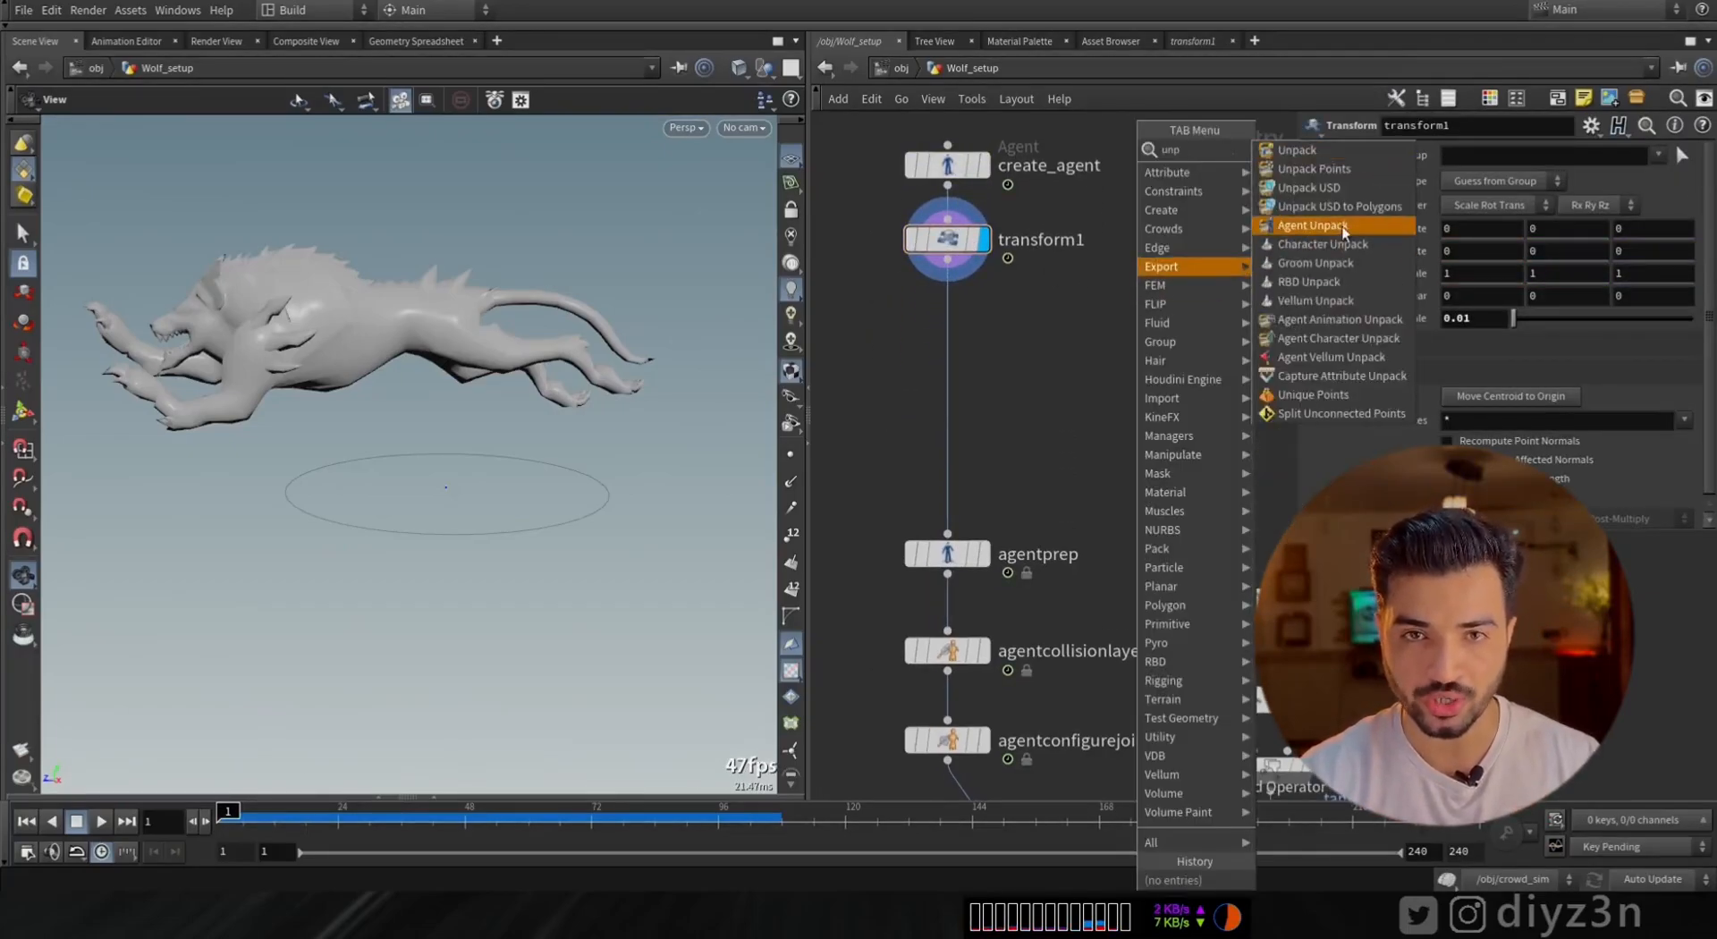
{"action": "left_click", "coordinate": [1313, 225]}
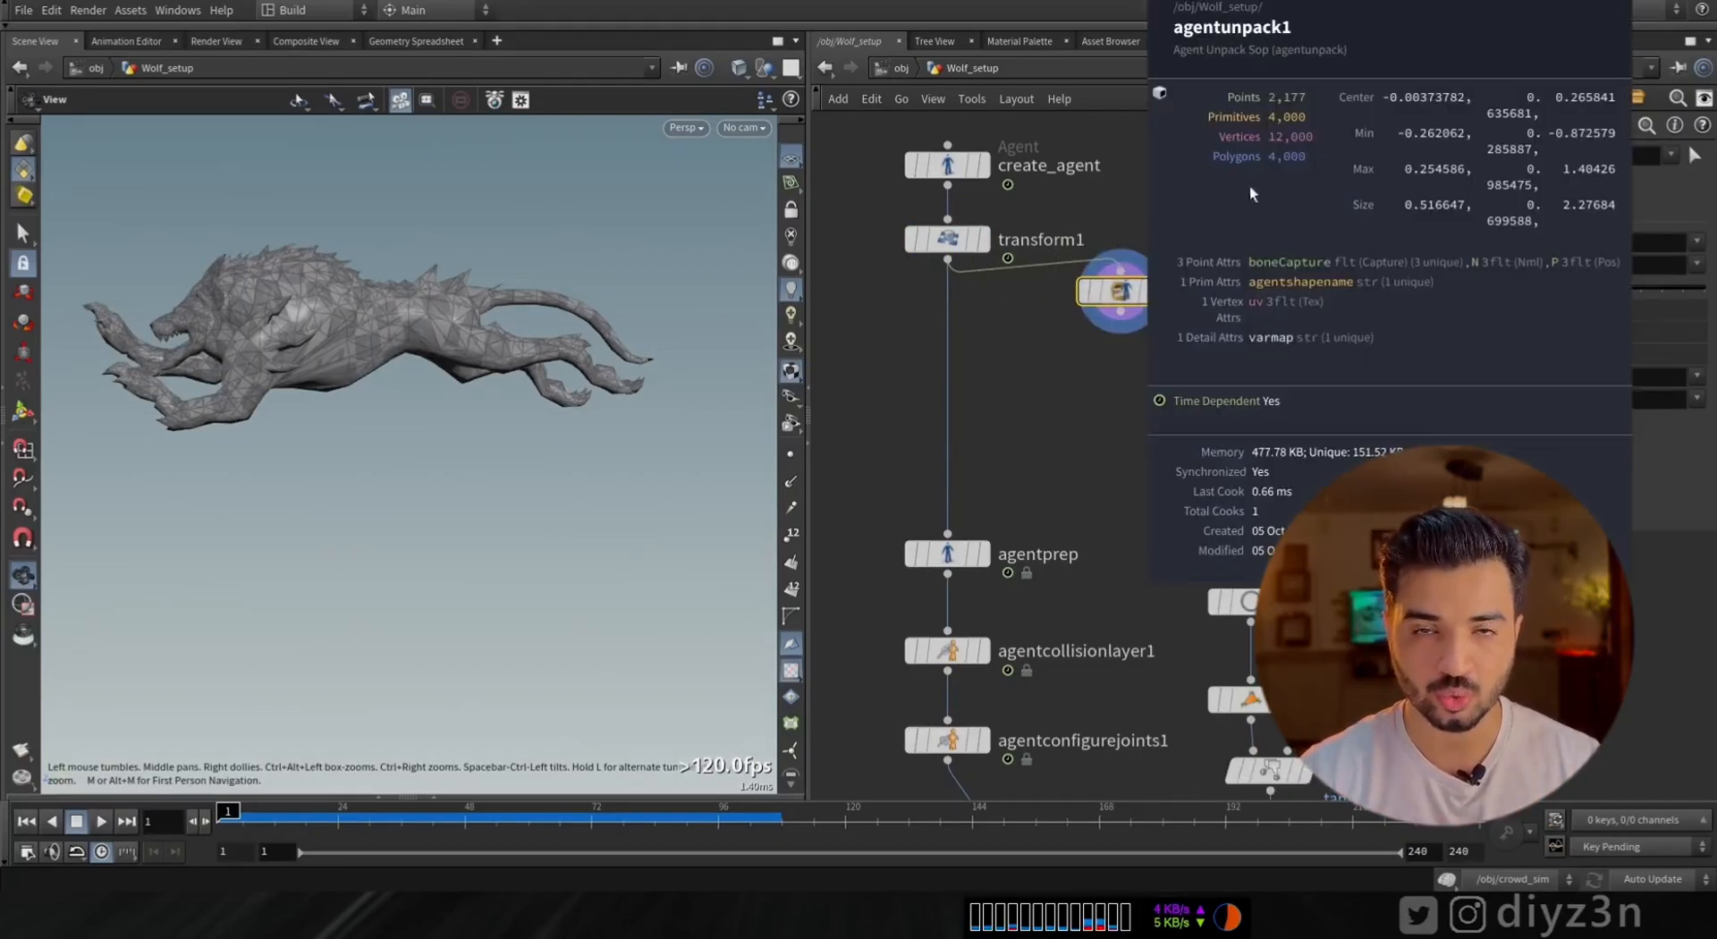
{"action": "left_click", "coordinate": [1101, 390]}
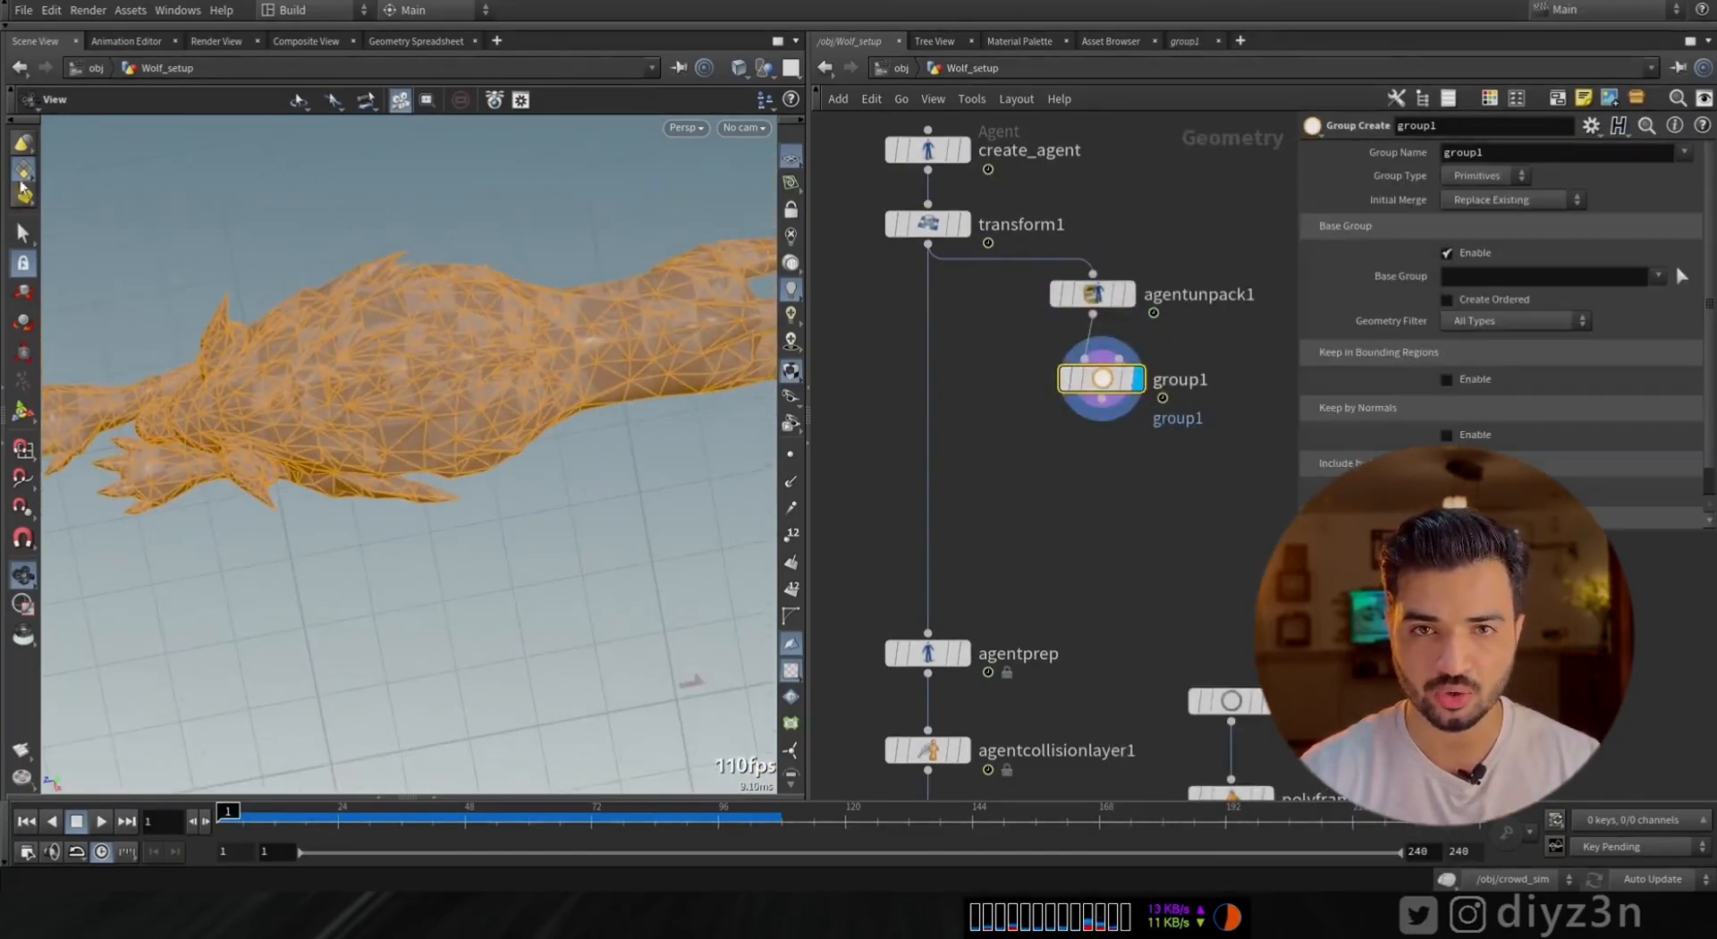
{"action": "left_click", "coordinate": [1682, 276]}
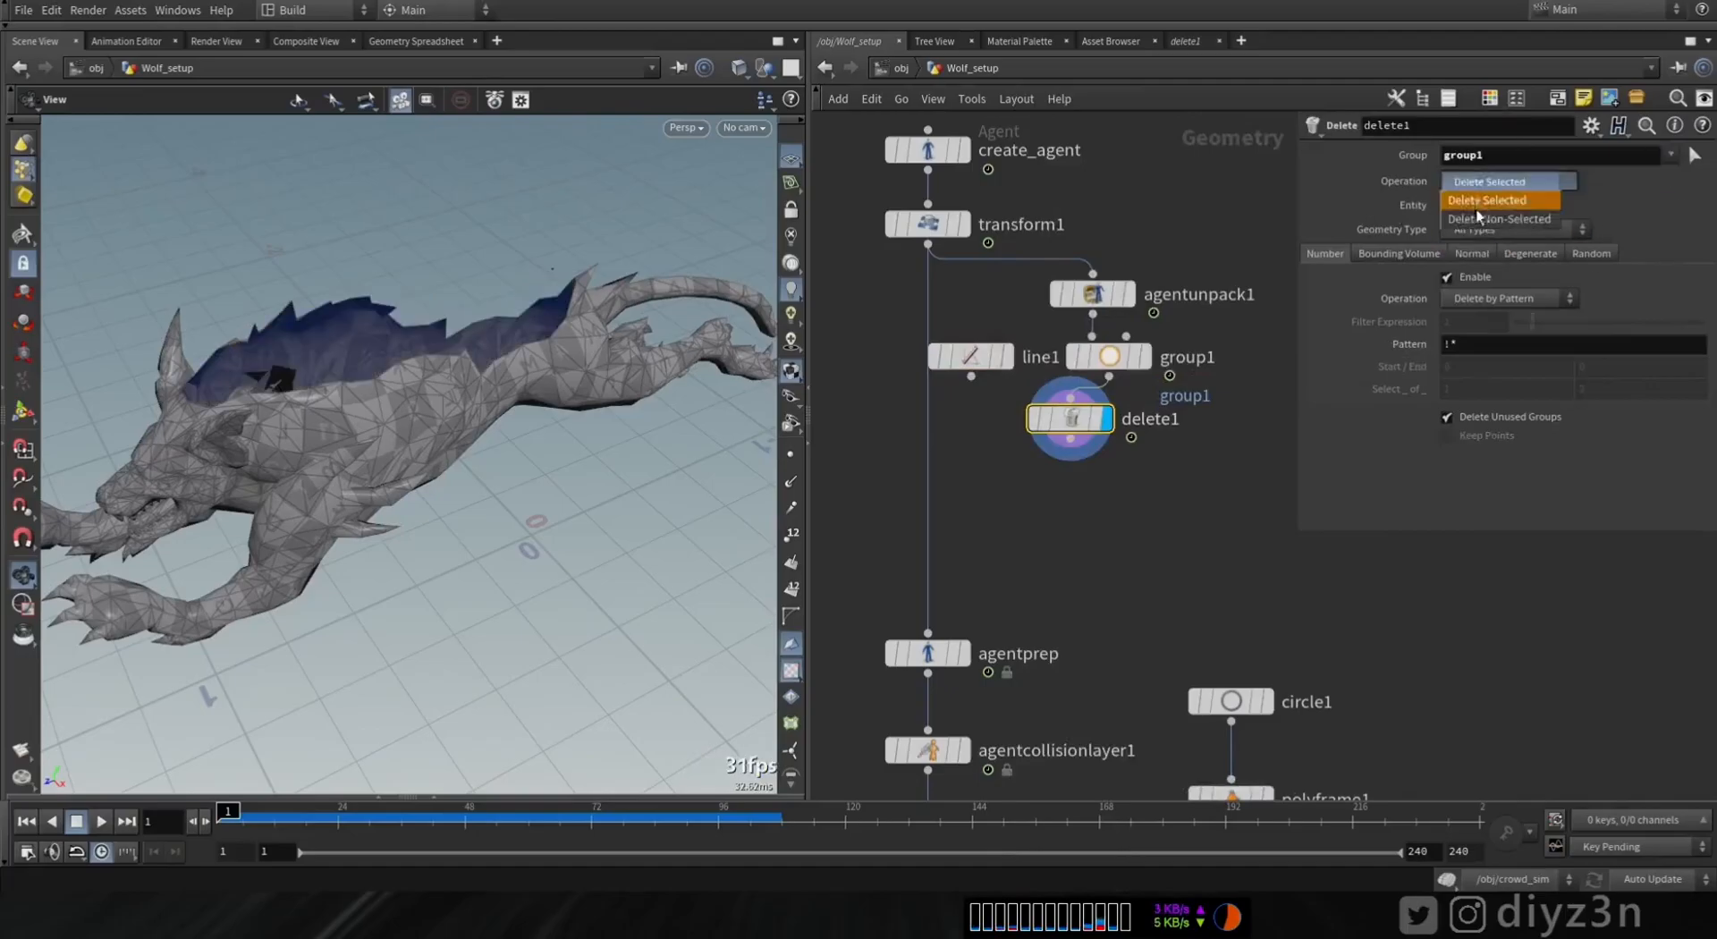
Add Copy to Points and select the points along the wolf's back for the group
{"action": "key", "text": "tab"}
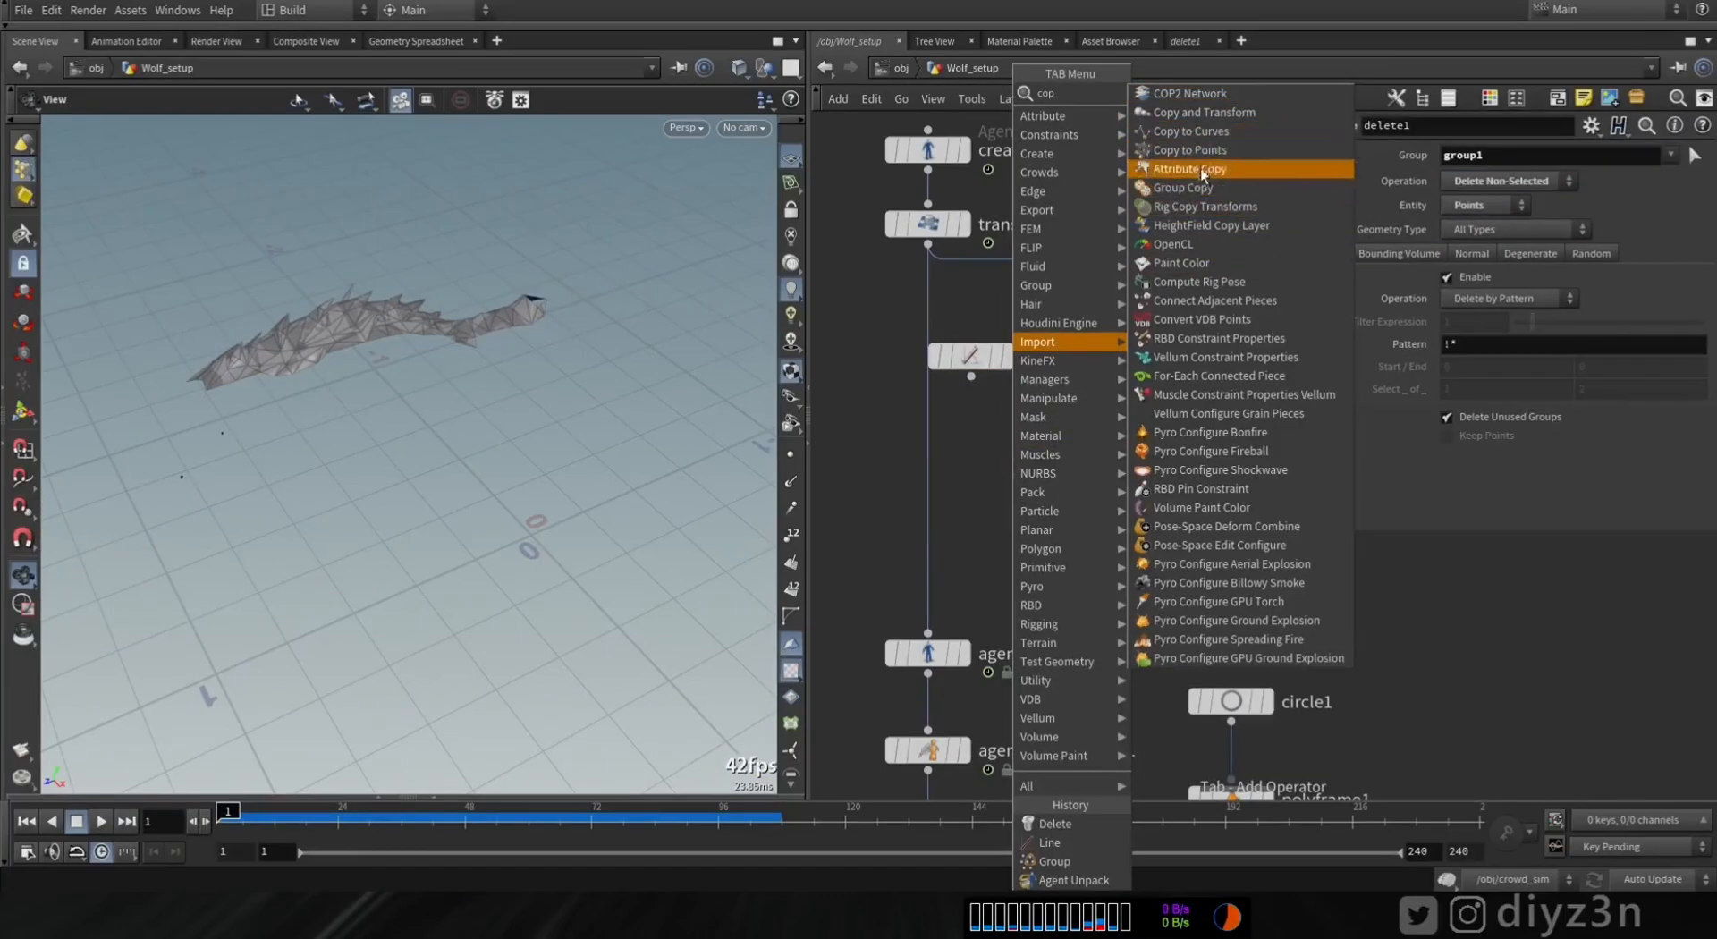
{"action": "left_click", "coordinate": [1188, 150]}
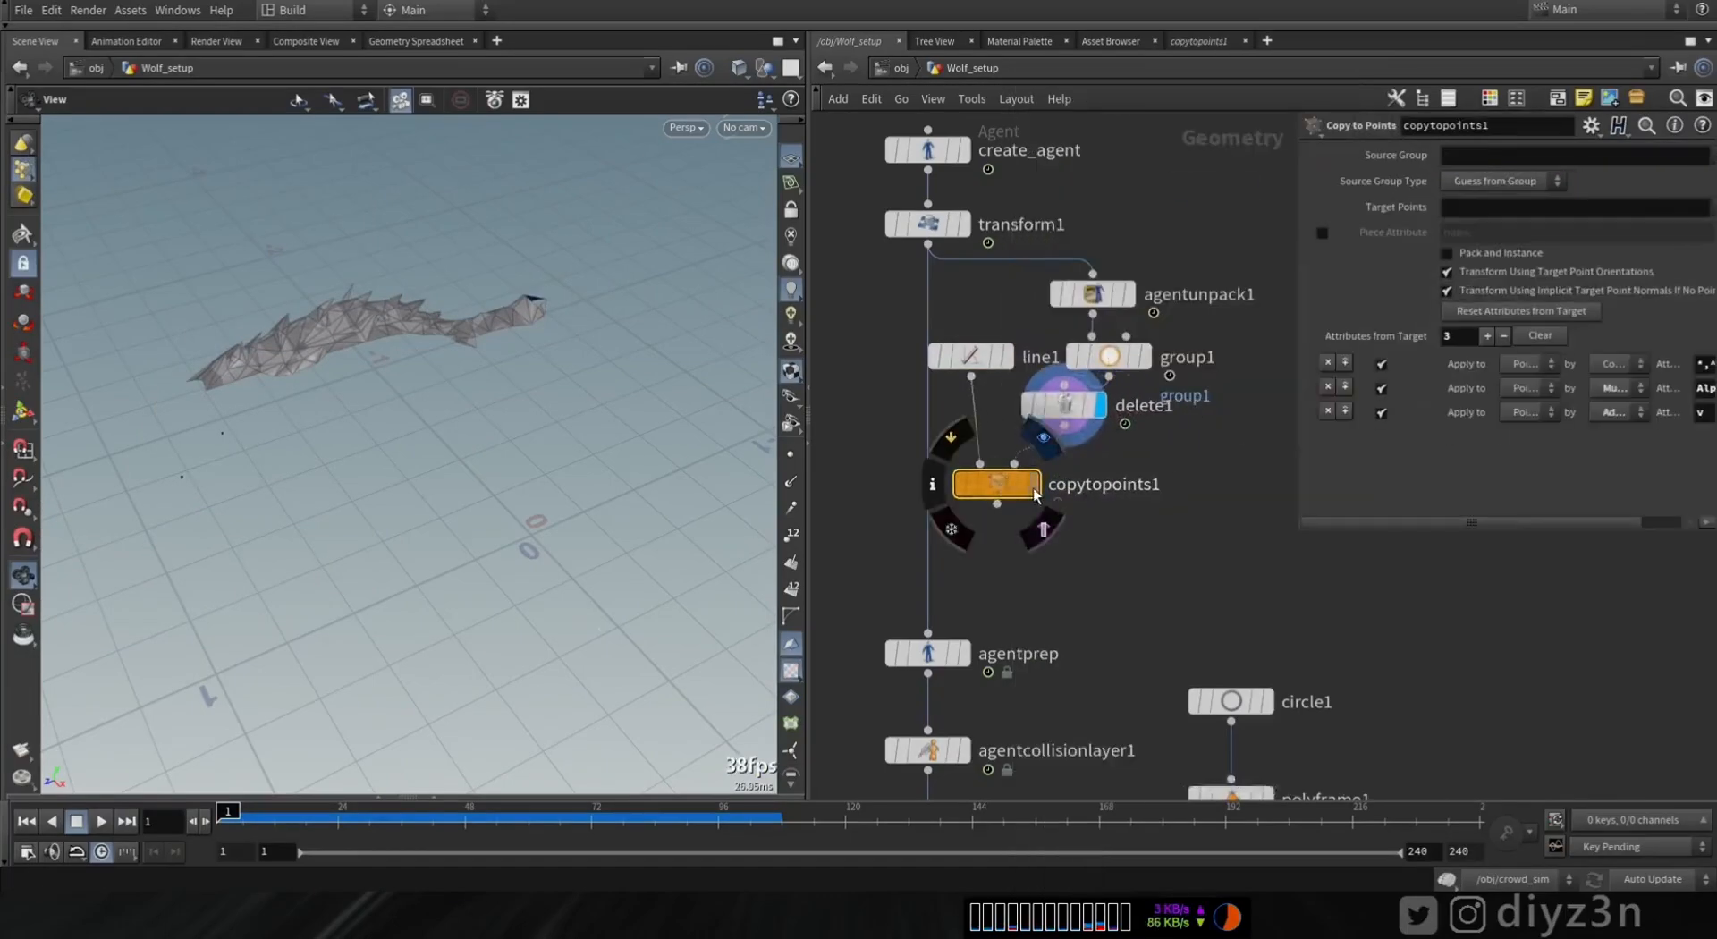
{"action": "left_click", "coordinate": [1106, 356]}
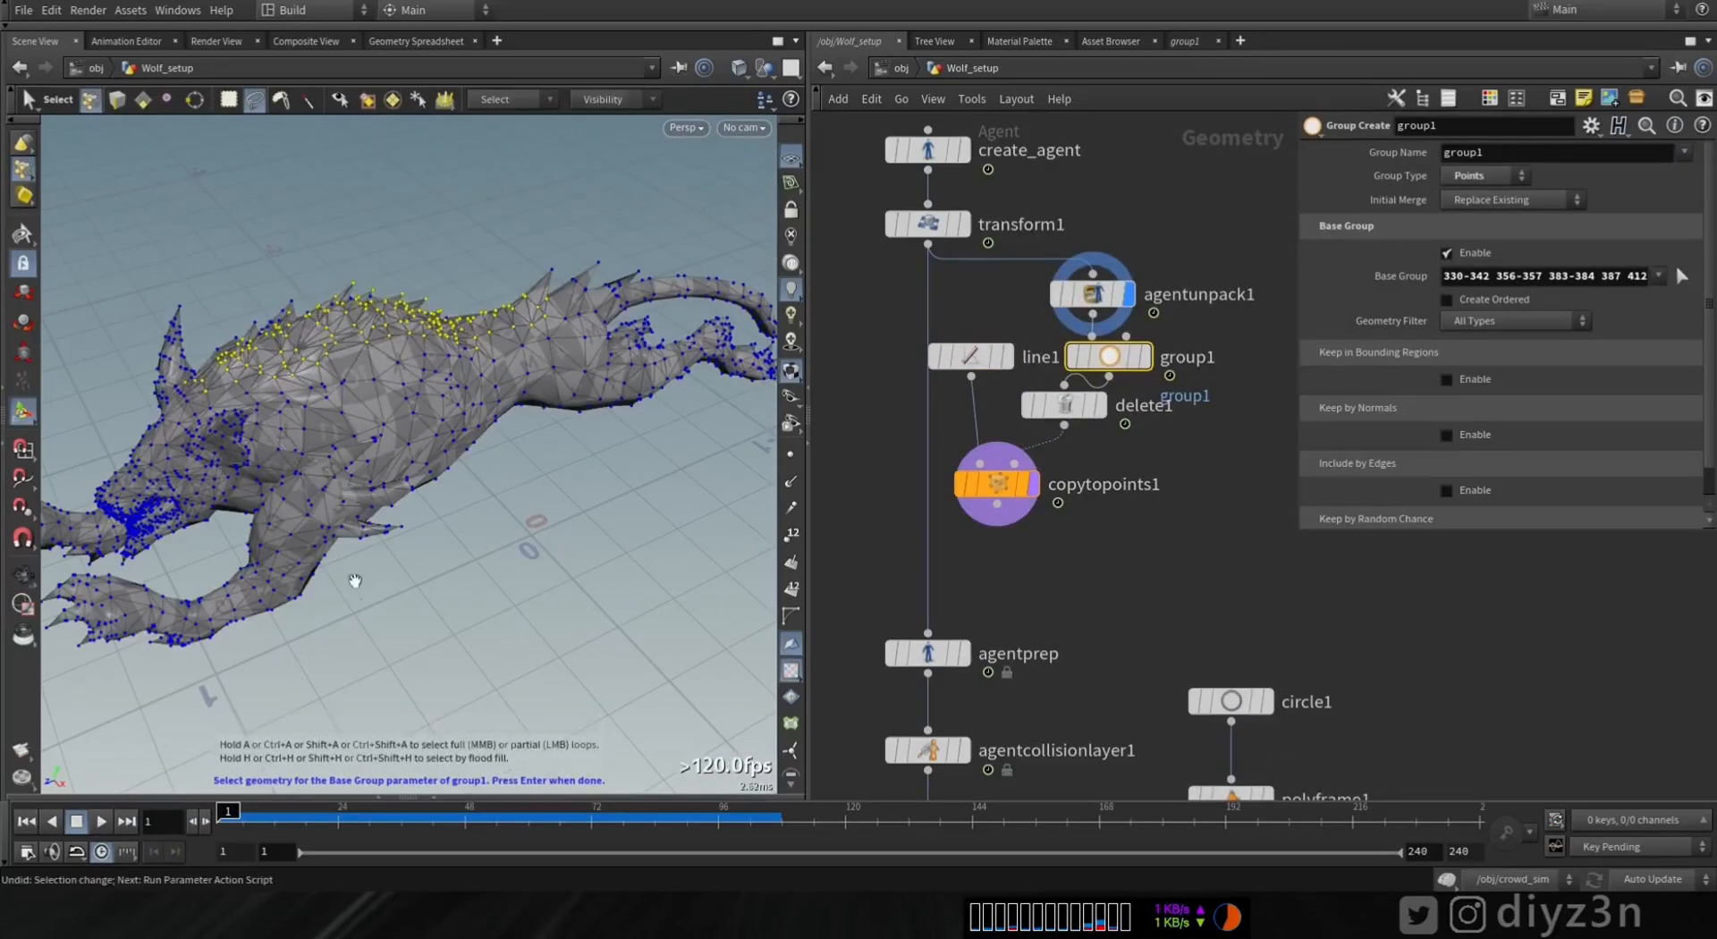
{"action": "left_click", "coordinate": [969, 356]}
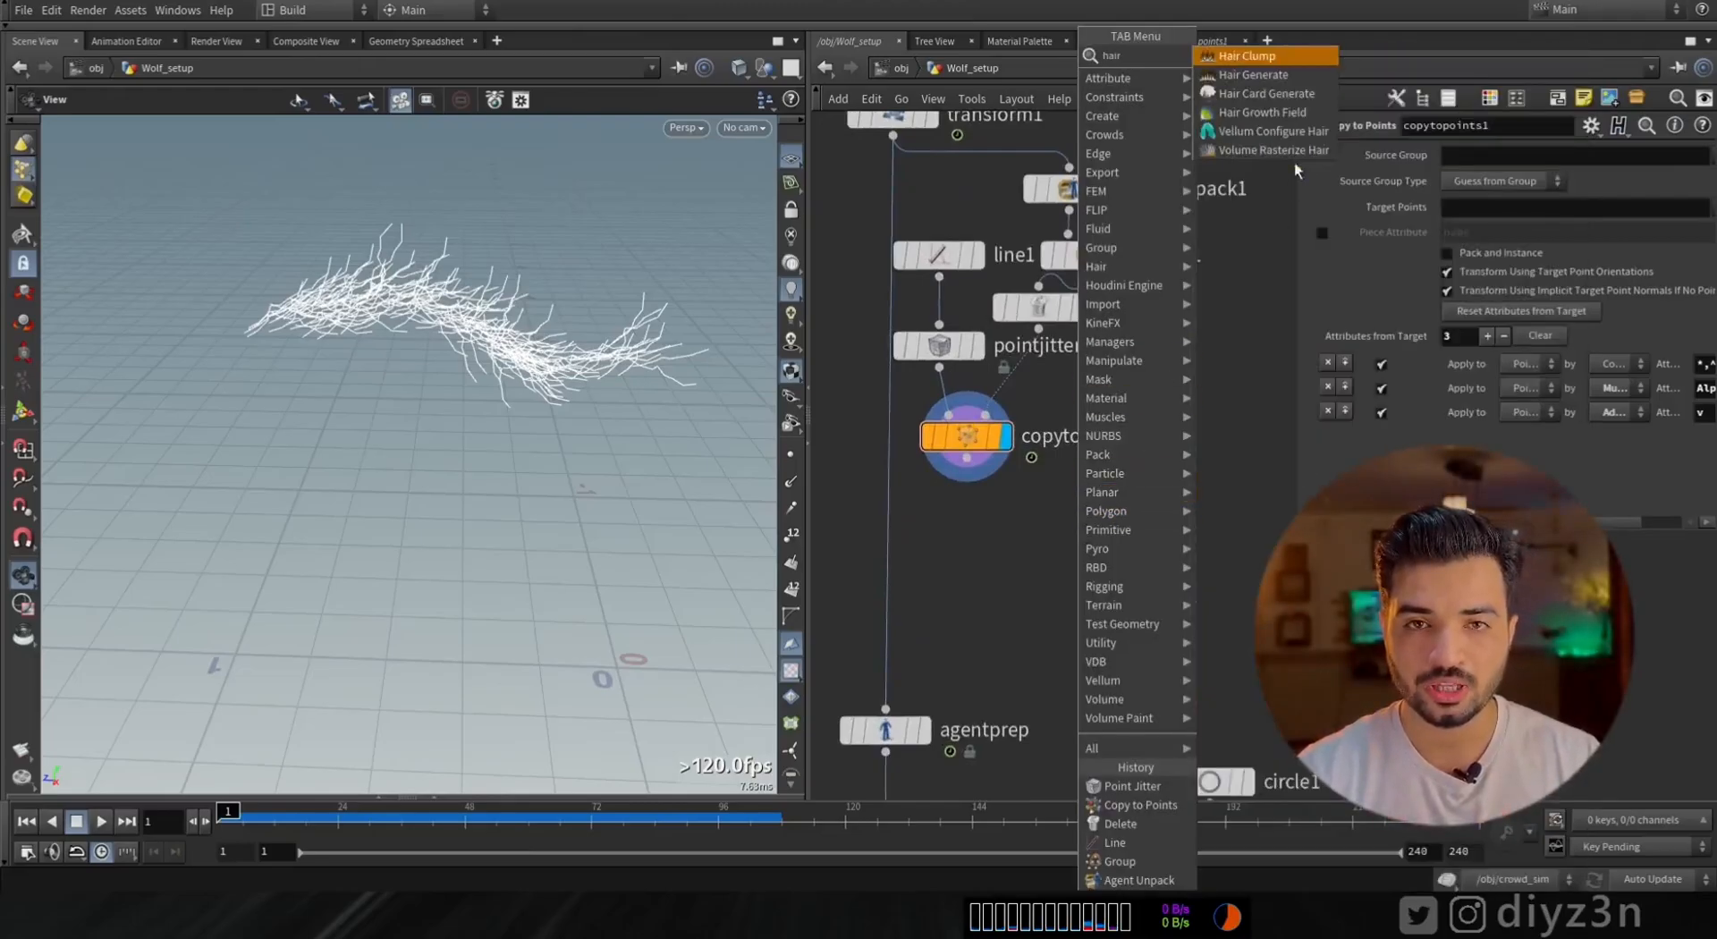
Add Vellum Configure Hair and a Vellum Solver, then play the hair simulation
{"action": "left_click", "coordinate": [1276, 131]}
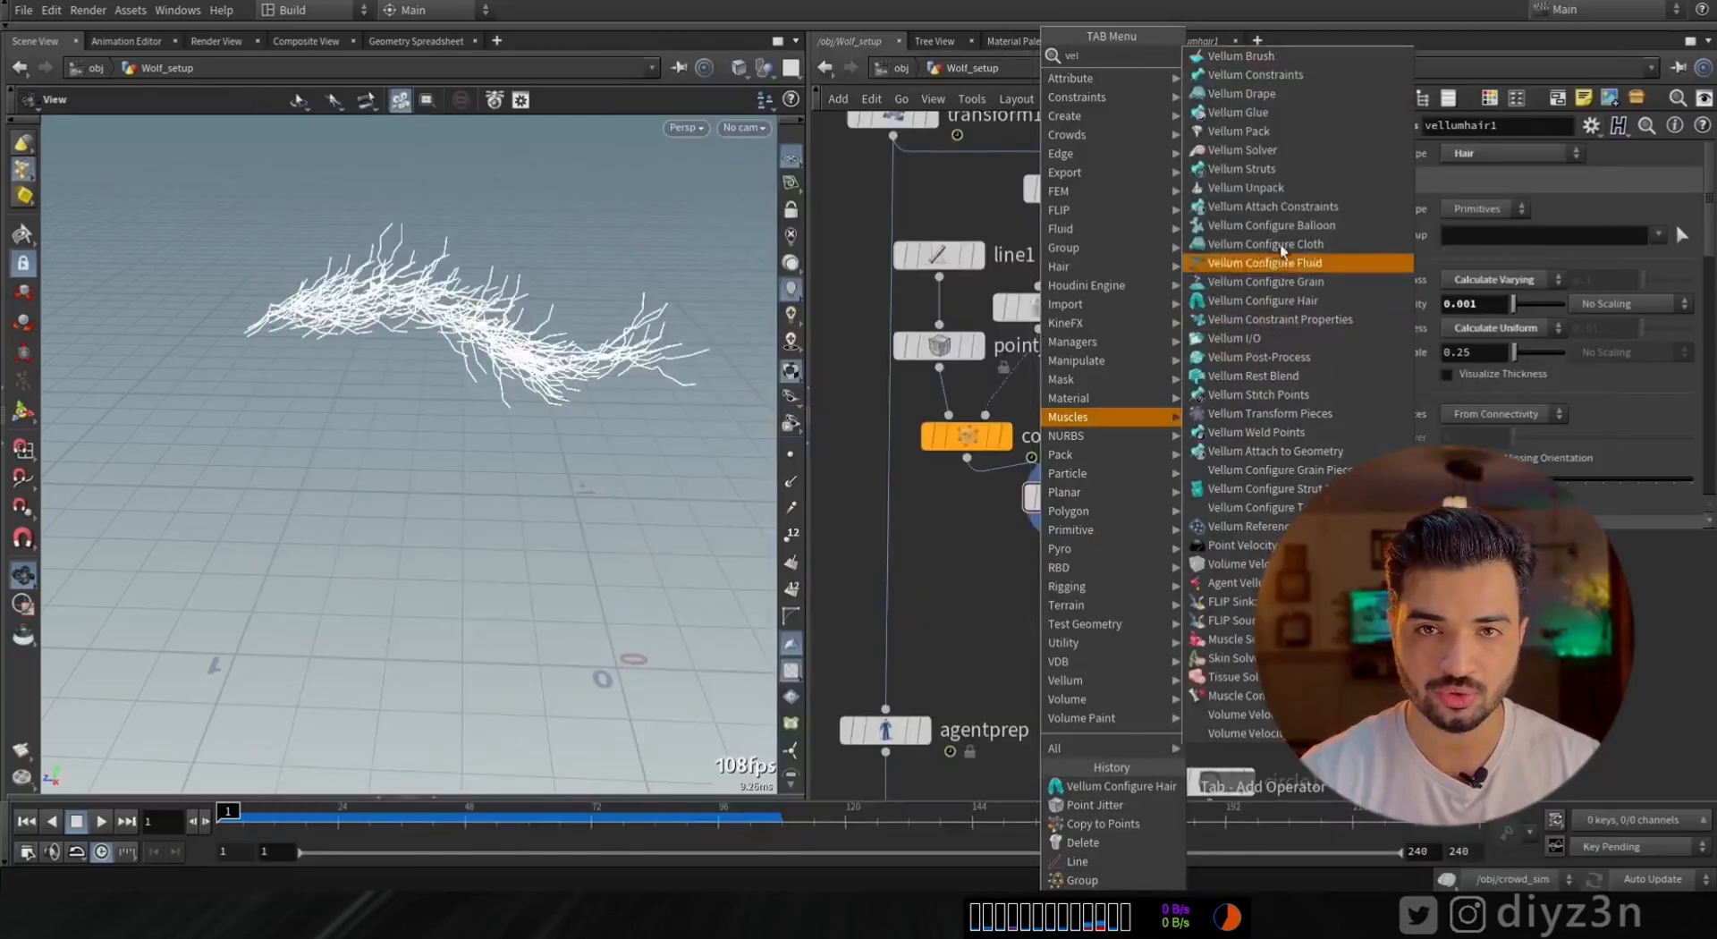
{"action": "left_click", "coordinate": [1242, 150]}
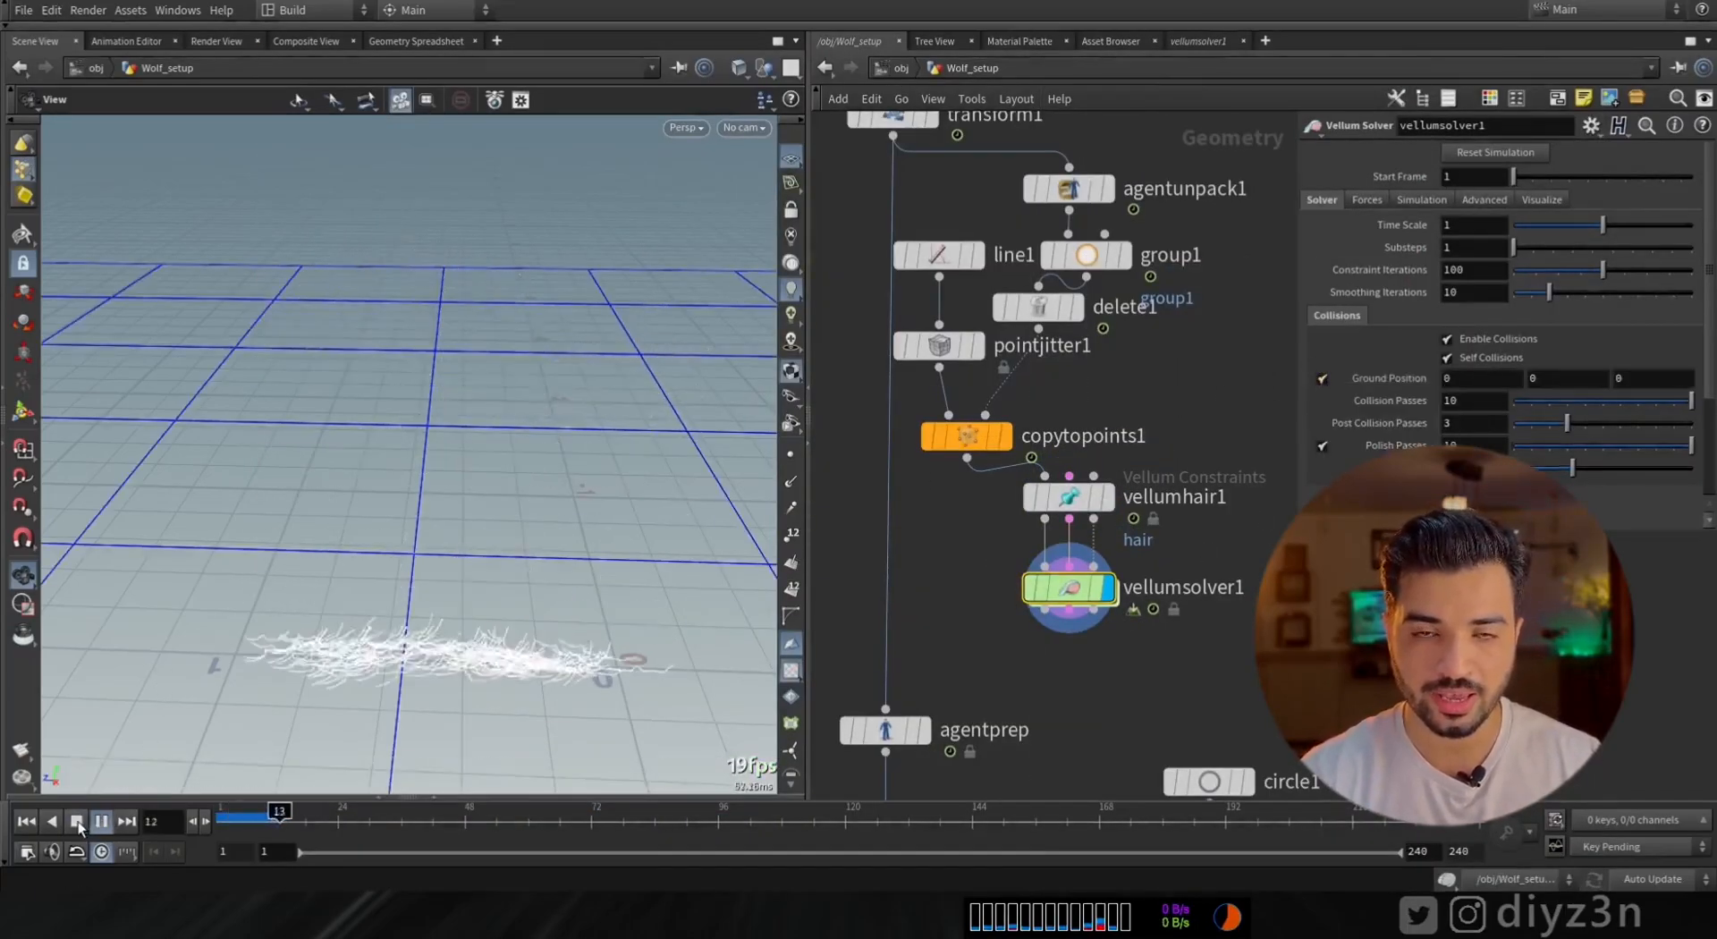
{"action": "left_click", "coordinate": [77, 822]}
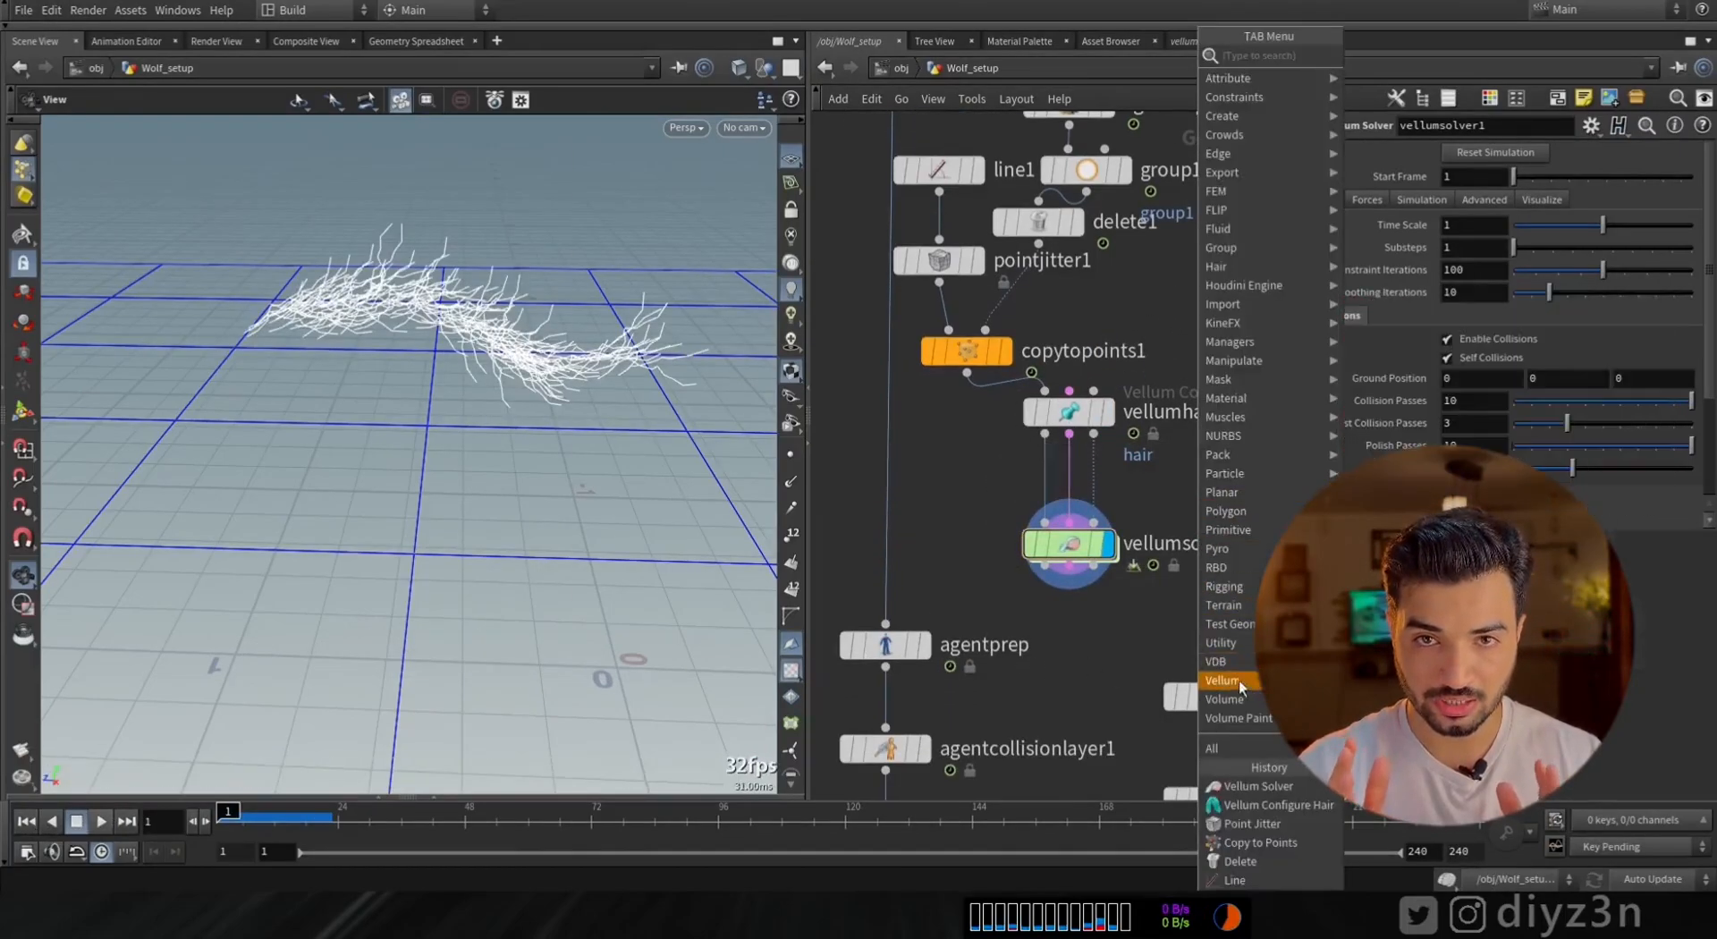
Add a Vellum Constraints node set to Attach to Geometry and replay the simulation
{"action": "left_click", "coordinate": [1254, 786]}
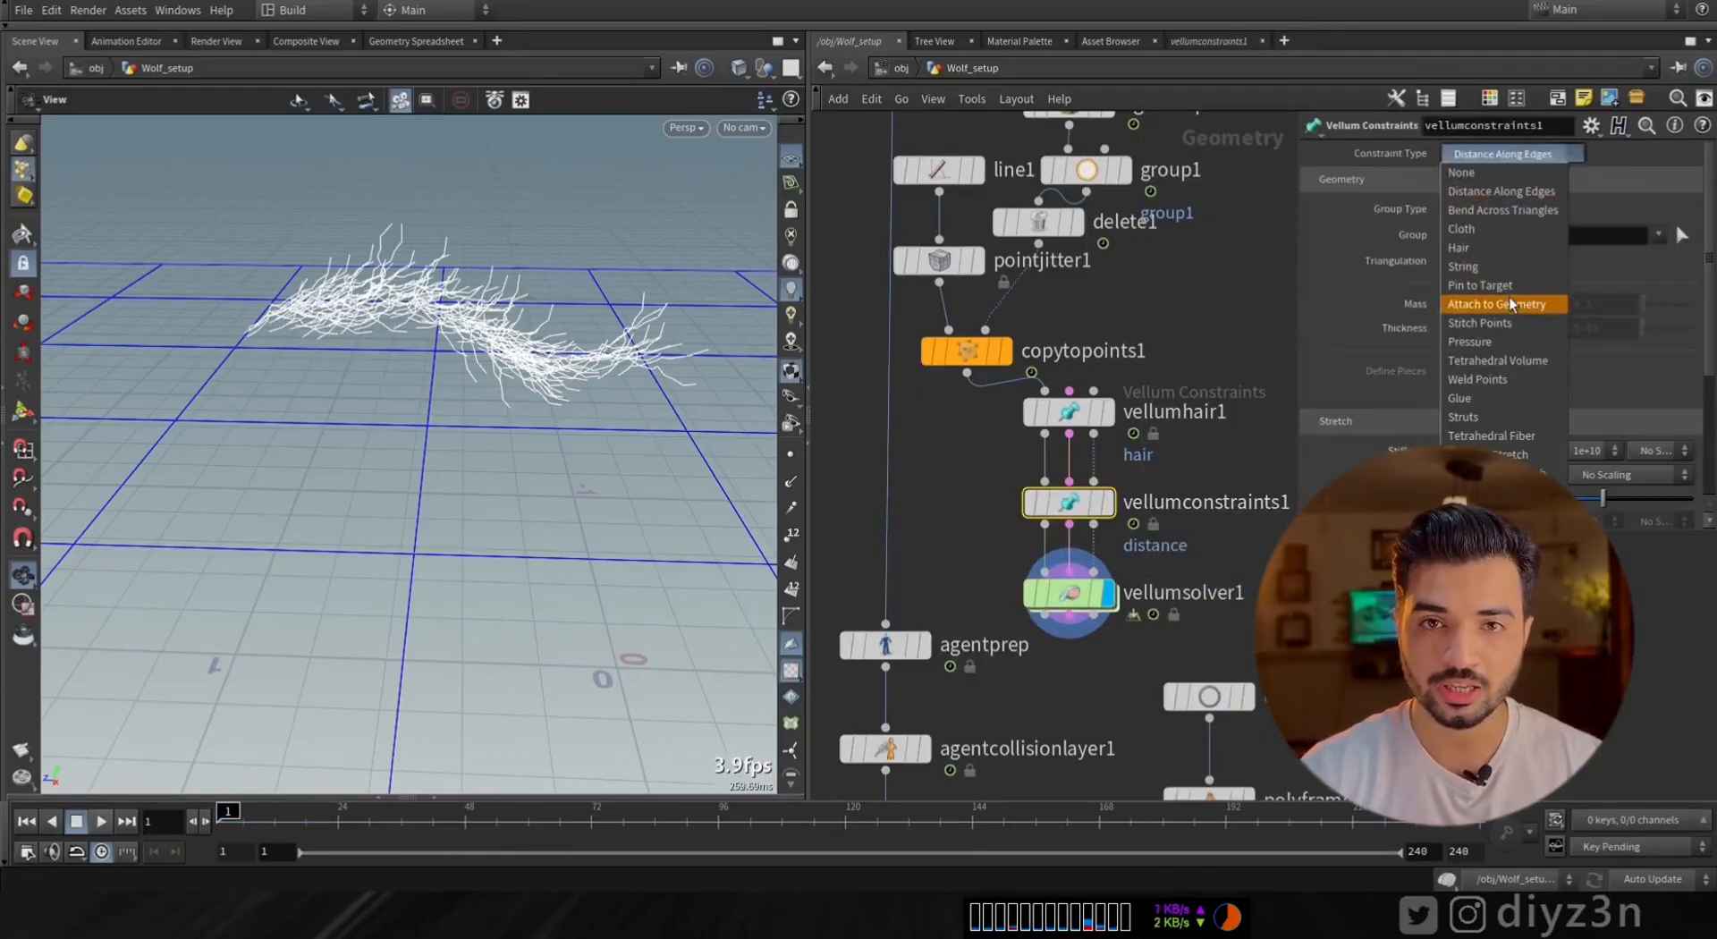
{"action": "left_click", "coordinate": [1498, 304]}
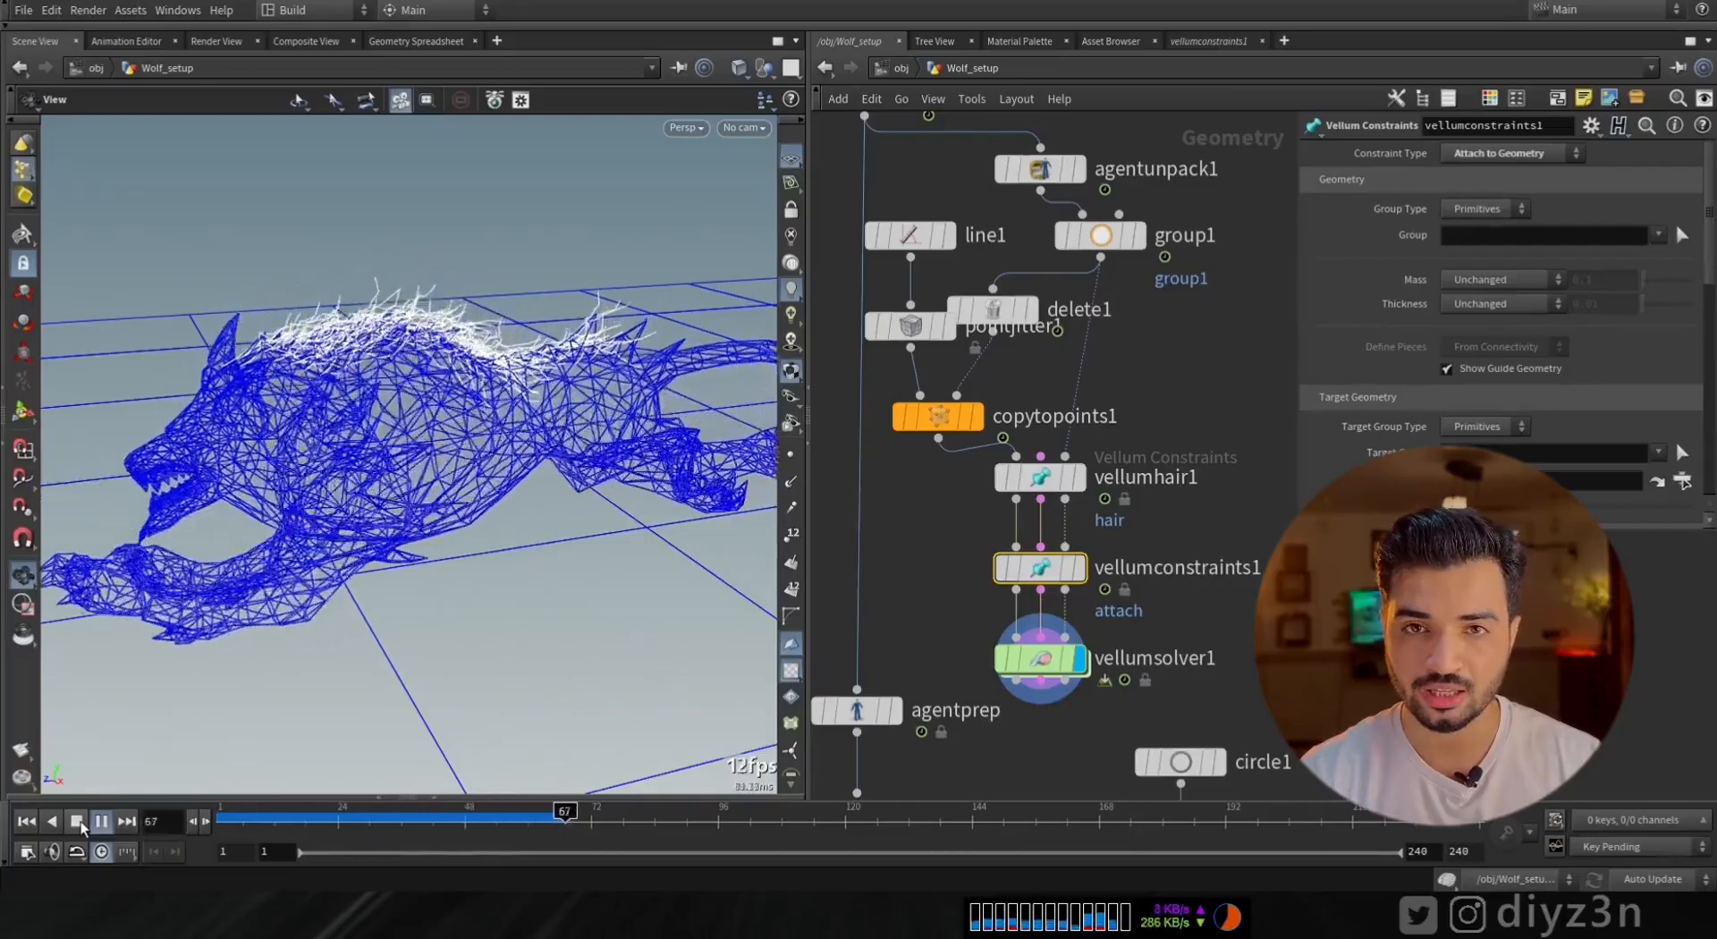
{"action": "left_click", "coordinate": [77, 821]}
{"action": "type", "text": "layer"}
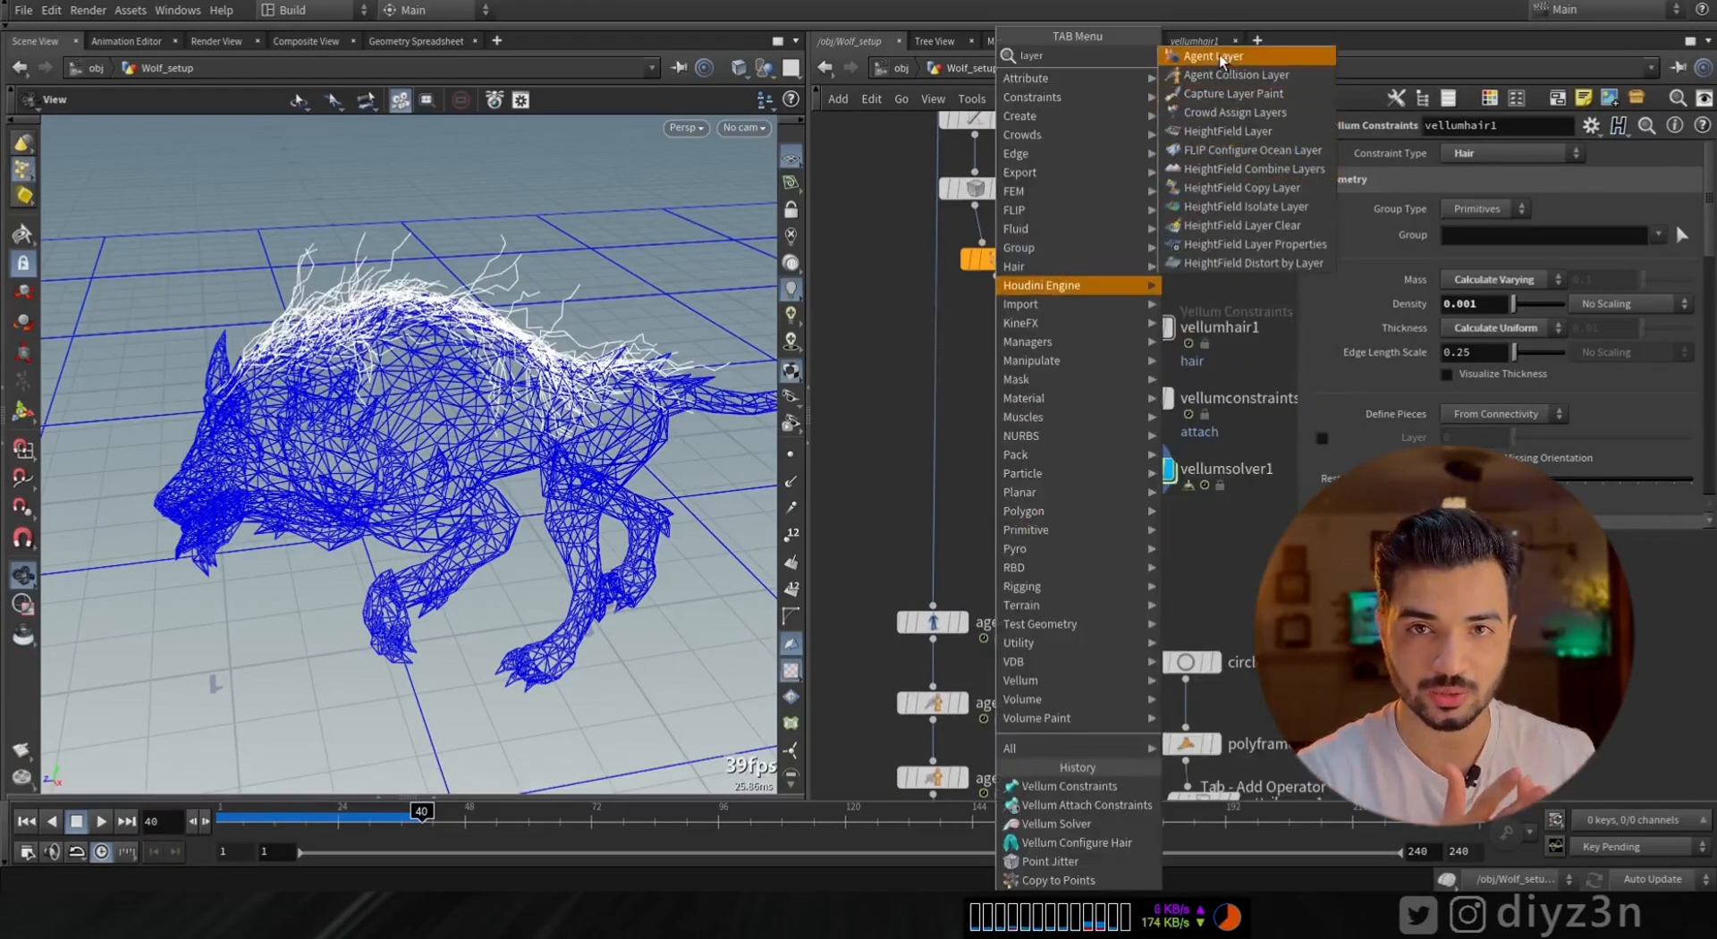
Feed Vellum Pack hair into an Agent Layer with Layer Name Attribute enabled, reviewing warnings
{"action": "left_click", "coordinate": [1214, 55]}
{"action": "type", "text": "pack"}
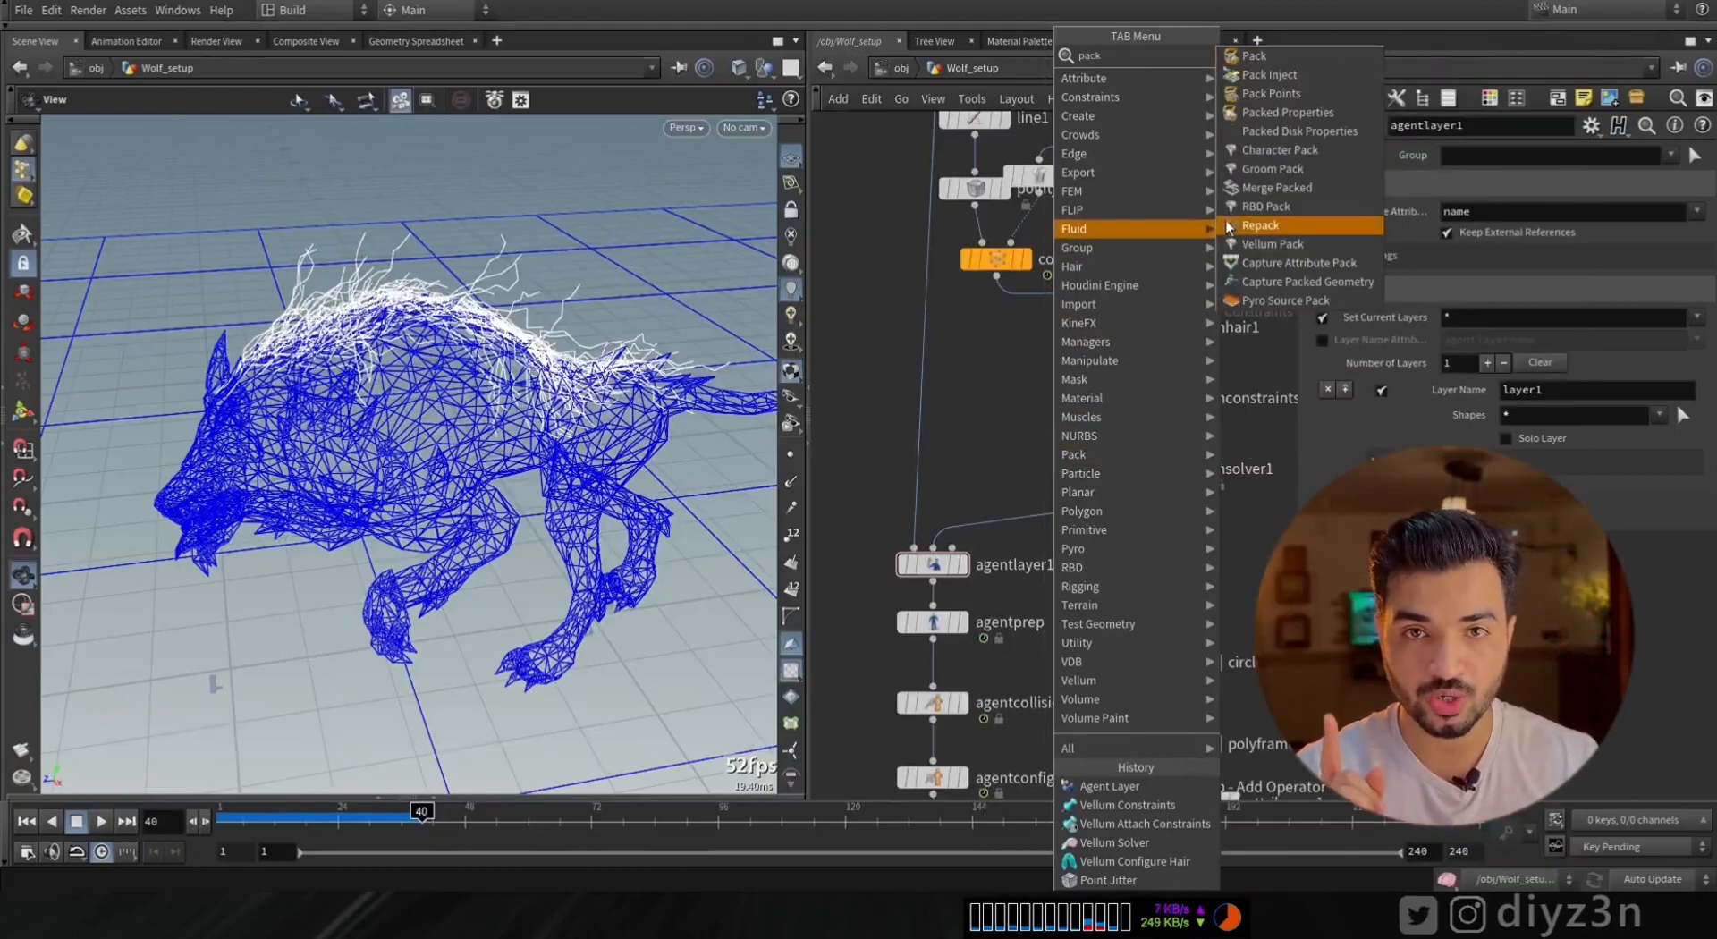
{"action": "left_click", "coordinate": [1274, 243]}
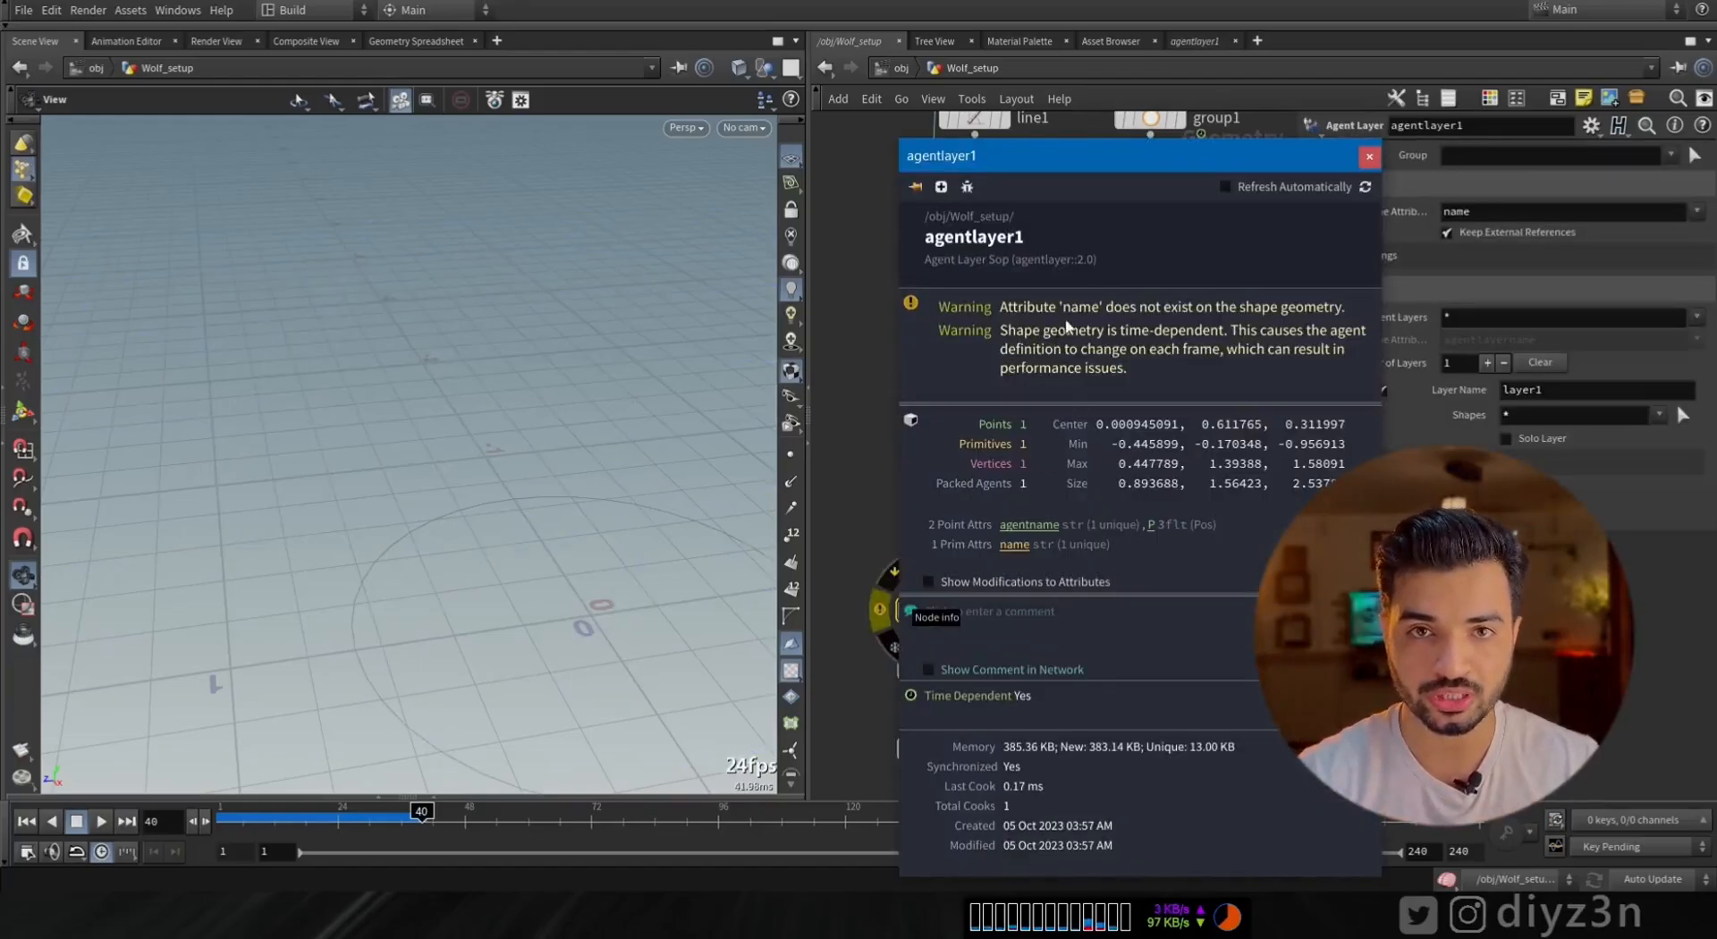
{"action": "left_click", "coordinate": [1369, 156]}
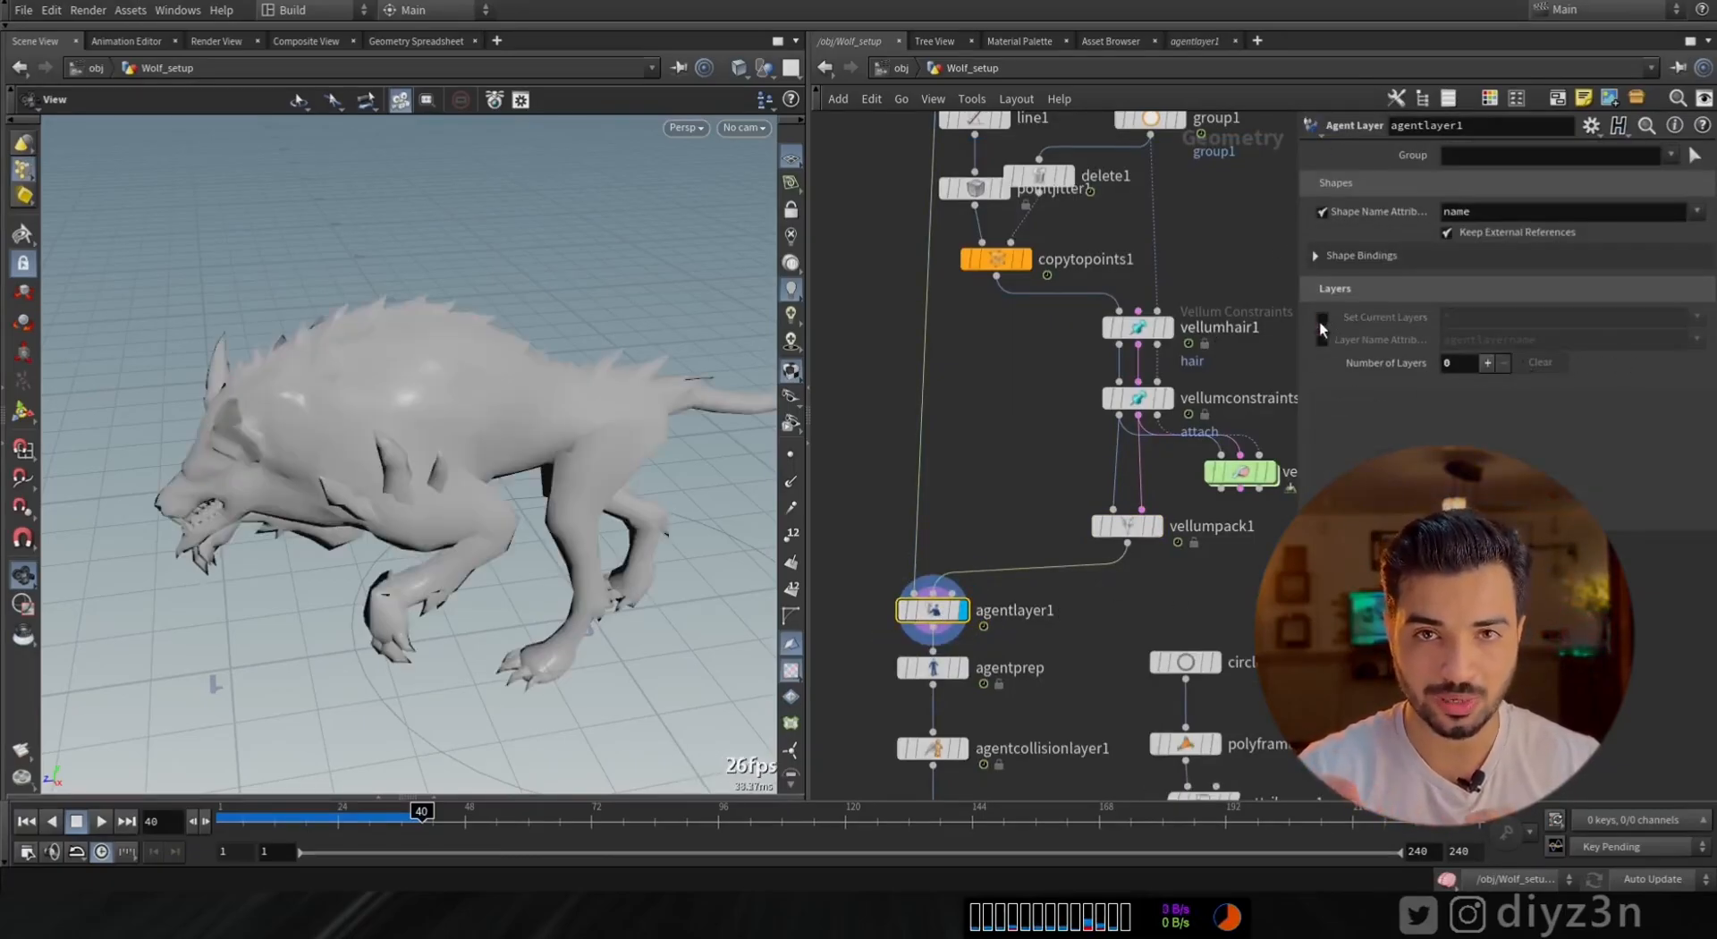
{"action": "left_click", "coordinate": [1321, 339]}
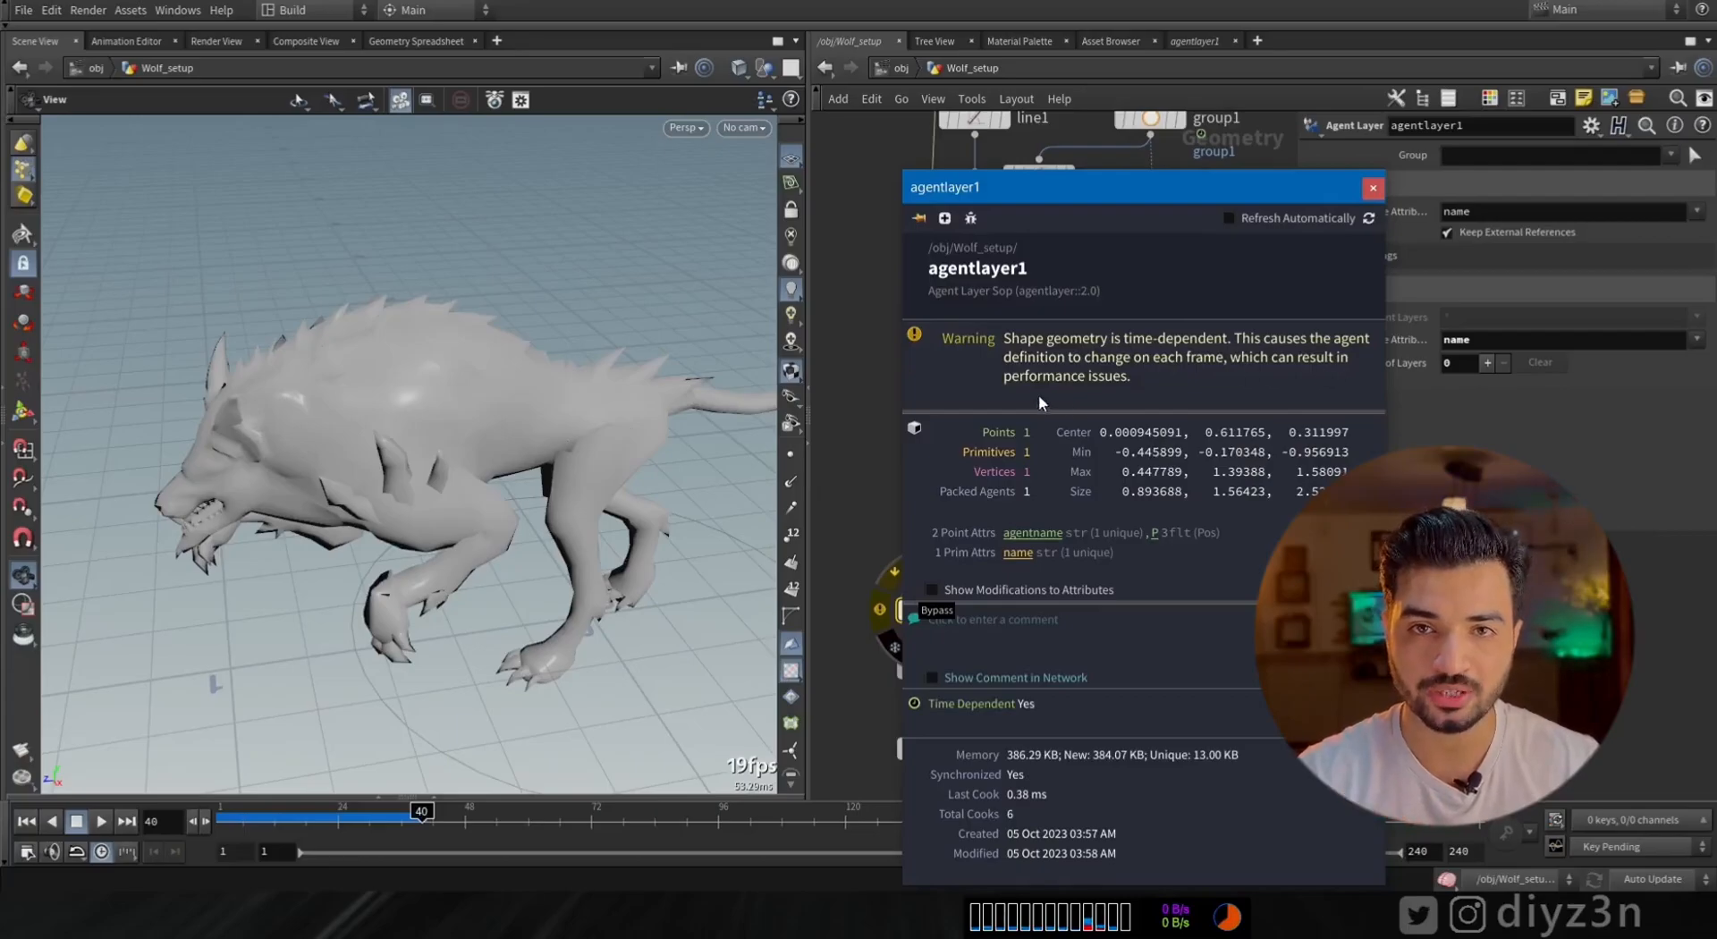
{"action": "left_click", "coordinate": [1372, 187]}
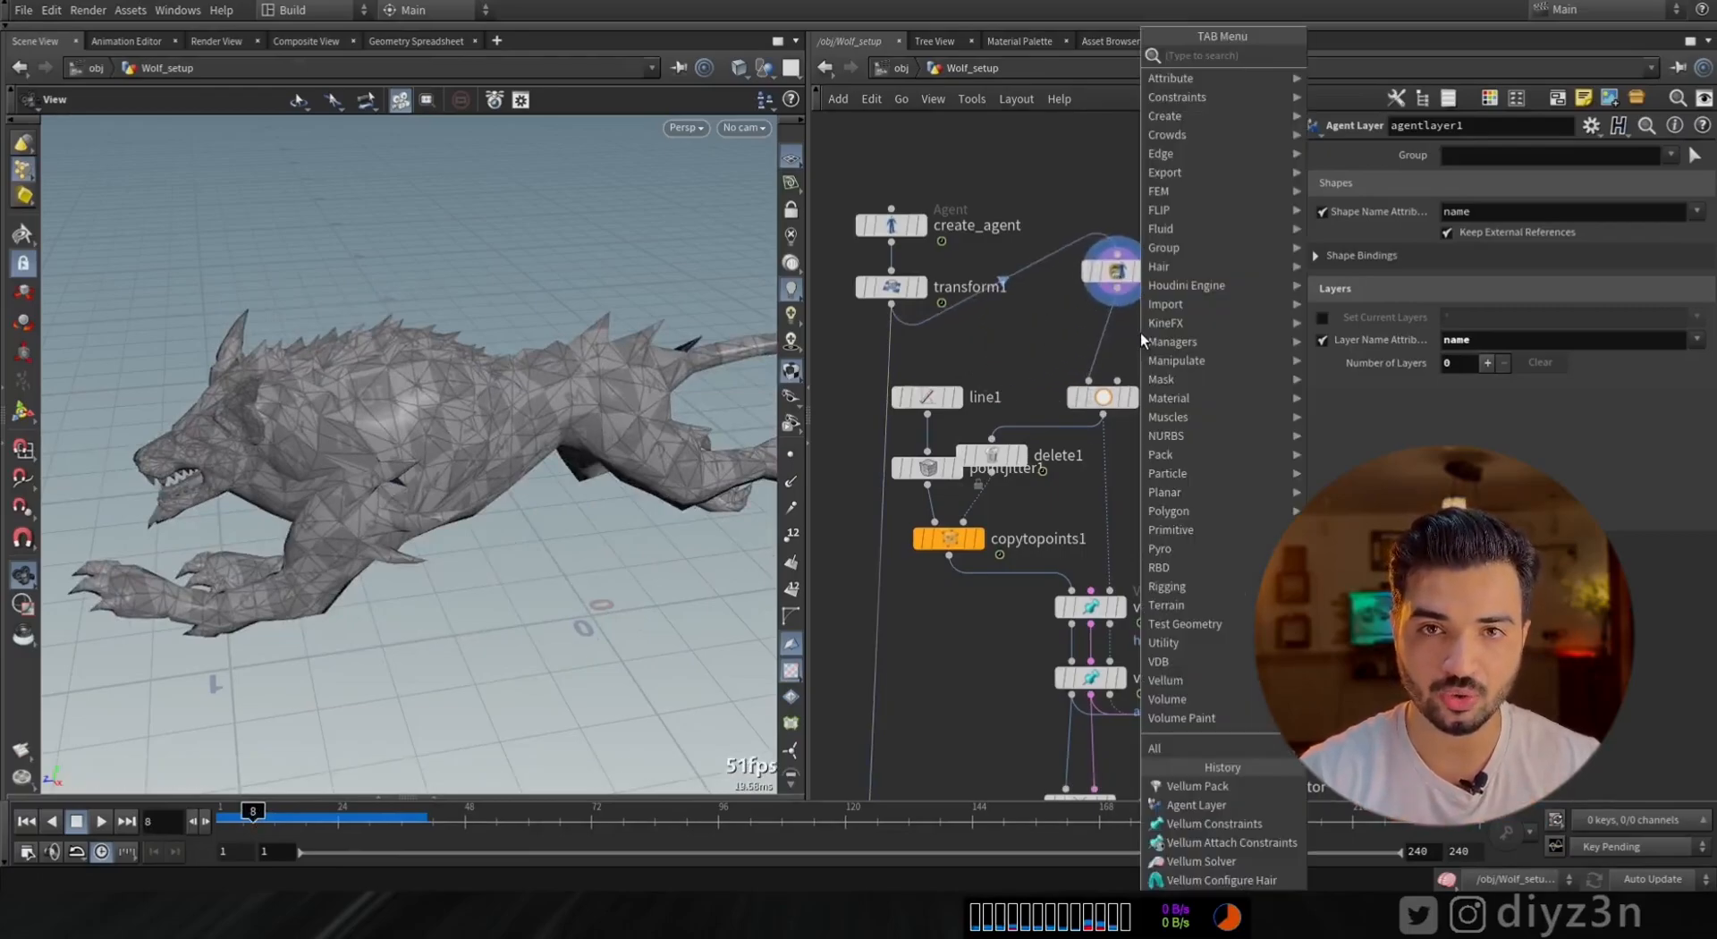
Insert a Time Shift after agentunpack1 with Frame set to 1, then view the agent layer
{"action": "type", "text": "time"}
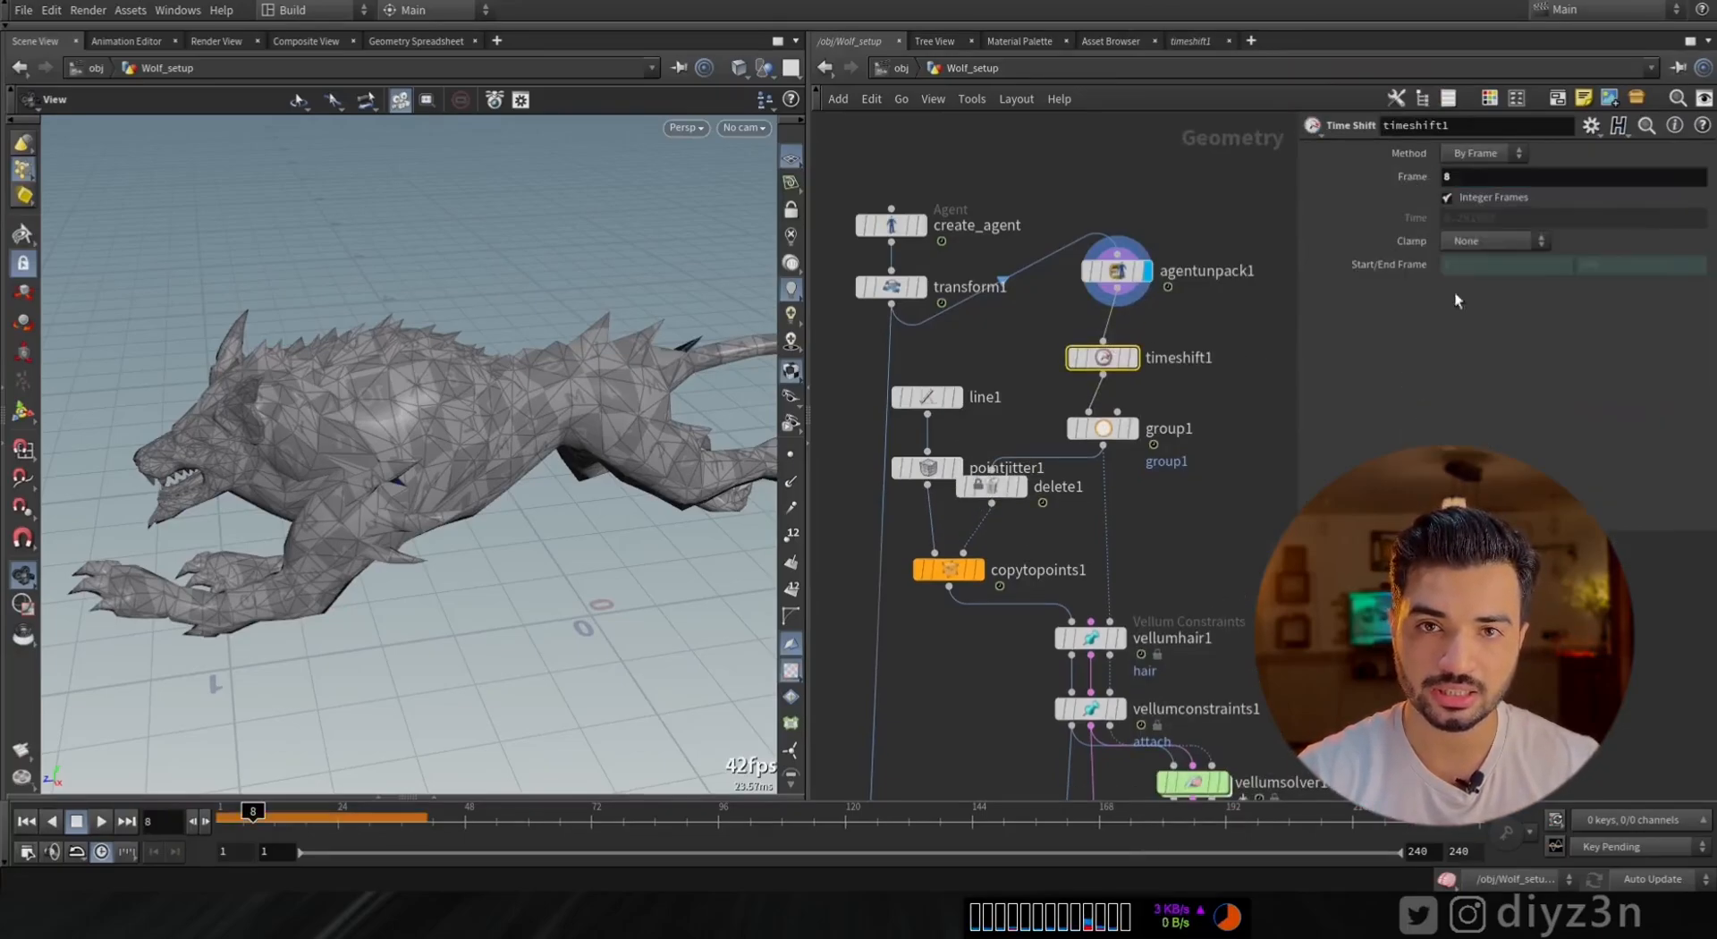
{"action": "left_click", "coordinate": [1572, 176]}
{"action": "type", "text": "1"}
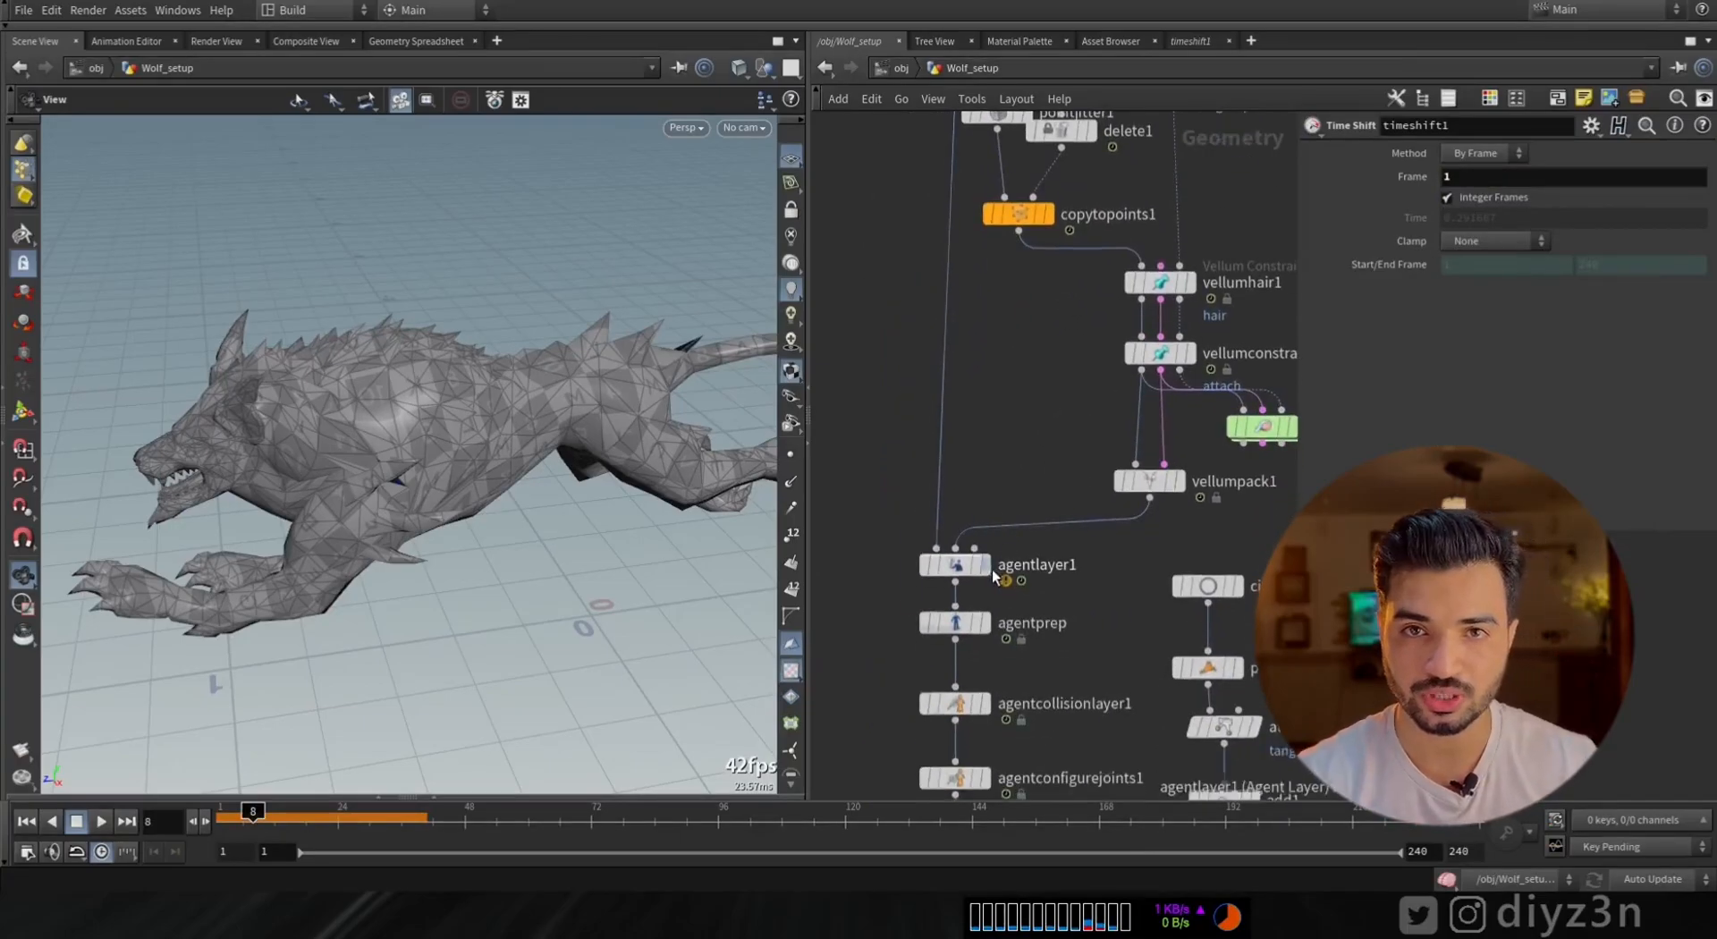
{"action": "left_click", "coordinate": [955, 563]}
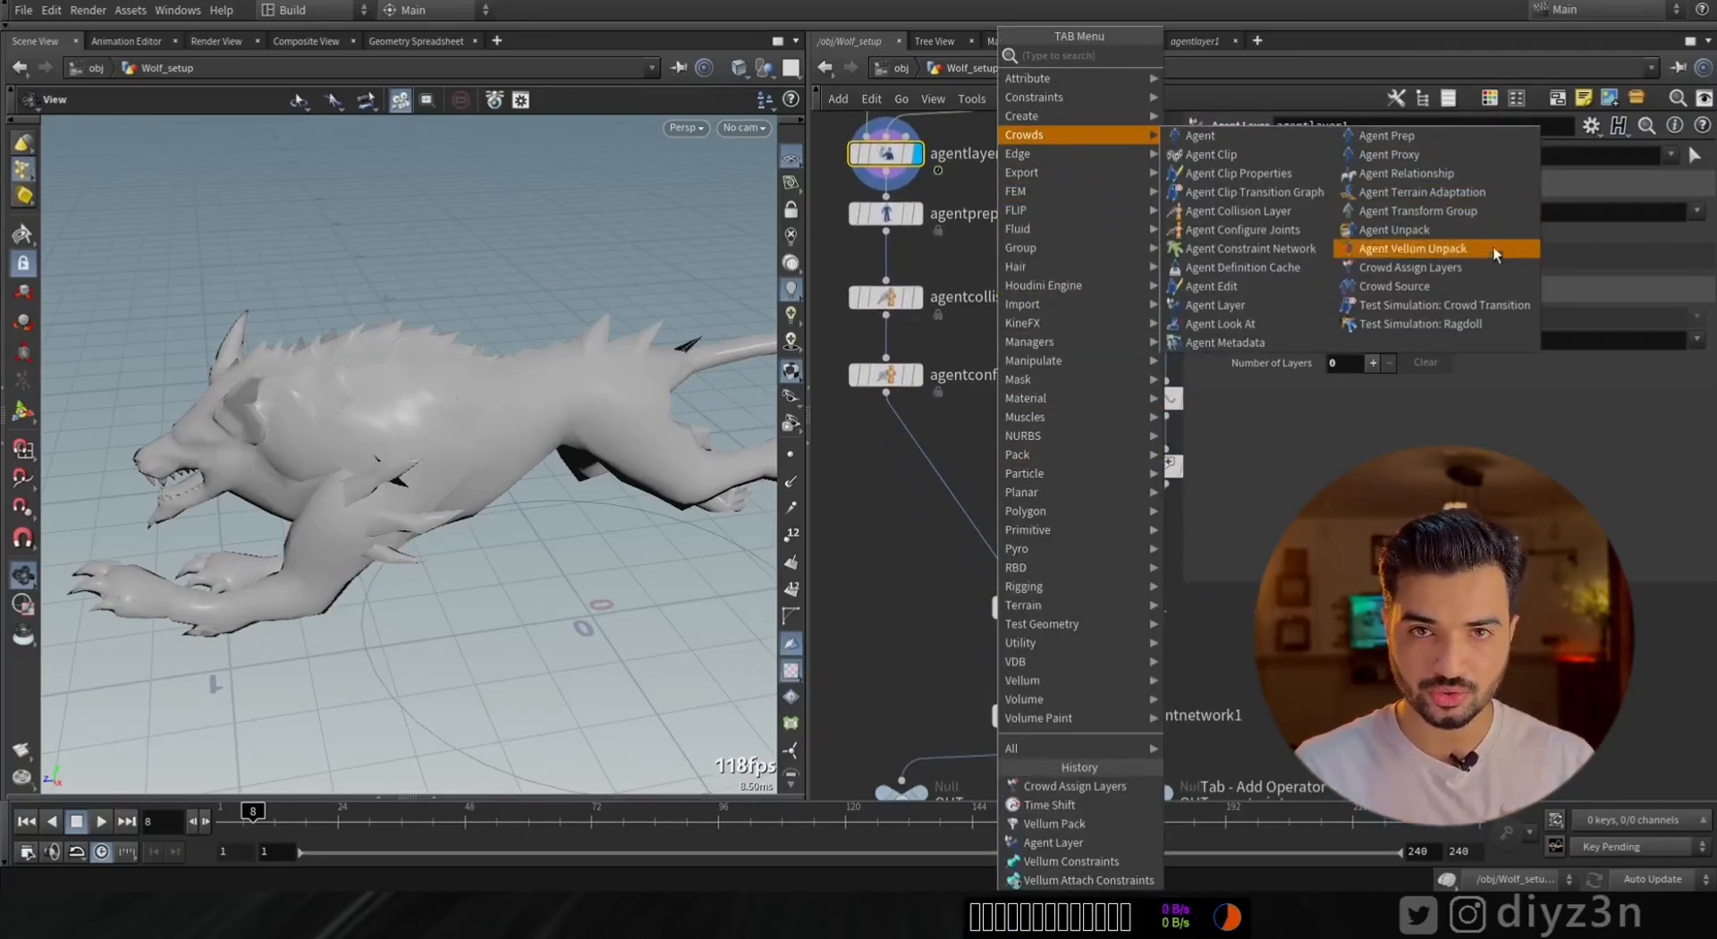
Add Crowd Assign Layers after crowdsource1 using the vellum patch layer, and scale transform2
{"action": "left_click", "coordinate": [1411, 267]}
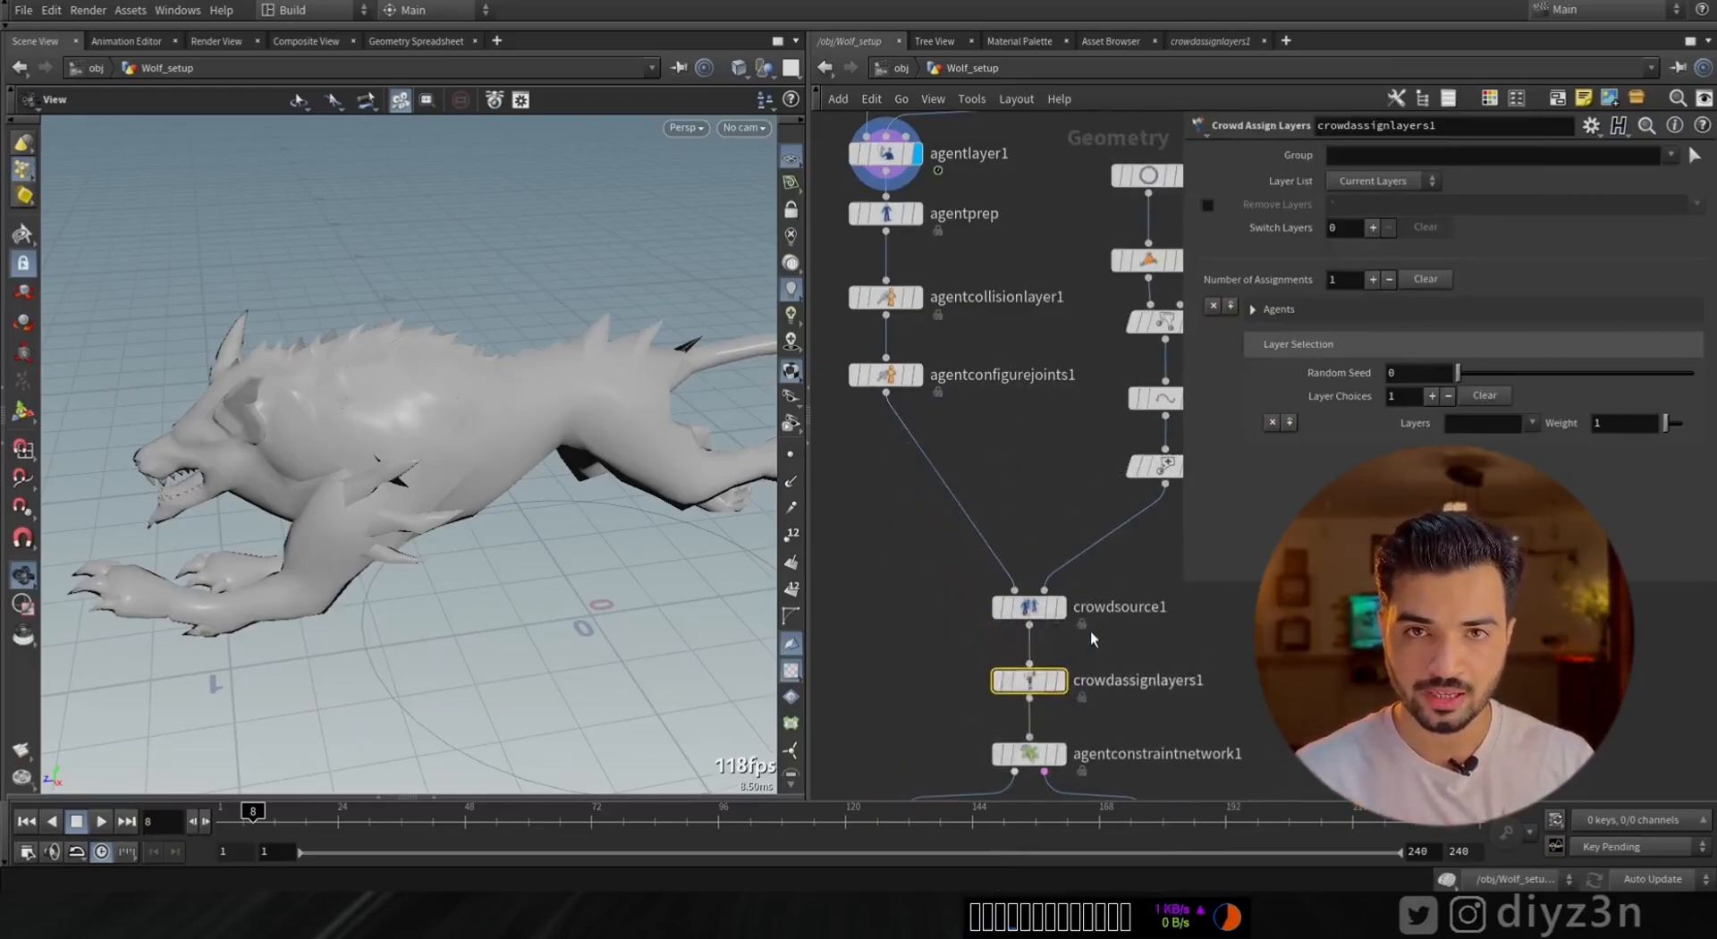
{"action": "left_click", "coordinate": [1533, 422]}
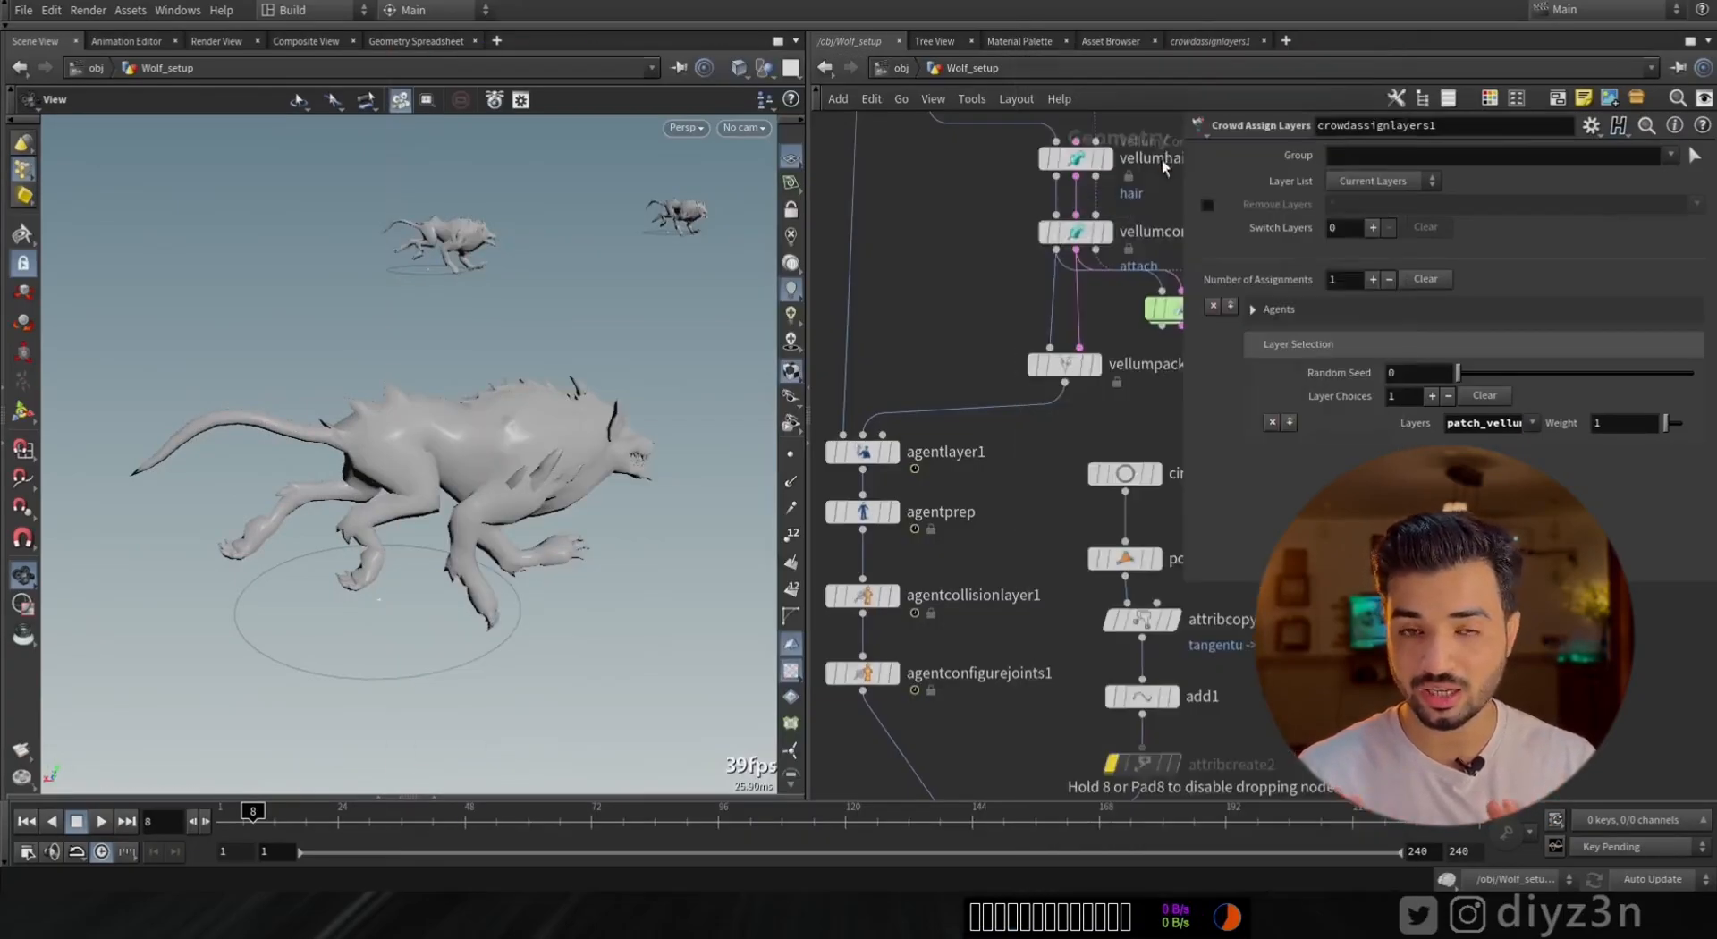
{"action": "left_click", "coordinate": [1024, 431]}
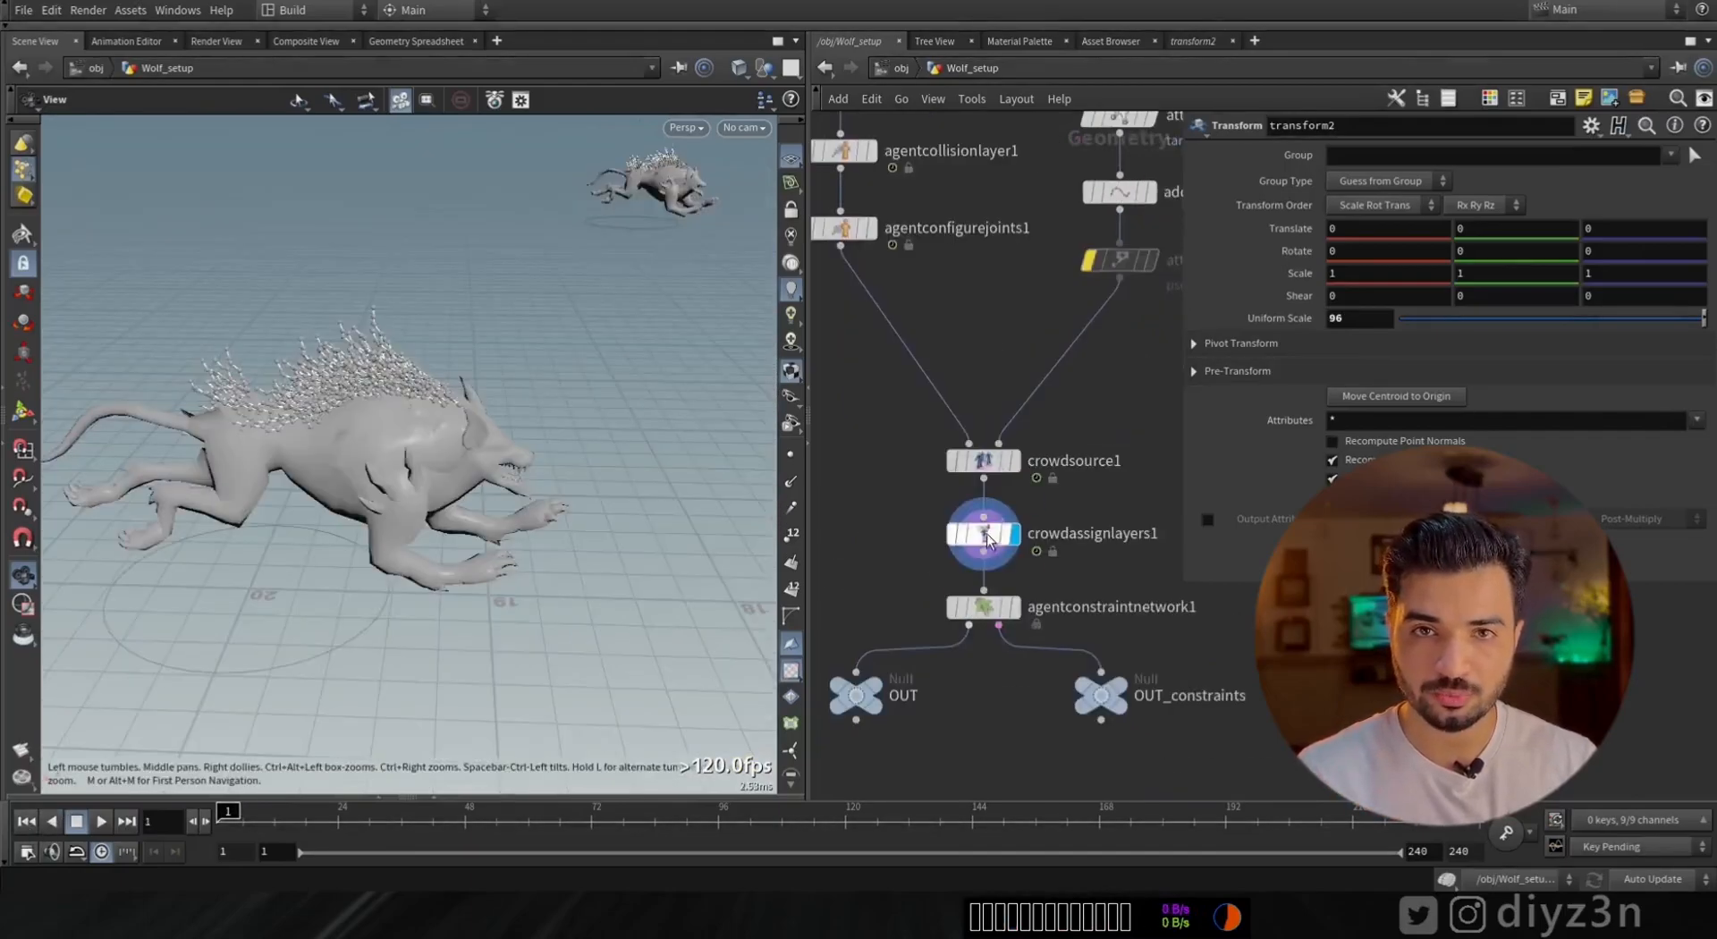
{"action": "left_click", "coordinate": [984, 534]}
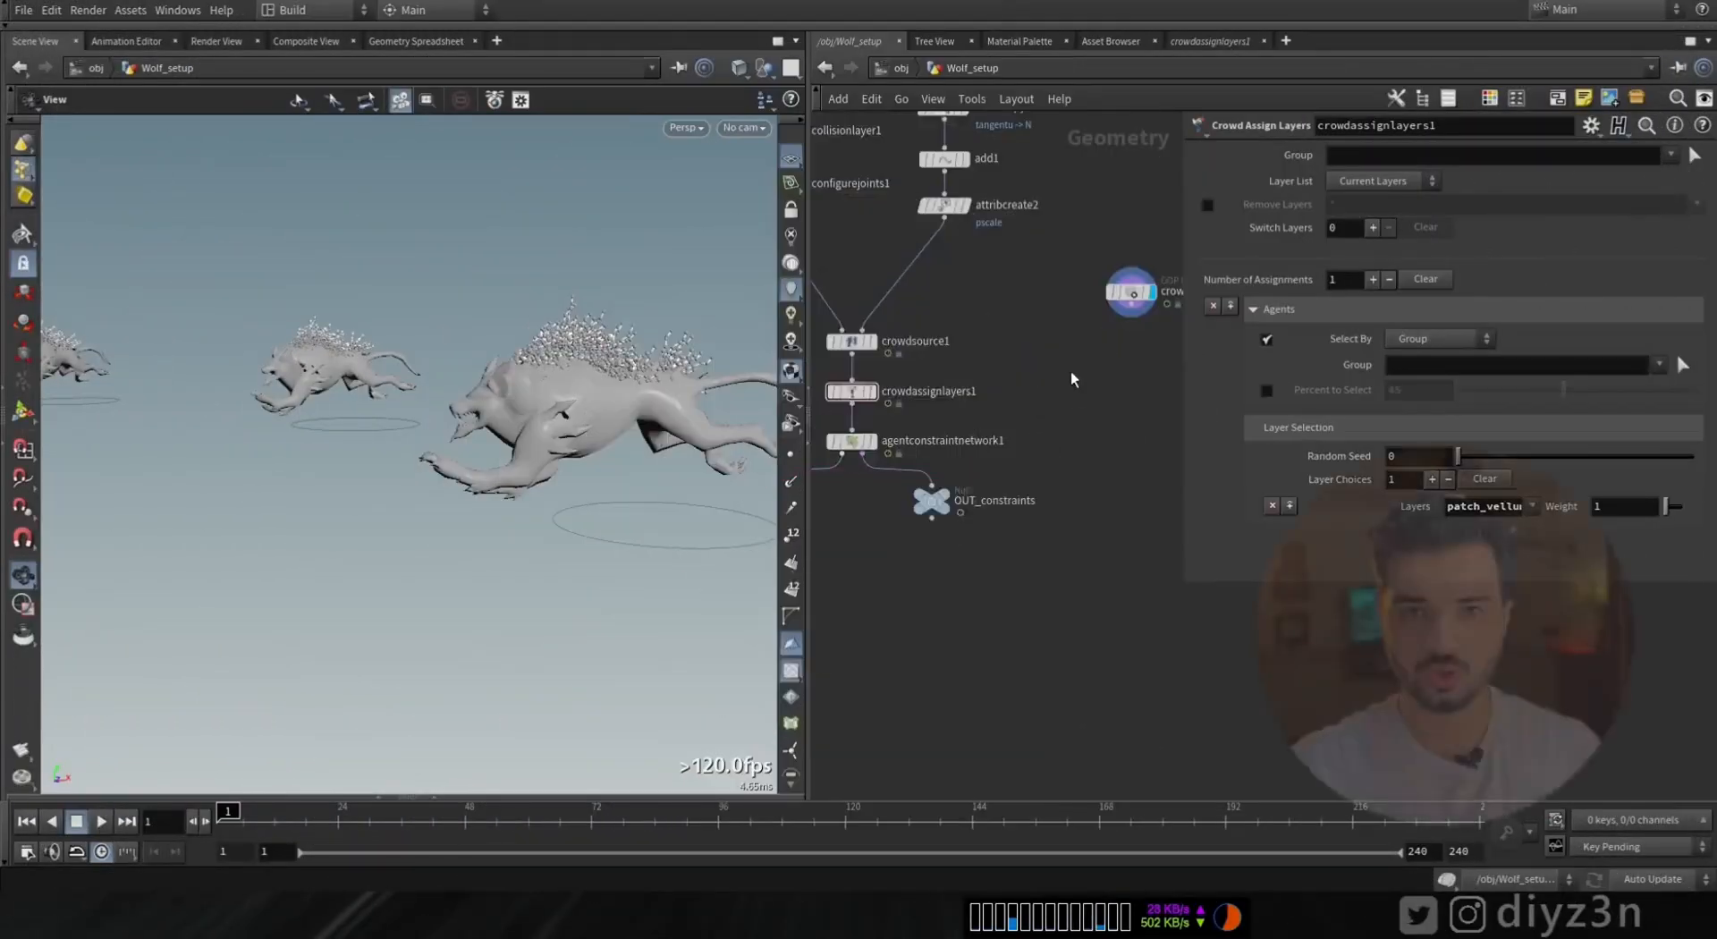
Play and stop the crowd simulation to preview the wolves
{"action": "left_click", "coordinate": [77, 821]}
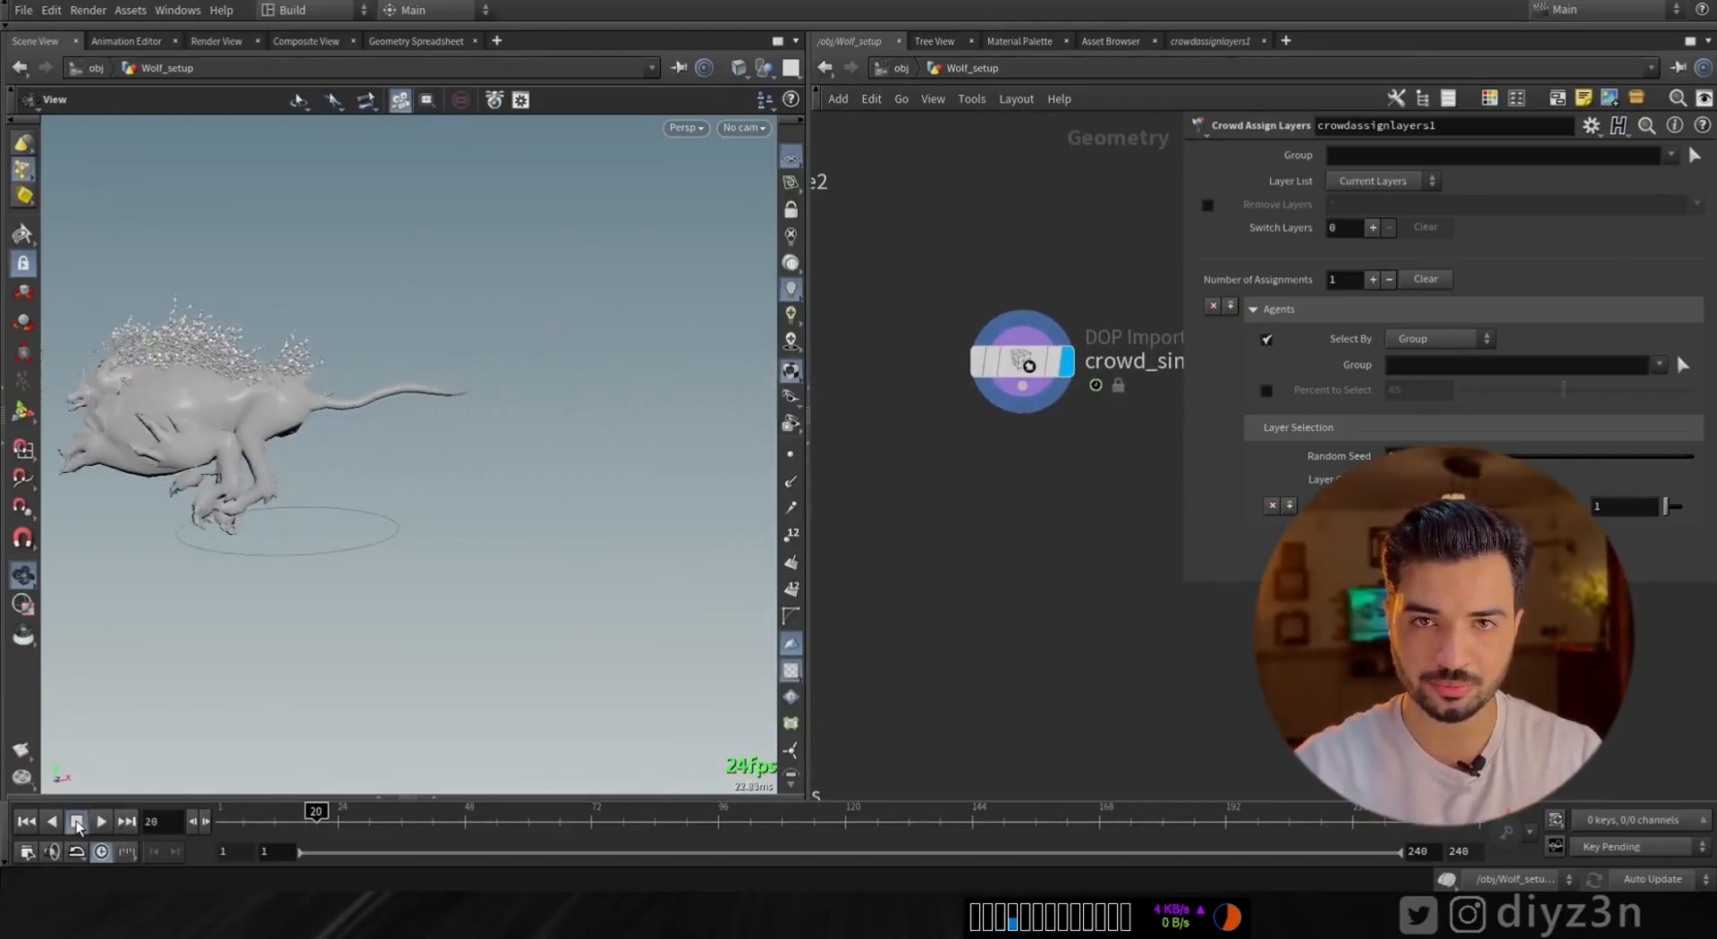
{"action": "left_click", "coordinate": [77, 822]}
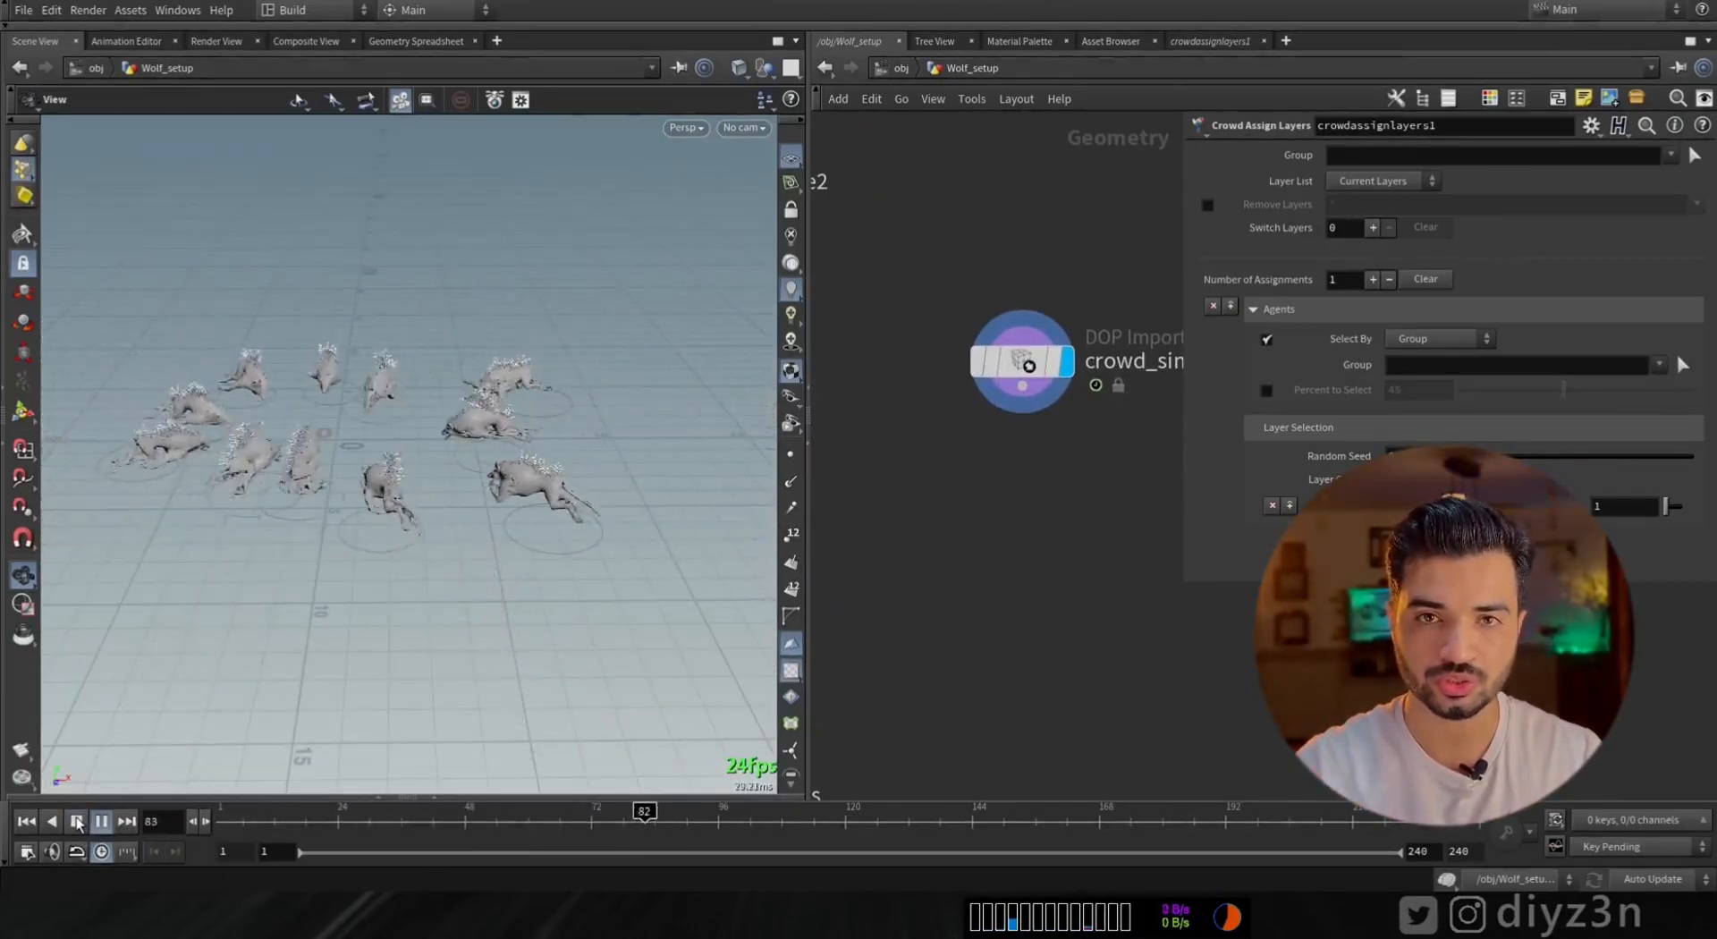
{"action": "left_click", "coordinate": [77, 821]}
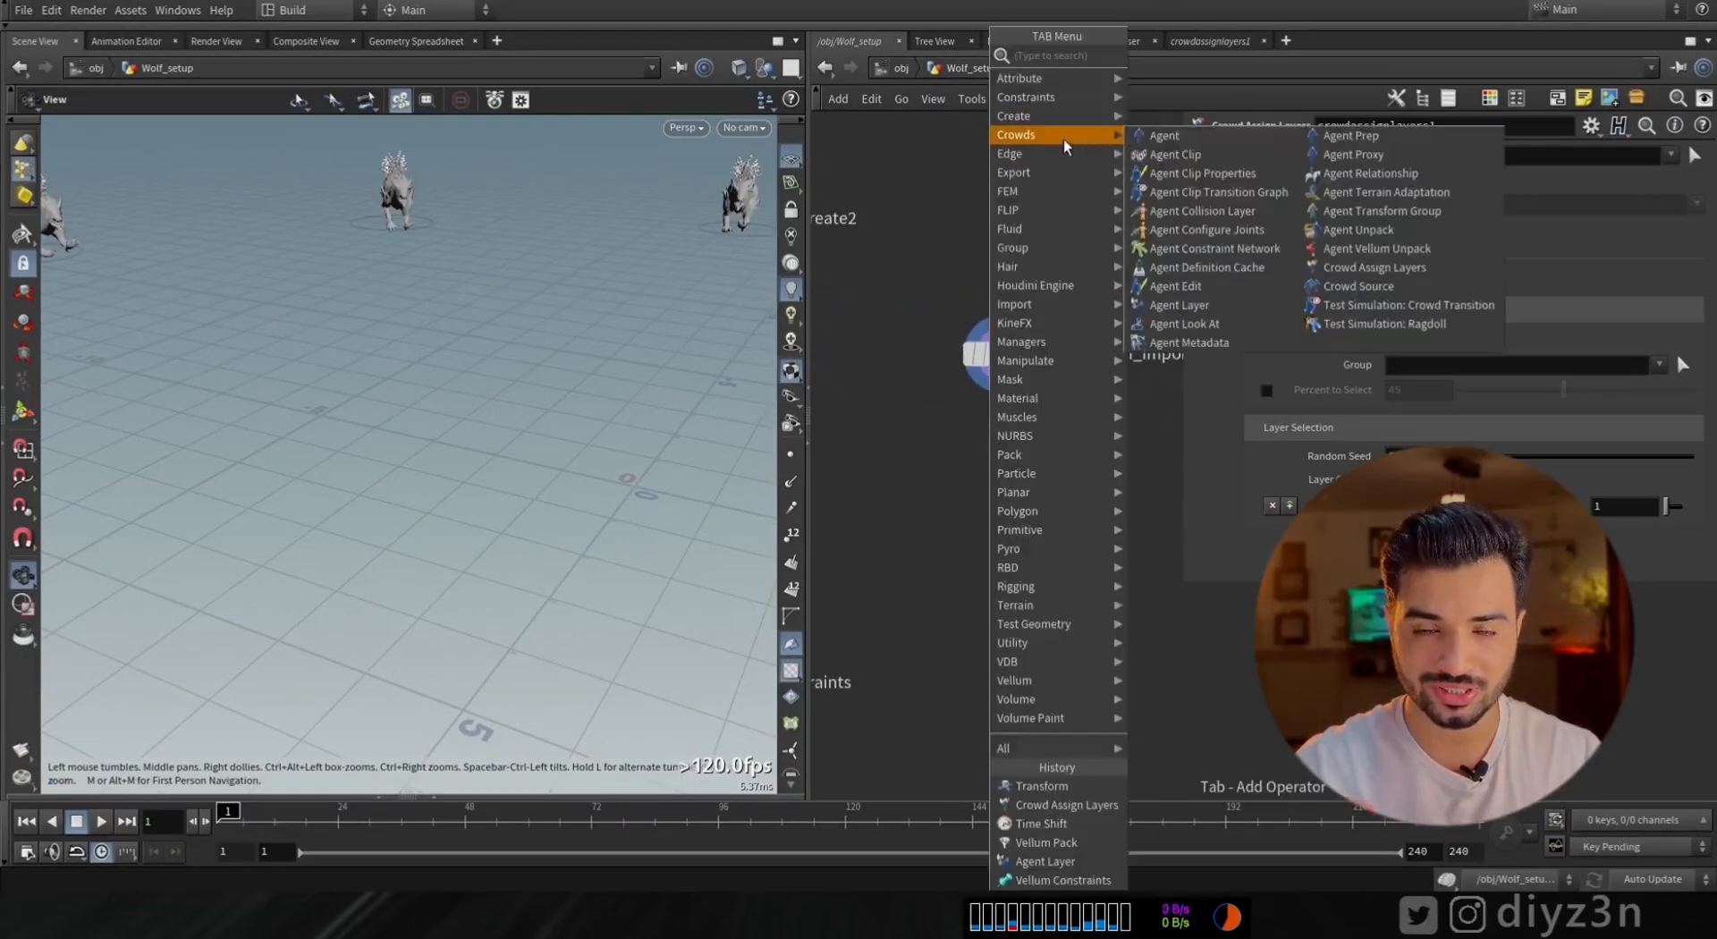
Set Agent Vellum Unpack's Select By option to Agent Layer
{"action": "left_click", "coordinate": [1377, 249]}
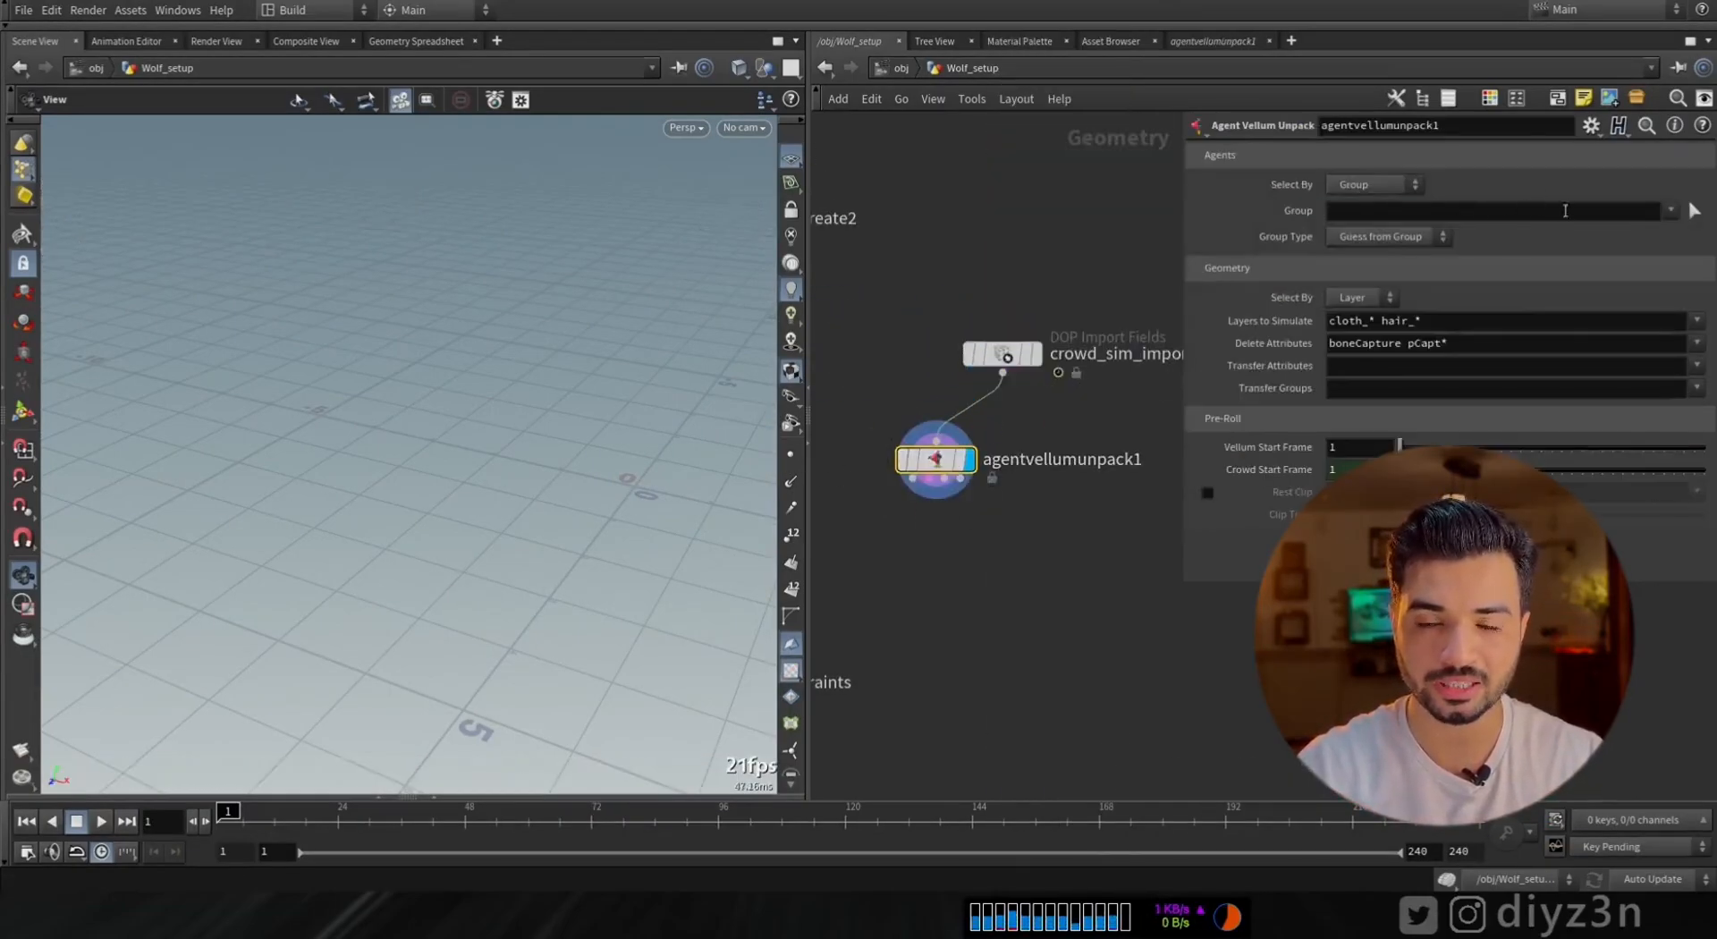
{"action": "left_click", "coordinate": [1413, 184]}
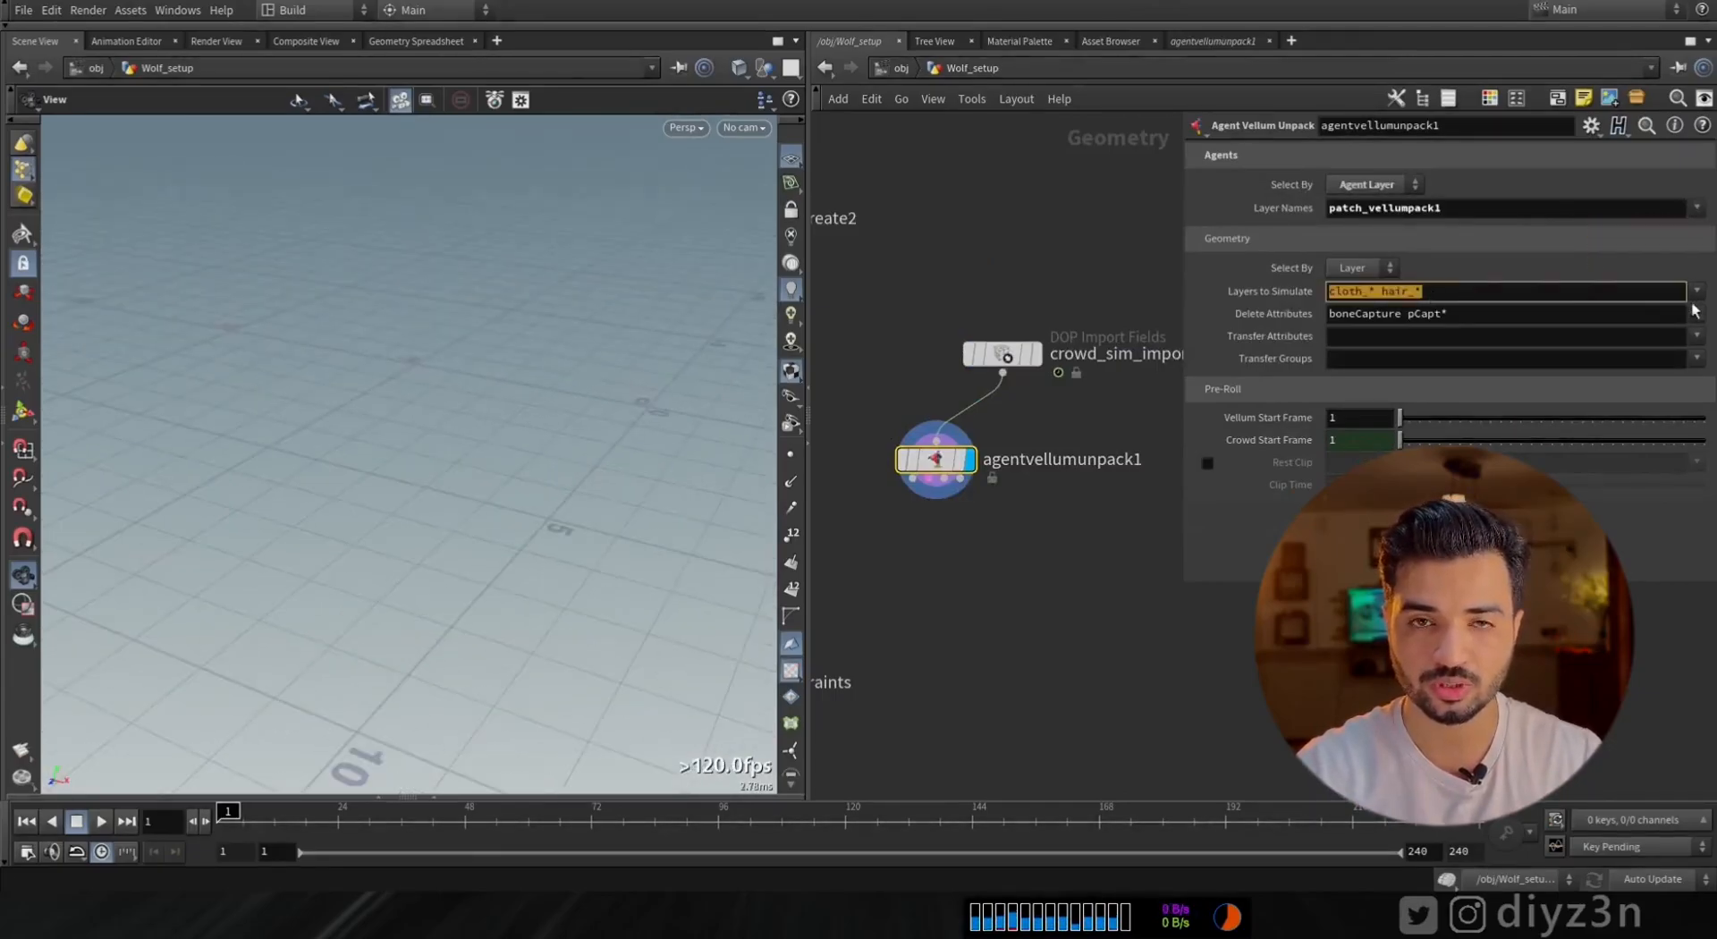
{"action": "key", "text": "Tab"}
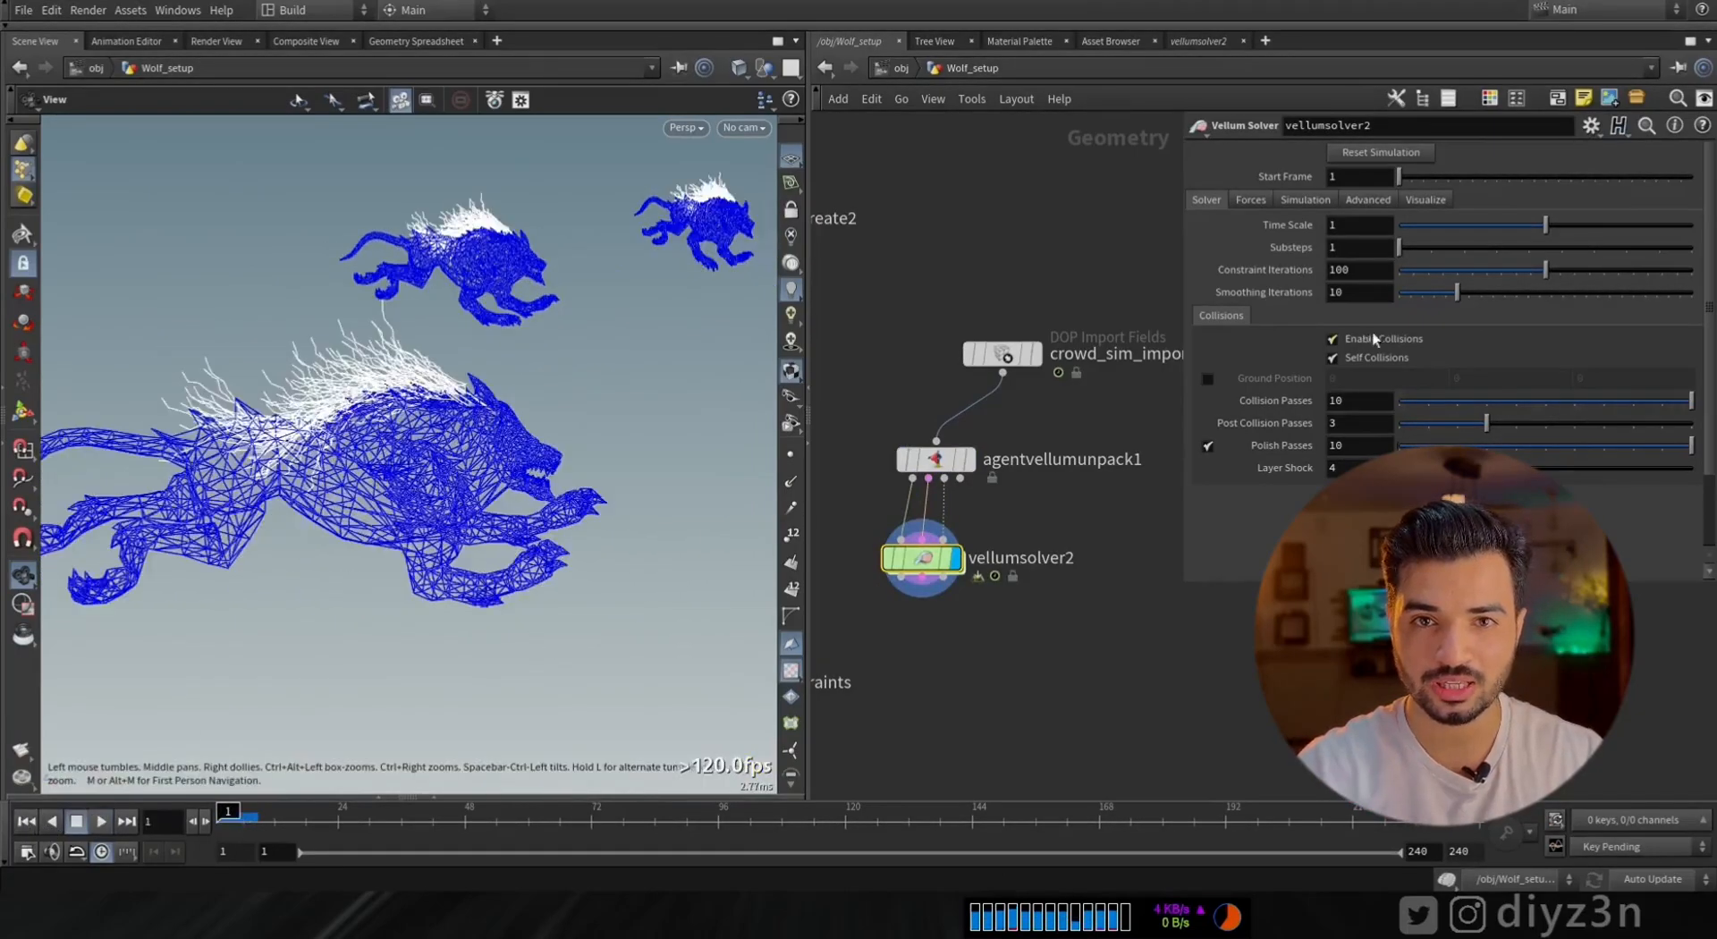
{"action": "left_click", "coordinate": [101, 822]}
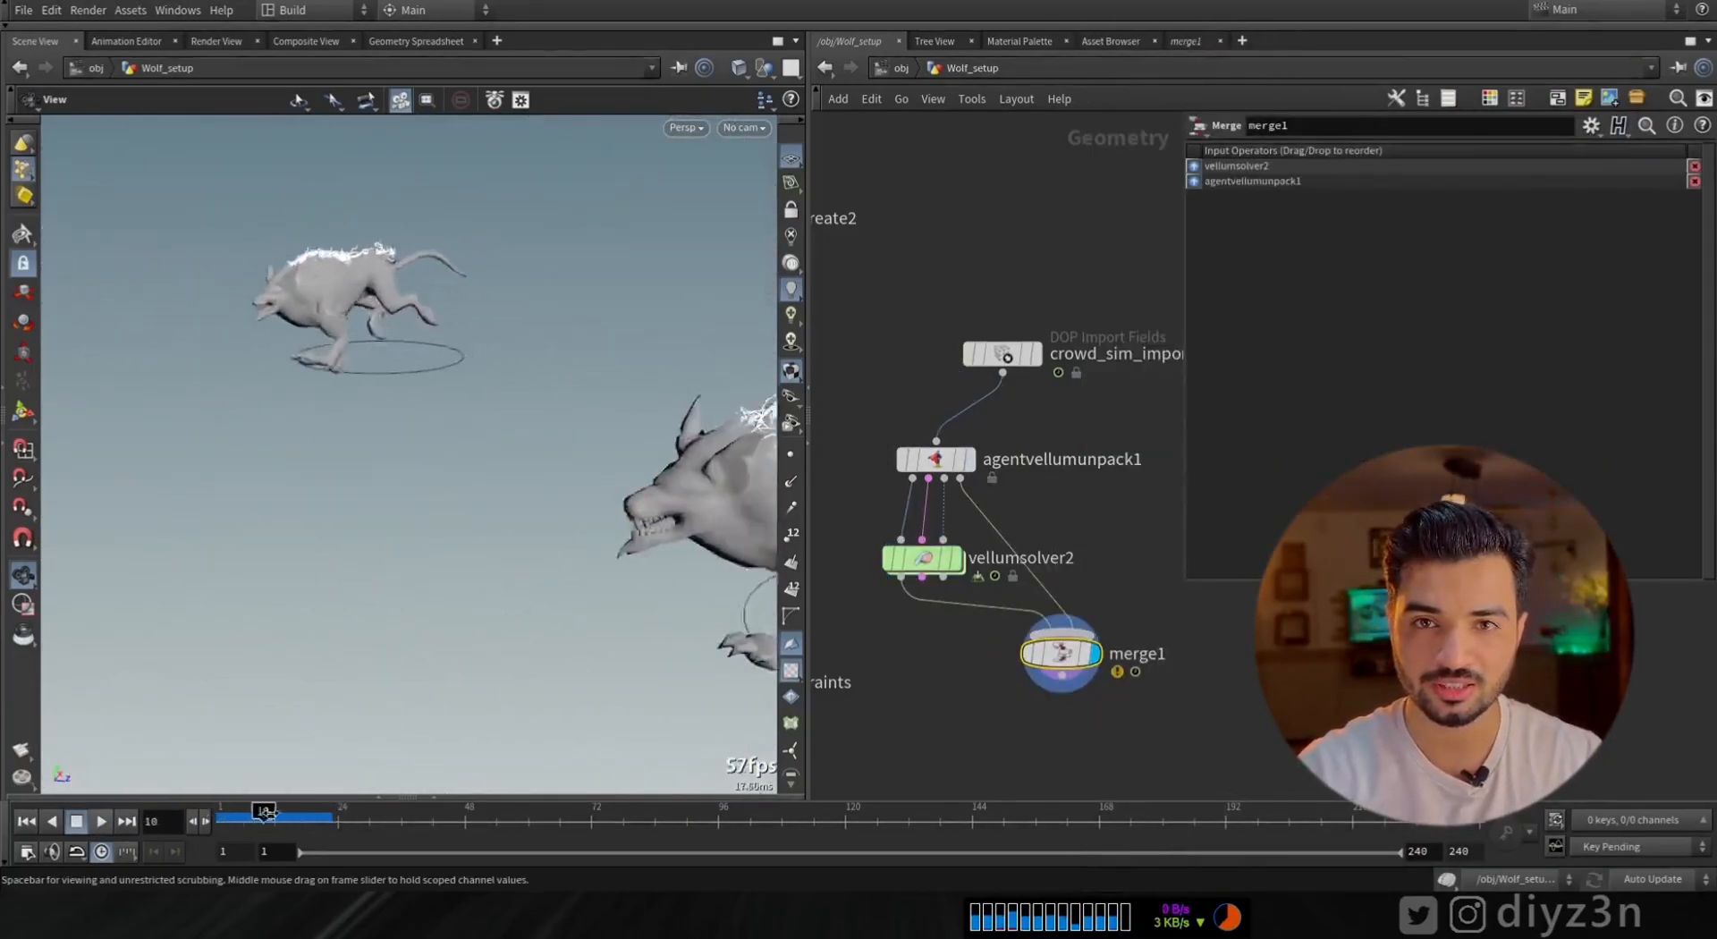
Select crowd_sim_import and search the Tab menu for unpack nodes
{"action": "left_click", "coordinate": [99, 821]}
{"action": "type", "text": "un"}
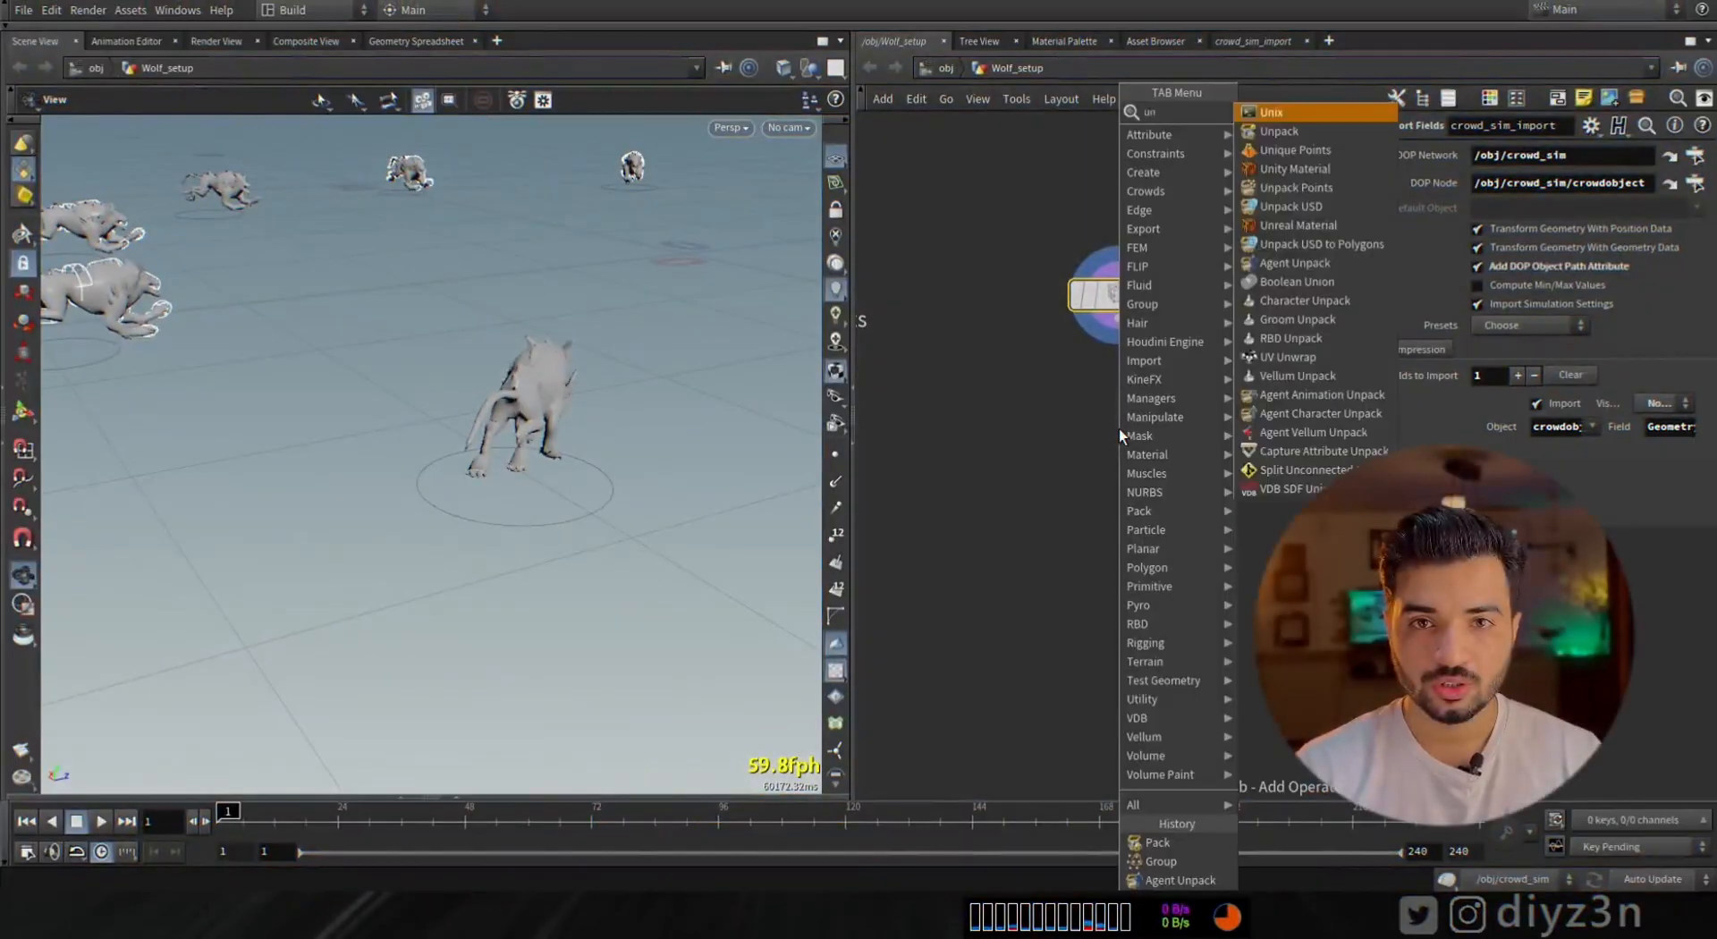
Add an Agent Unpack node to start the tetrahedral softbody chain
{"action": "left_click", "coordinate": [1278, 112]}
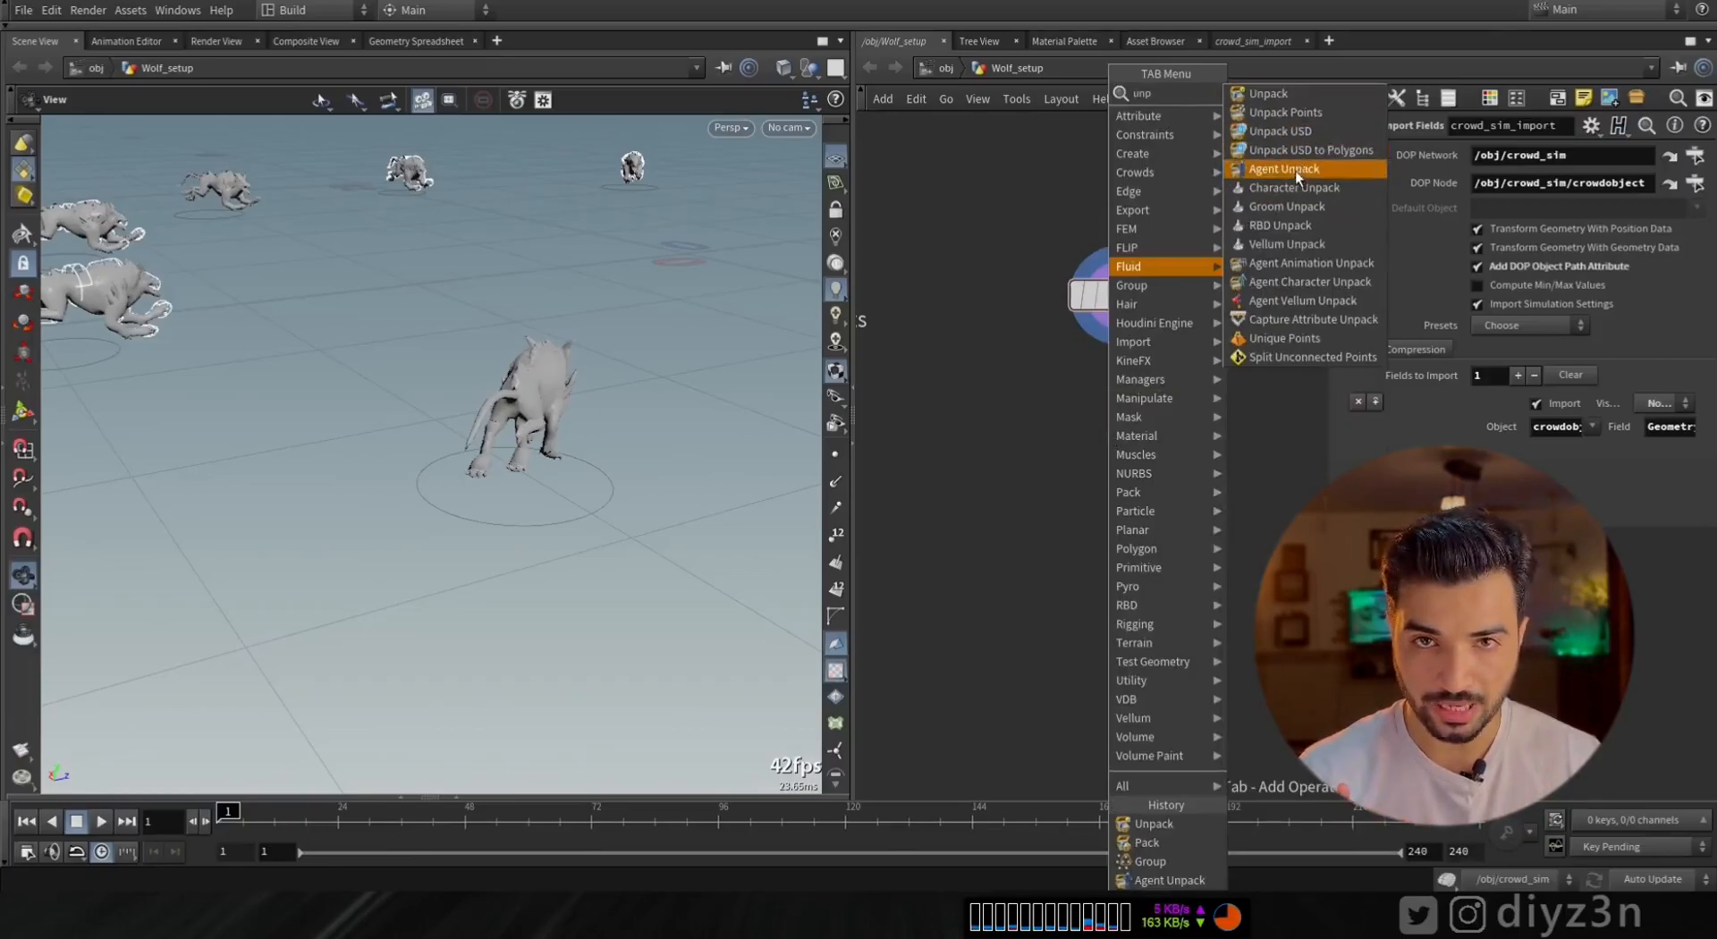
{"action": "left_click", "coordinate": [1283, 168]}
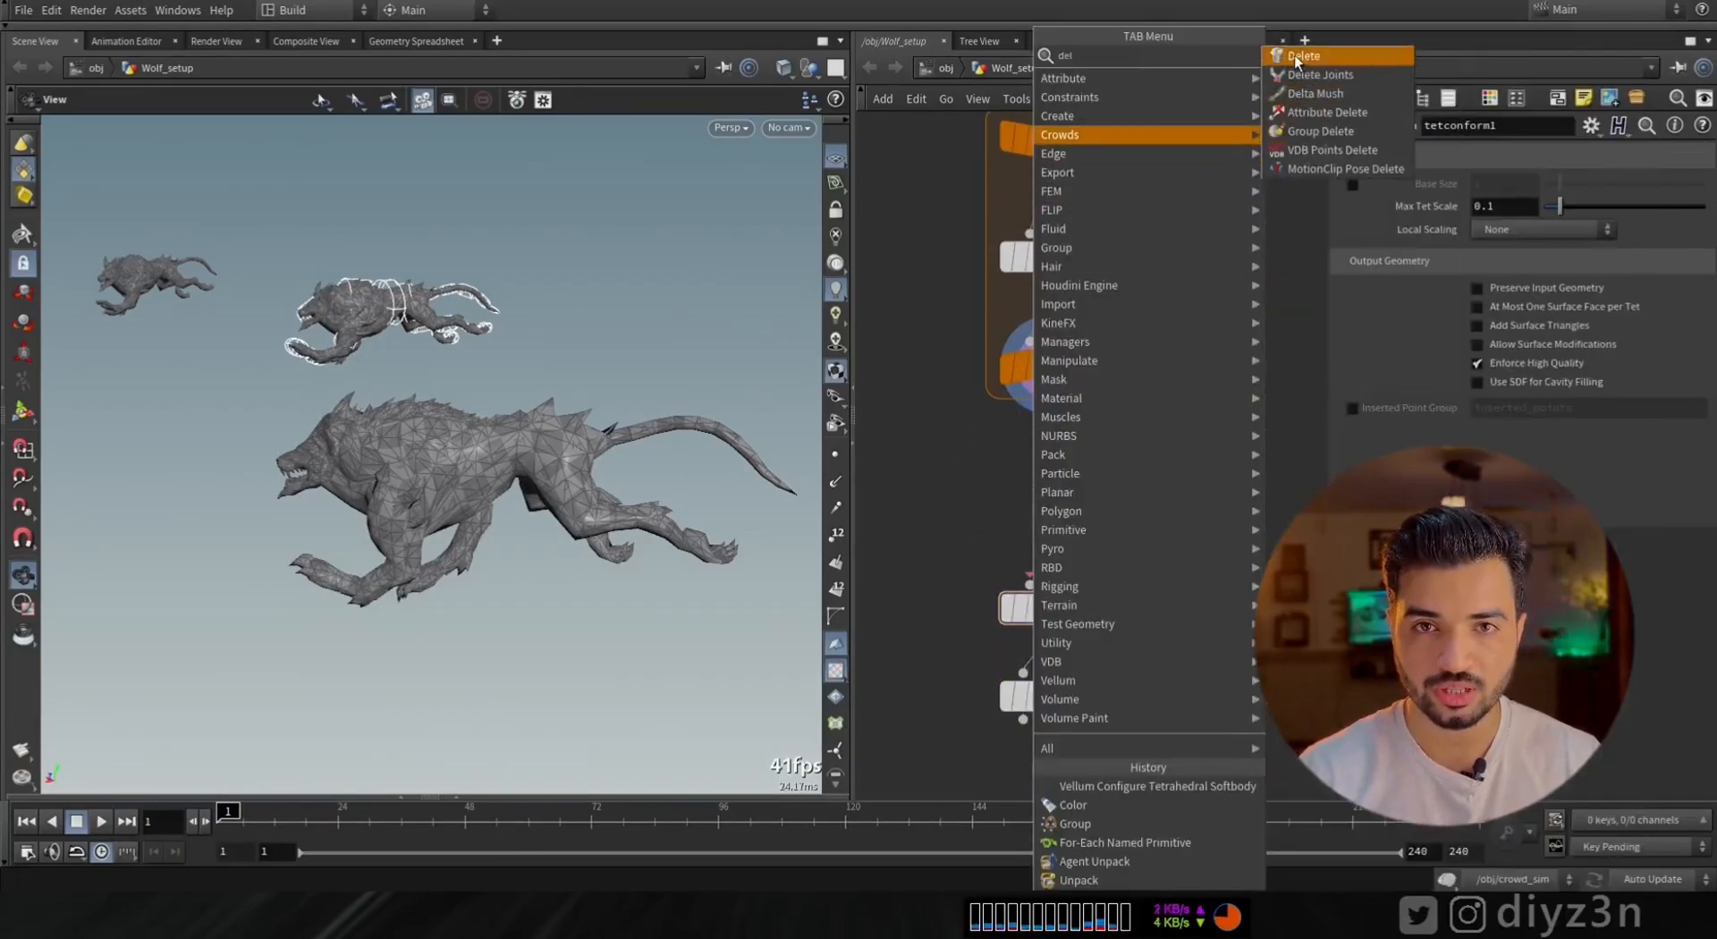
Add a Delete SOP after foreach_end1 keeping only the Behind group
{"action": "left_click", "coordinate": [1303, 55]}
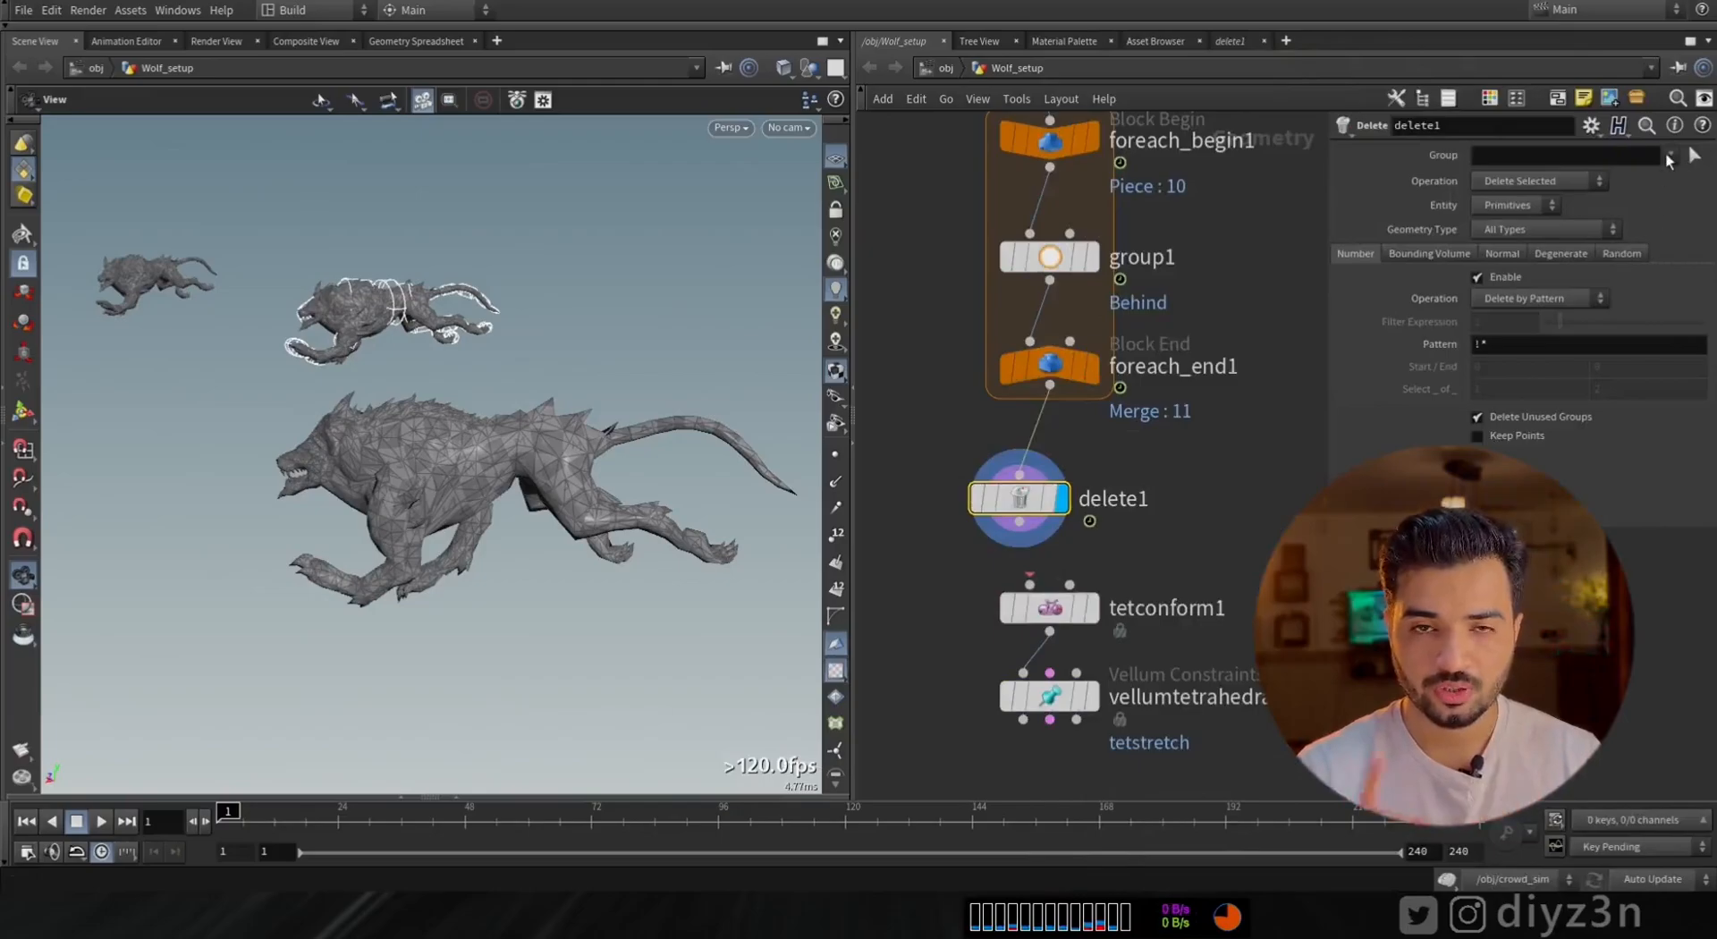
{"action": "left_click", "coordinate": [1671, 154]}
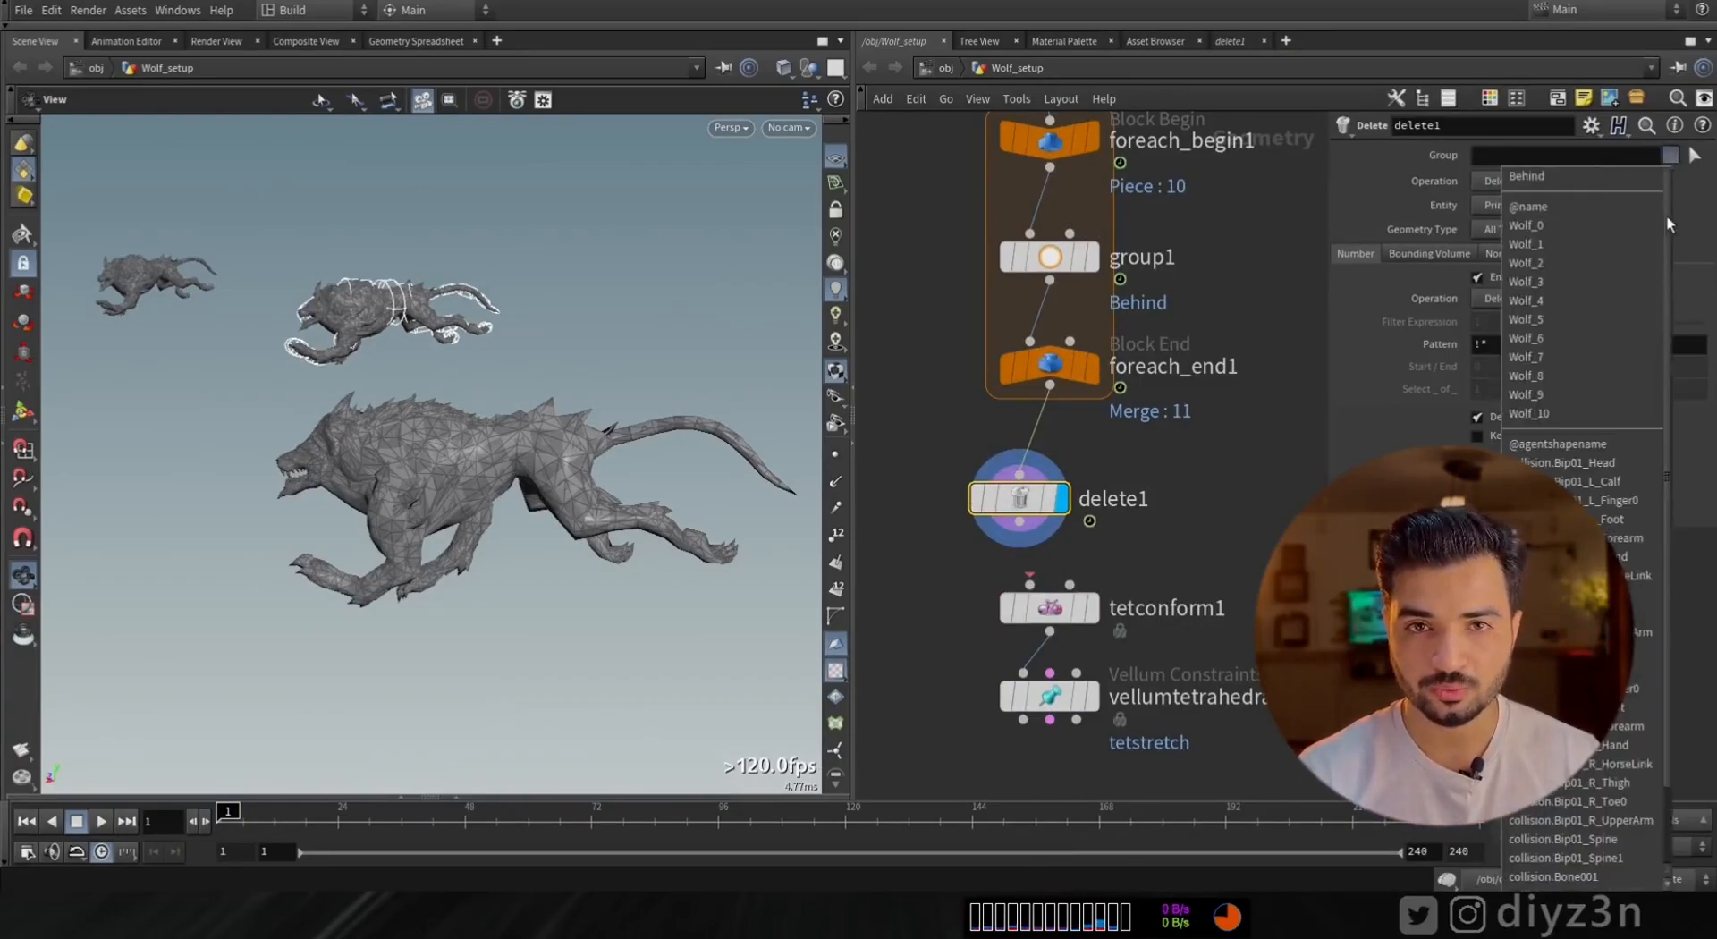
{"action": "left_click", "coordinate": [1526, 176]}
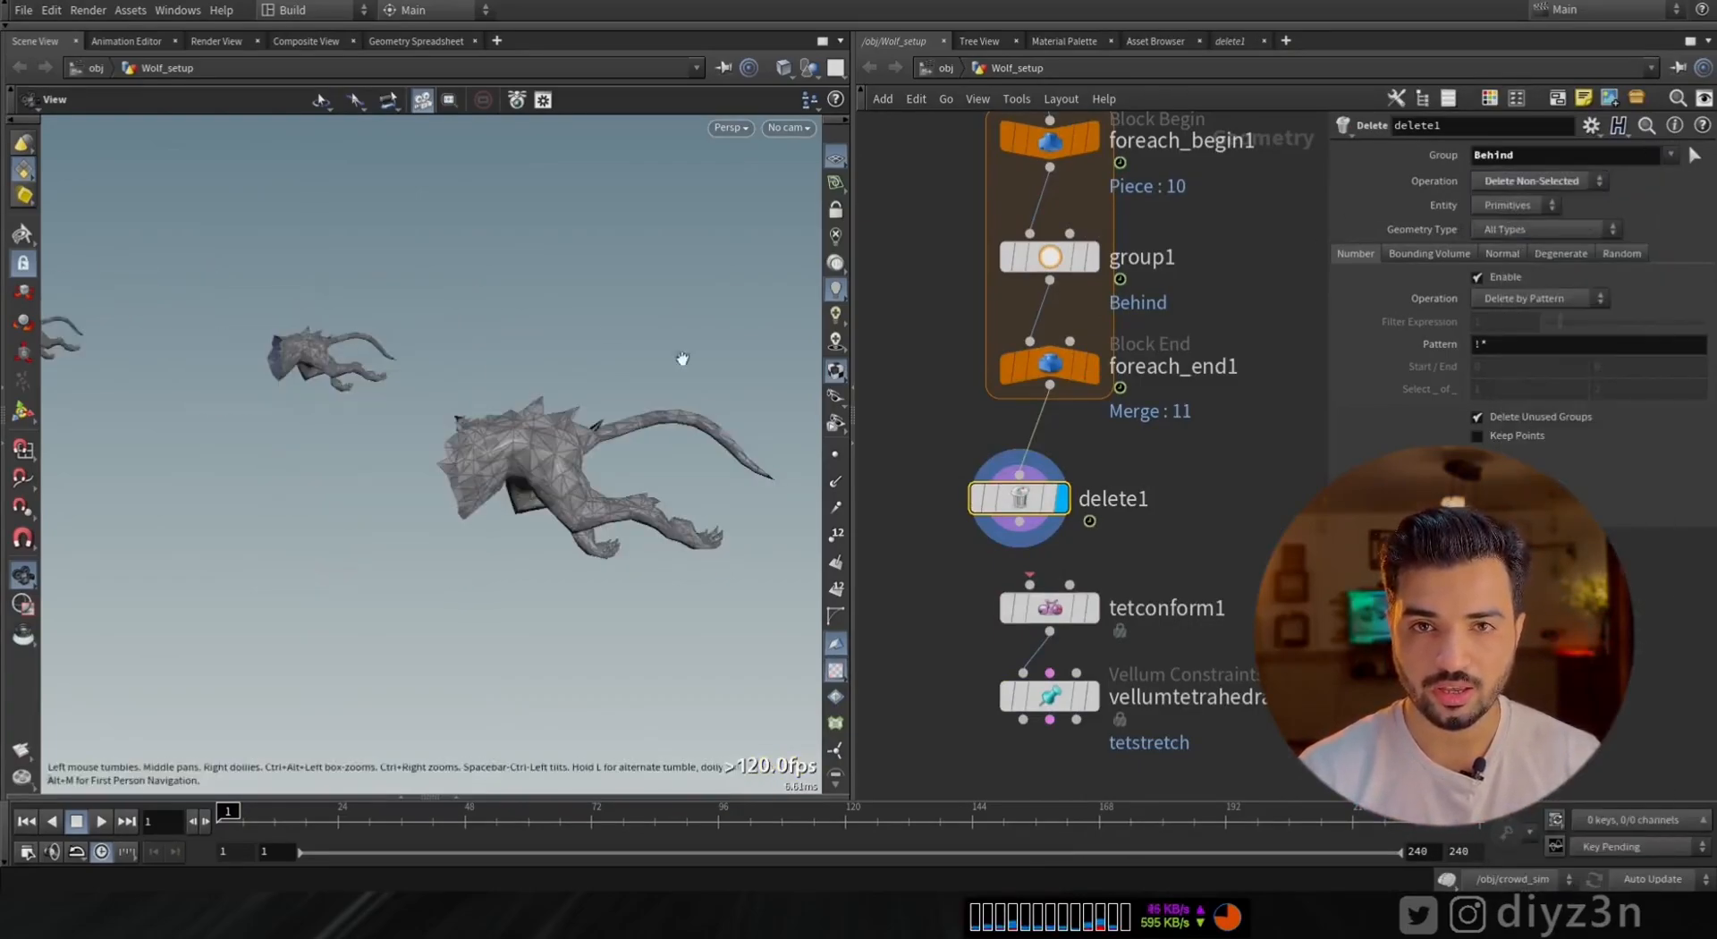
{"action": "right_click", "coordinate": [1048, 695]}
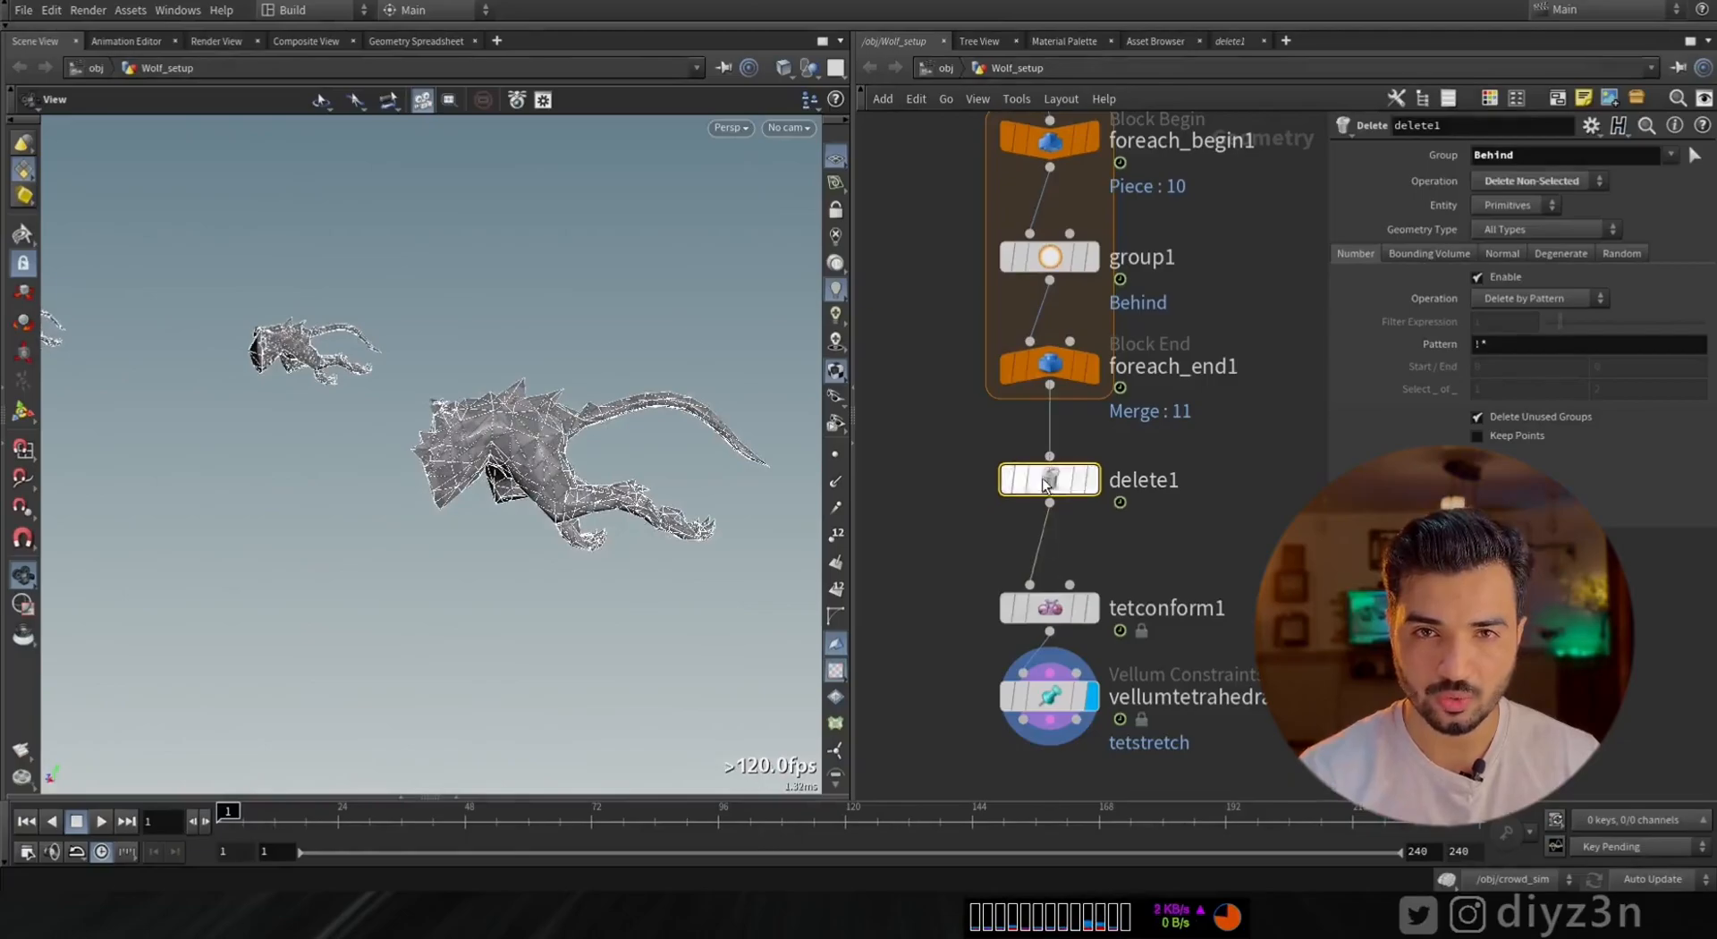
{"action": "left_click", "coordinate": [1050, 365]}
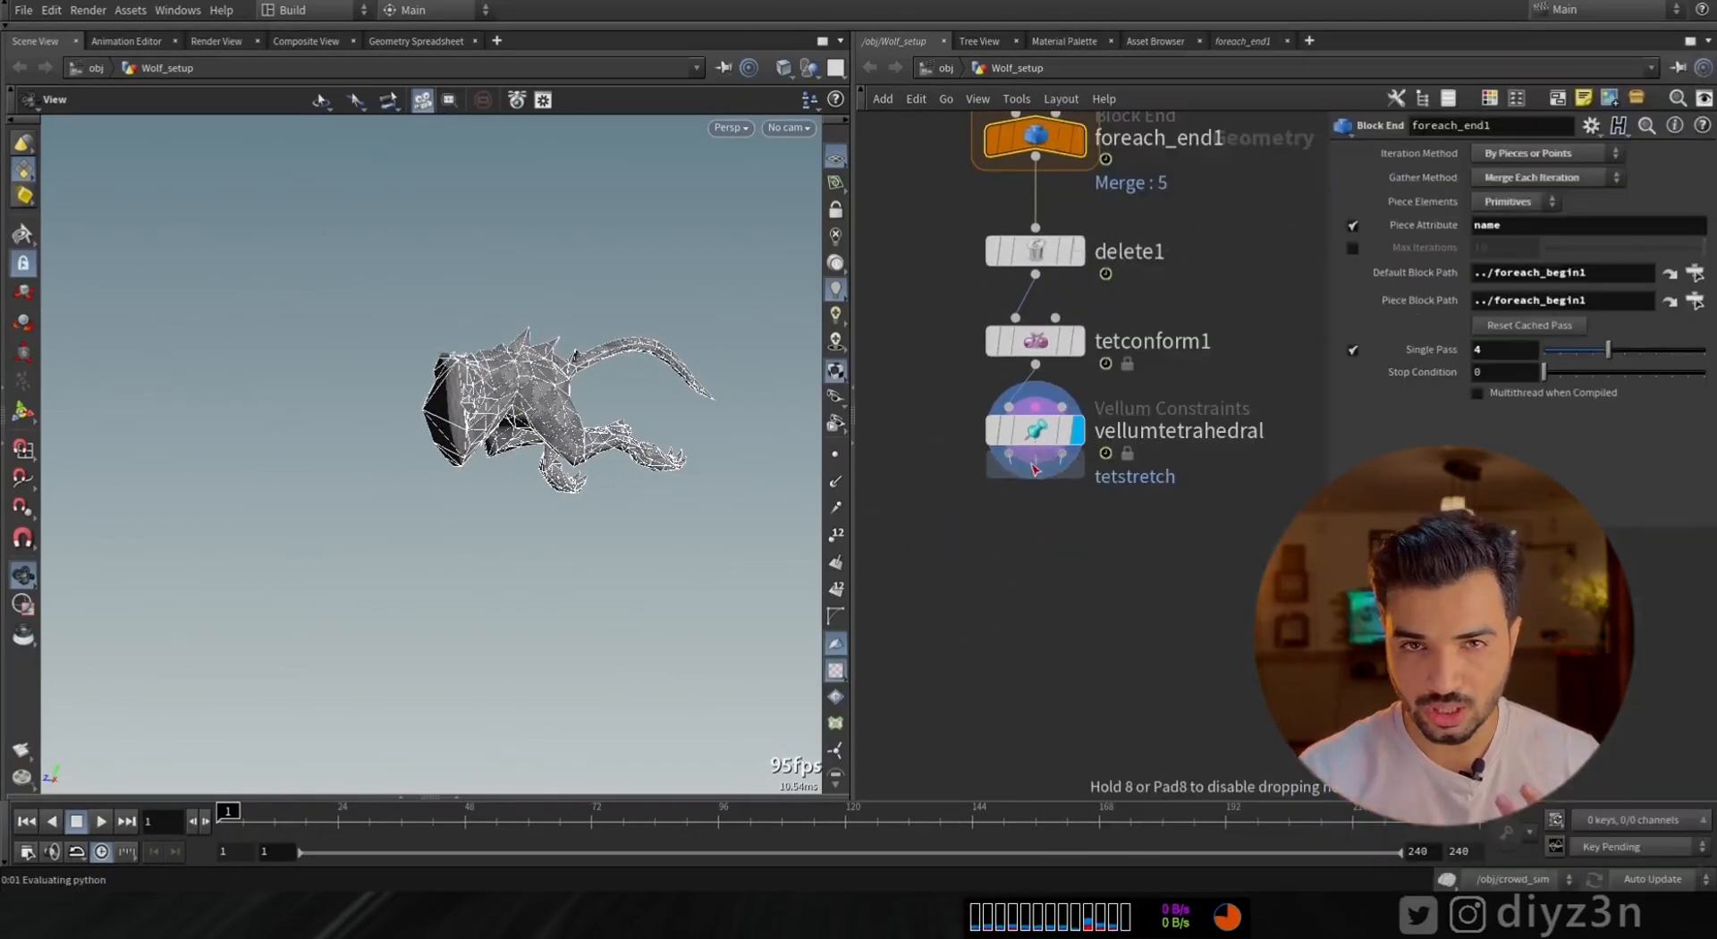
Add a Vellum Solver below vellumtetrahedral and wire all three of its inputs
{"action": "left_click", "coordinate": [1035, 529]}
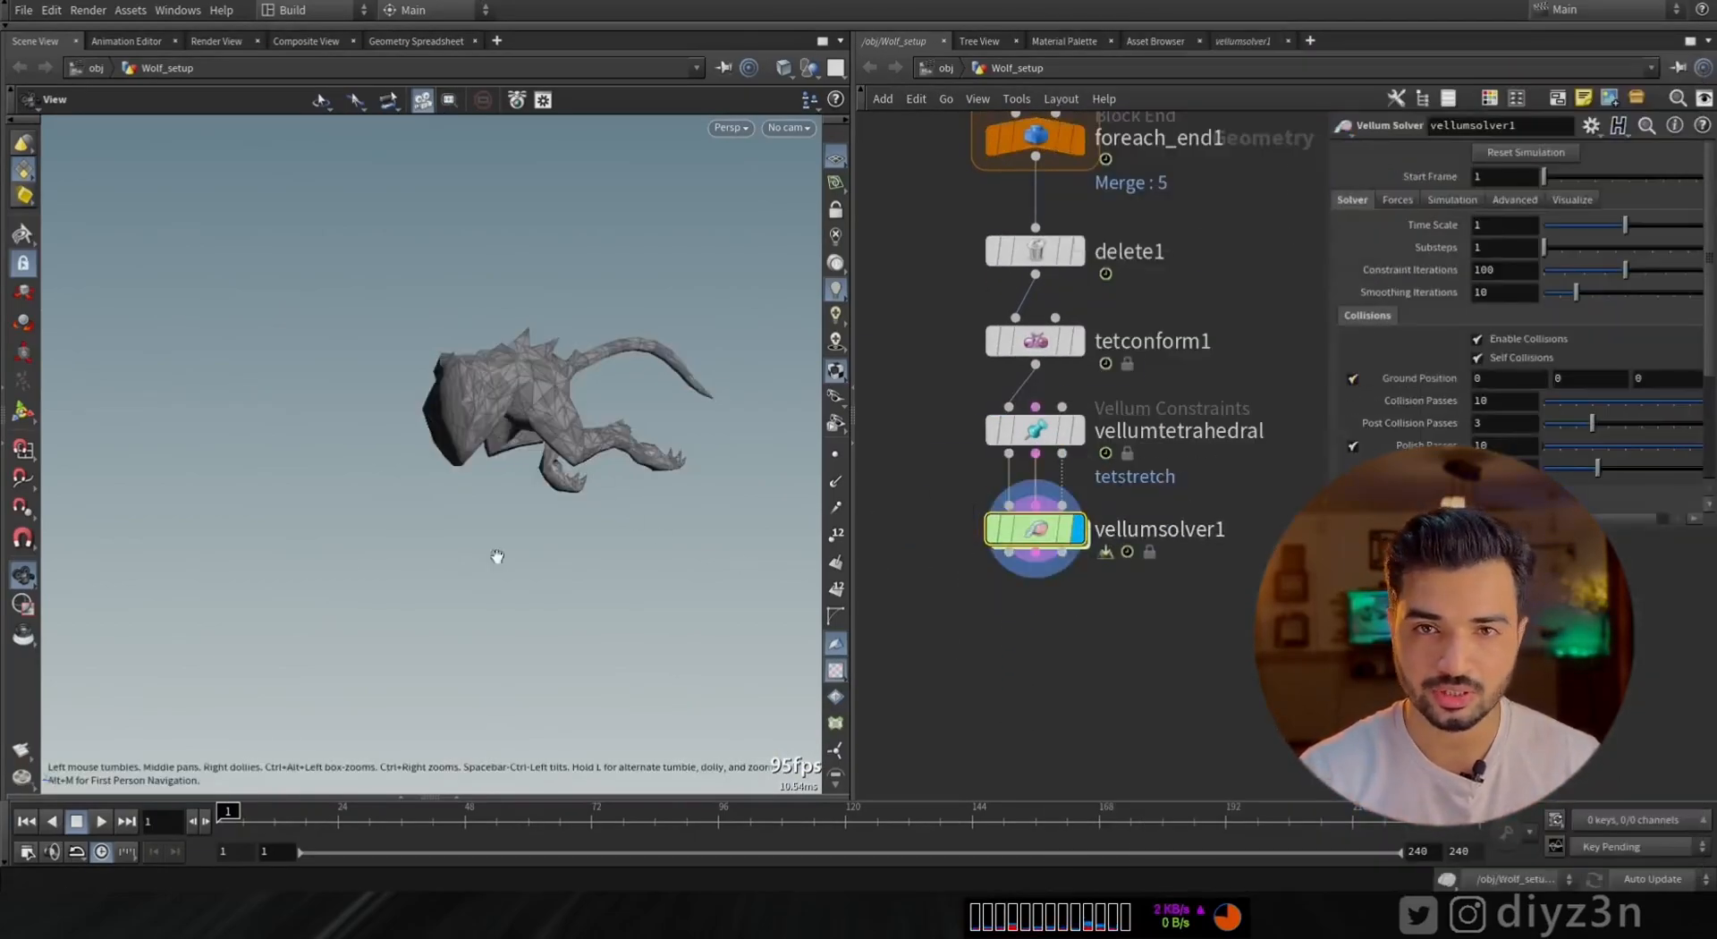
{"action": "left_click", "coordinate": [101, 822]}
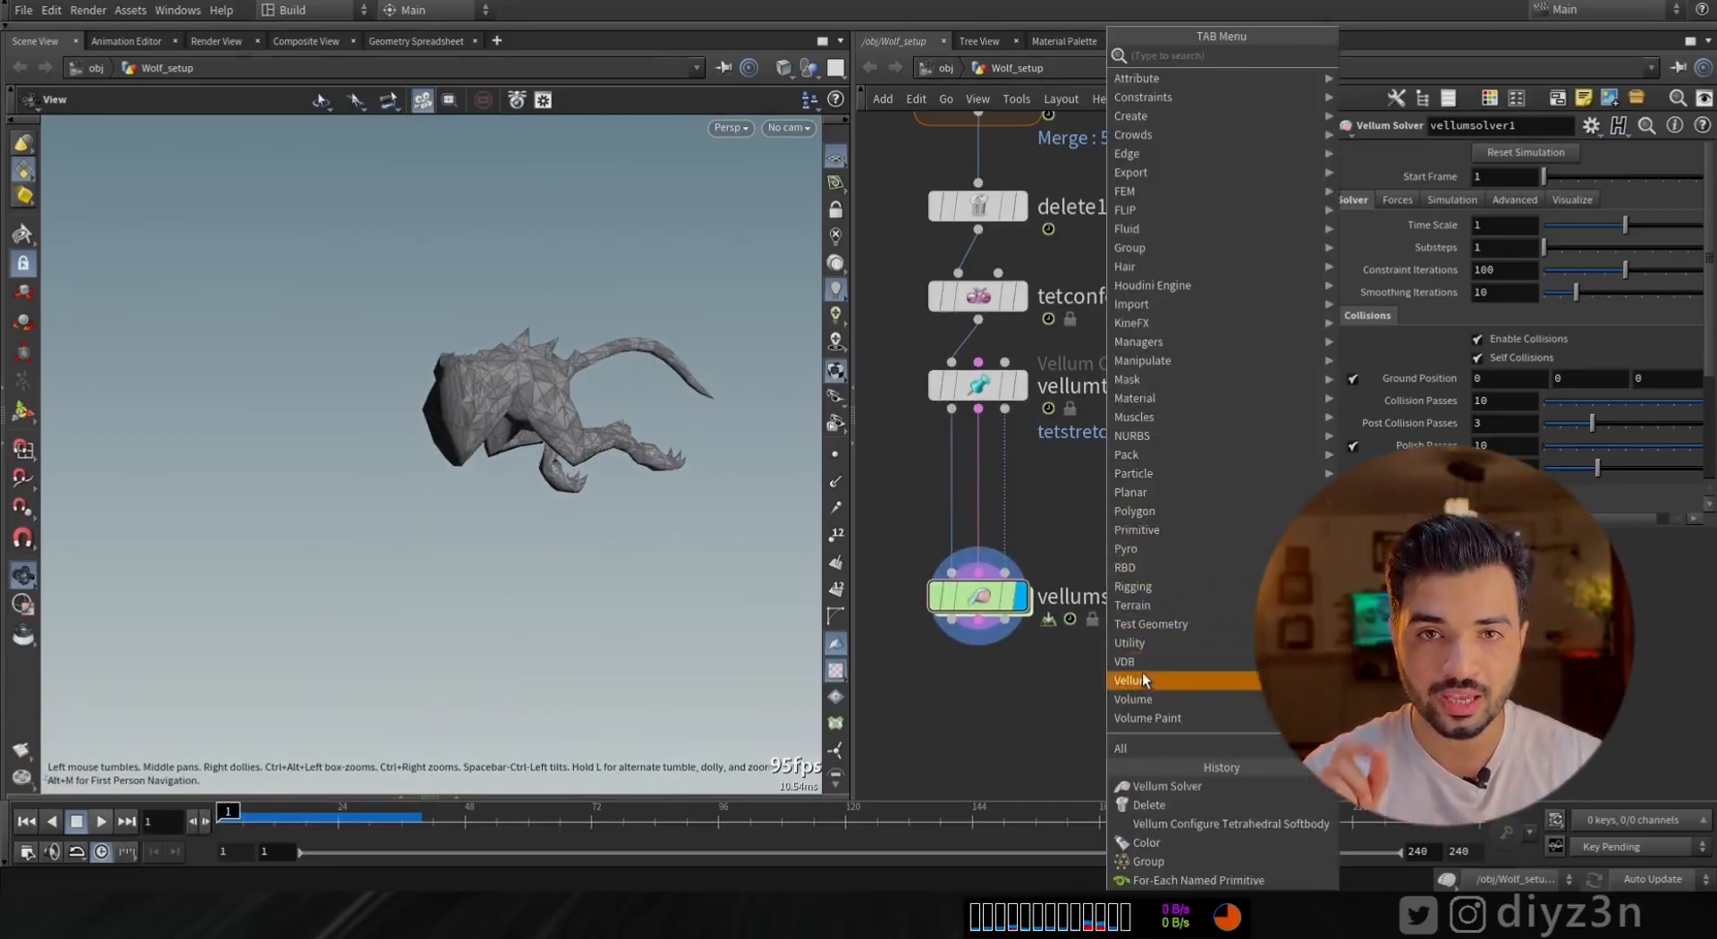
Add a Vellum Constraints node set to Attach to Geometry, targeting foreach_end1
{"action": "left_click", "coordinate": [1127, 679]}
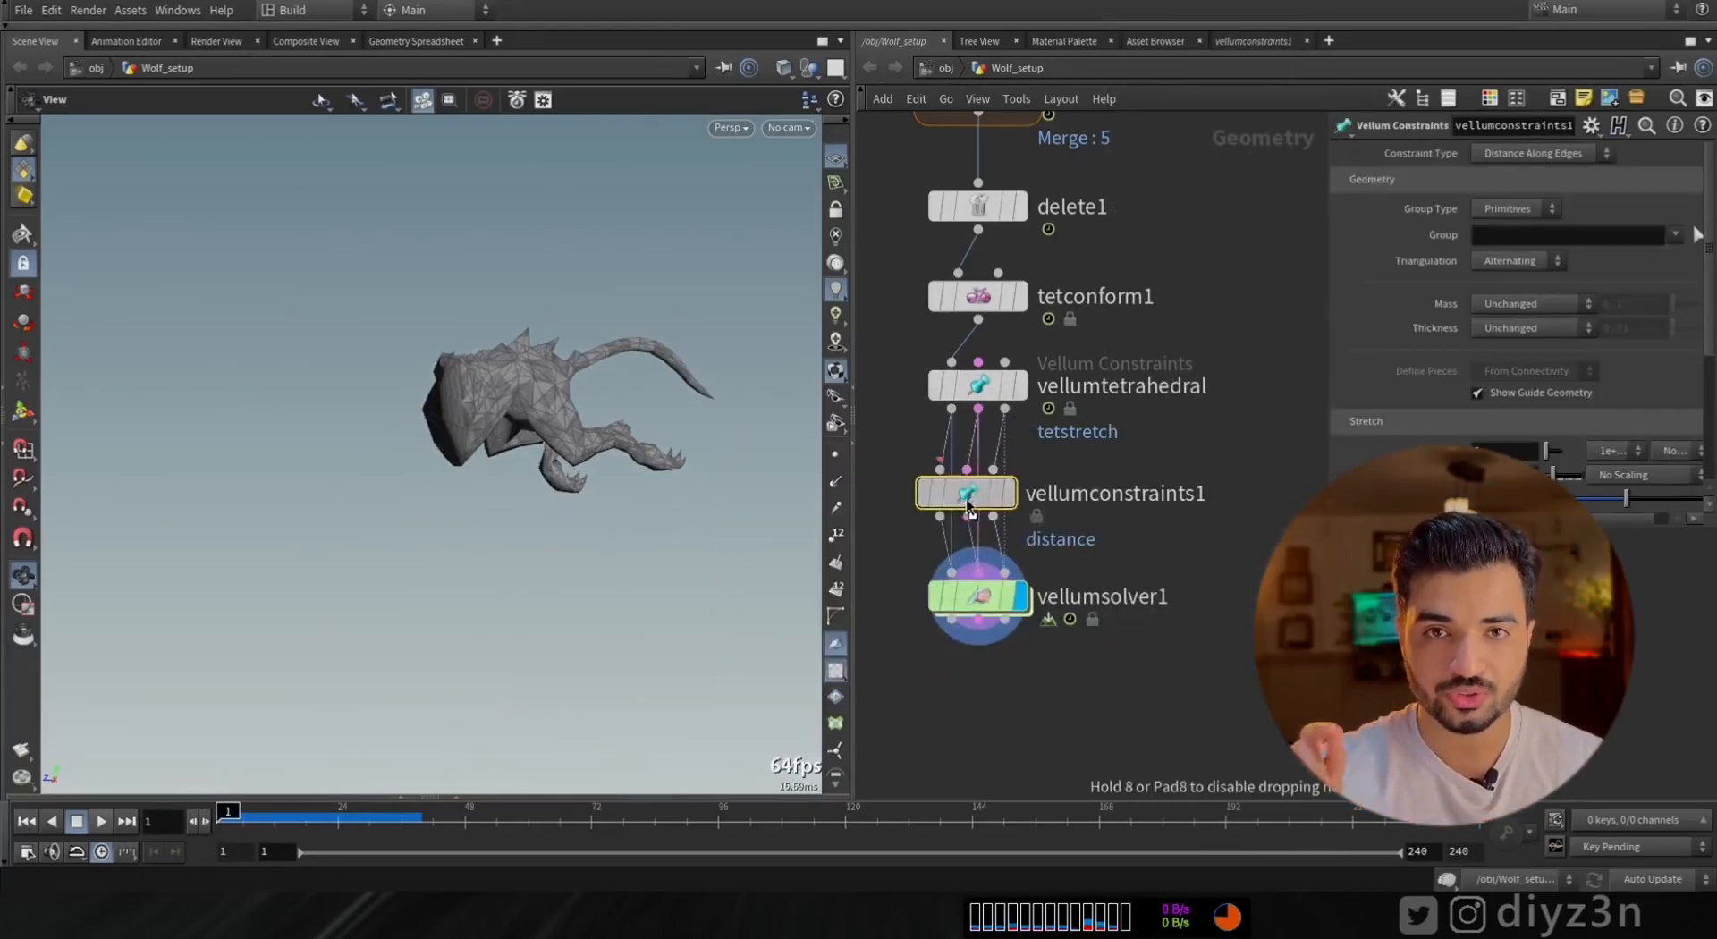
{"action": "left_click", "coordinate": [1538, 152]}
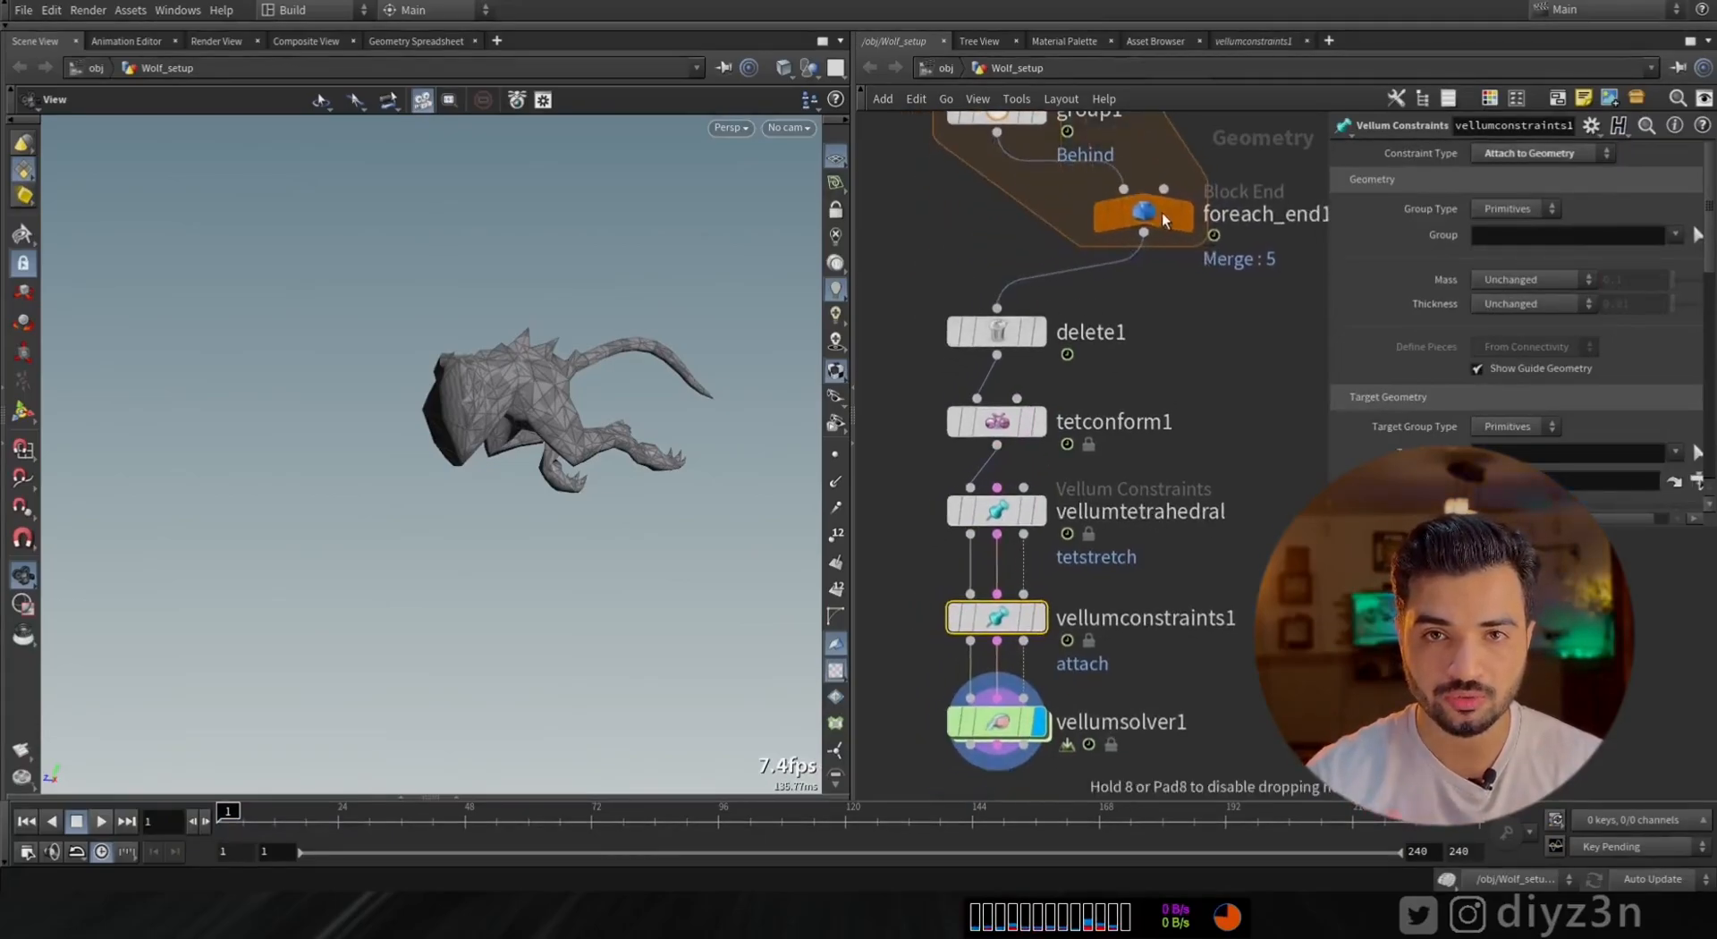
{"action": "left_click", "coordinate": [100, 822]}
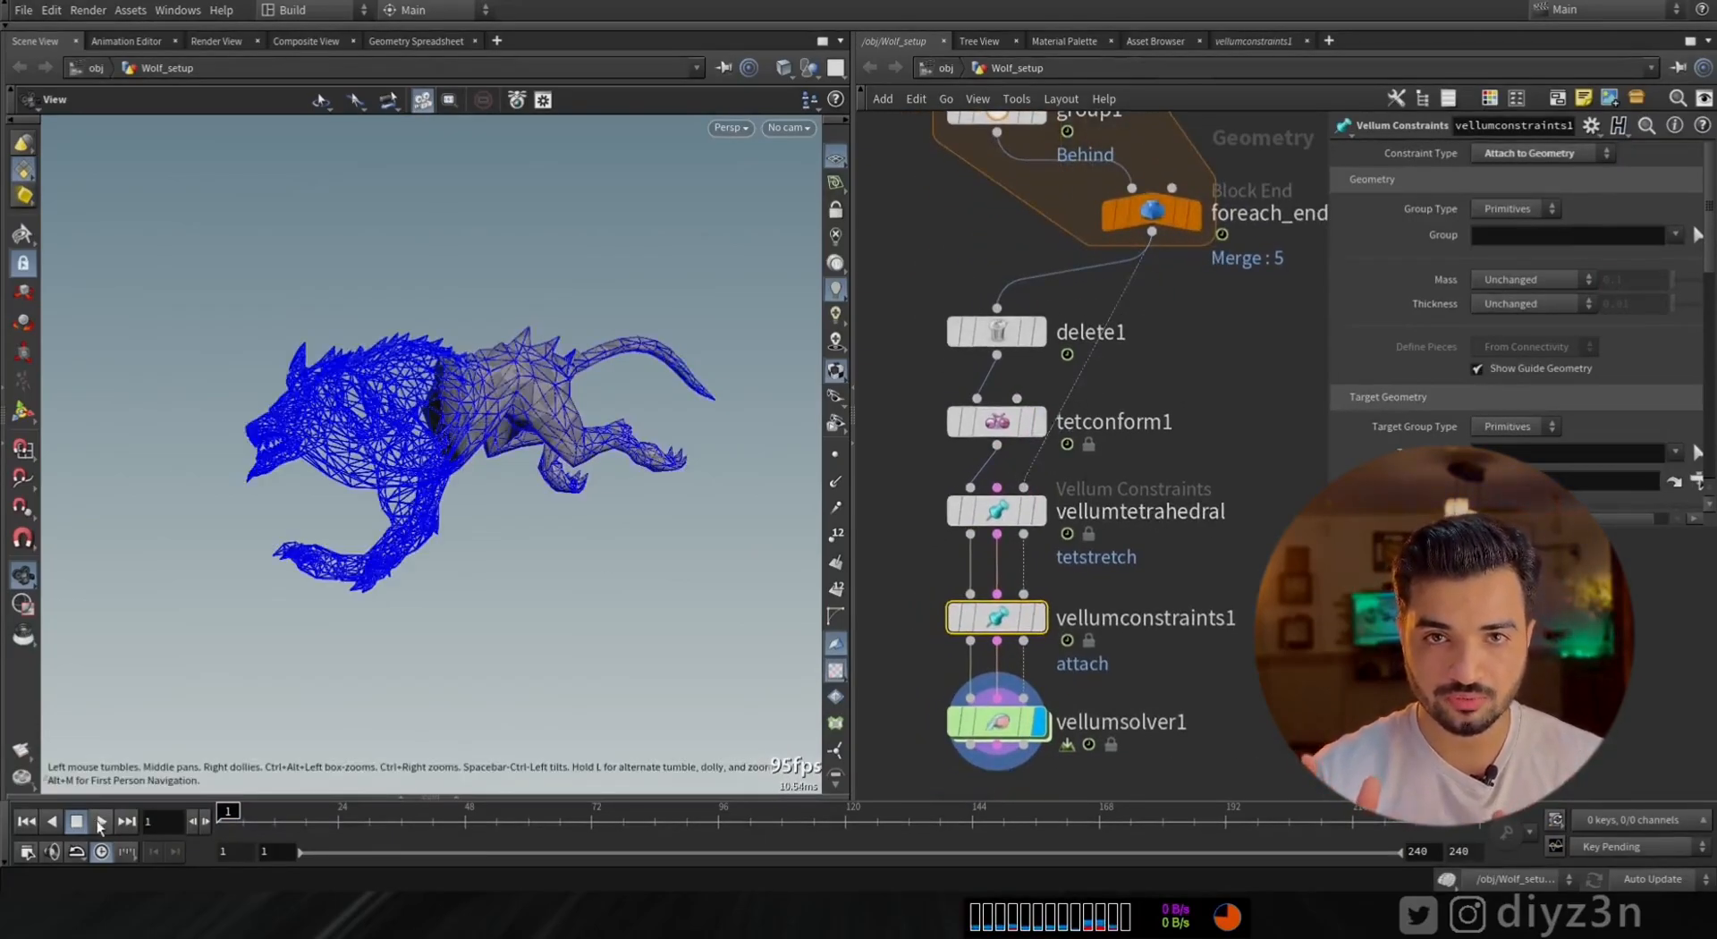
Play the simulation to watch the attached soft-body wolves, then pause
{"action": "left_click", "coordinate": [99, 821]}
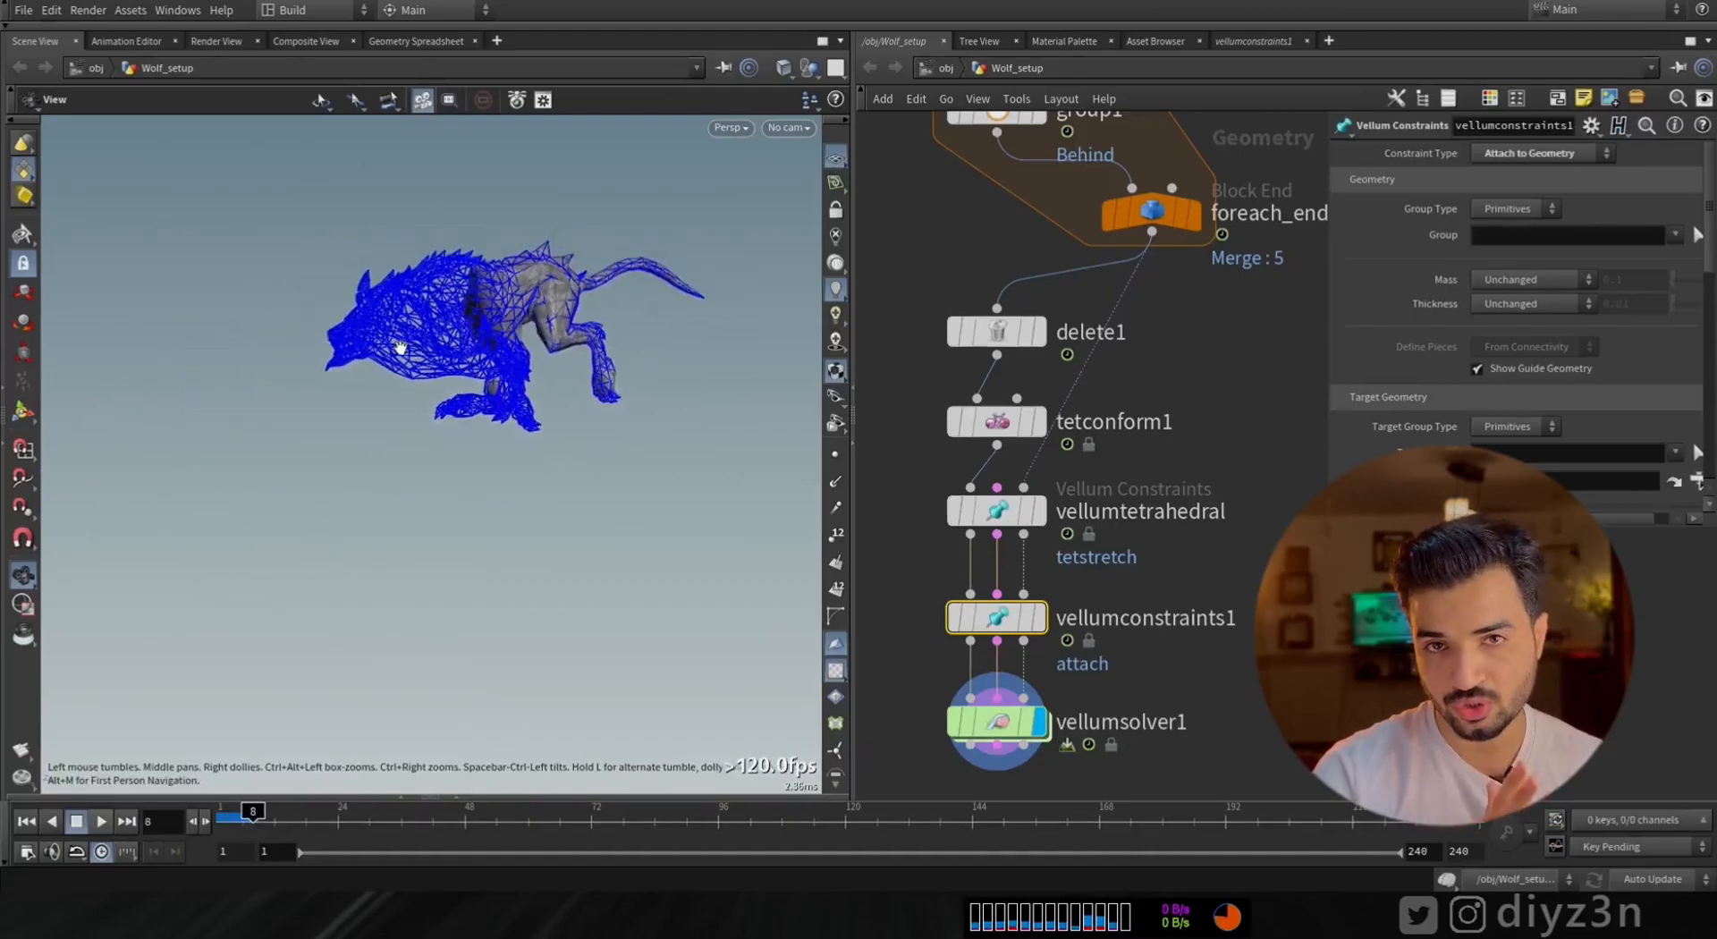
{"action": "left_click", "coordinate": [99, 821]}
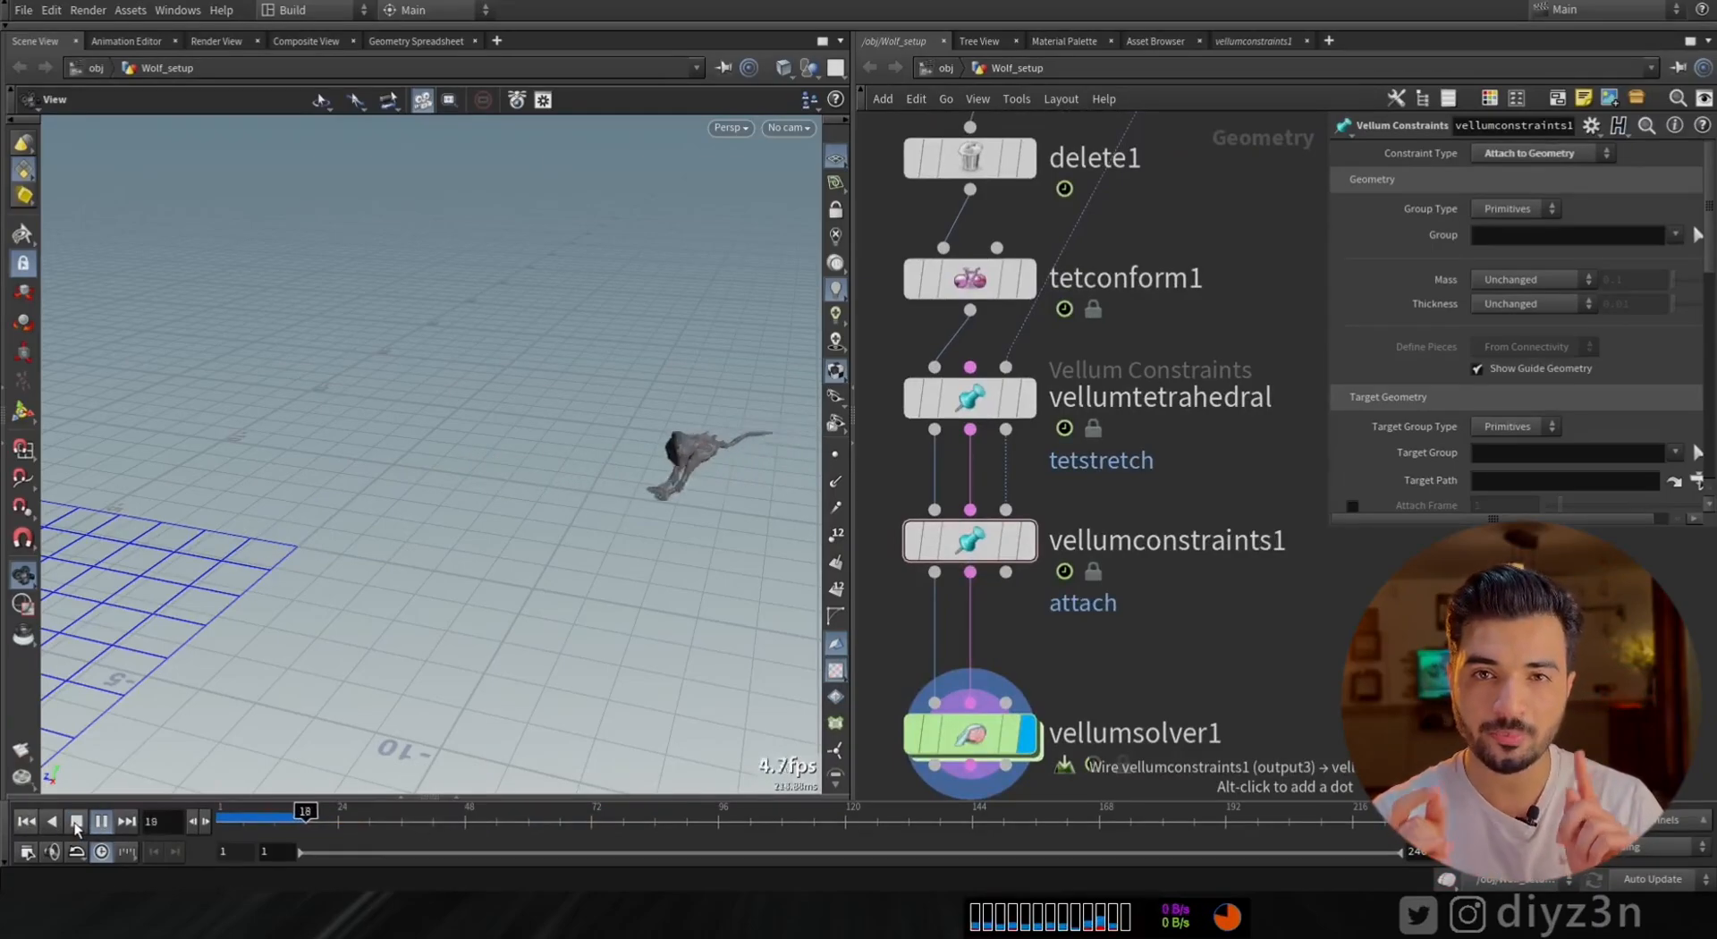
{"action": "left_click", "coordinate": [75, 821]}
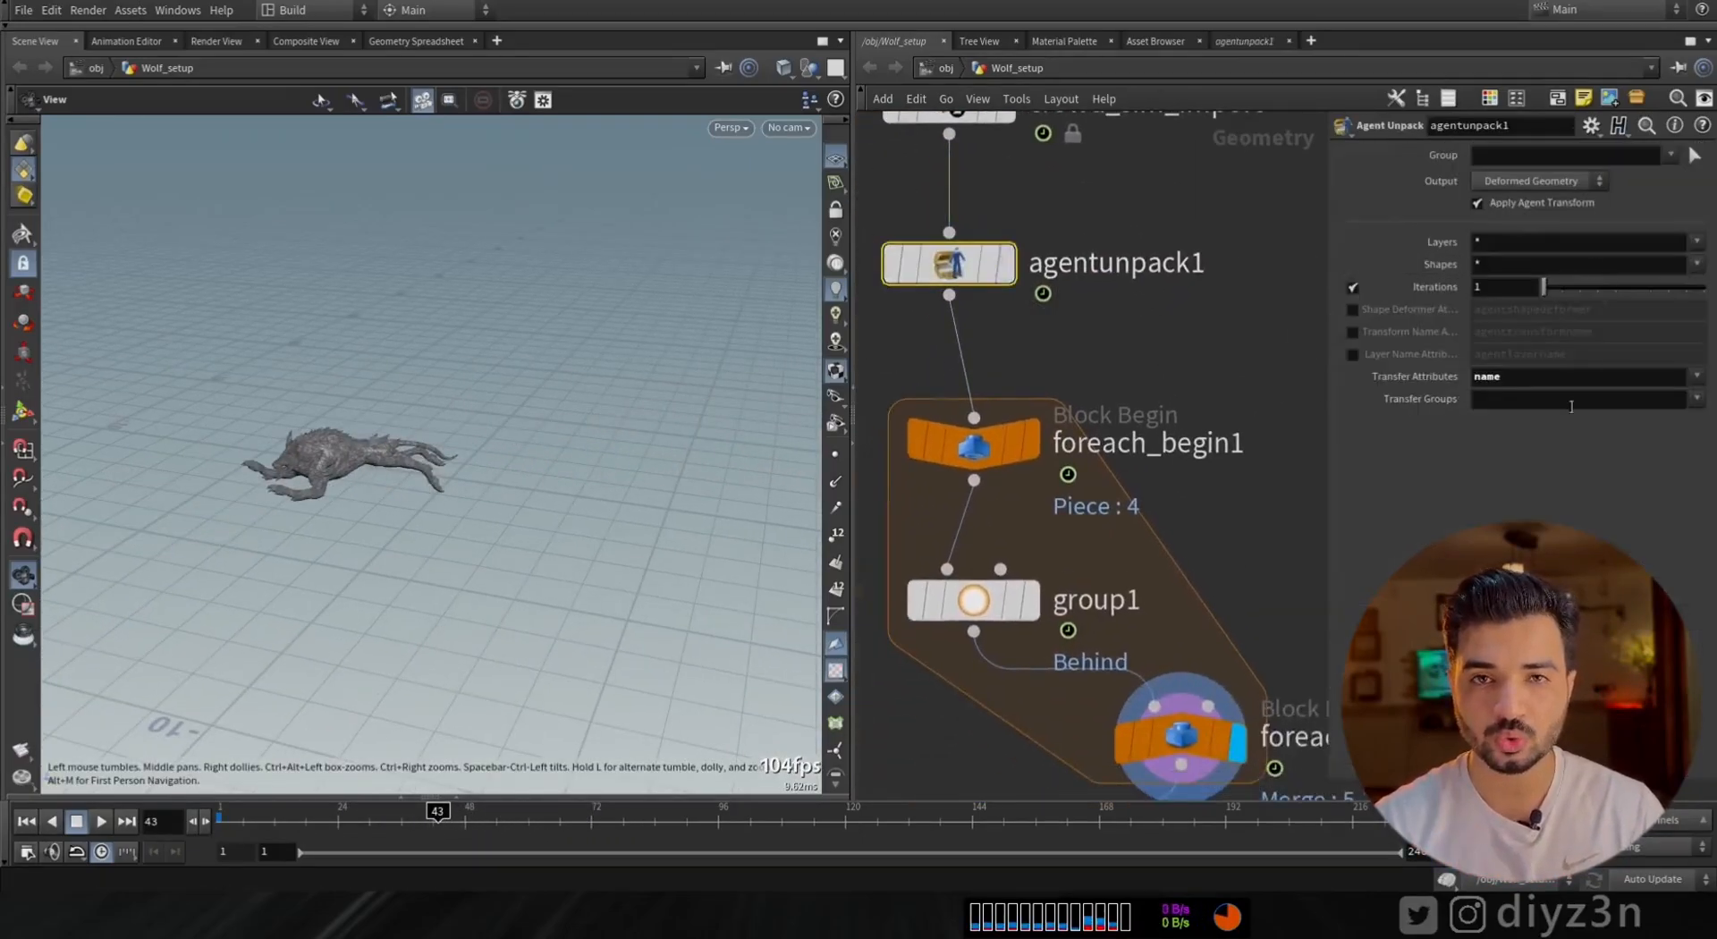
Transfer the stream_ragdoll group in Agent Unpack and tint that group red with a Color node
{"action": "type", "text": "stream_ragdoll"}
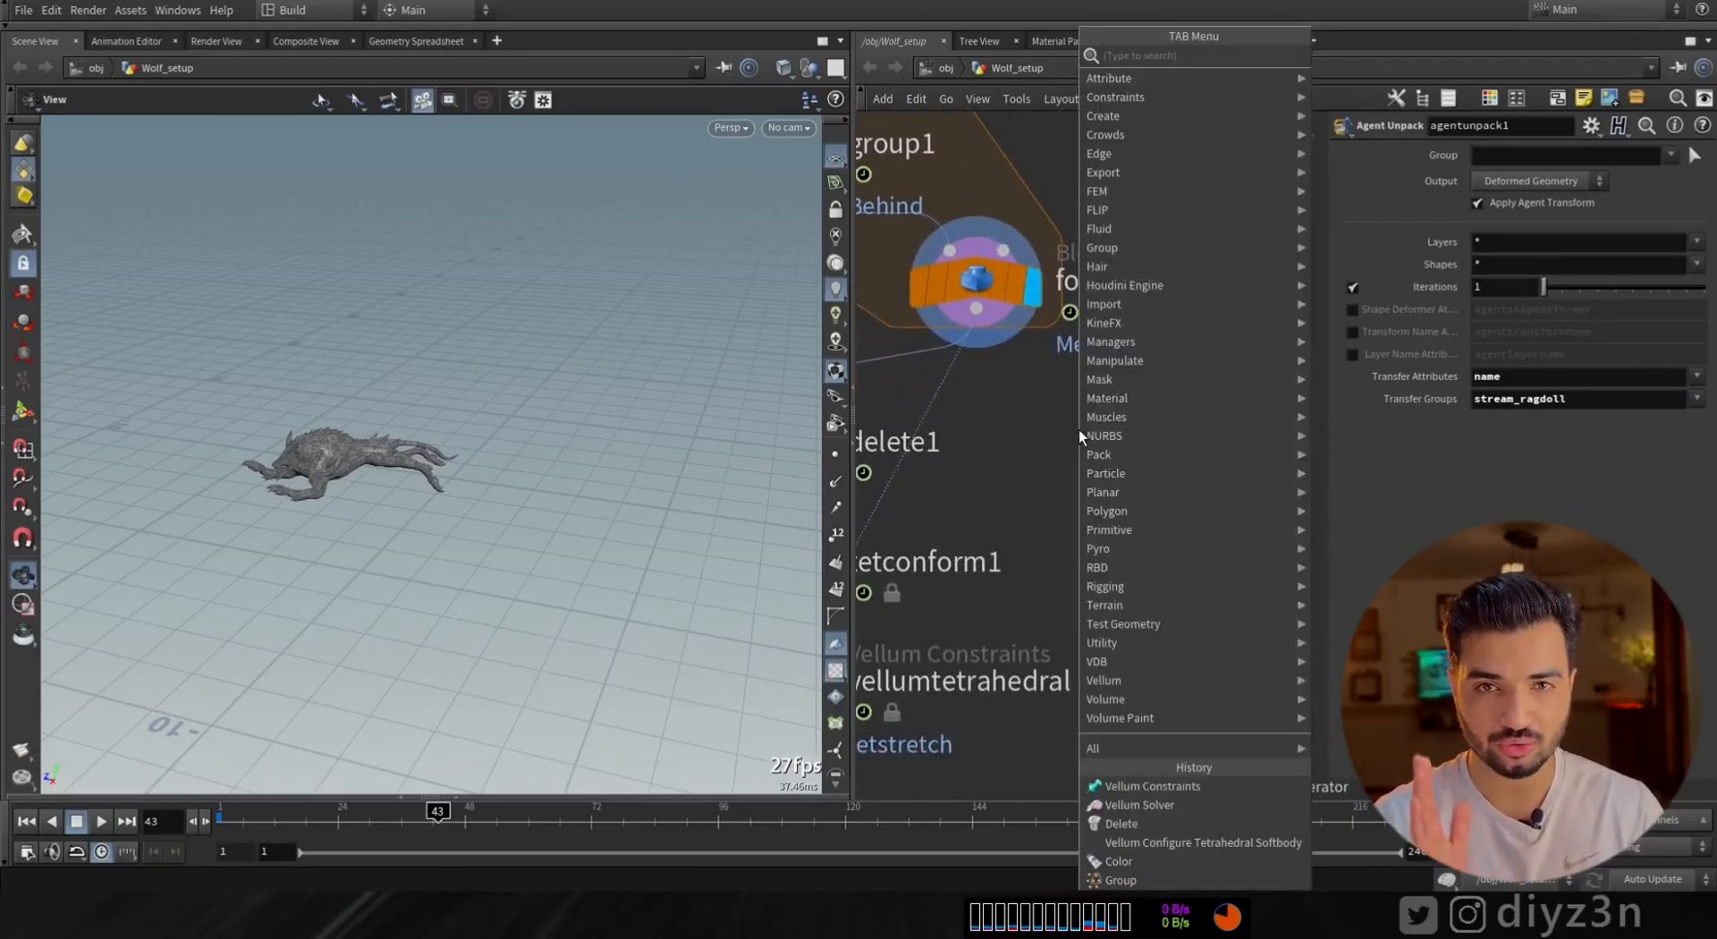
{"action": "left_click", "coordinate": [1118, 861]}
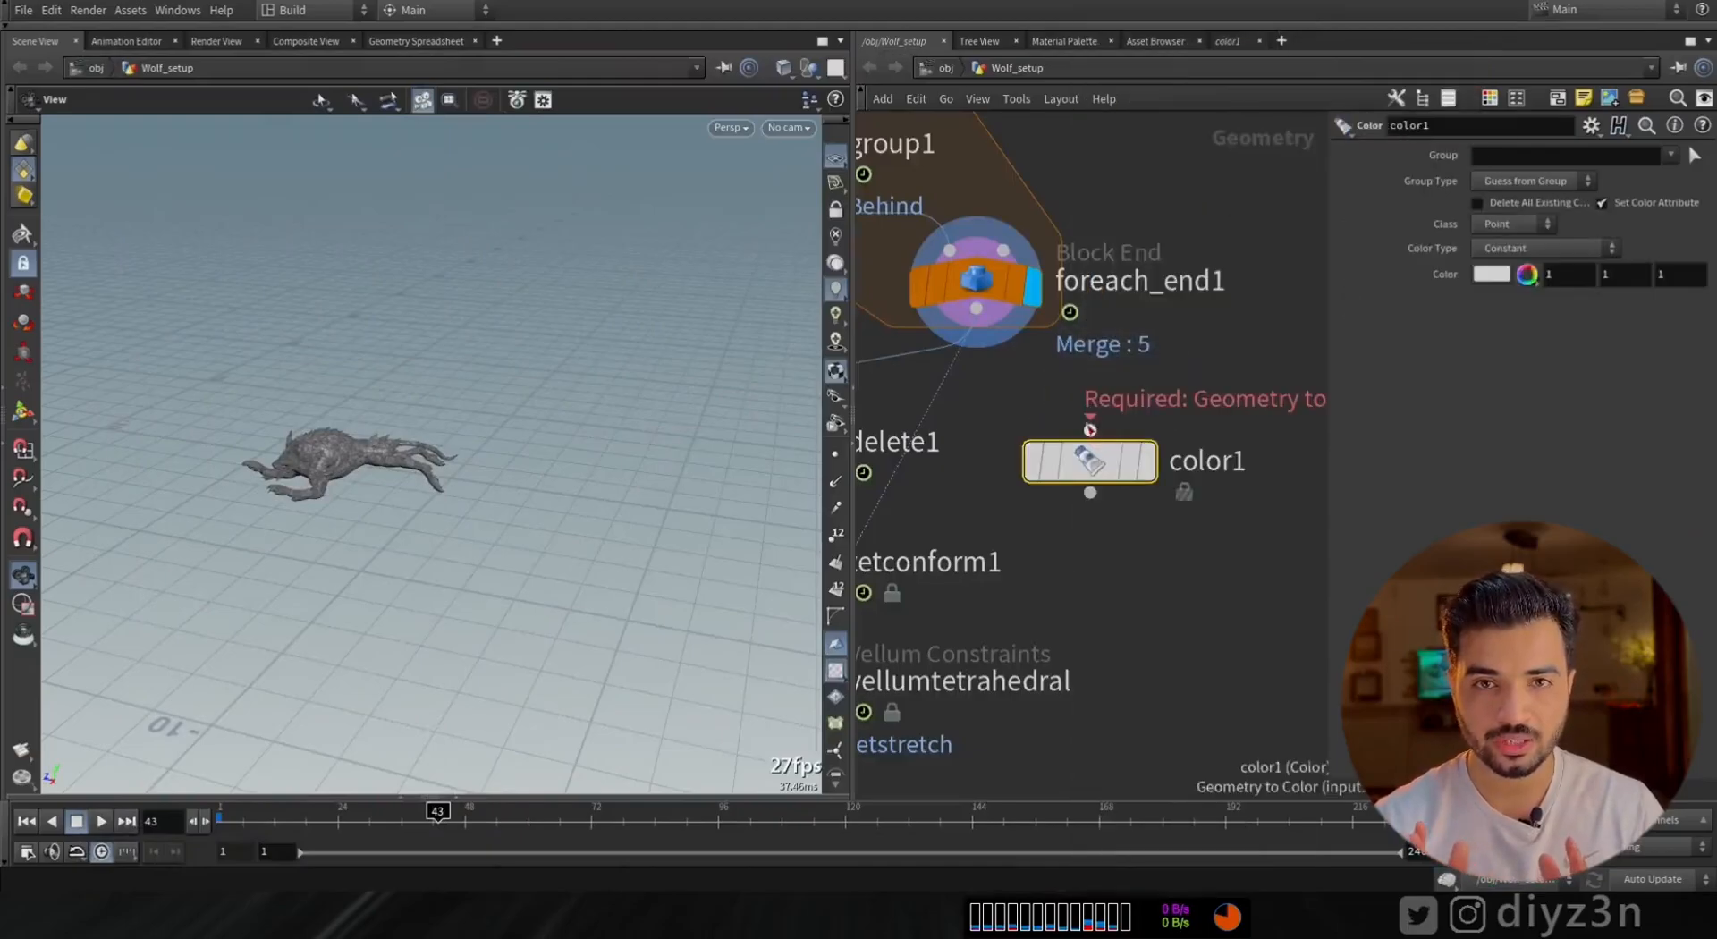
{"action": "left_click", "coordinate": [1491, 274]}
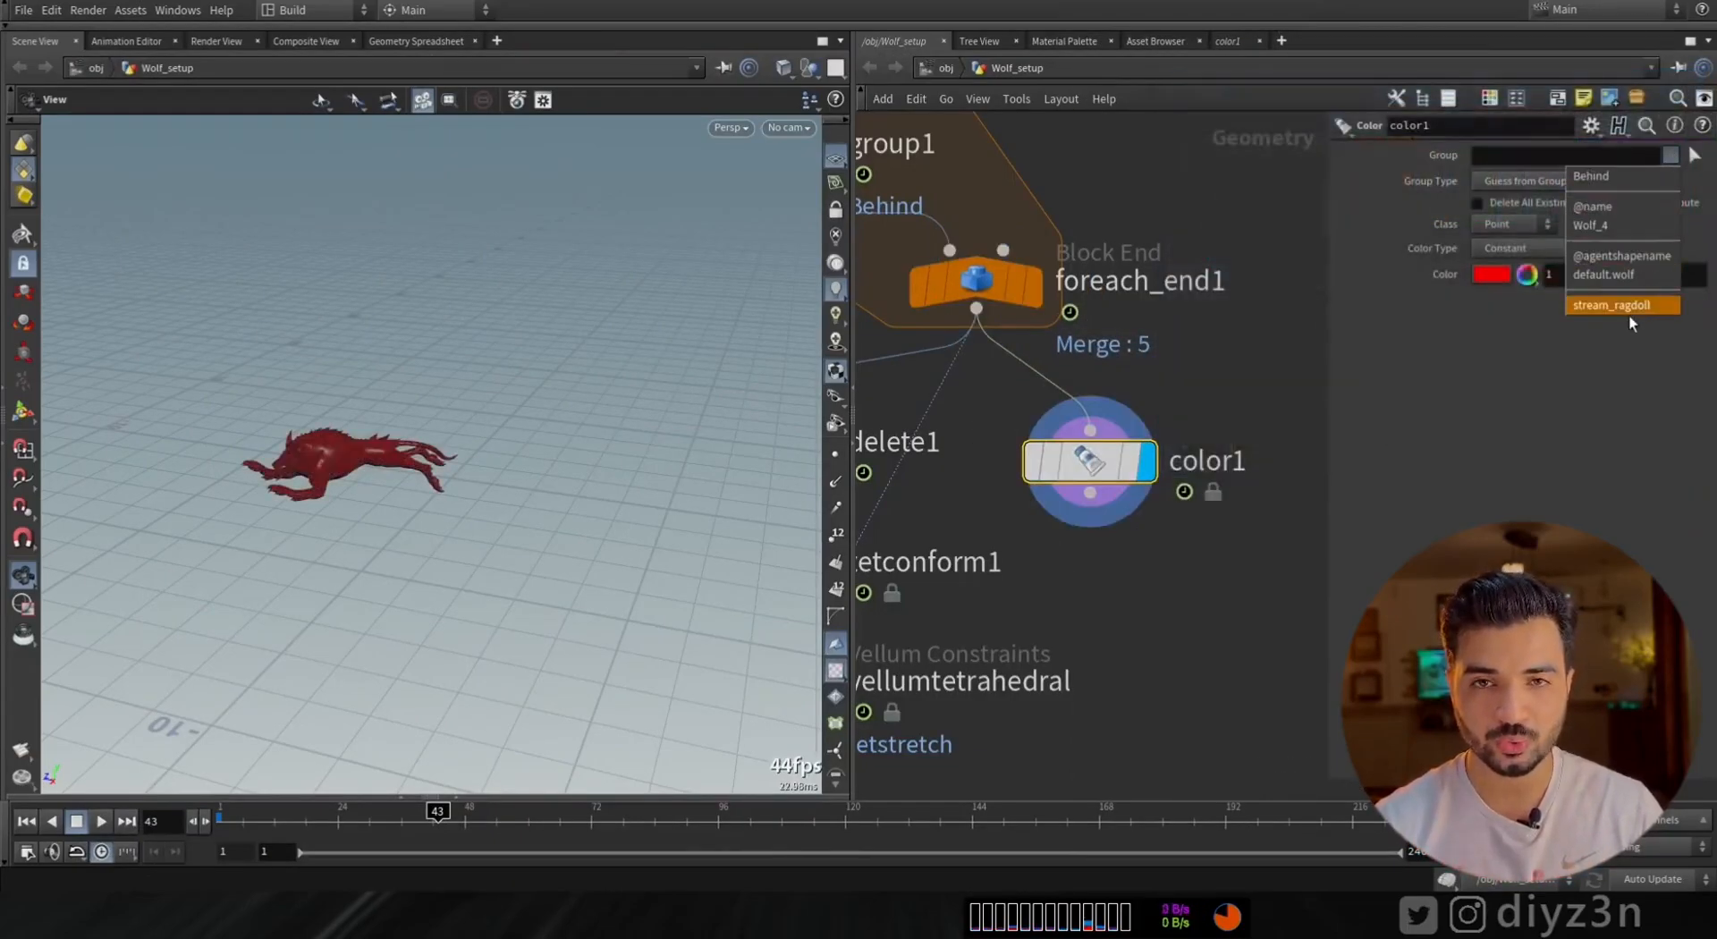
{"action": "left_click", "coordinate": [1610, 304]}
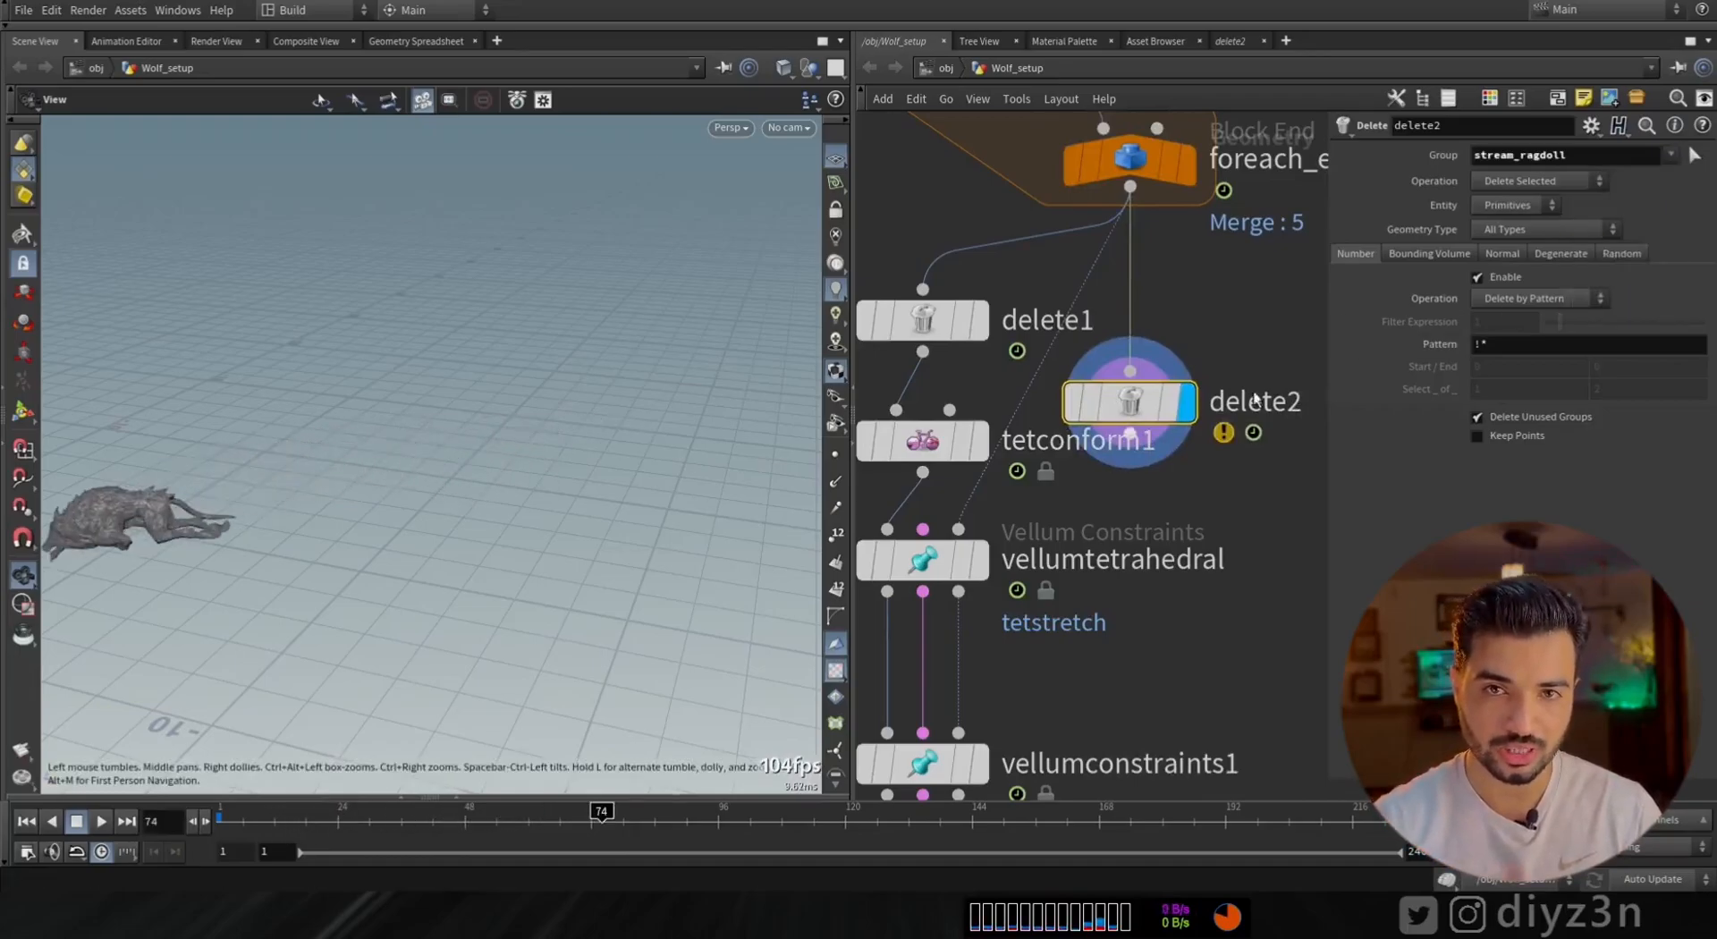
Make delete2 remove stream_ragdoll points, feed the constraint target, and replay the simulation
{"action": "left_click", "coordinate": [1512, 205]}
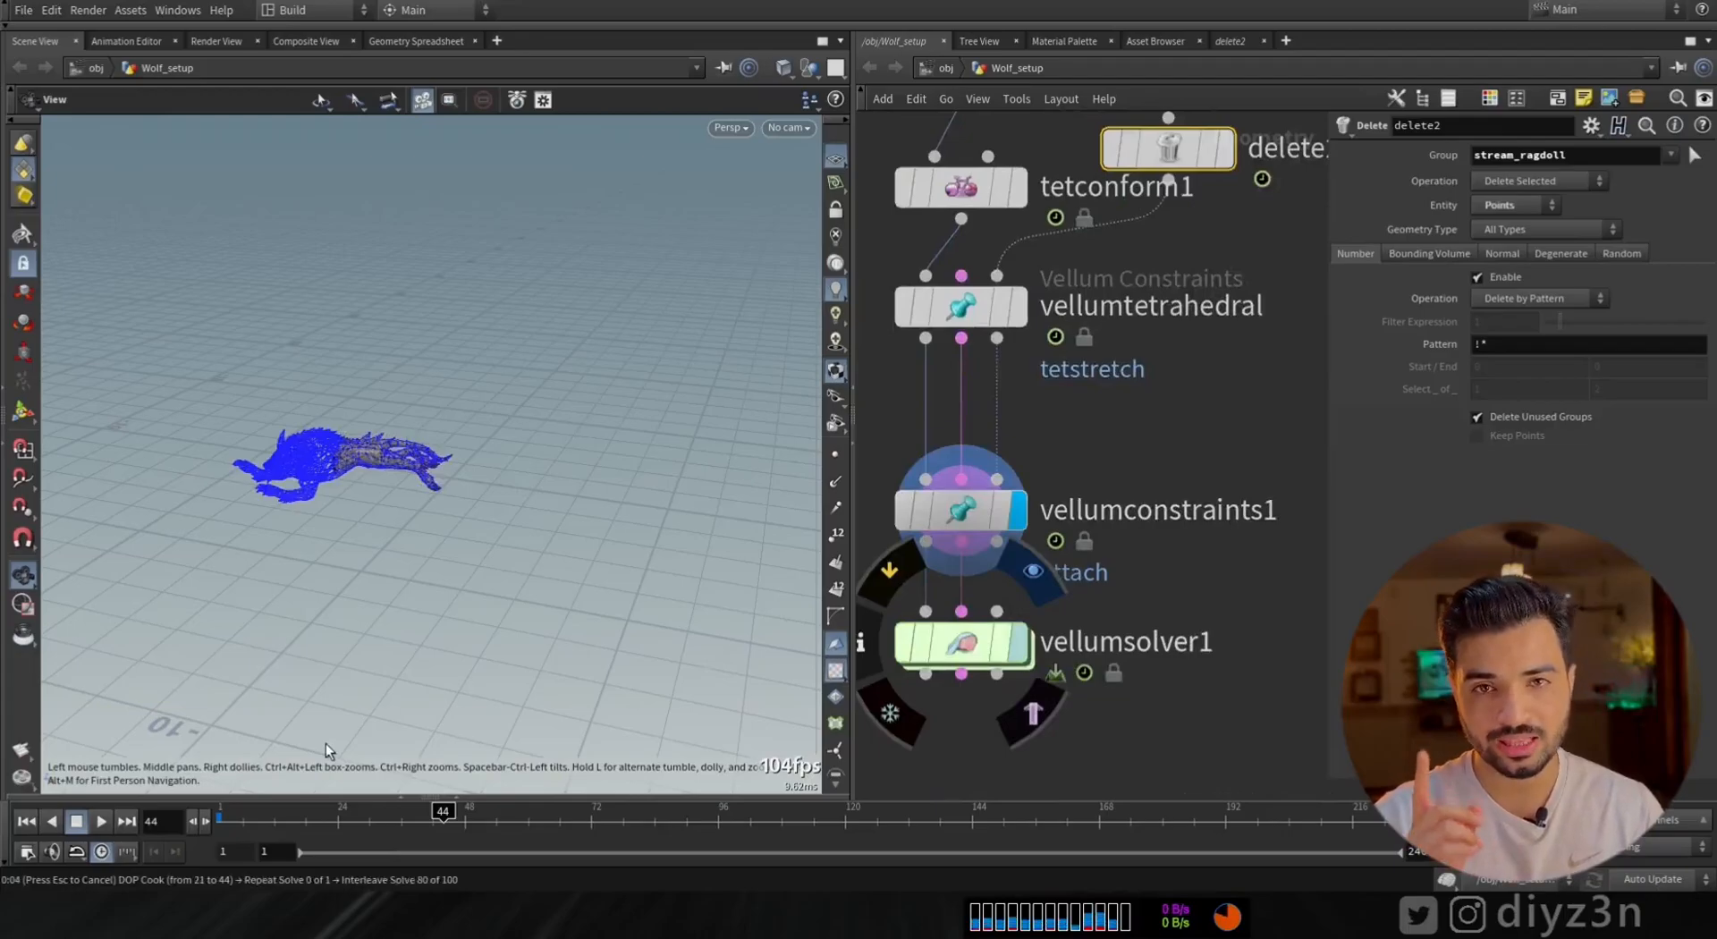
{"action": "left_click", "coordinate": [99, 822]}
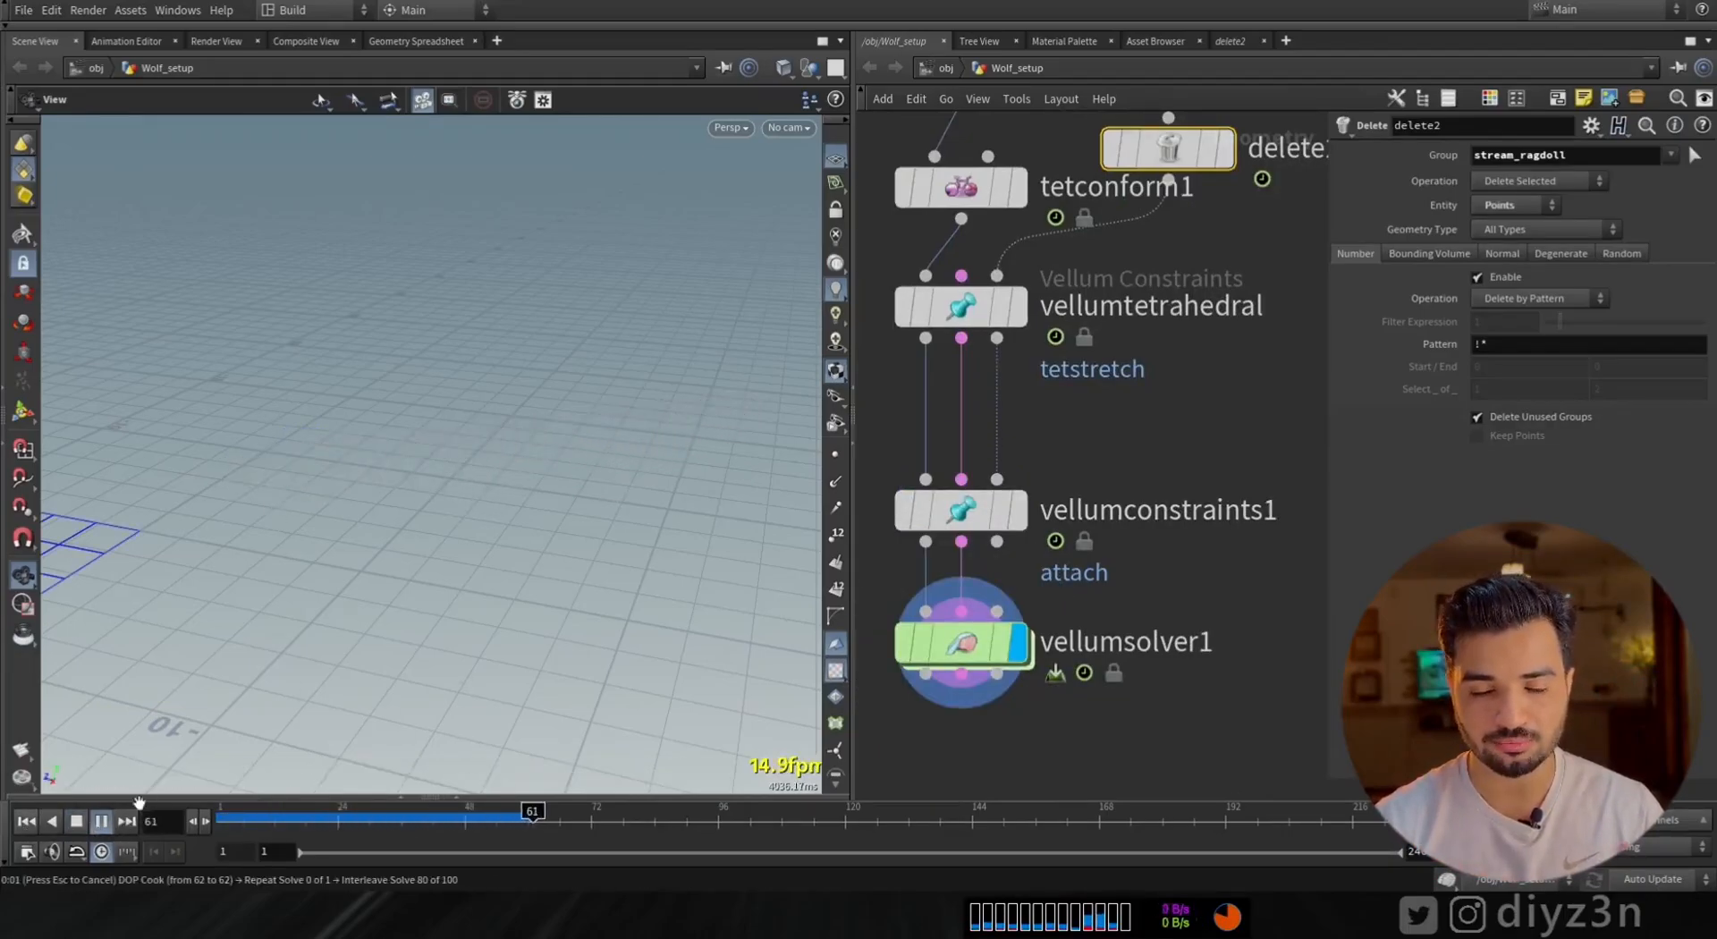
{"action": "left_click", "coordinate": [75, 822]}
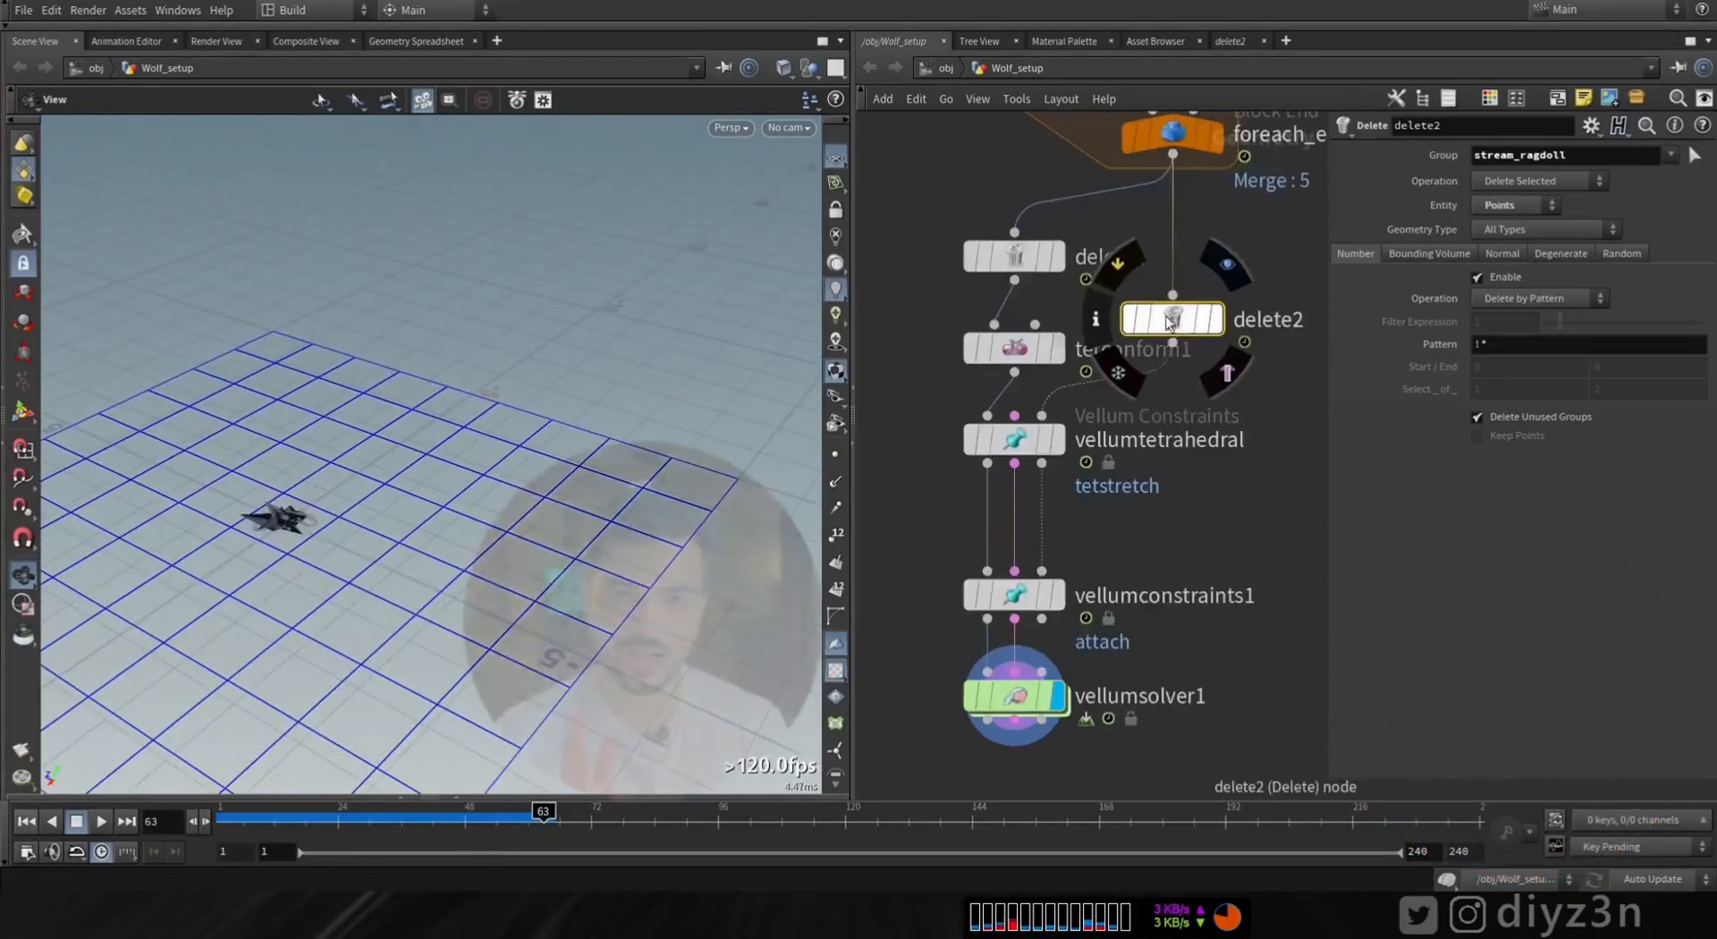
{"action": "left_click", "coordinate": [1014, 696]}
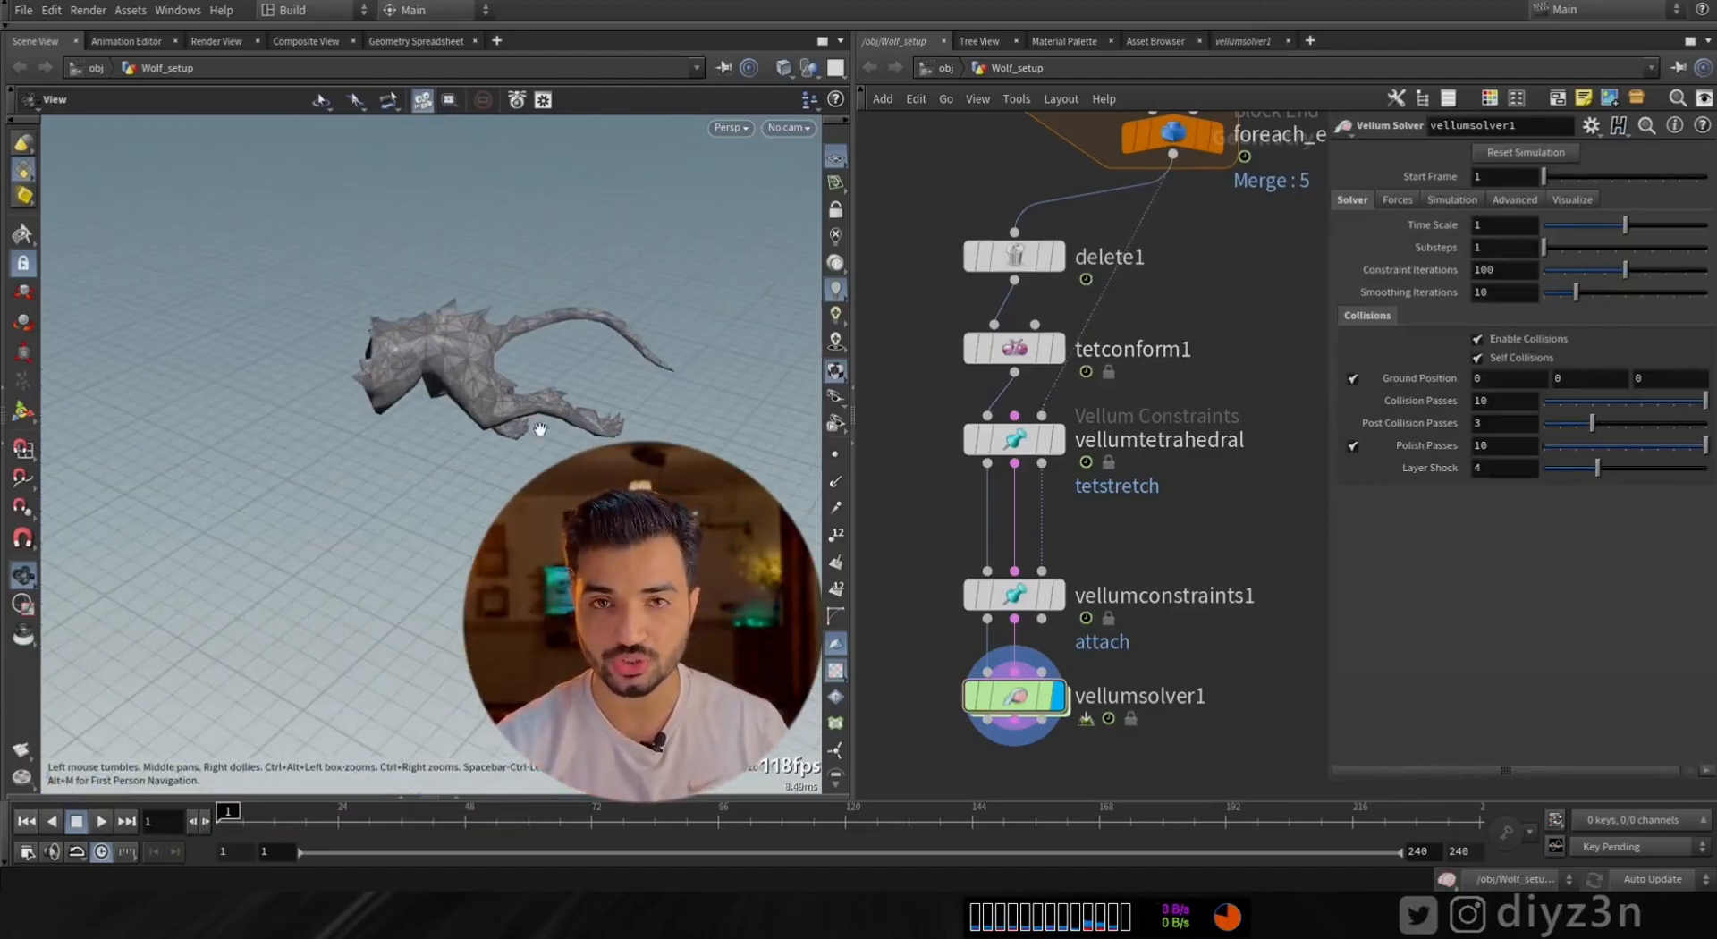
Enable breaking on vellumconstraints1 with a stretch-stress threshold of 100 and replay
{"action": "left_click", "coordinate": [1013, 557]}
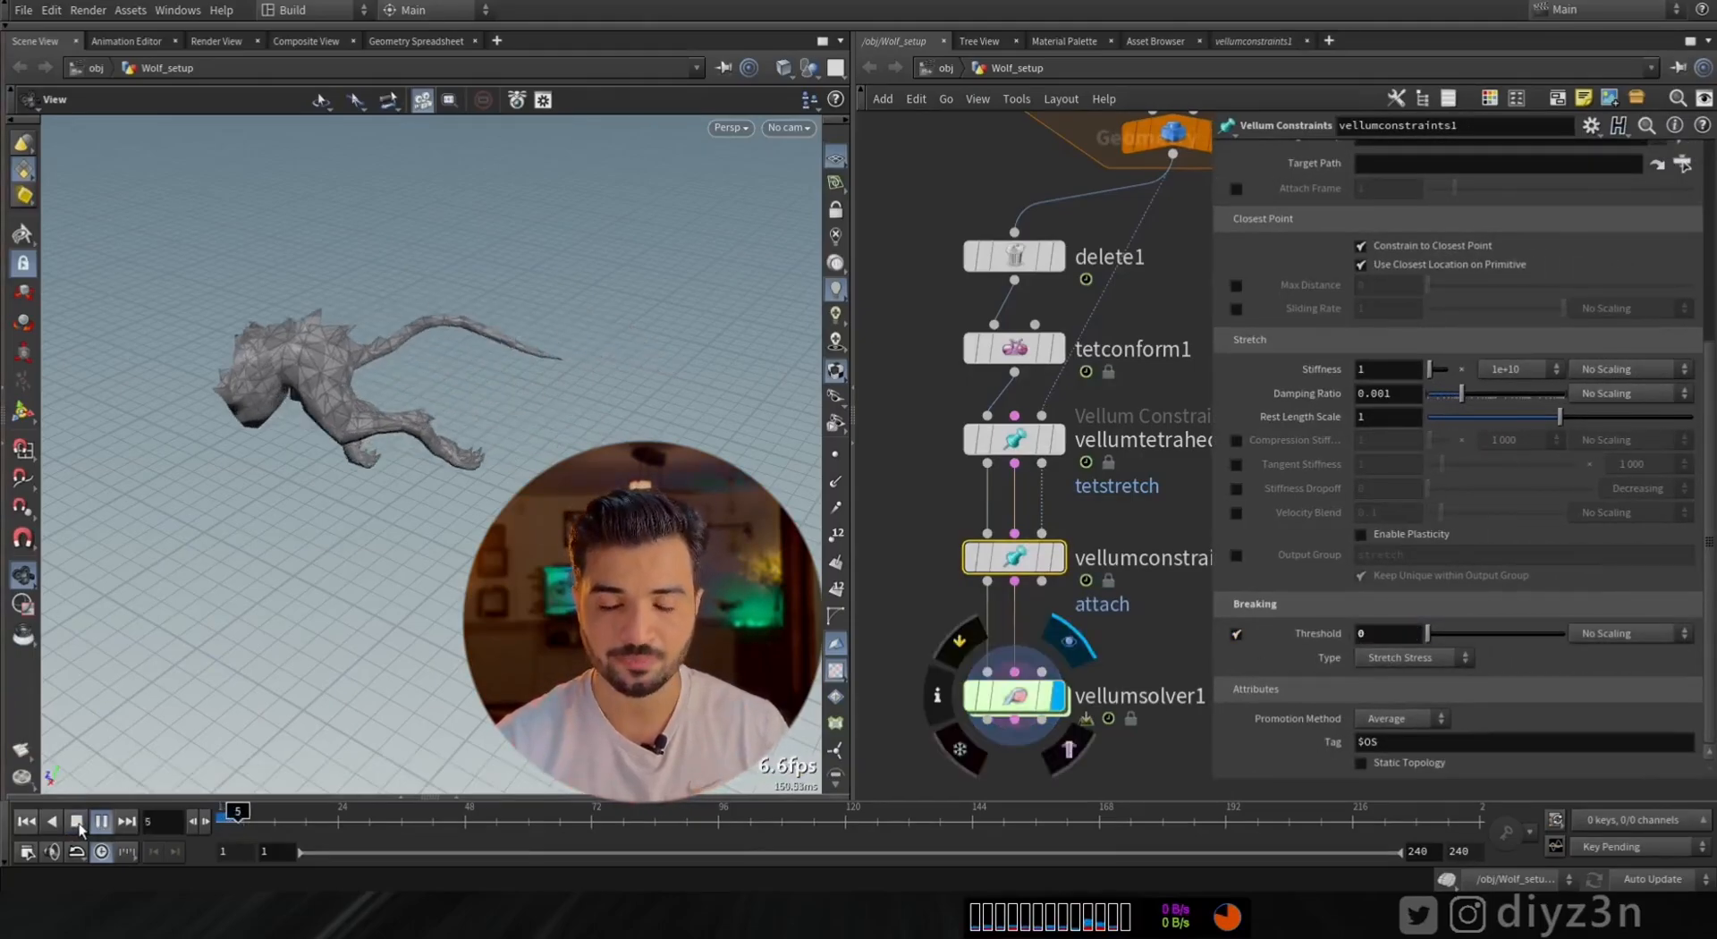
{"action": "left_click", "coordinate": [77, 821]}
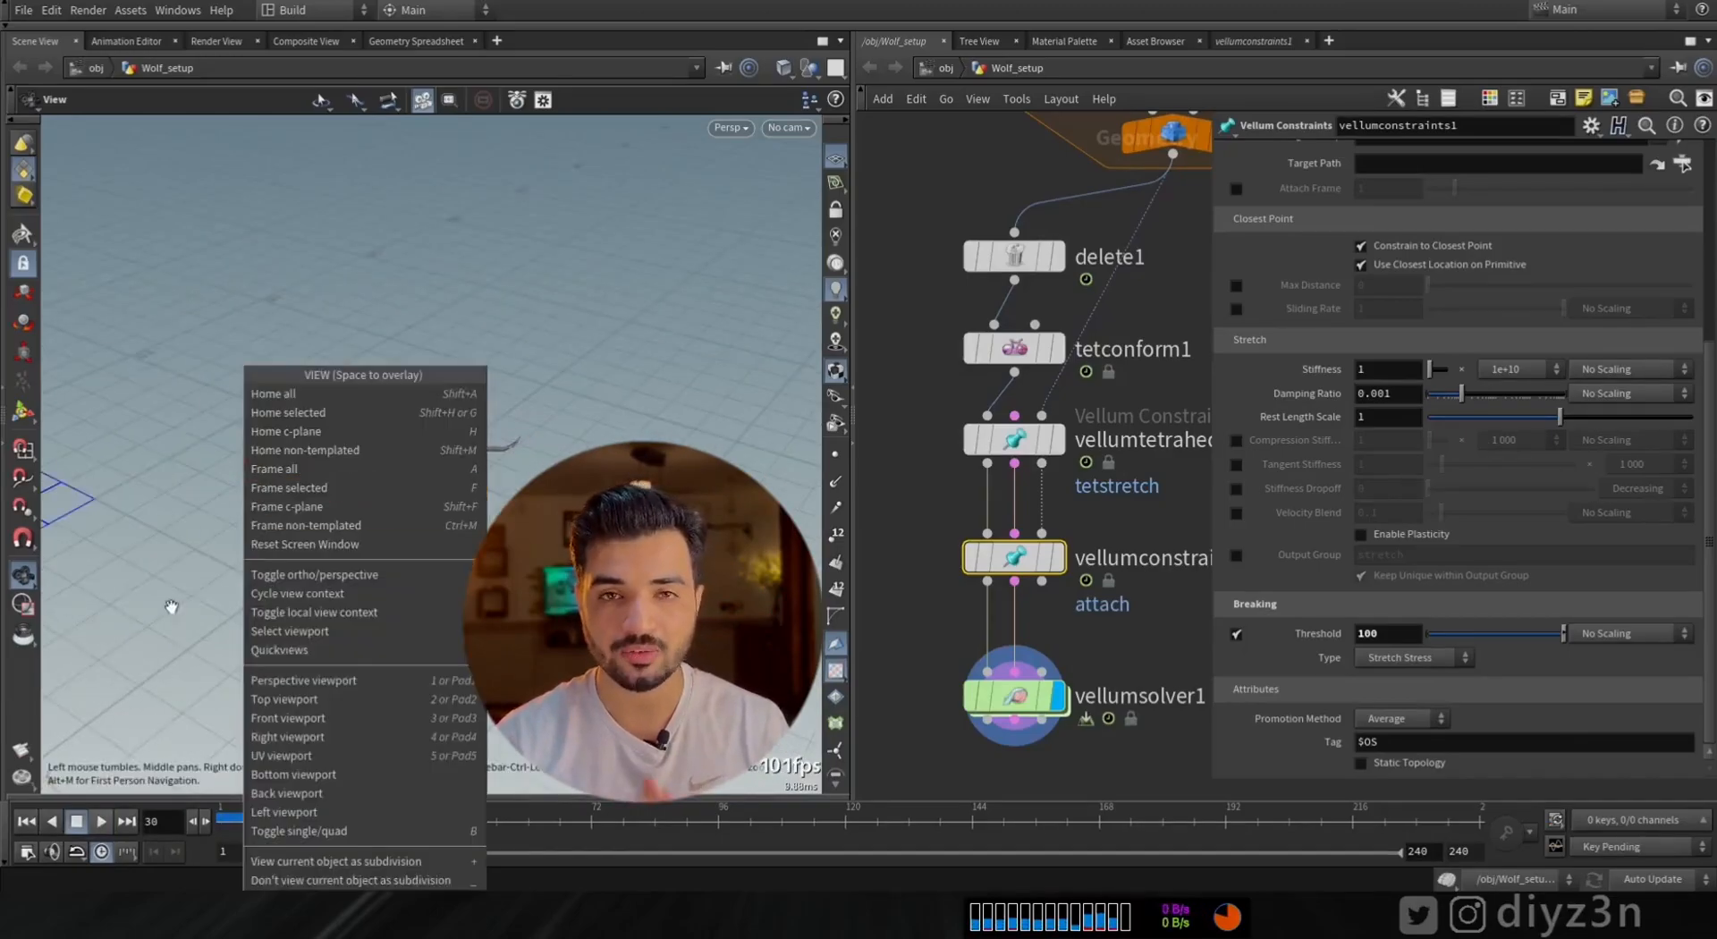
{"action": "left_click", "coordinate": [99, 822]}
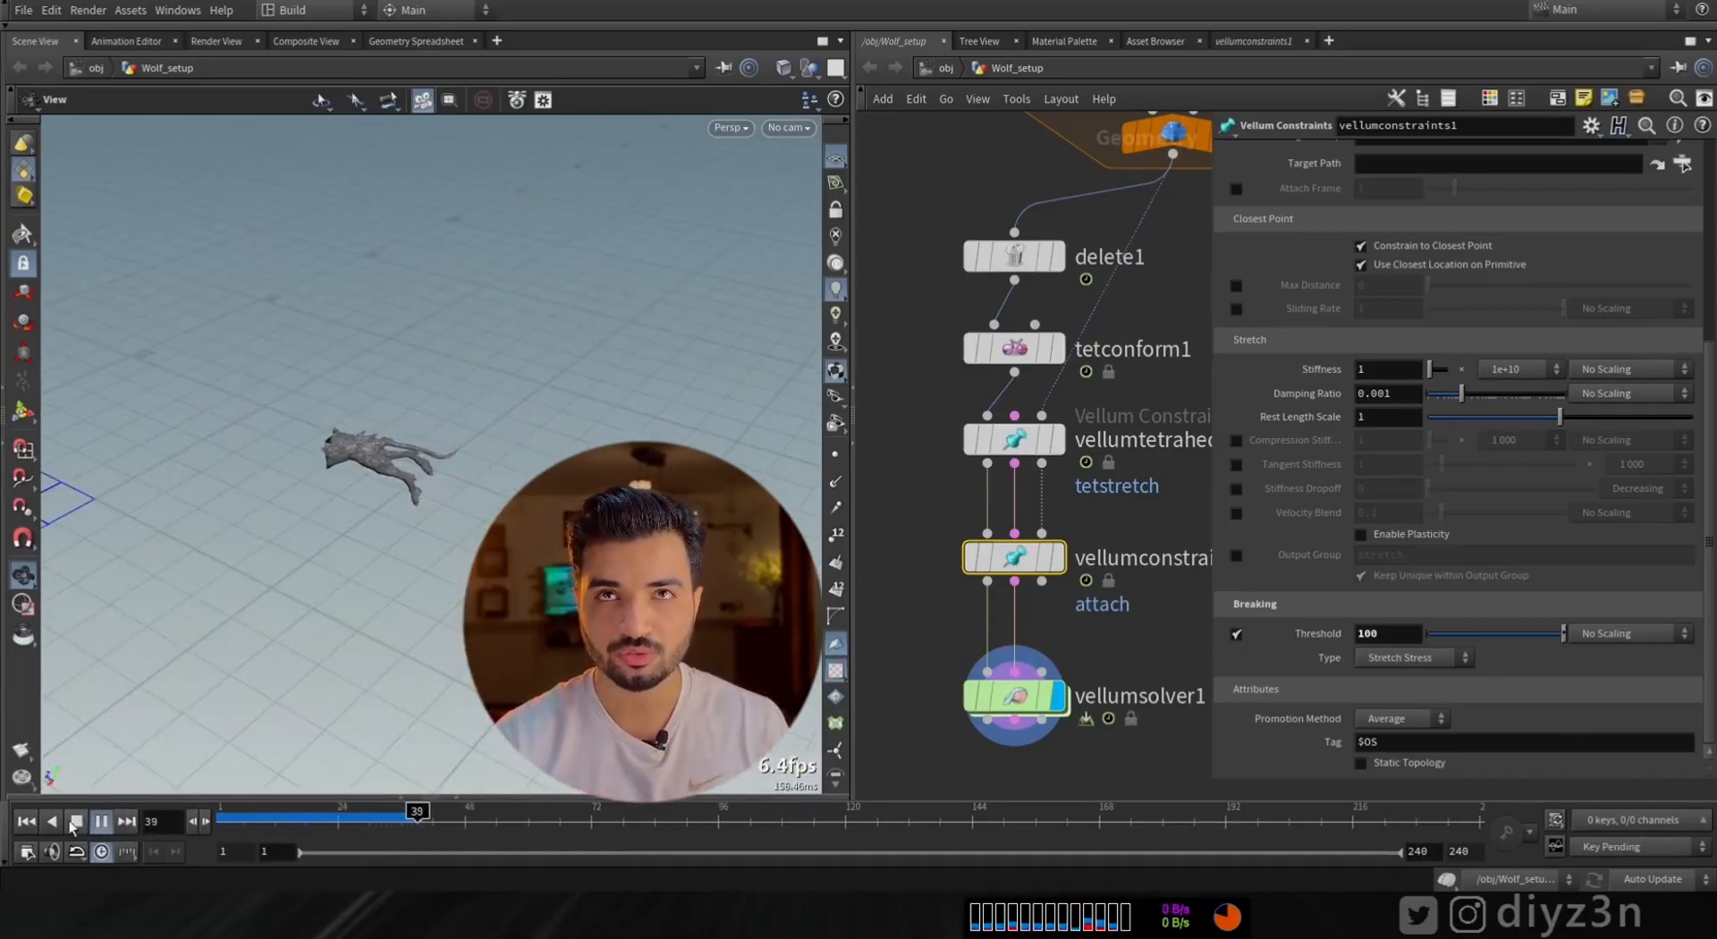
{"action": "left_click", "coordinate": [75, 822]}
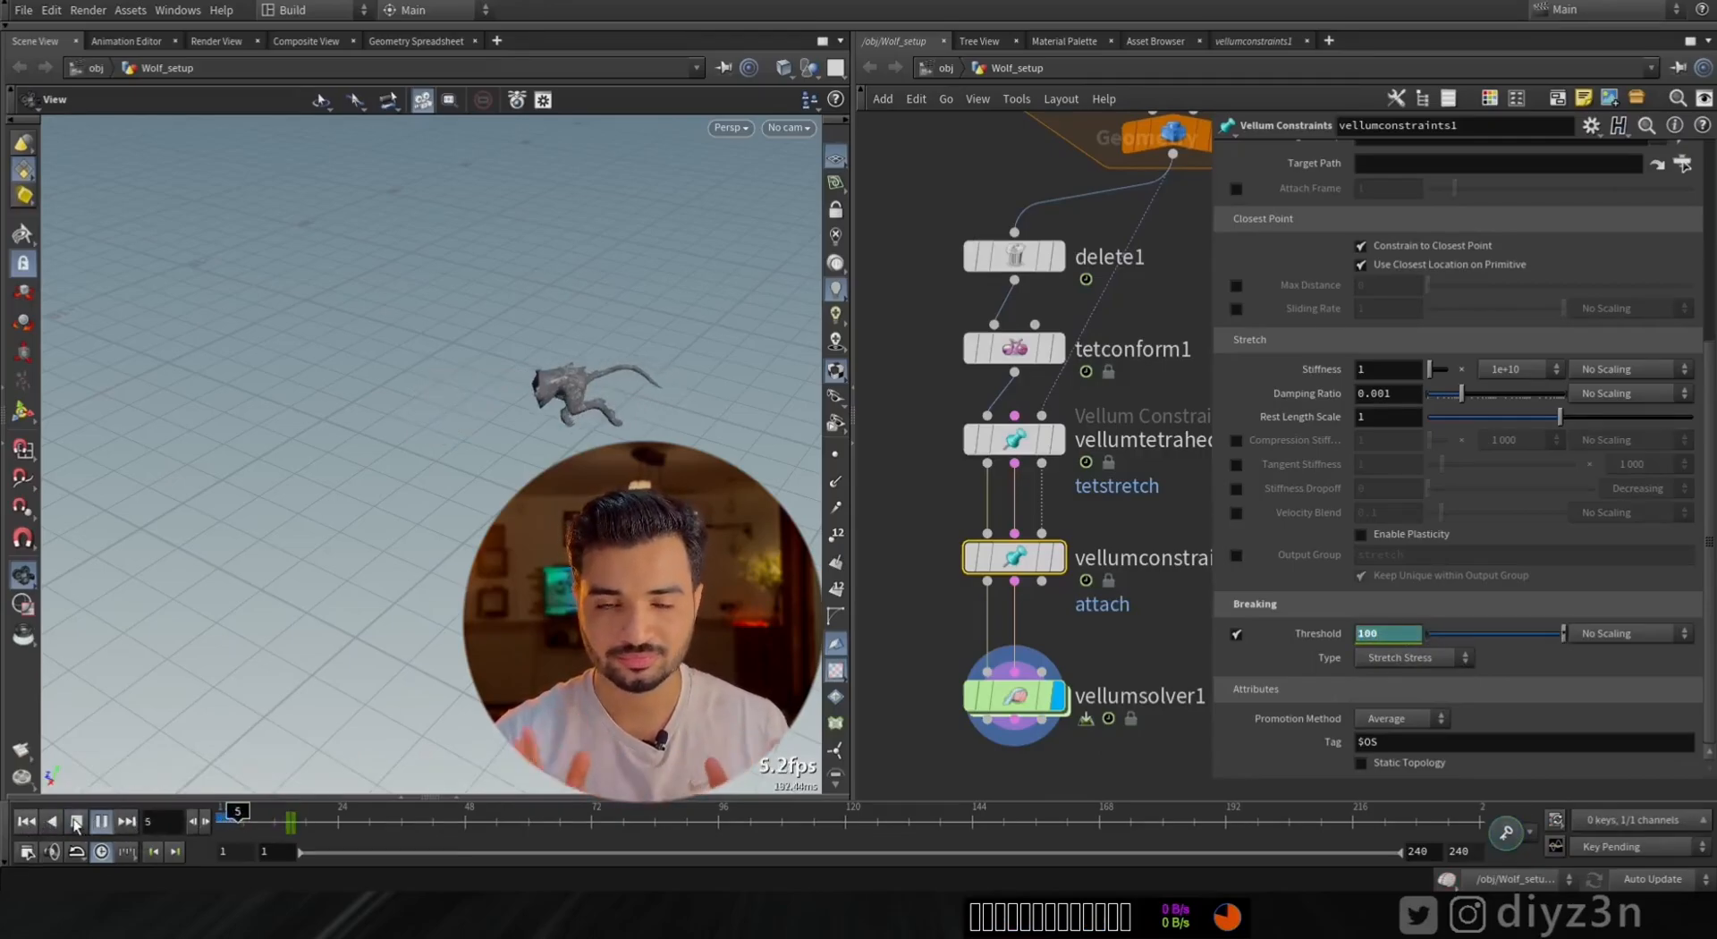
Test a breaking threshold of 0, then disable breaking and open the Geometry Spreadsheet
{"action": "left_click", "coordinate": [99, 822]}
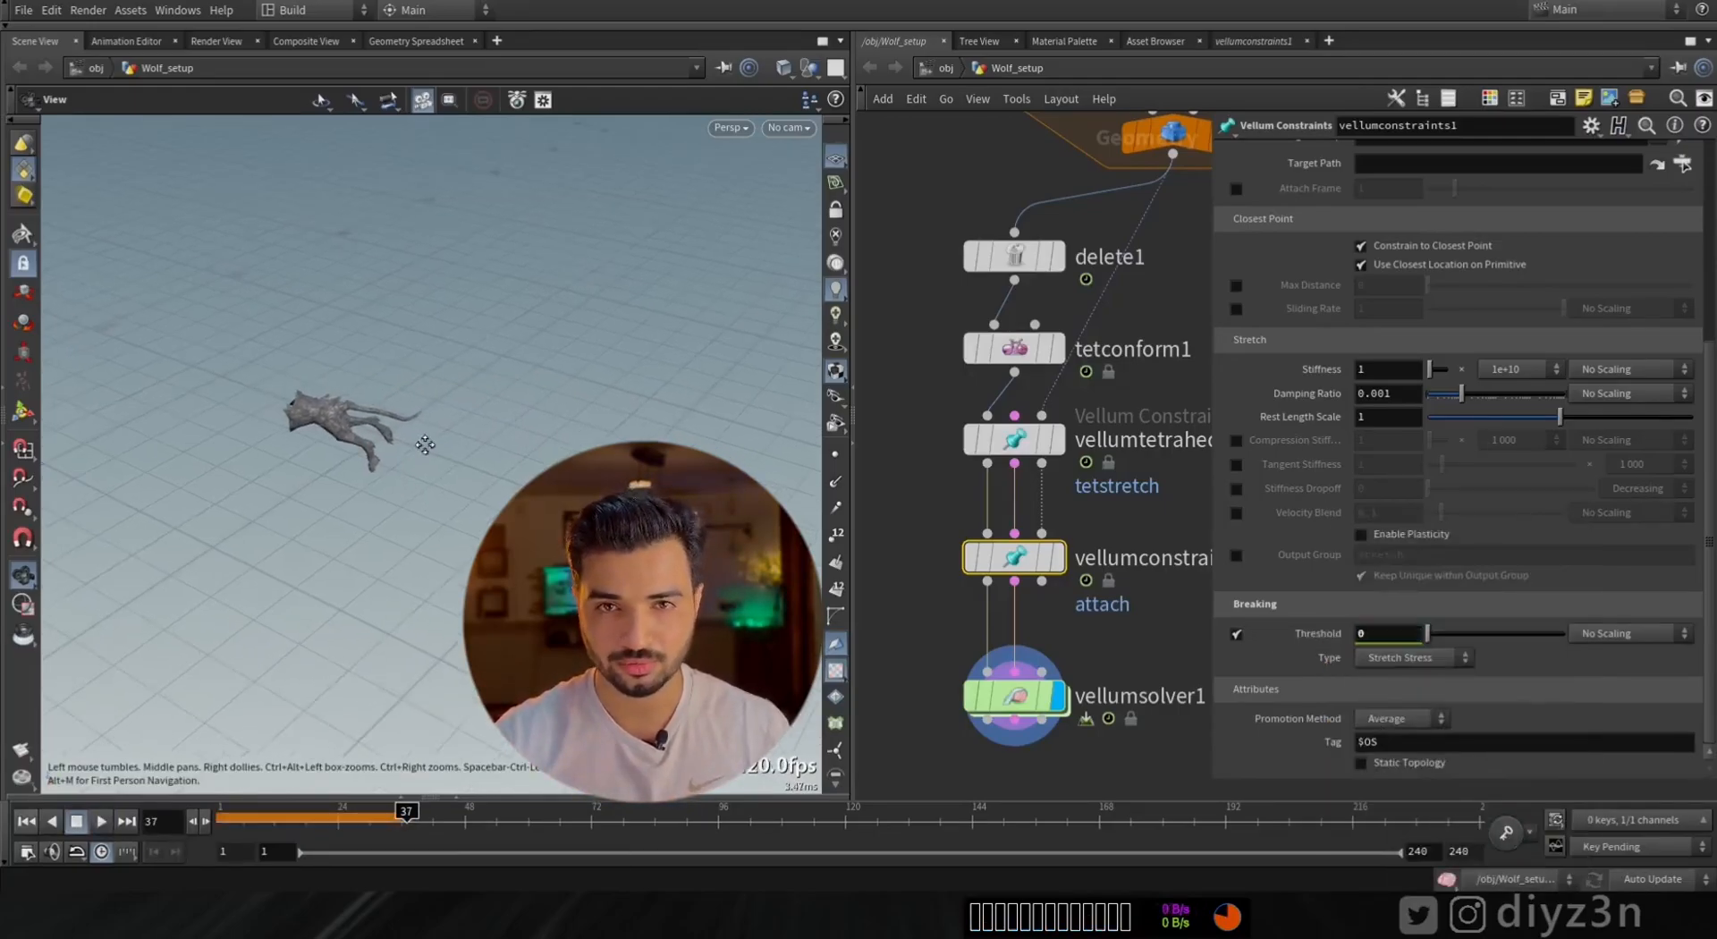
{"action": "left_click", "coordinate": [1235, 635]}
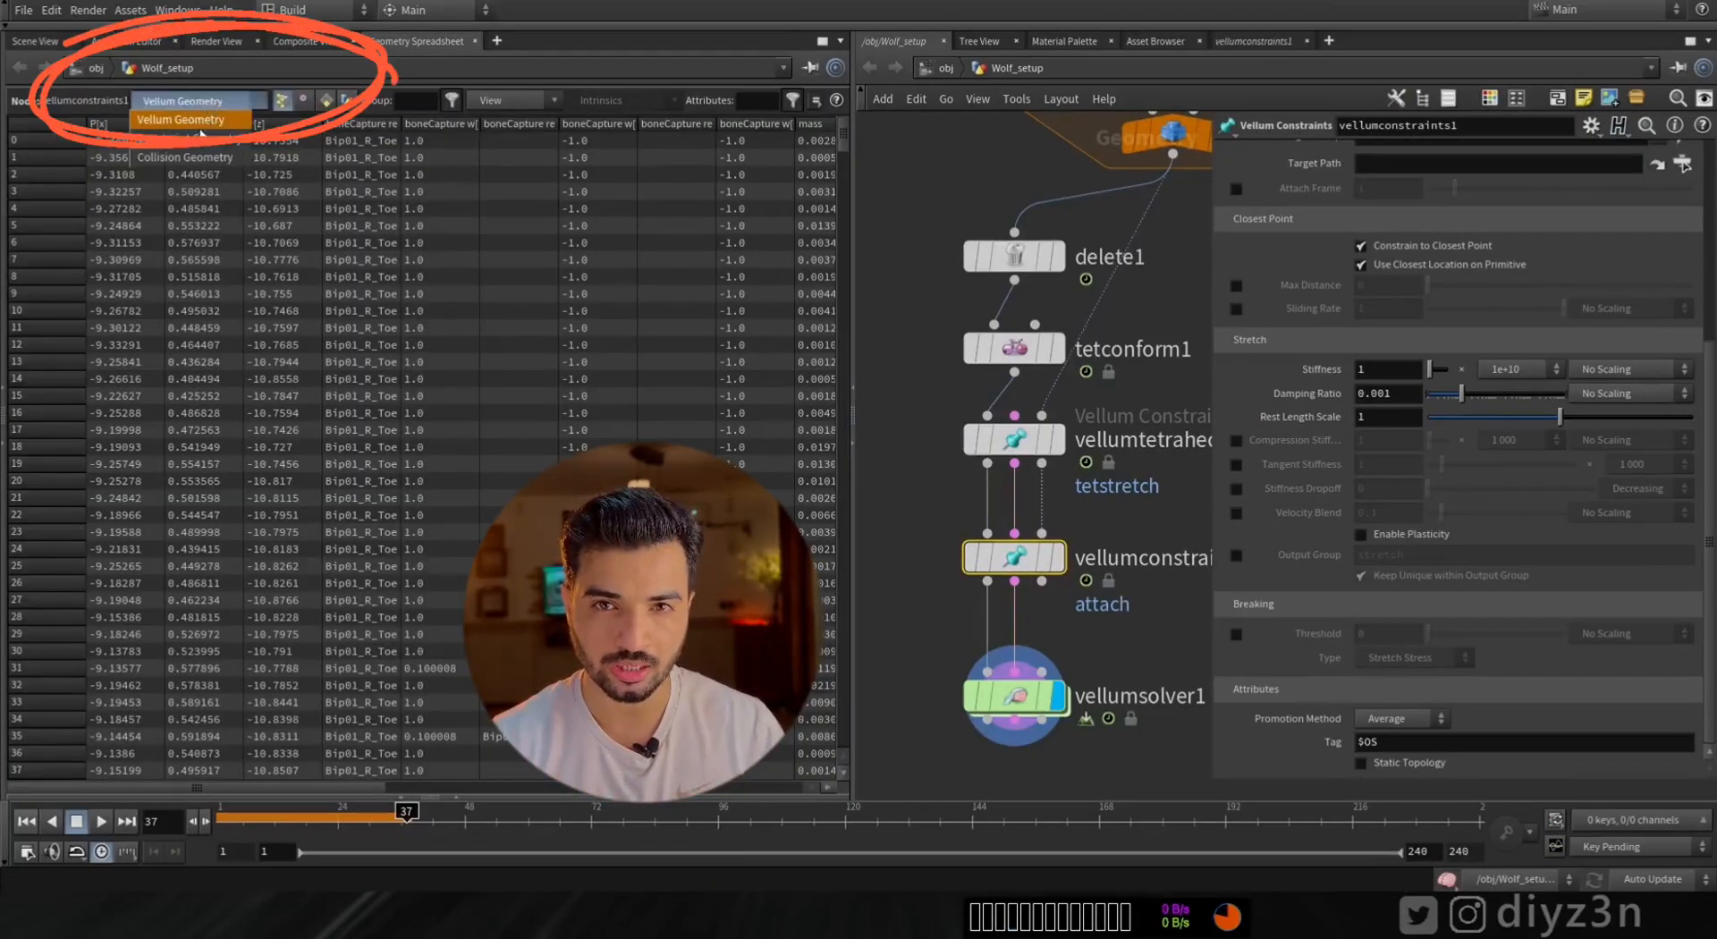
Re-enable breaking at 100, check breakthreshold on Constraint Geometry, and return to Scene View
{"action": "left_click", "coordinate": [180, 119]}
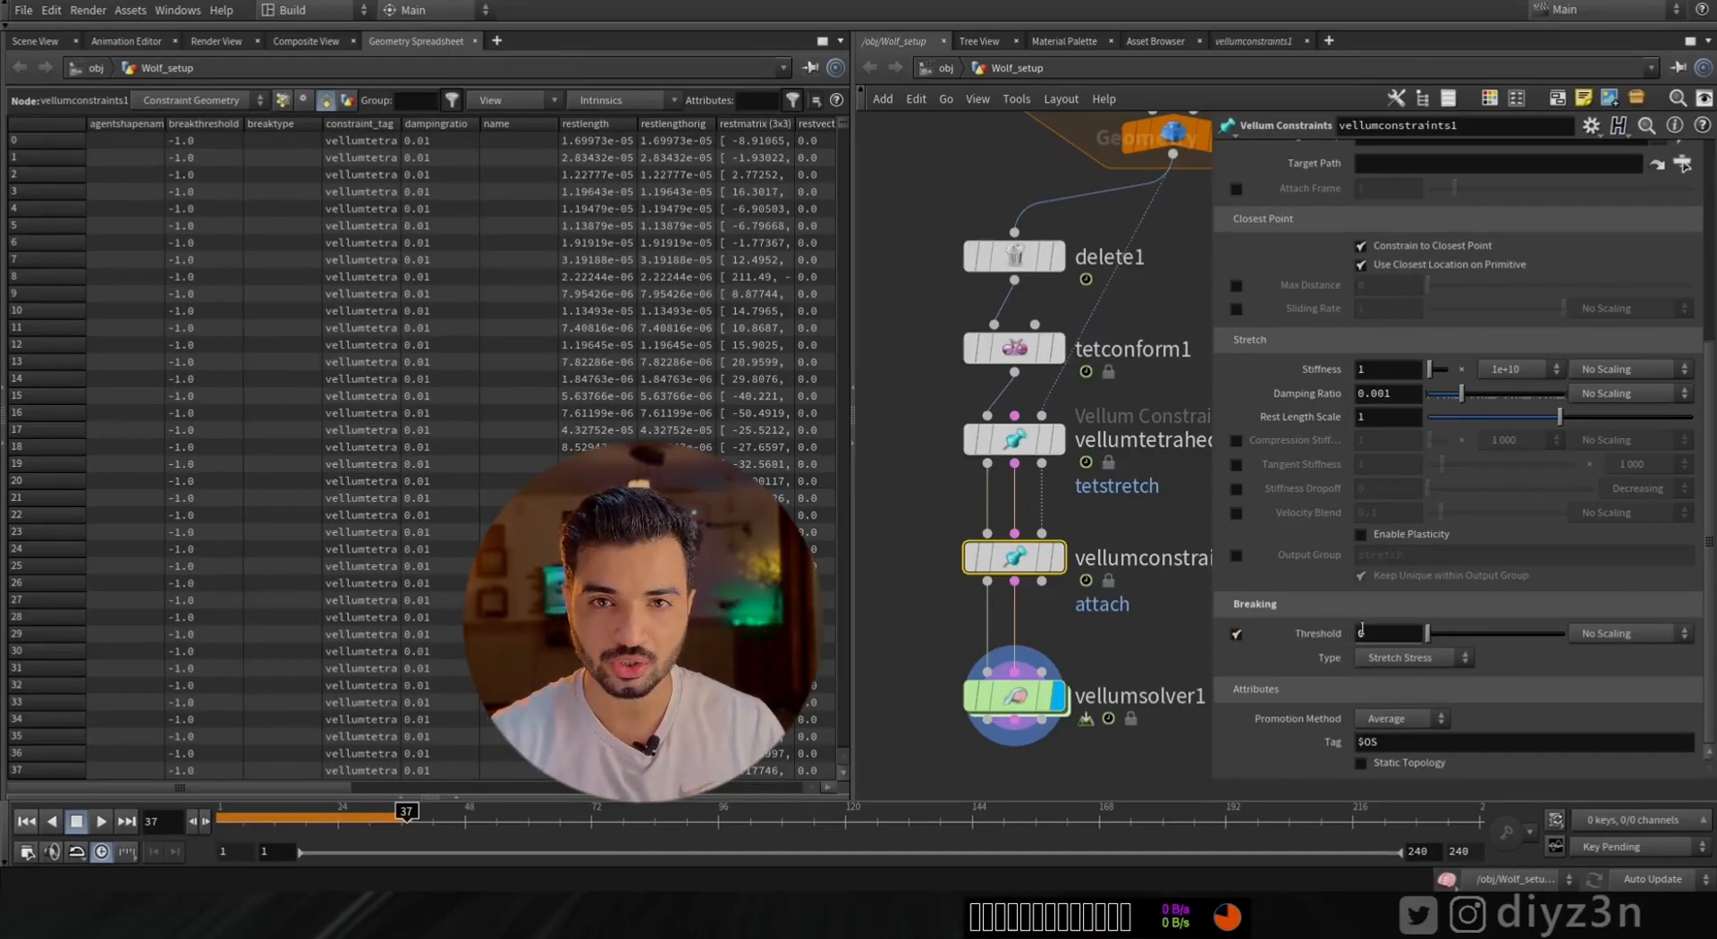
{"action": "type", "text": "100"}
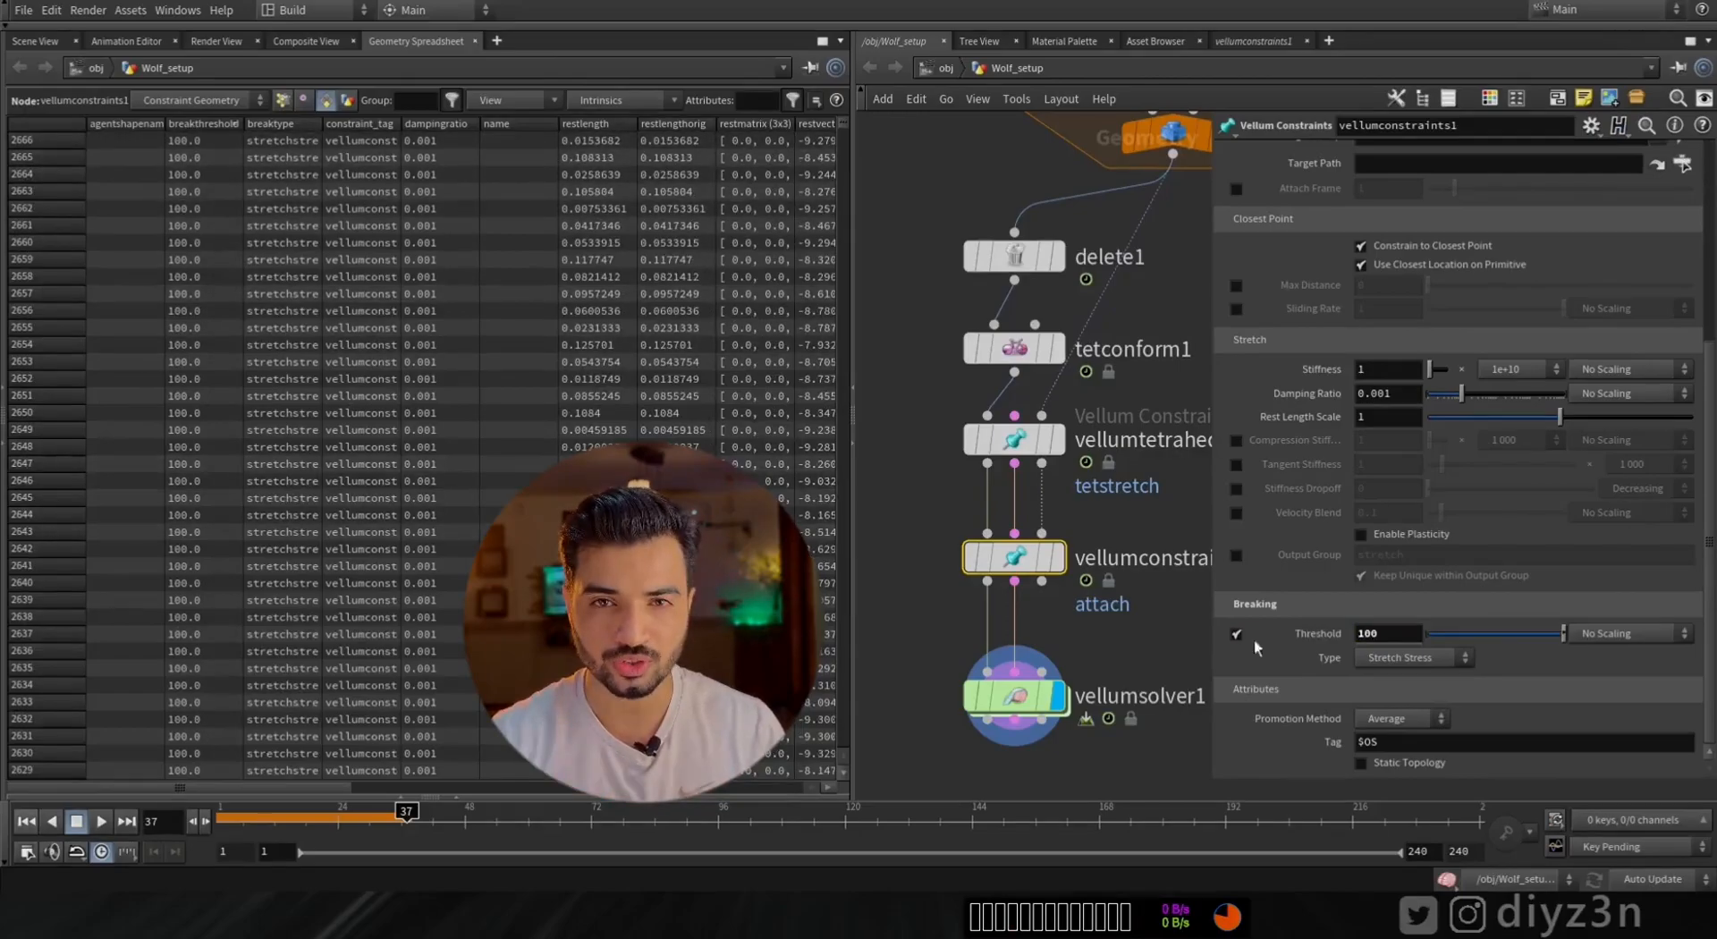
{"action": "left_click", "coordinate": [1236, 632]}
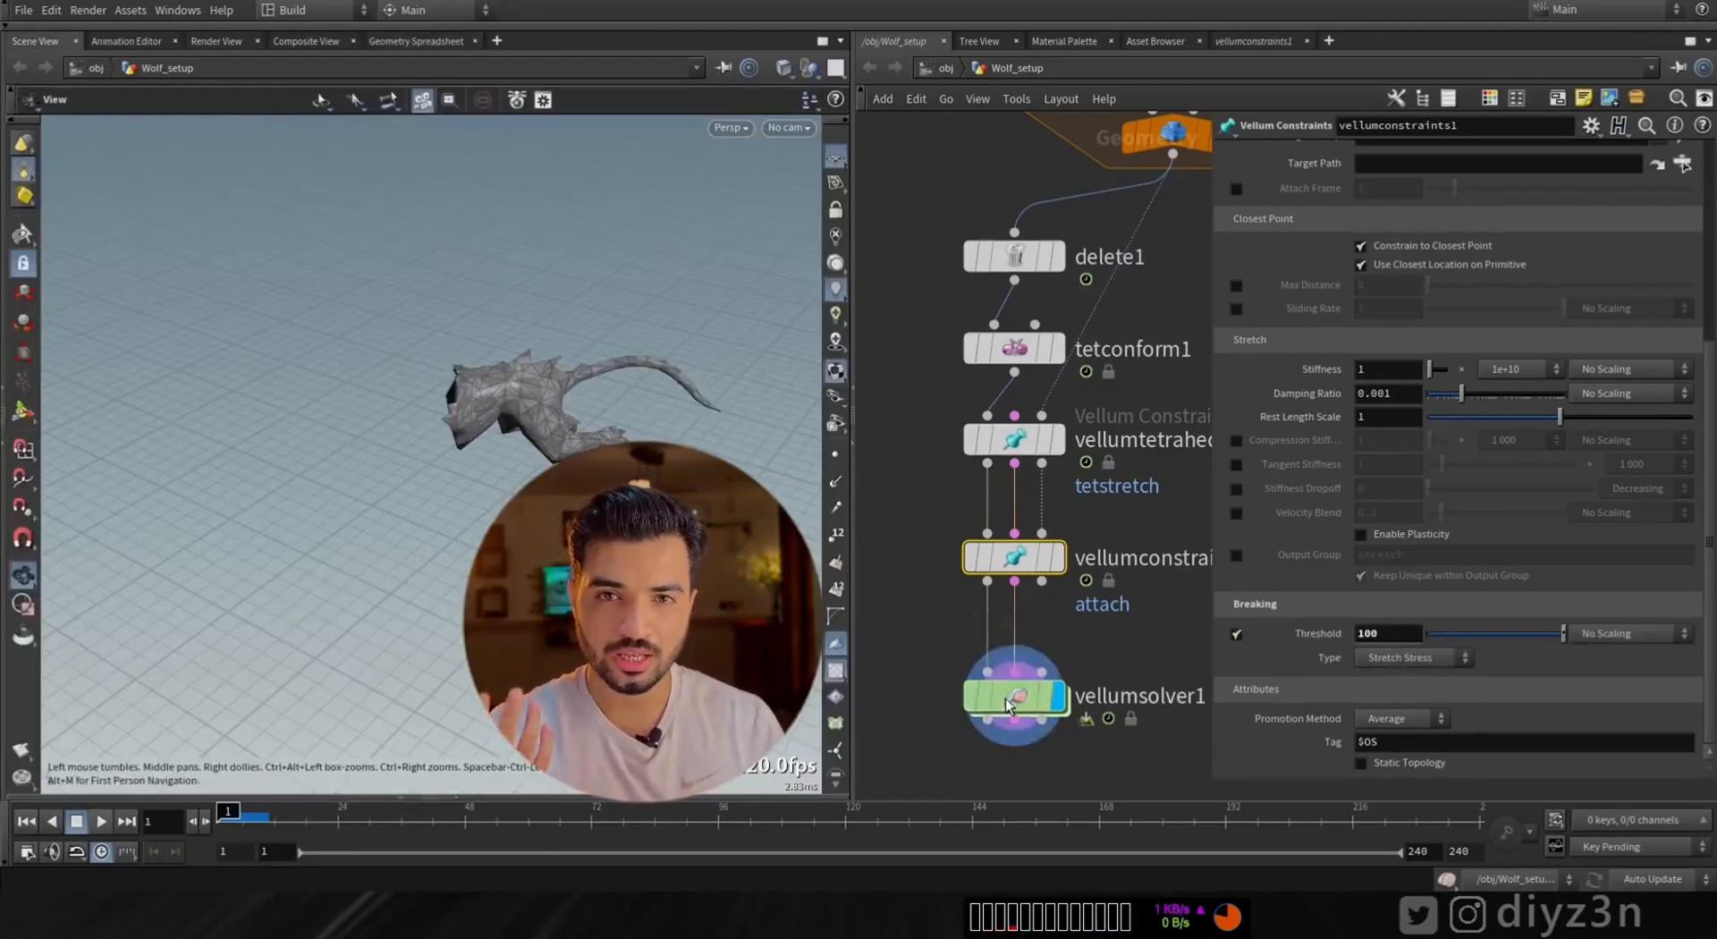
Inside vellumsolver1, add a SOP Solver for constraint geometry
{"action": "double_click", "coordinate": [1013, 695]}
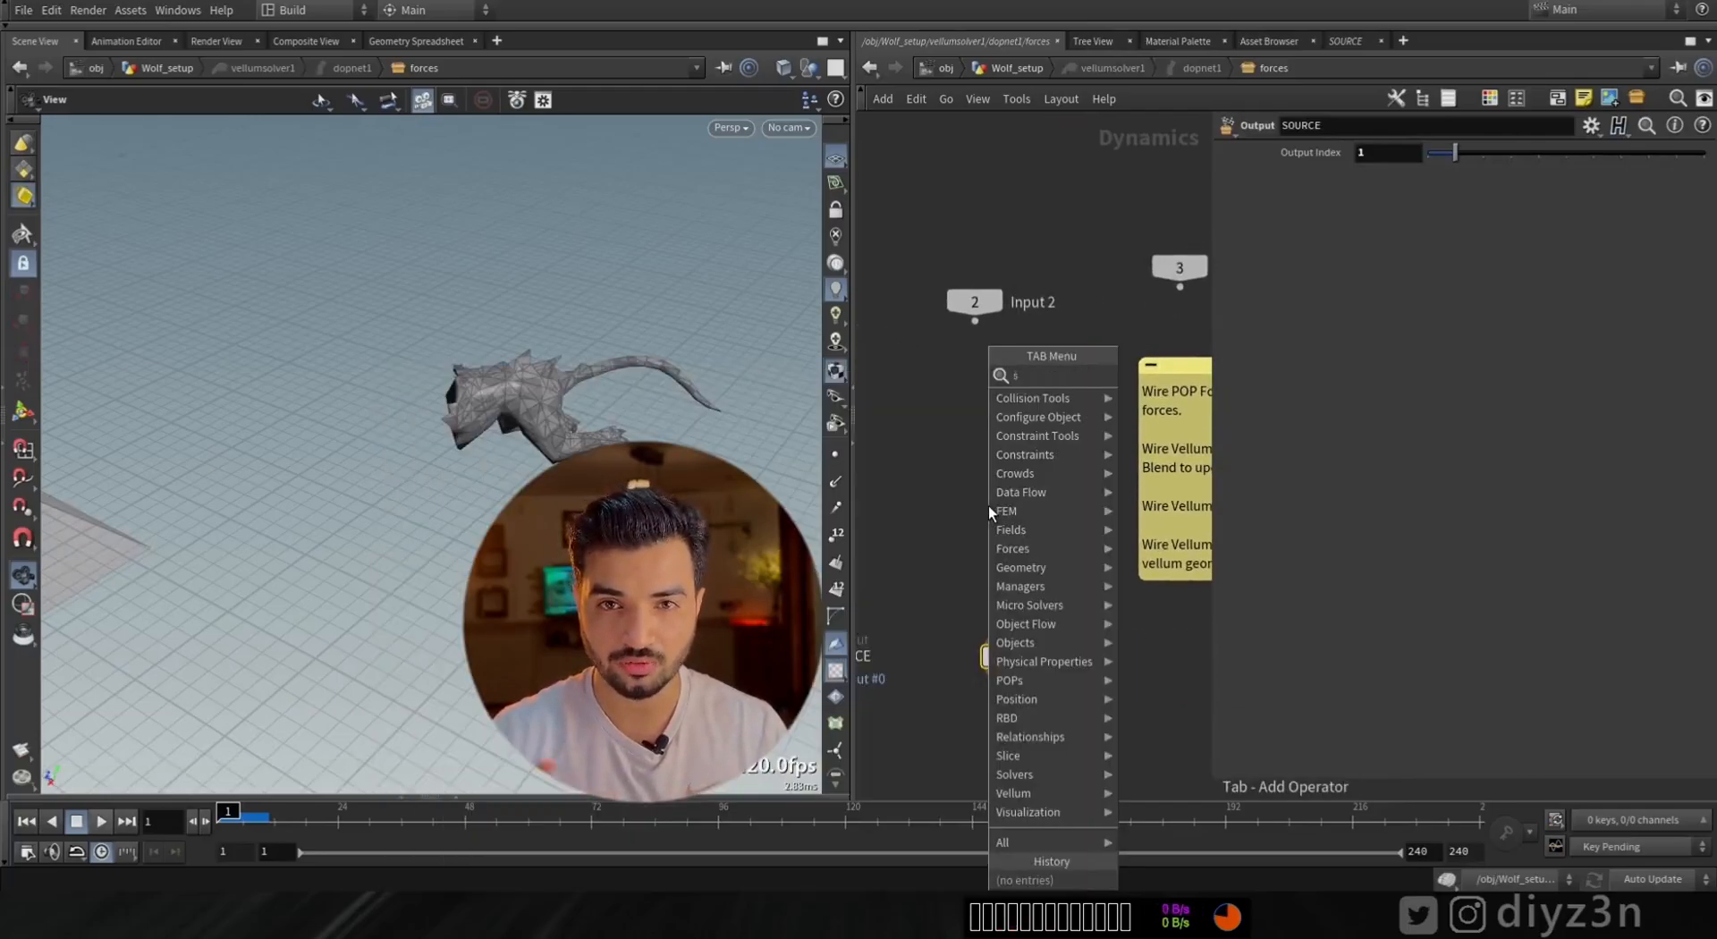
{"action": "type", "text": "sop"}
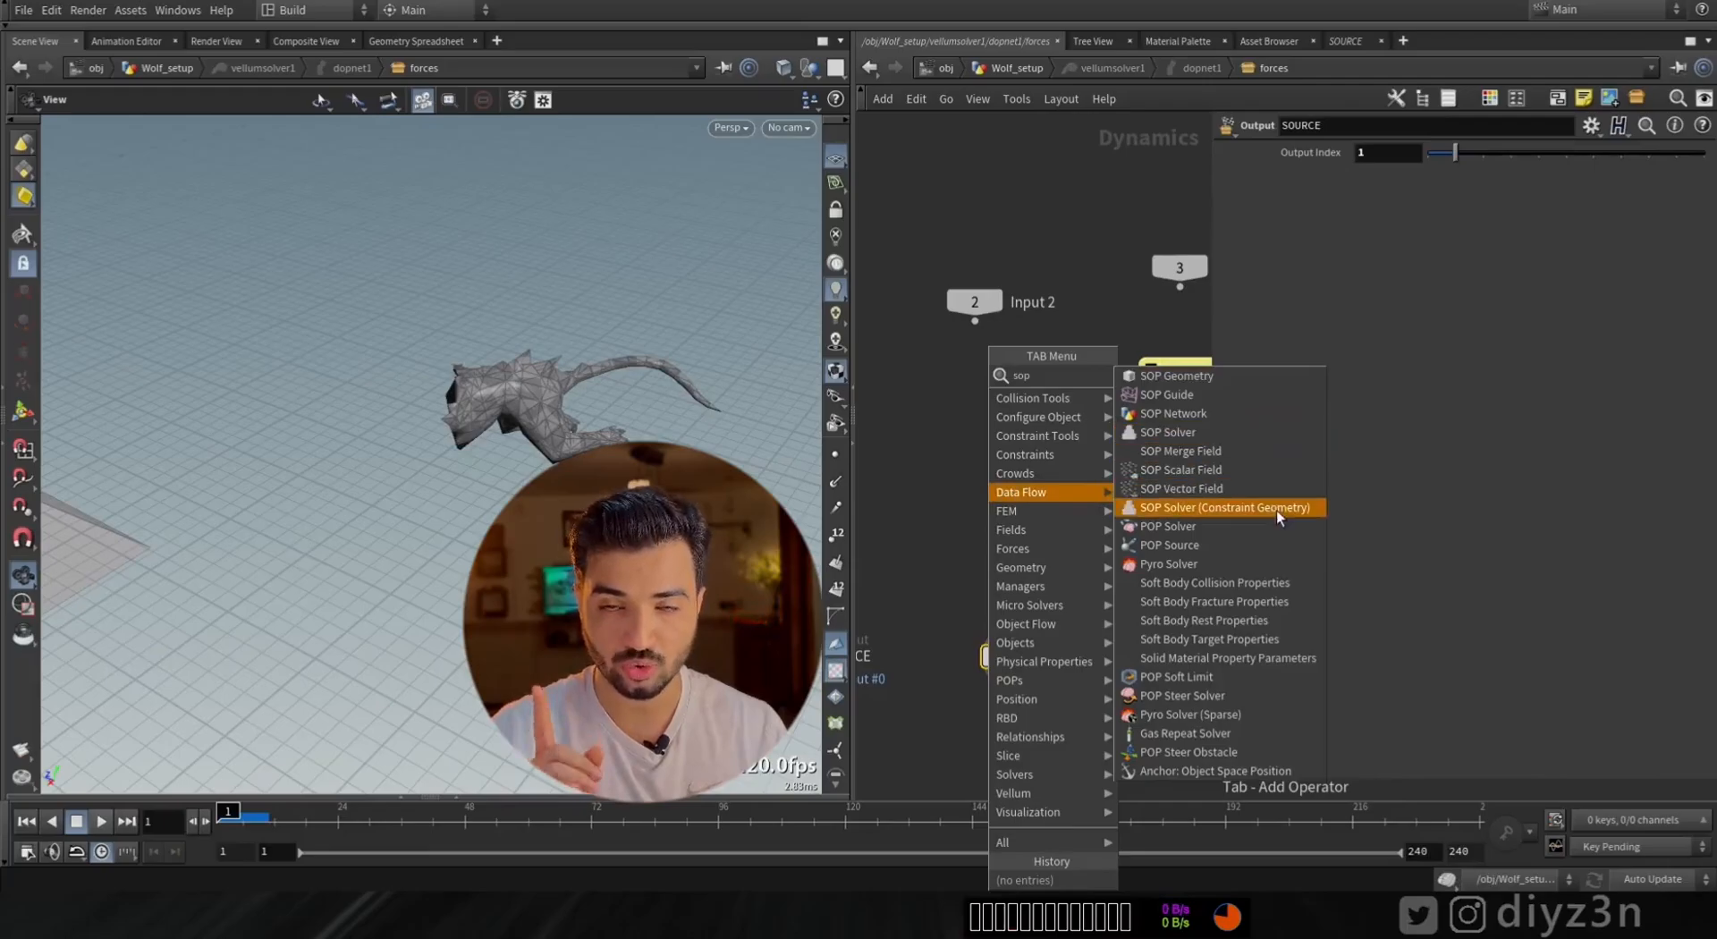
{"action": "left_click", "coordinate": [1223, 507]}
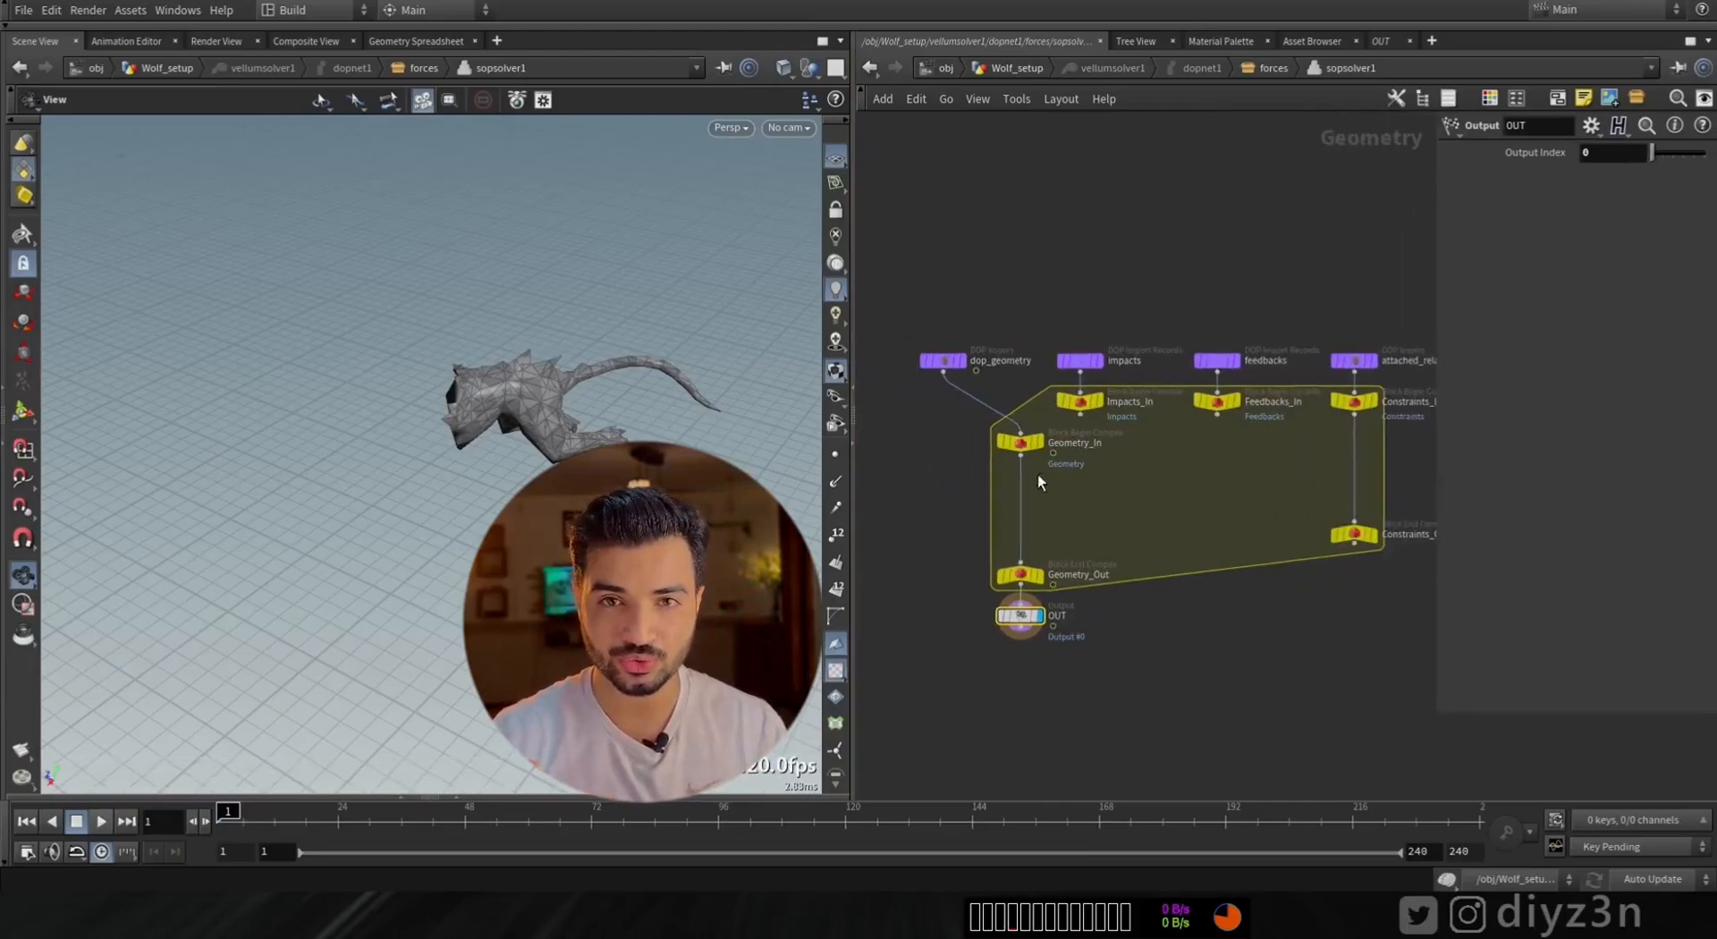
Inspect the imported attached_relationship_geometry attributes in the geometry spreadsheet
{"action": "left_click", "coordinate": [936, 361]}
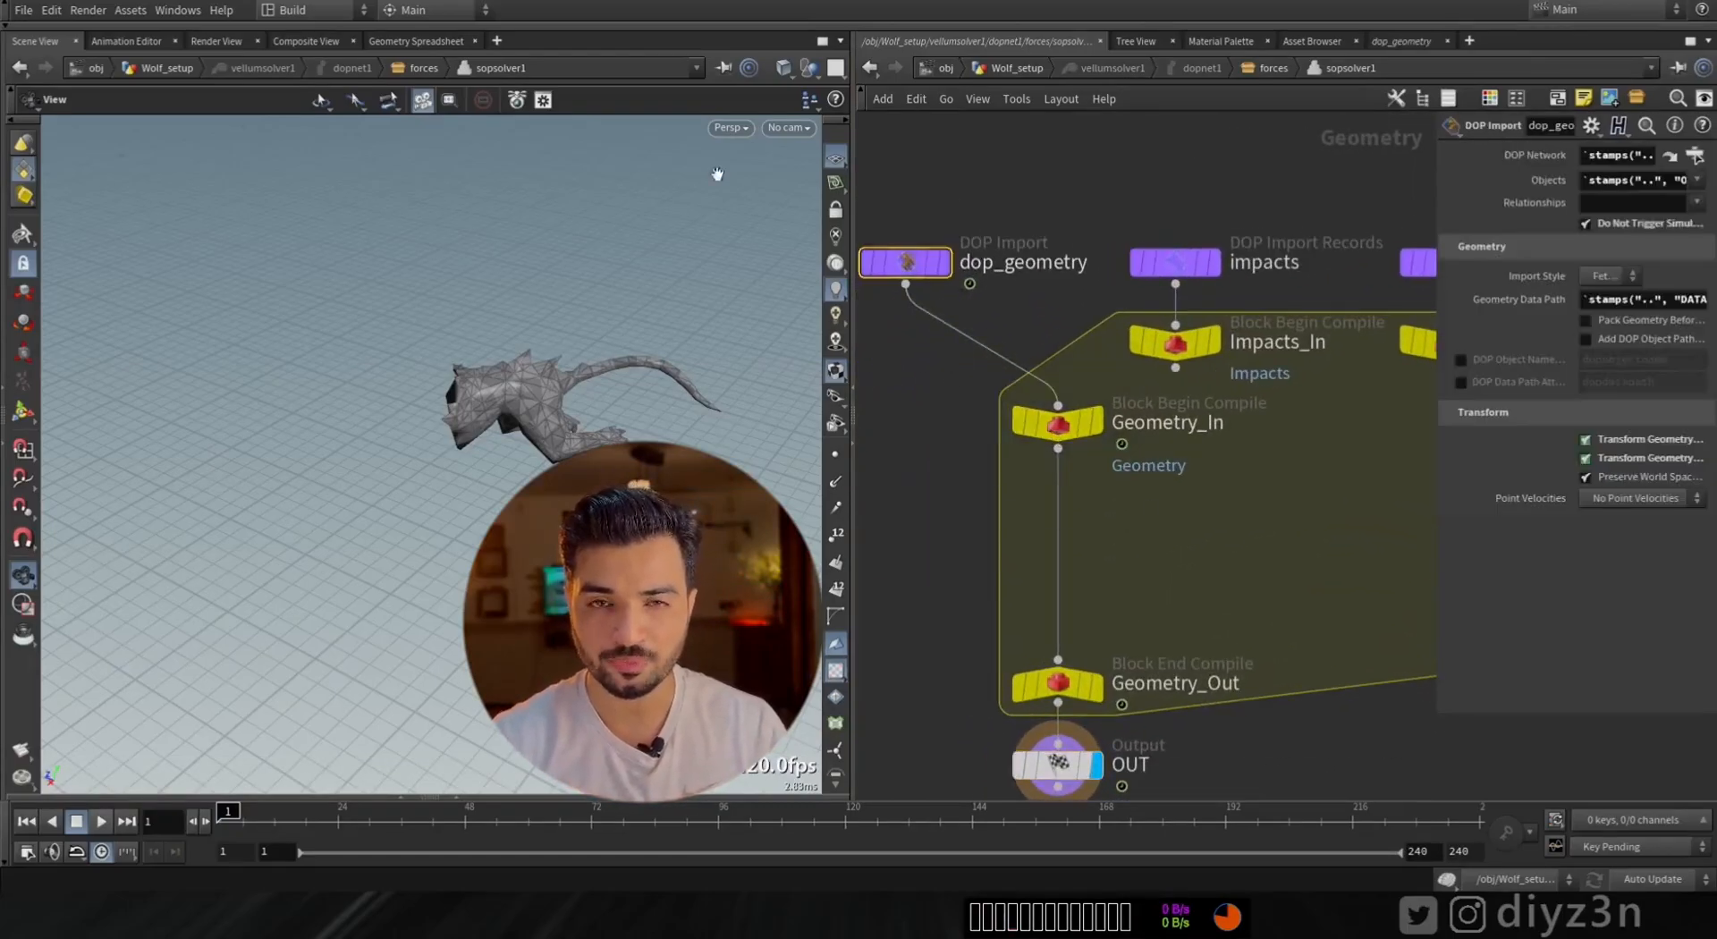
{"action": "left_click", "coordinate": [415, 40]}
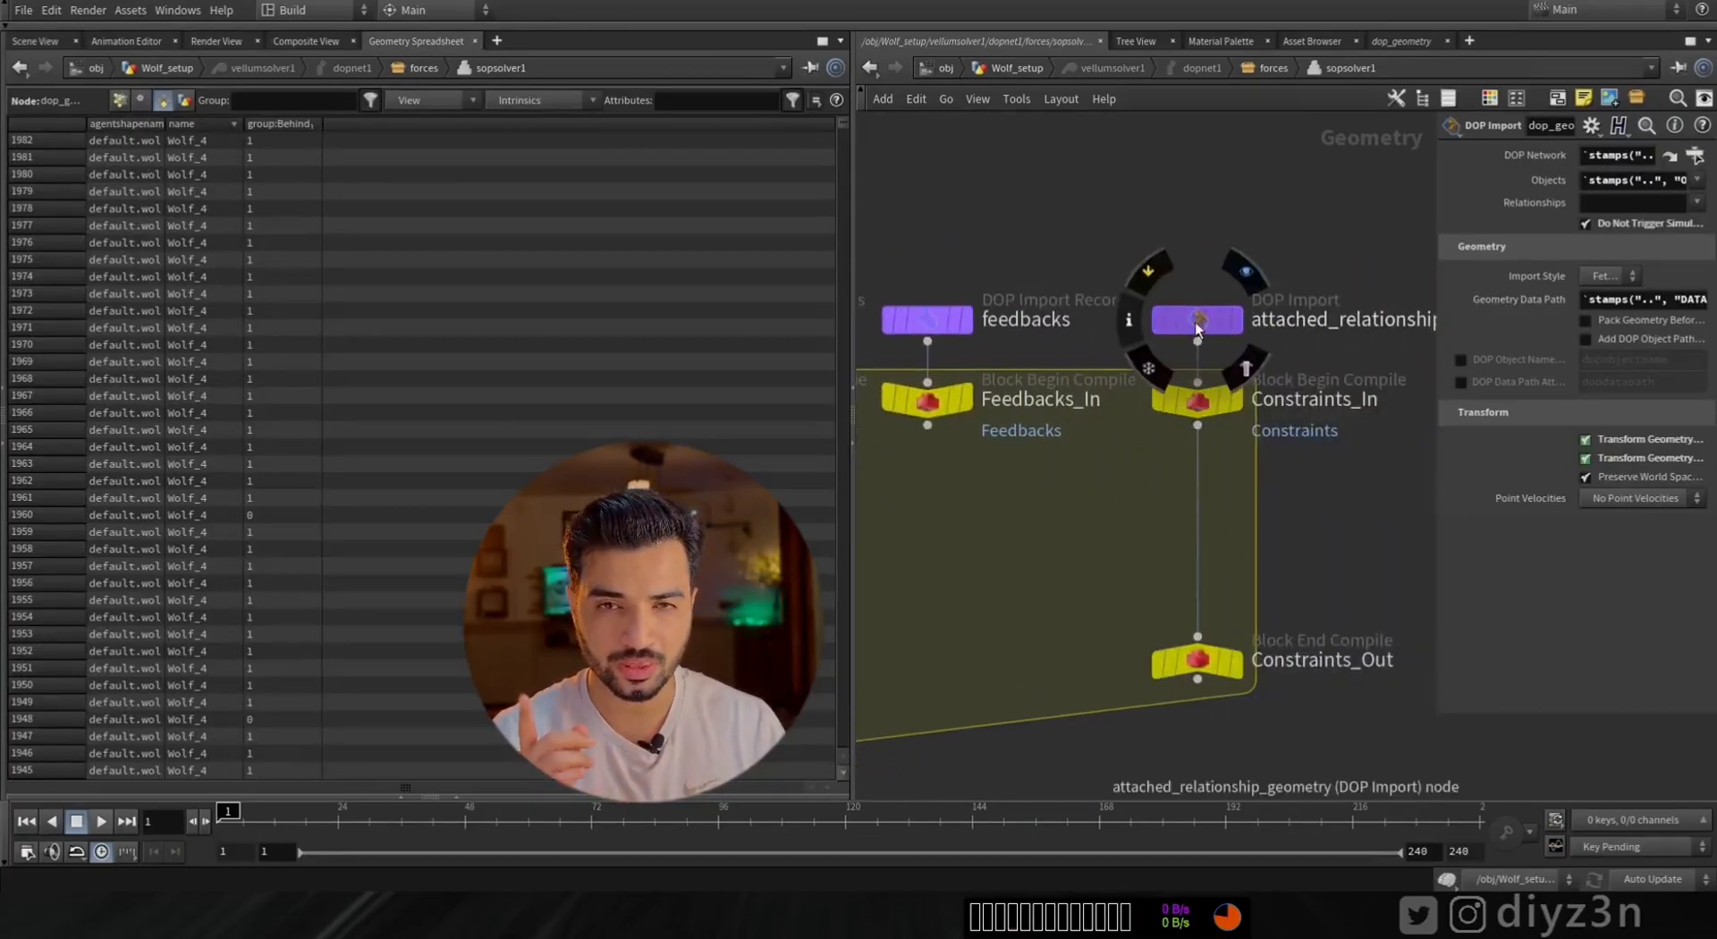
{"action": "left_click", "coordinate": [1196, 319]}
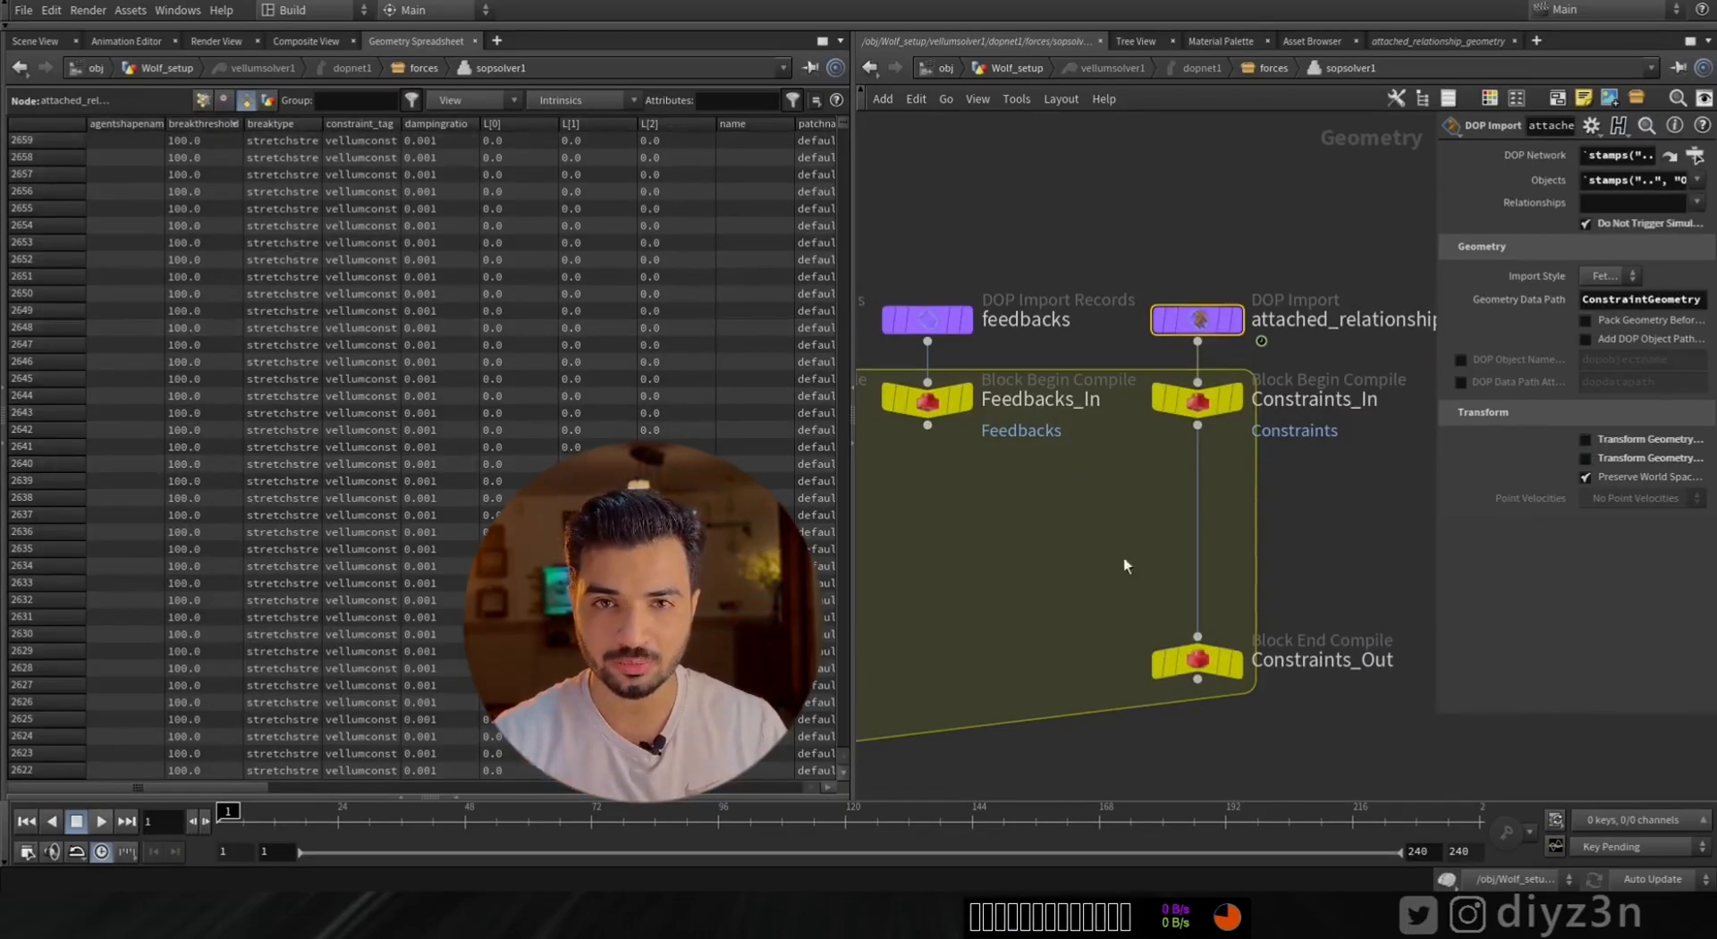
{"action": "mouse_move", "coordinate": [1199, 536]}
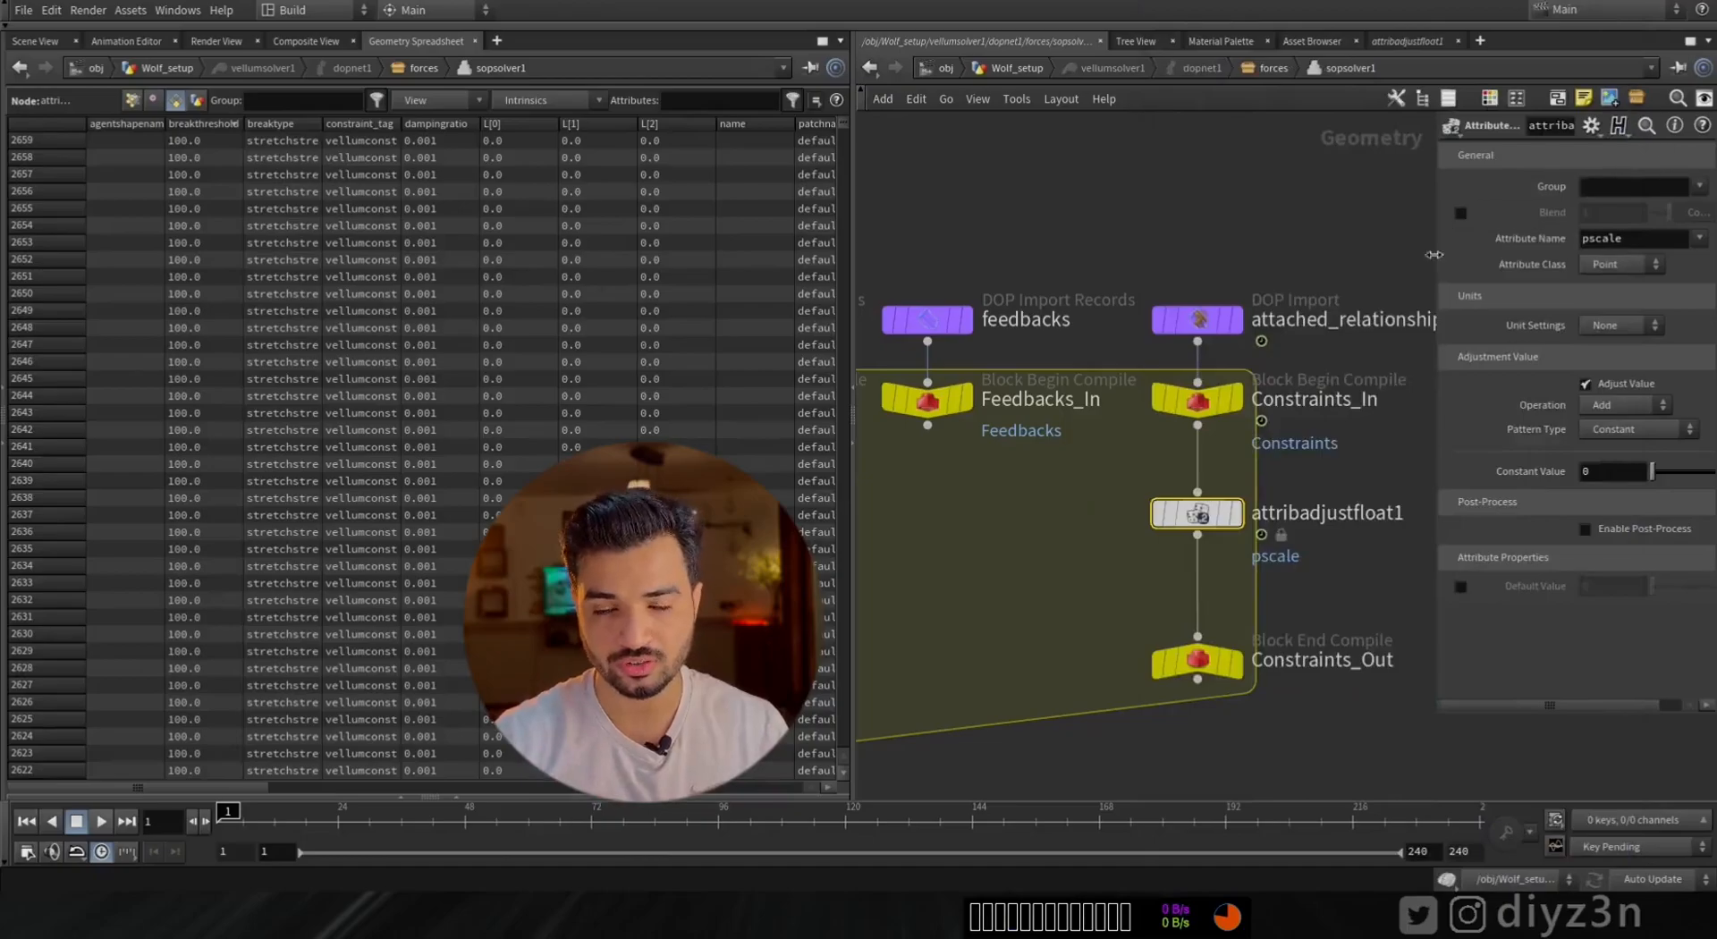
Make the adjust node multiply breakthreshold by a constant keyed from 1 to 0, and play
{"action": "left_click", "coordinate": [1625, 404]}
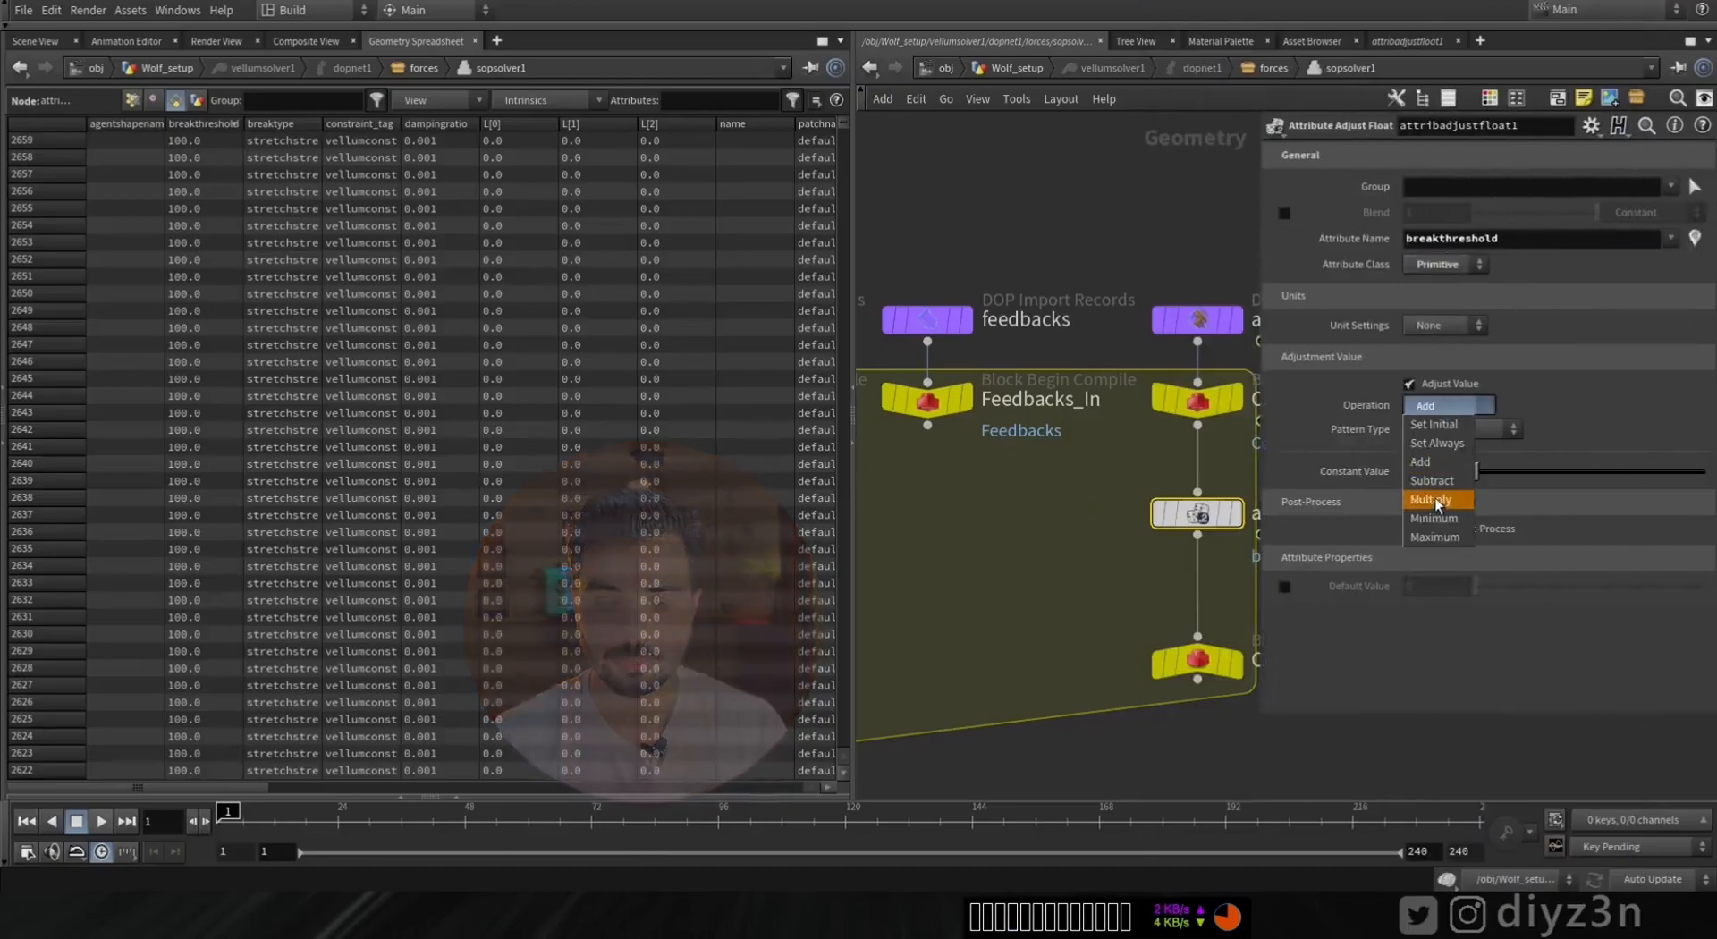
{"action": "left_click", "coordinate": [1431, 499]}
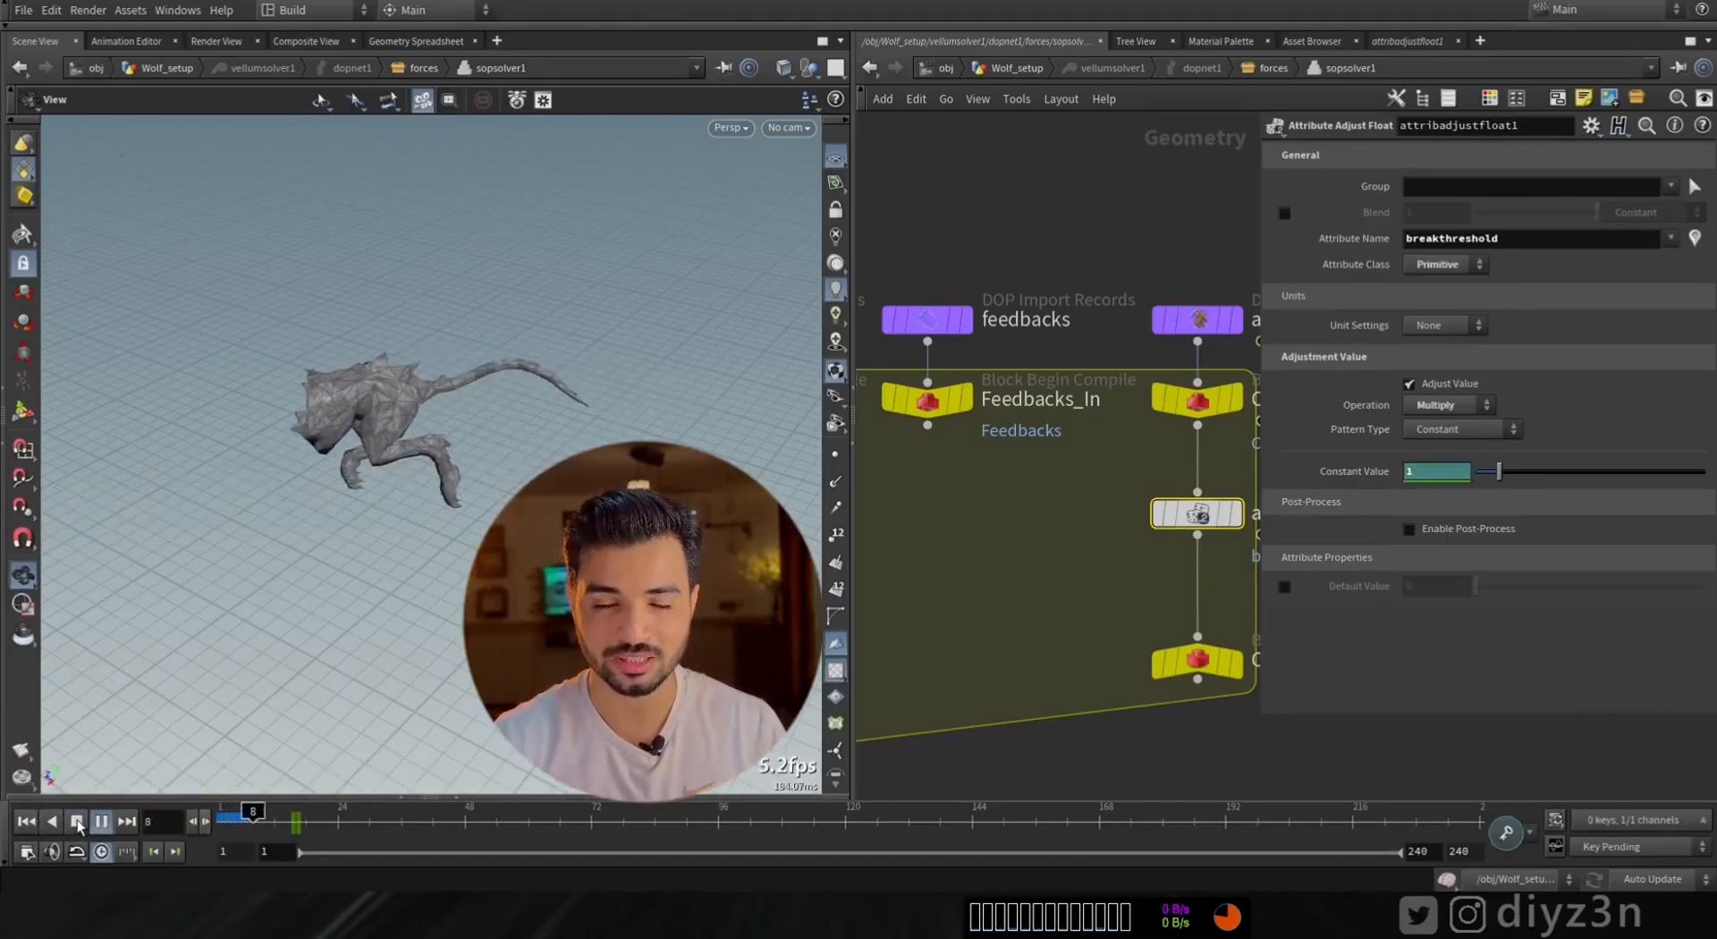
{"action": "left_click", "coordinate": [77, 822]}
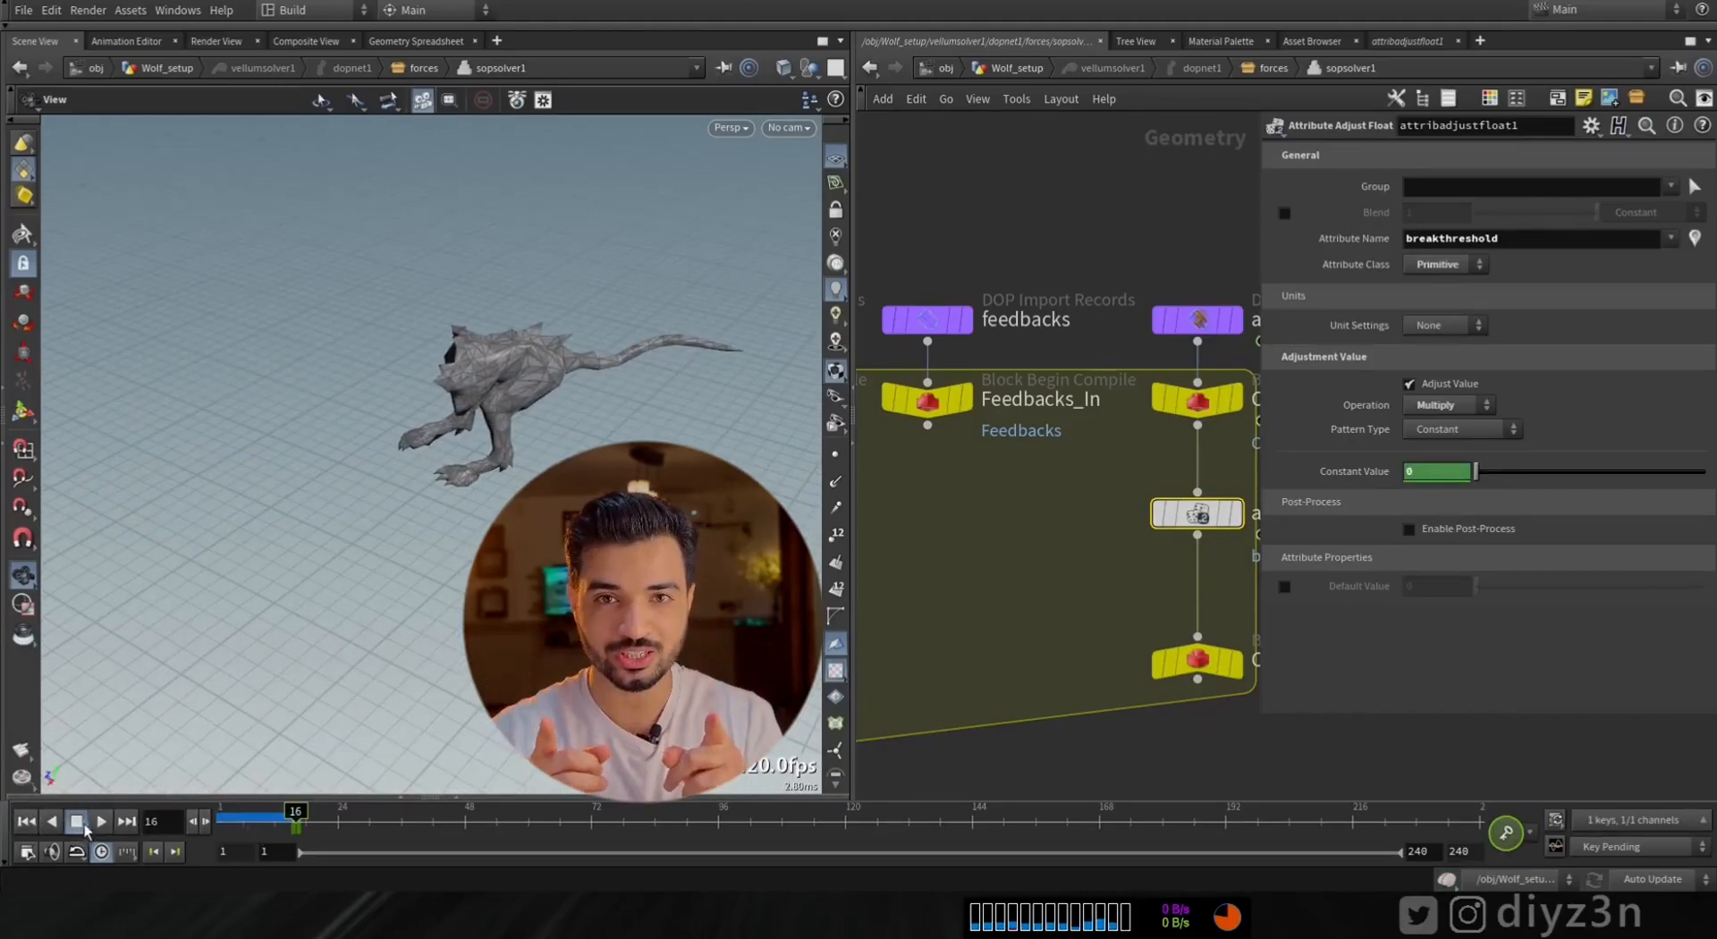
{"action": "left_click", "coordinate": [99, 822]}
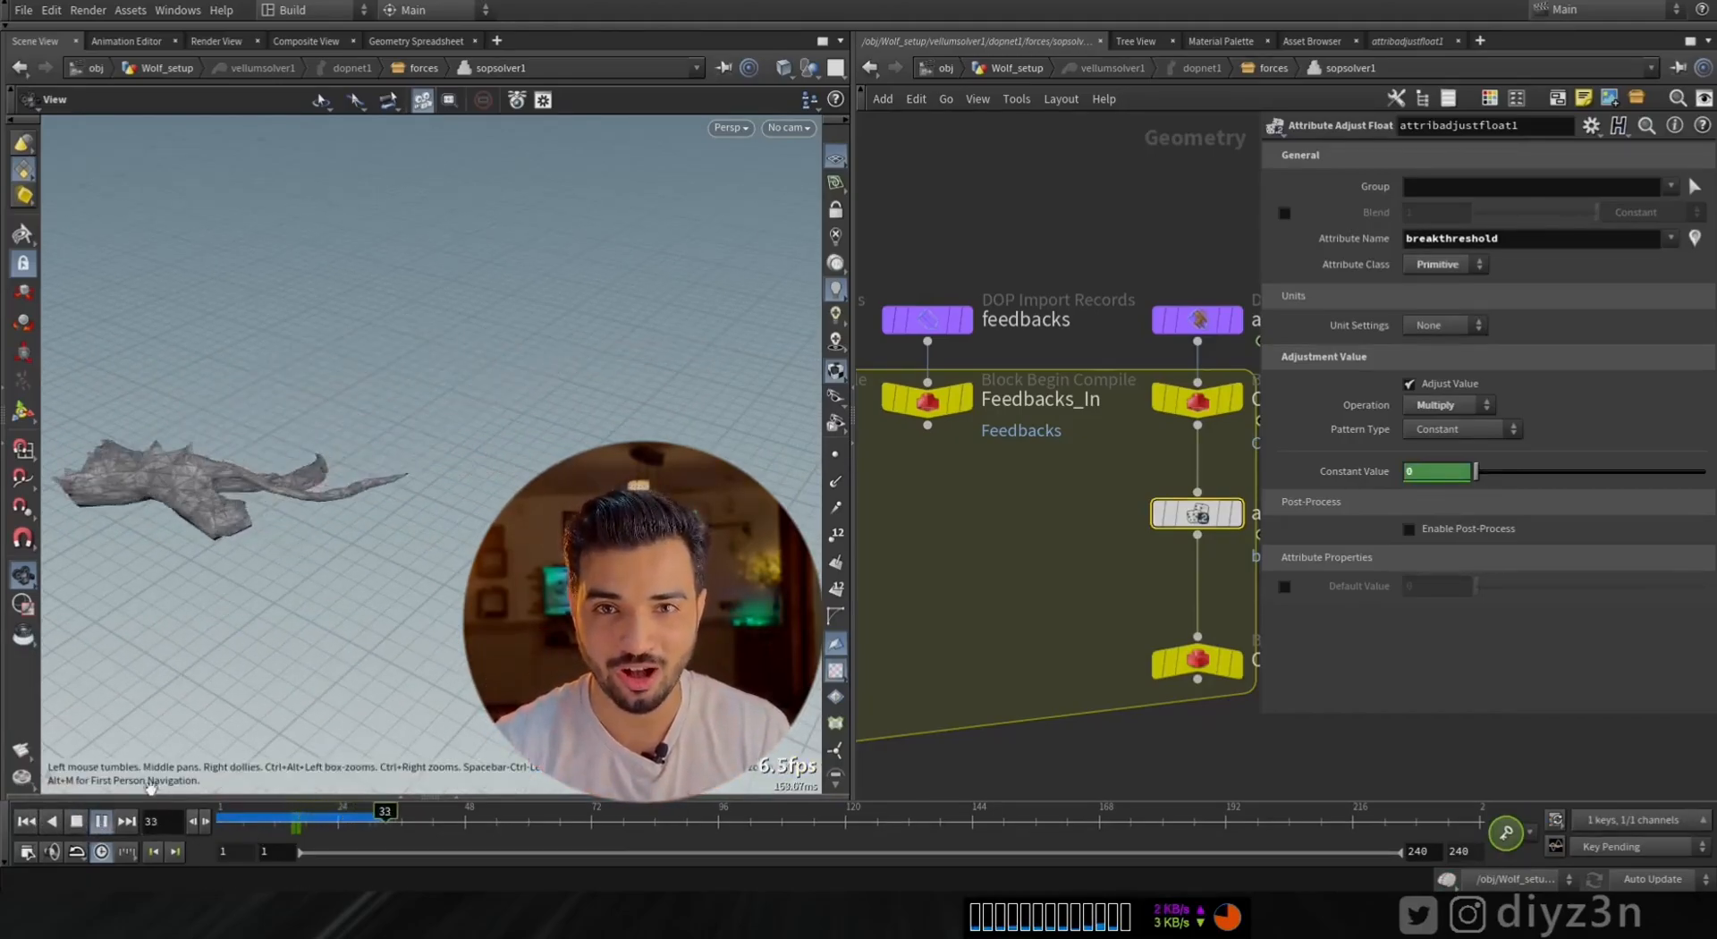
{"action": "right_click", "coordinate": [1438, 470]}
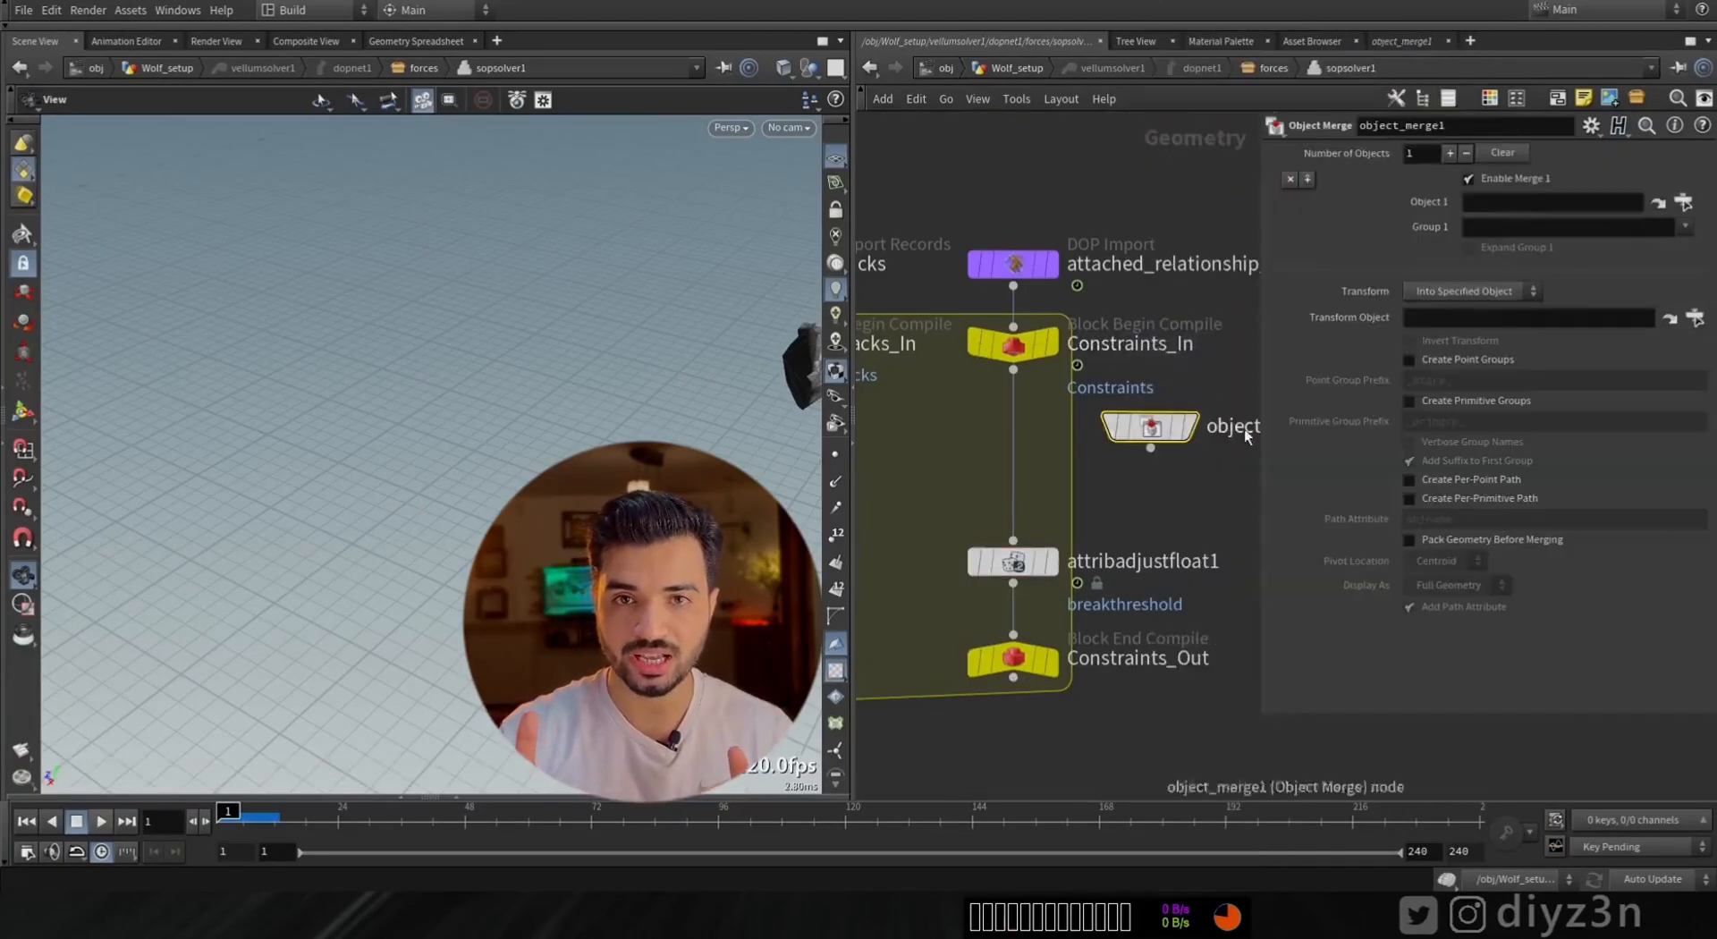
Merge the ragdoll object, transfer point group stream_ragdoll (distance 10), promote to primitives, and play
{"action": "left_click", "coordinate": [1684, 201]}
{"action": "type", "text": "tr"}
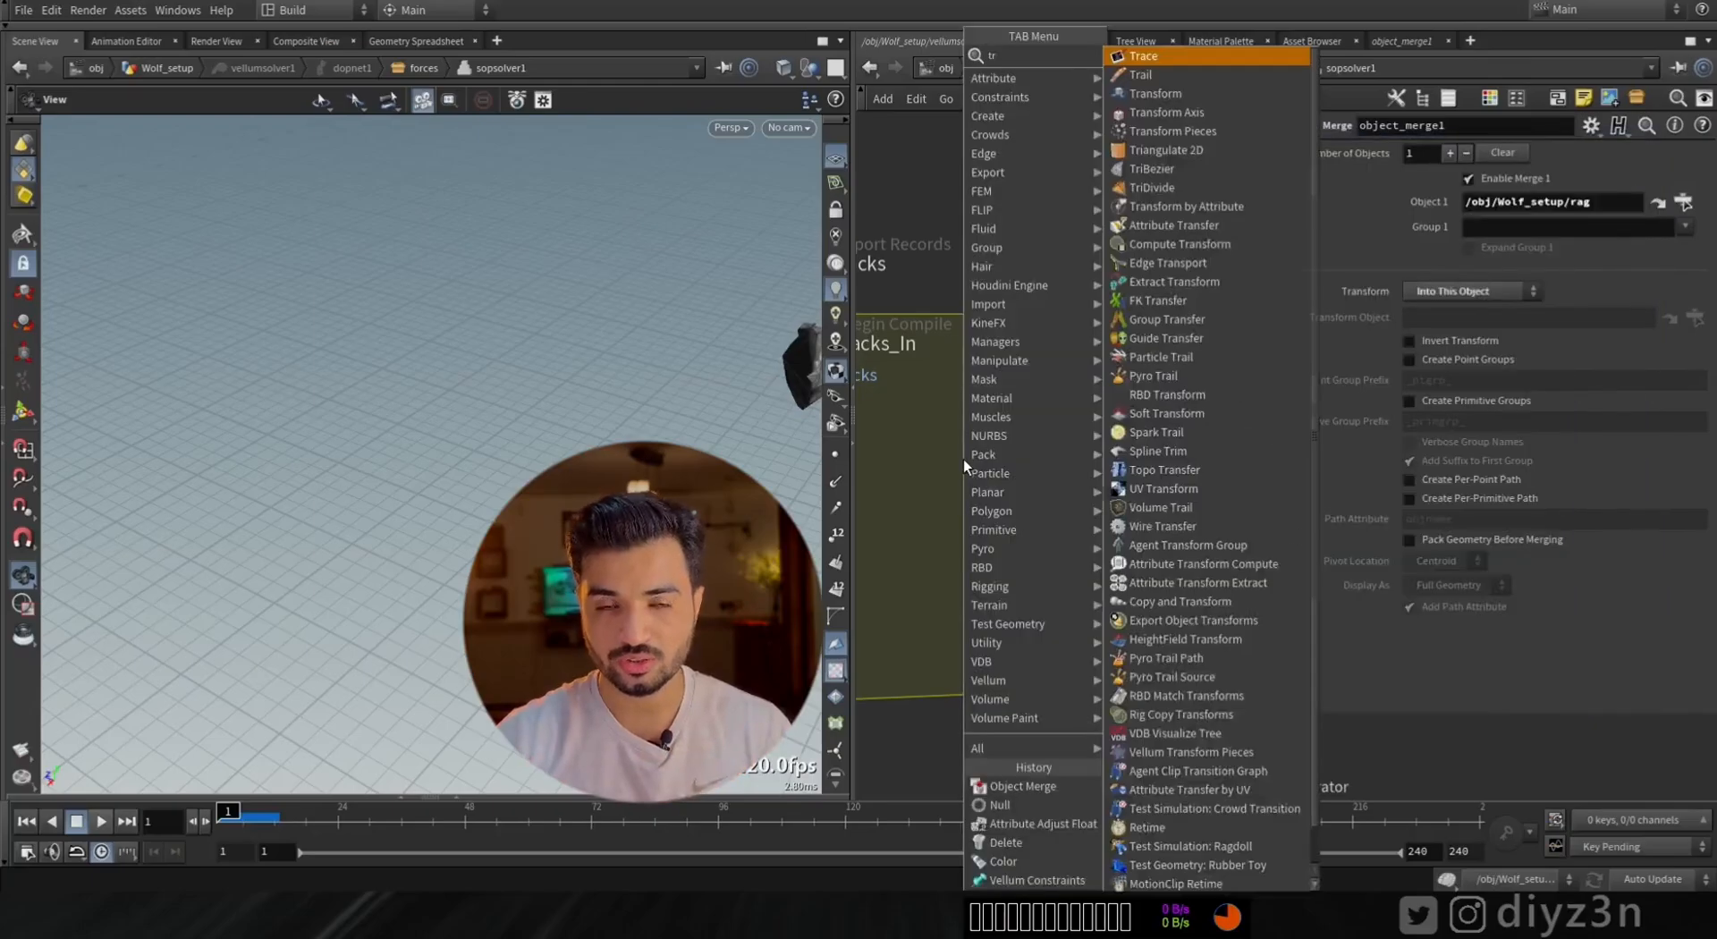
{"action": "left_click", "coordinate": [1165, 319]}
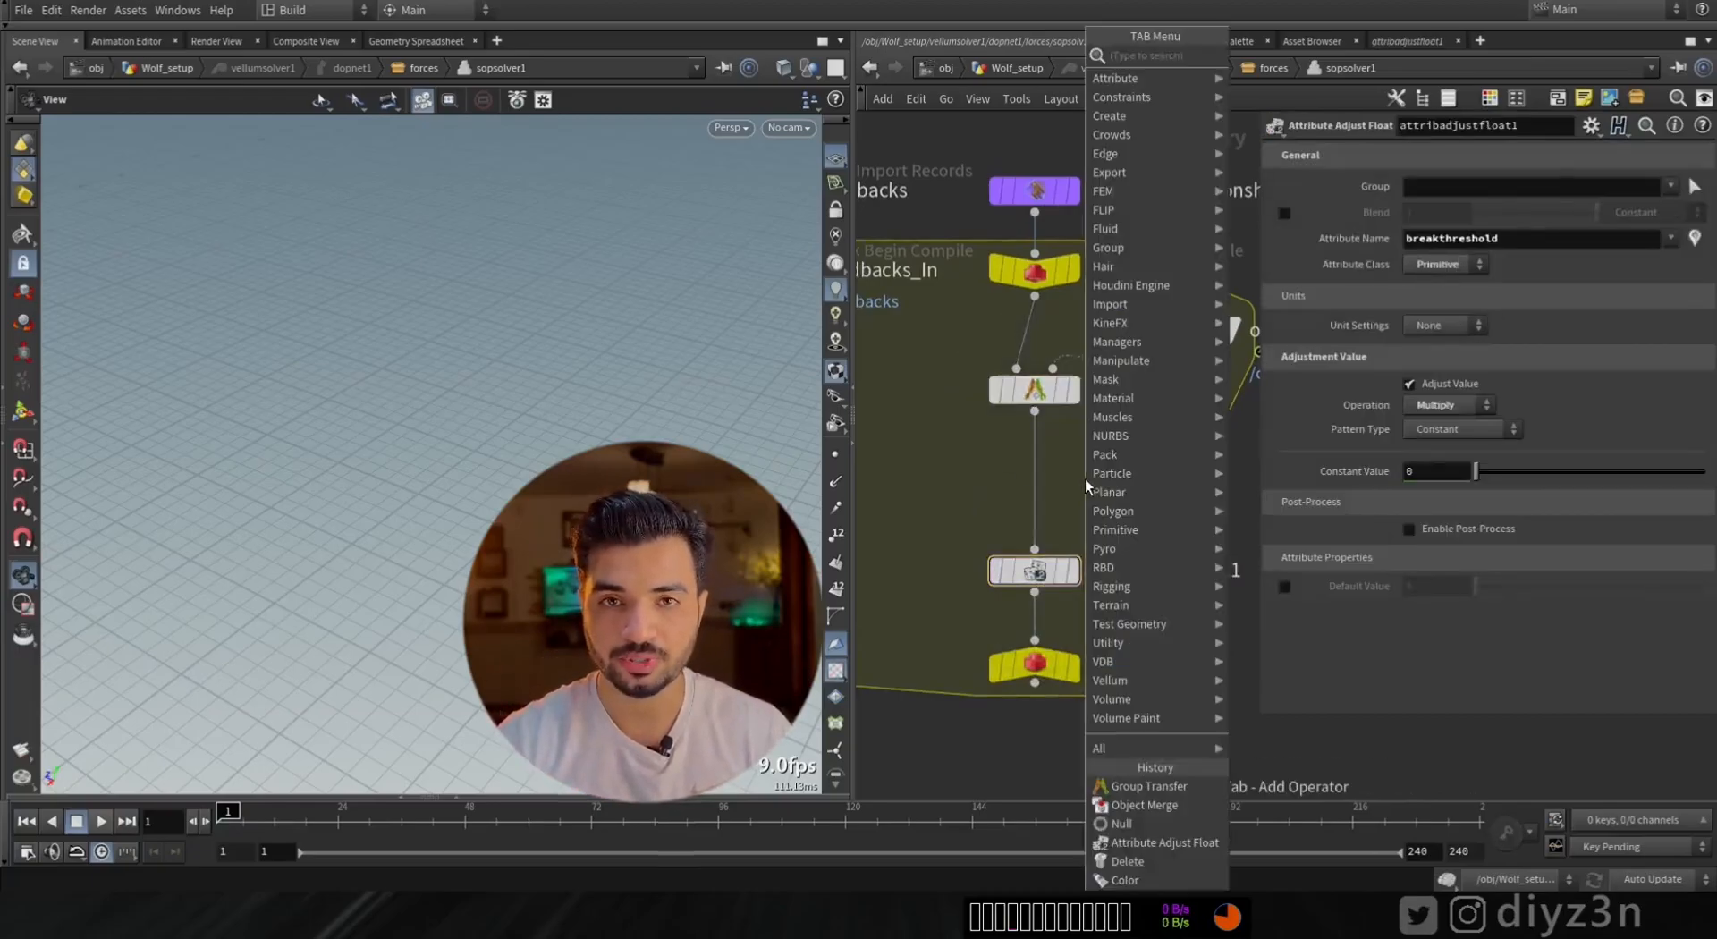
{"action": "left_click", "coordinate": [1127, 786]}
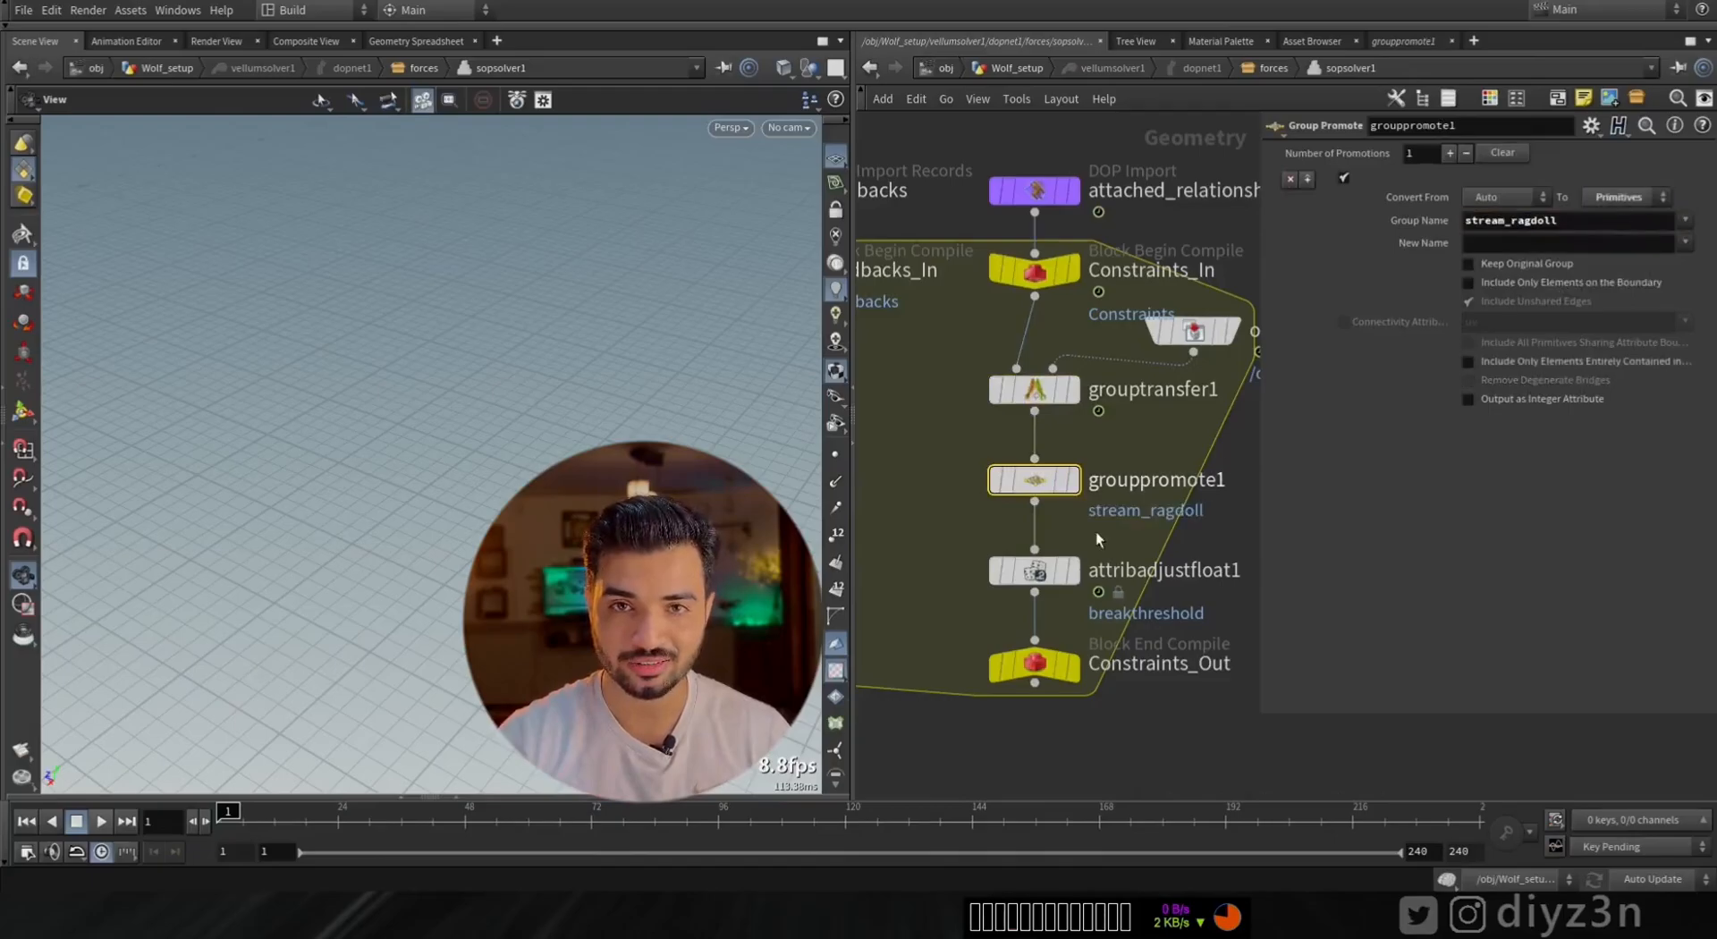
{"action": "left_click", "coordinate": [1033, 388]}
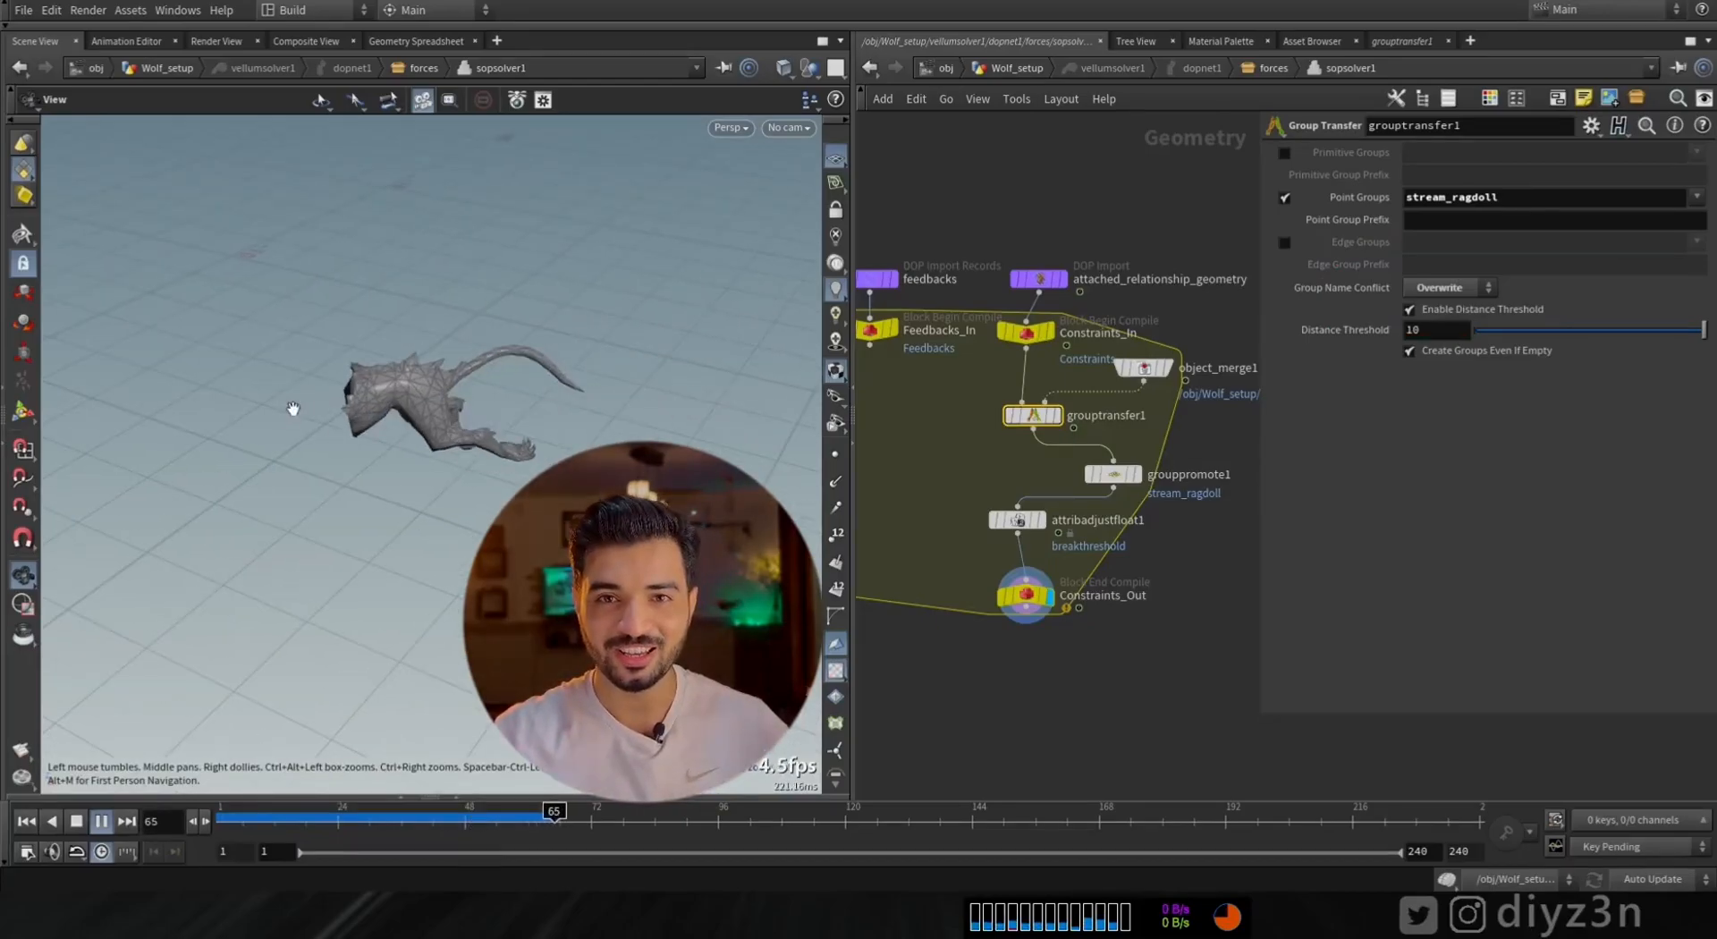
{"action": "left_click", "coordinate": [101, 821]}
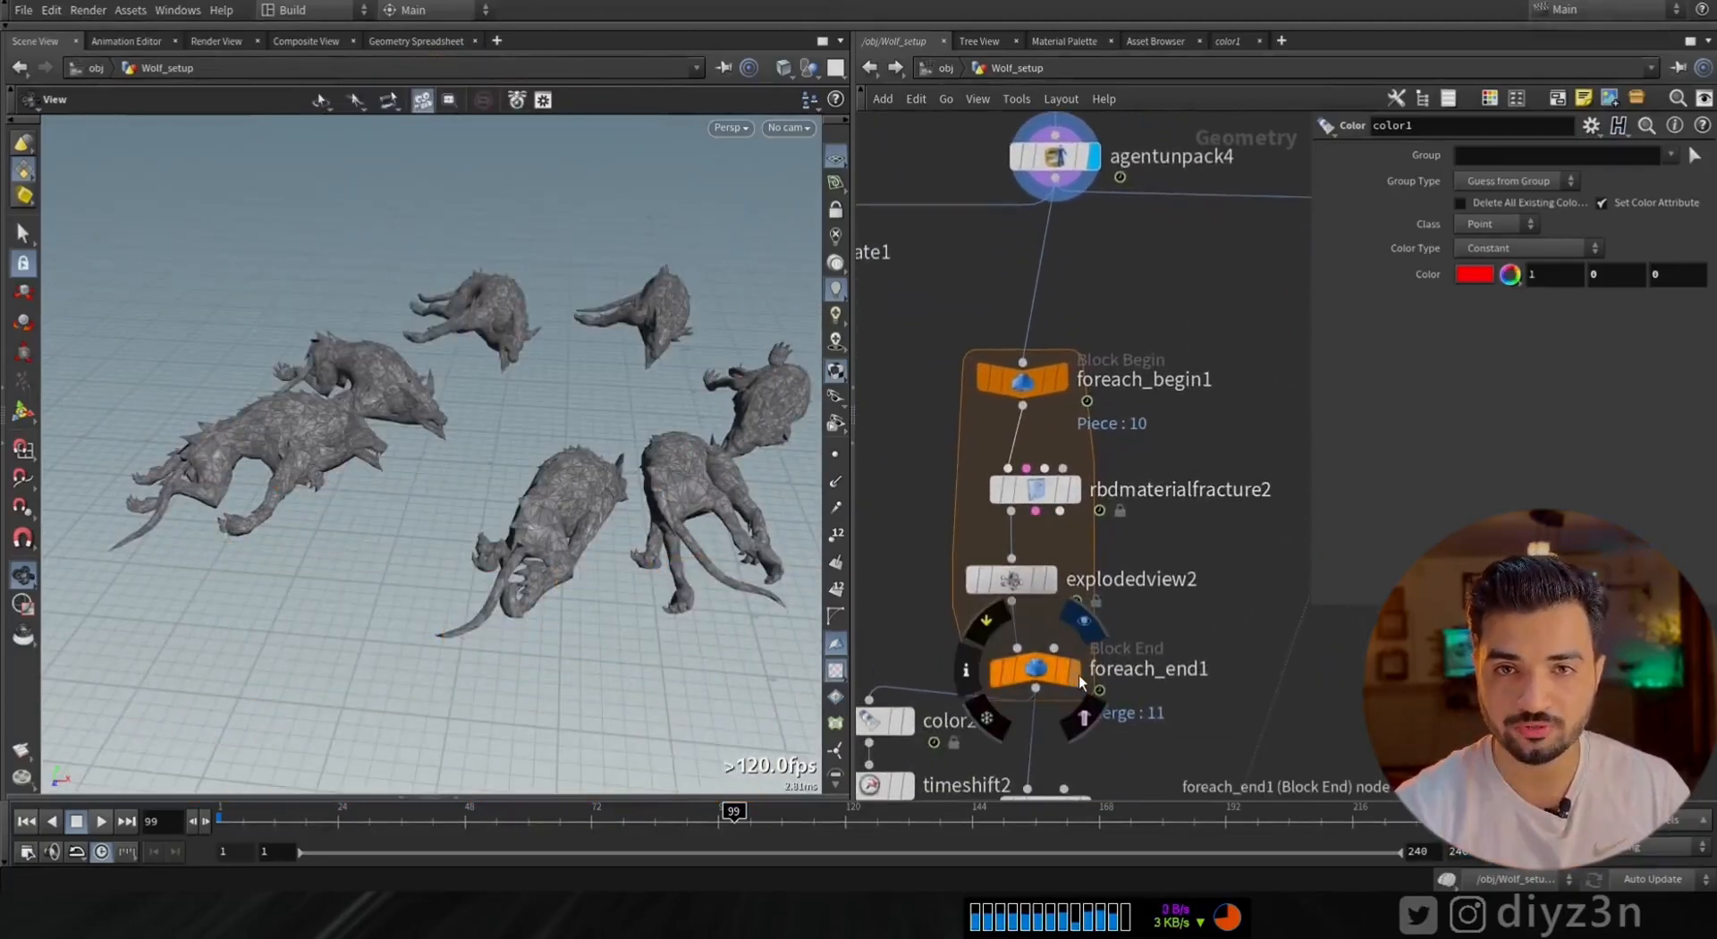
Display foreach_end1, timeshift2 and delete1 to review the fractured wolf and its interior pieces
{"action": "left_click", "coordinate": [1034, 669]}
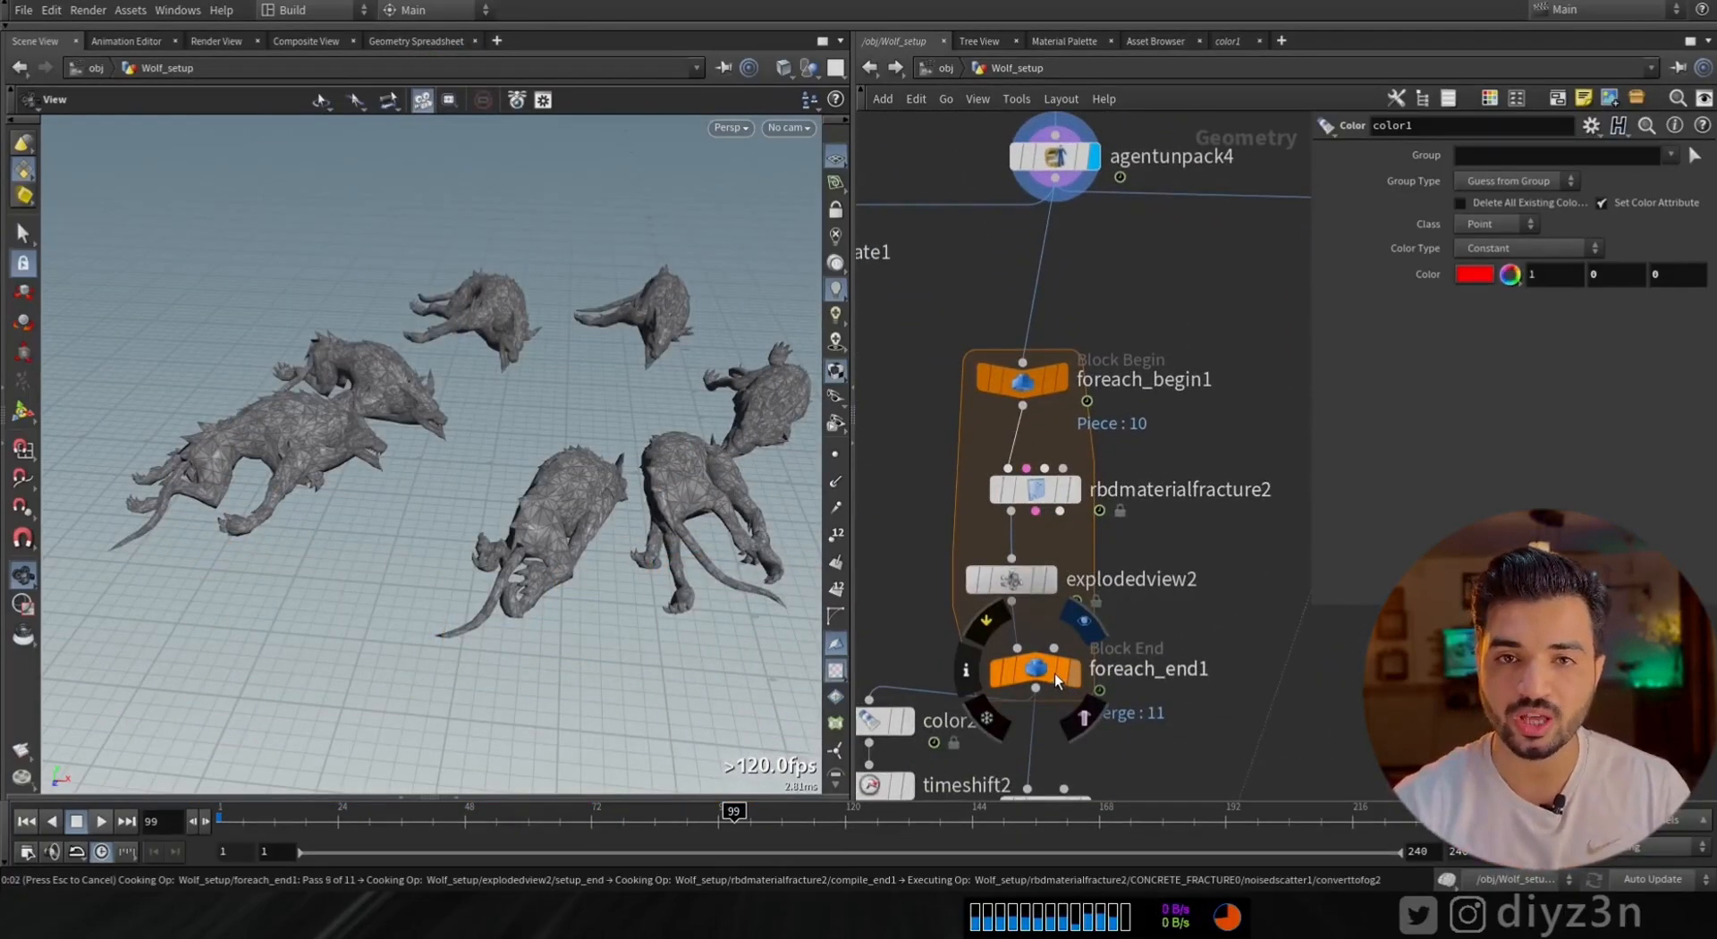
{"action": "left_click", "coordinate": [1034, 669]}
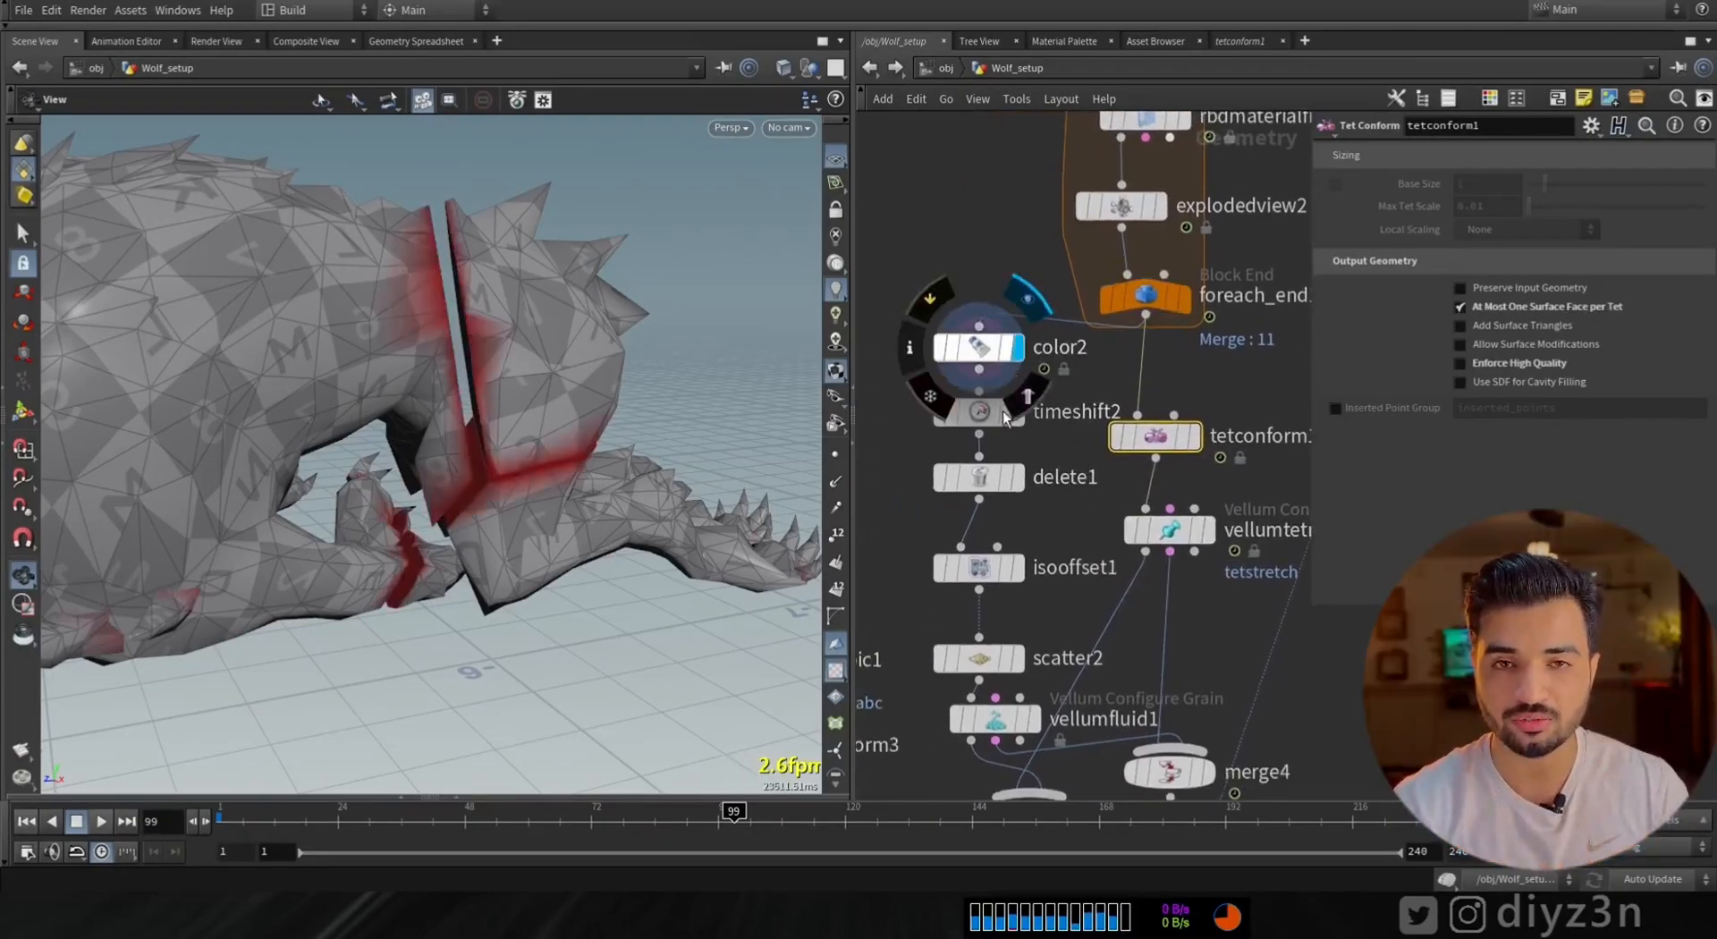
{"action": "left_click", "coordinate": [978, 347]}
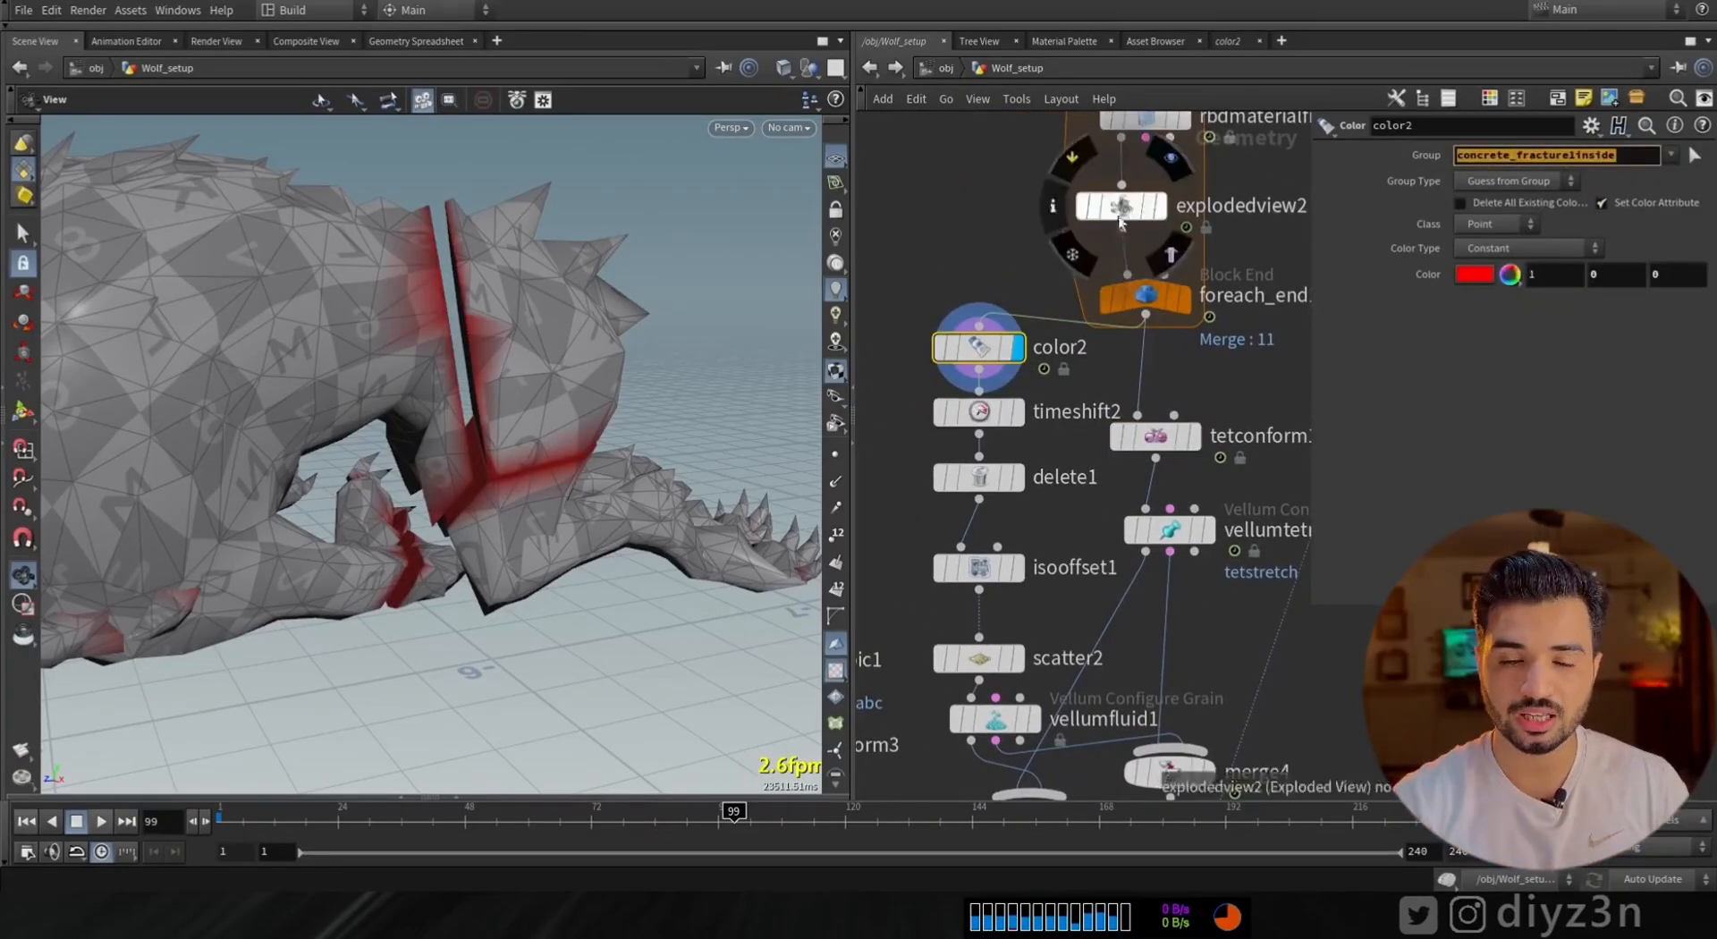
{"action": "left_click", "coordinate": [986, 476]}
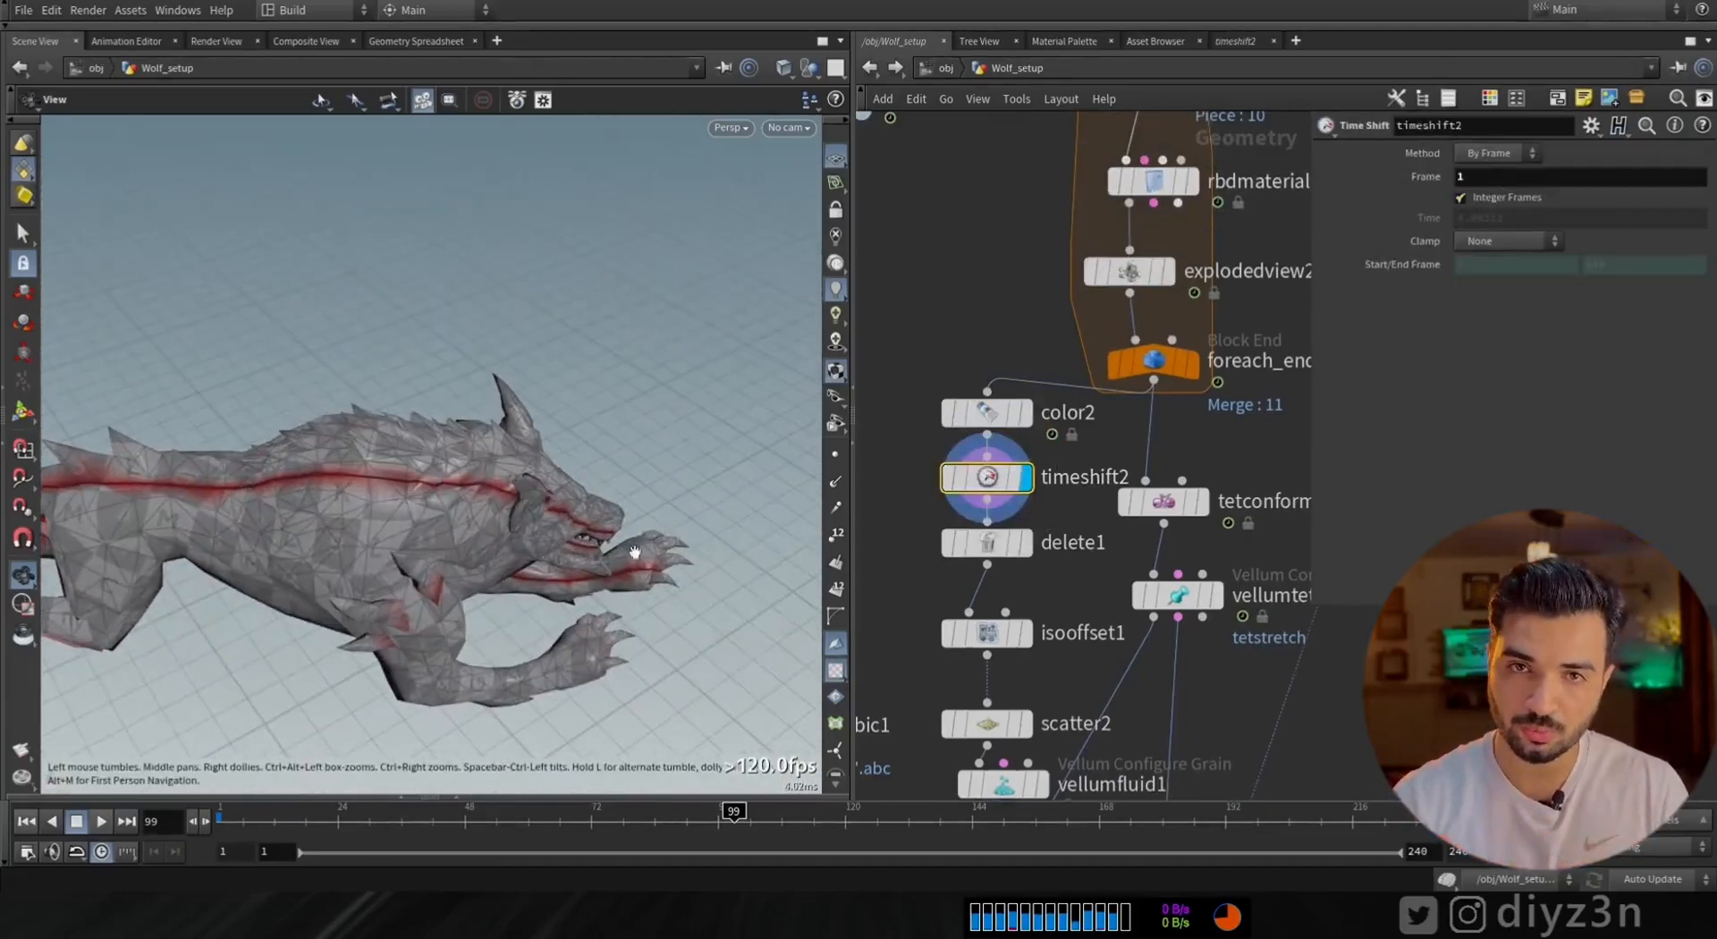
{"action": "left_click", "coordinate": [985, 542]}
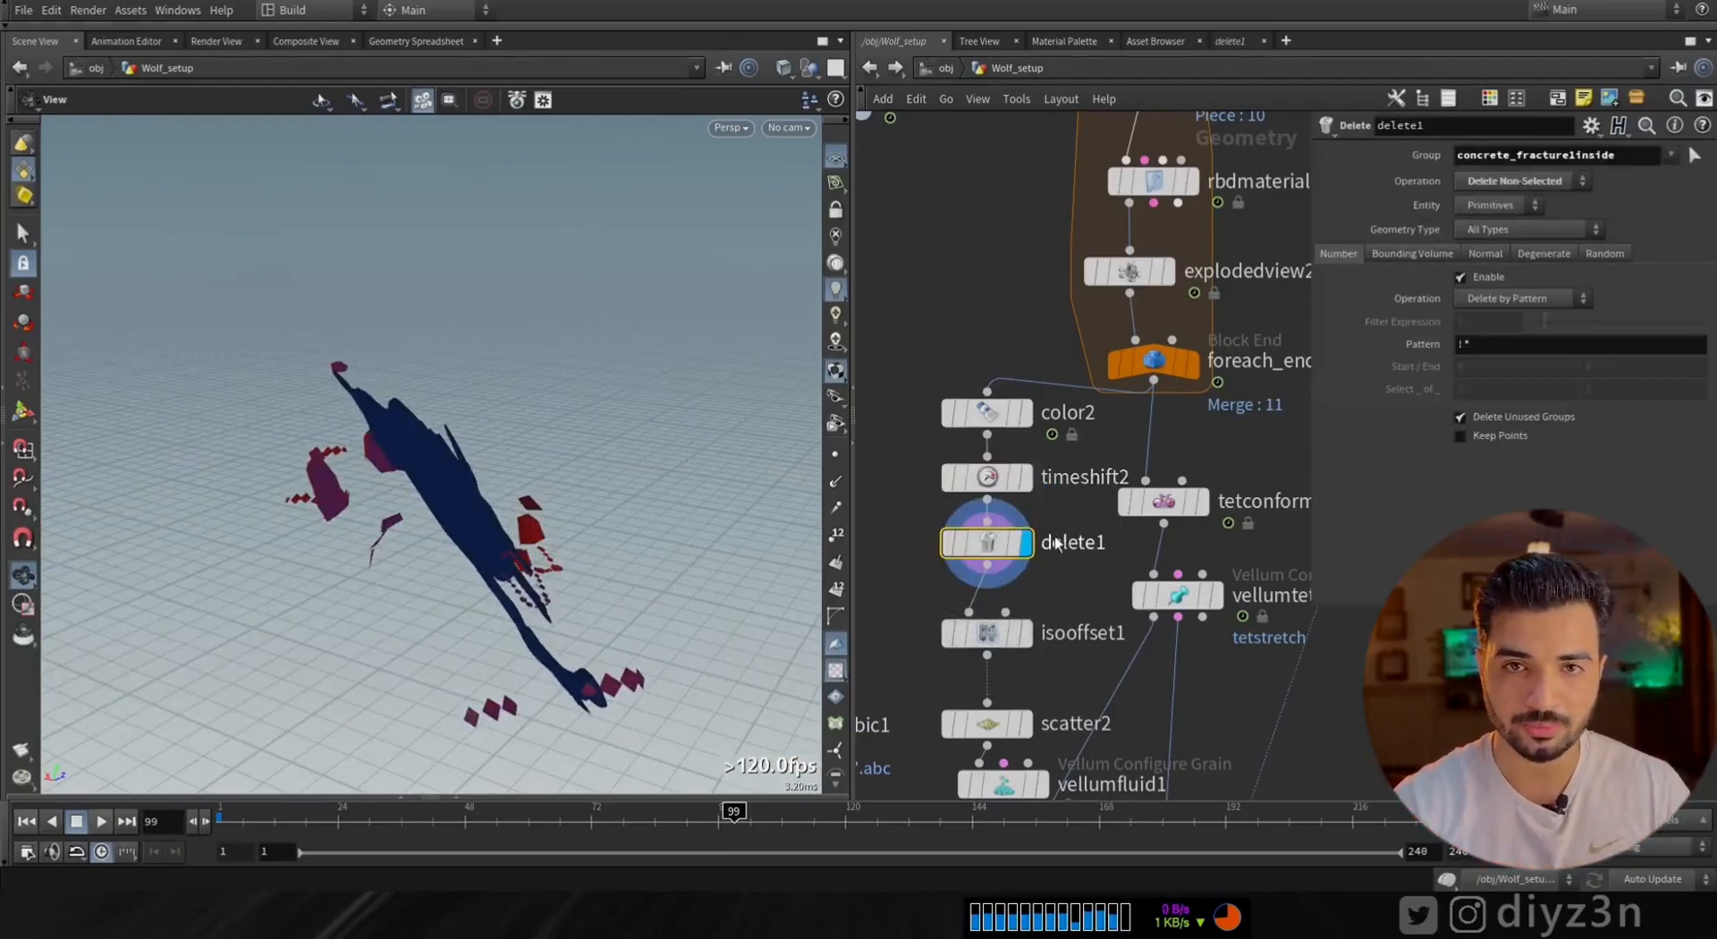
{"action": "left_click", "coordinate": [985, 632]}
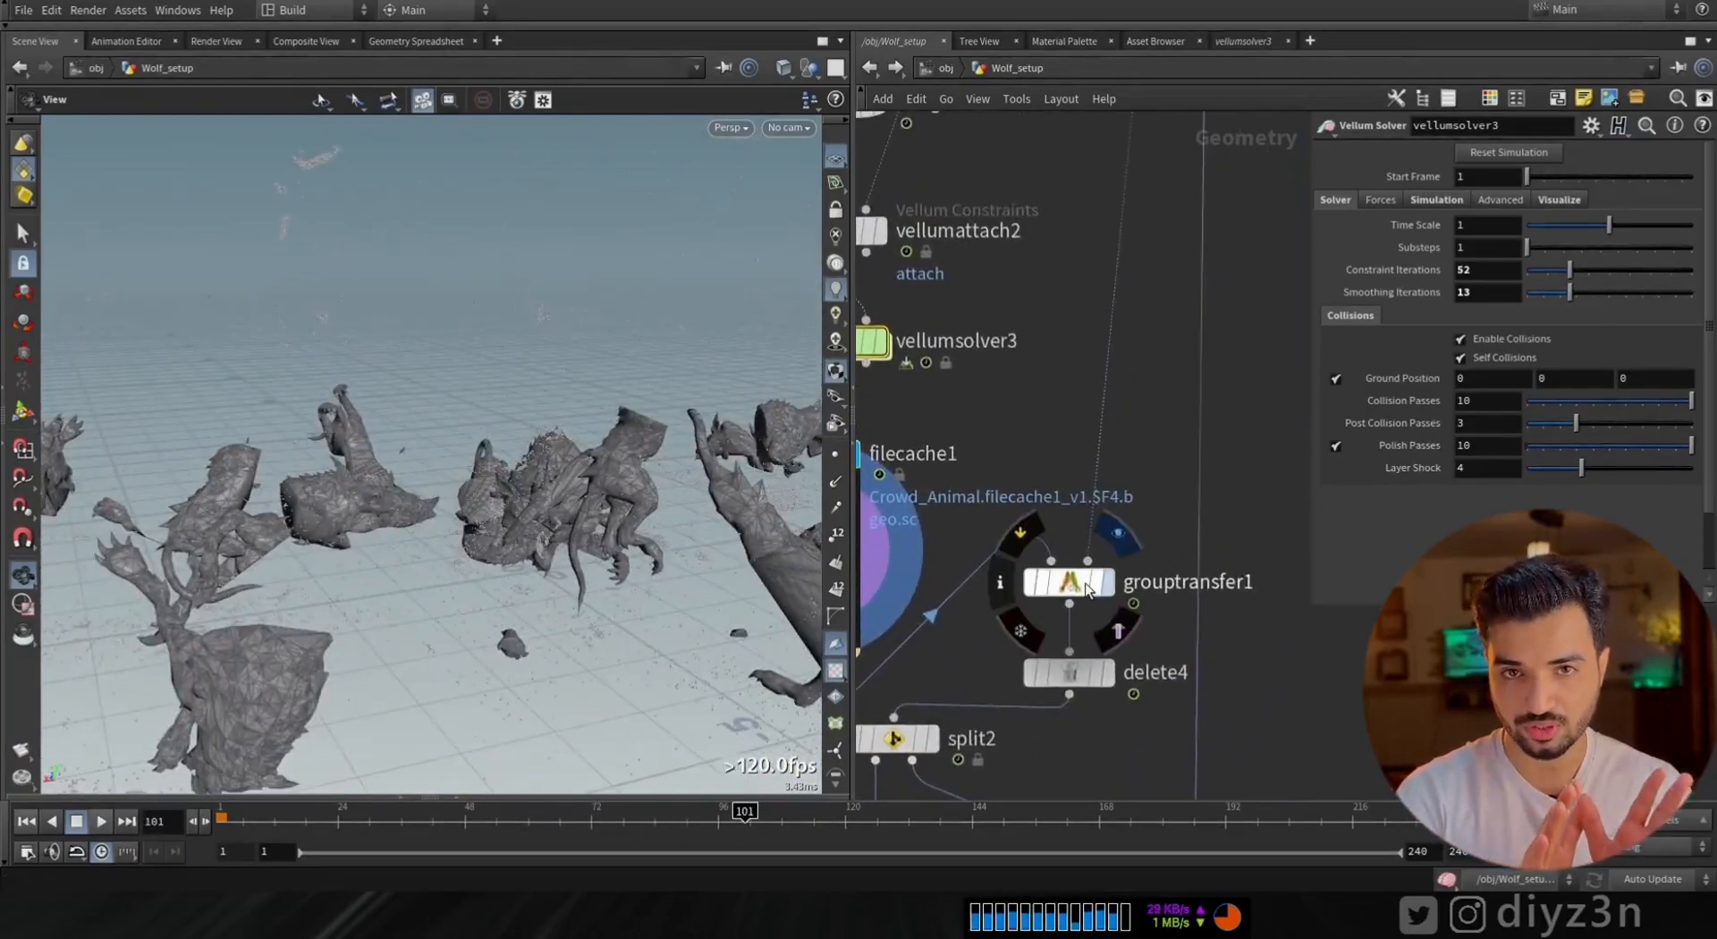
Check grouptransfer1, then display the convertvdb1 blood surface
{"action": "left_click", "coordinate": [1068, 581]}
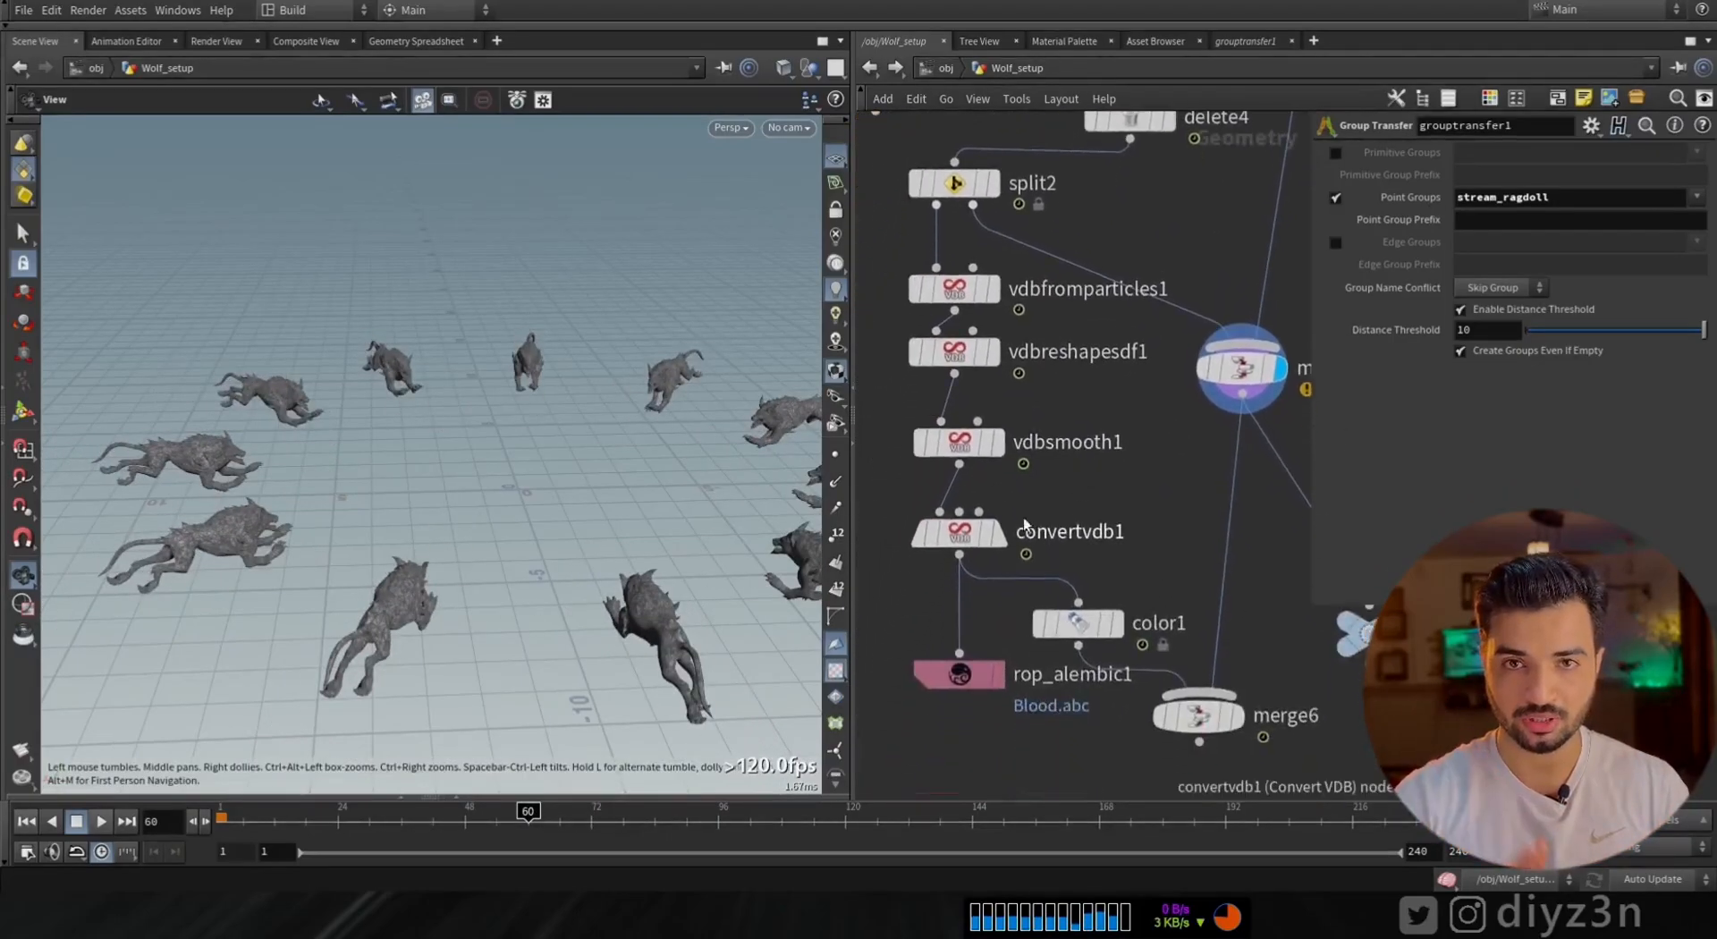
{"action": "left_click", "coordinate": [958, 531]}
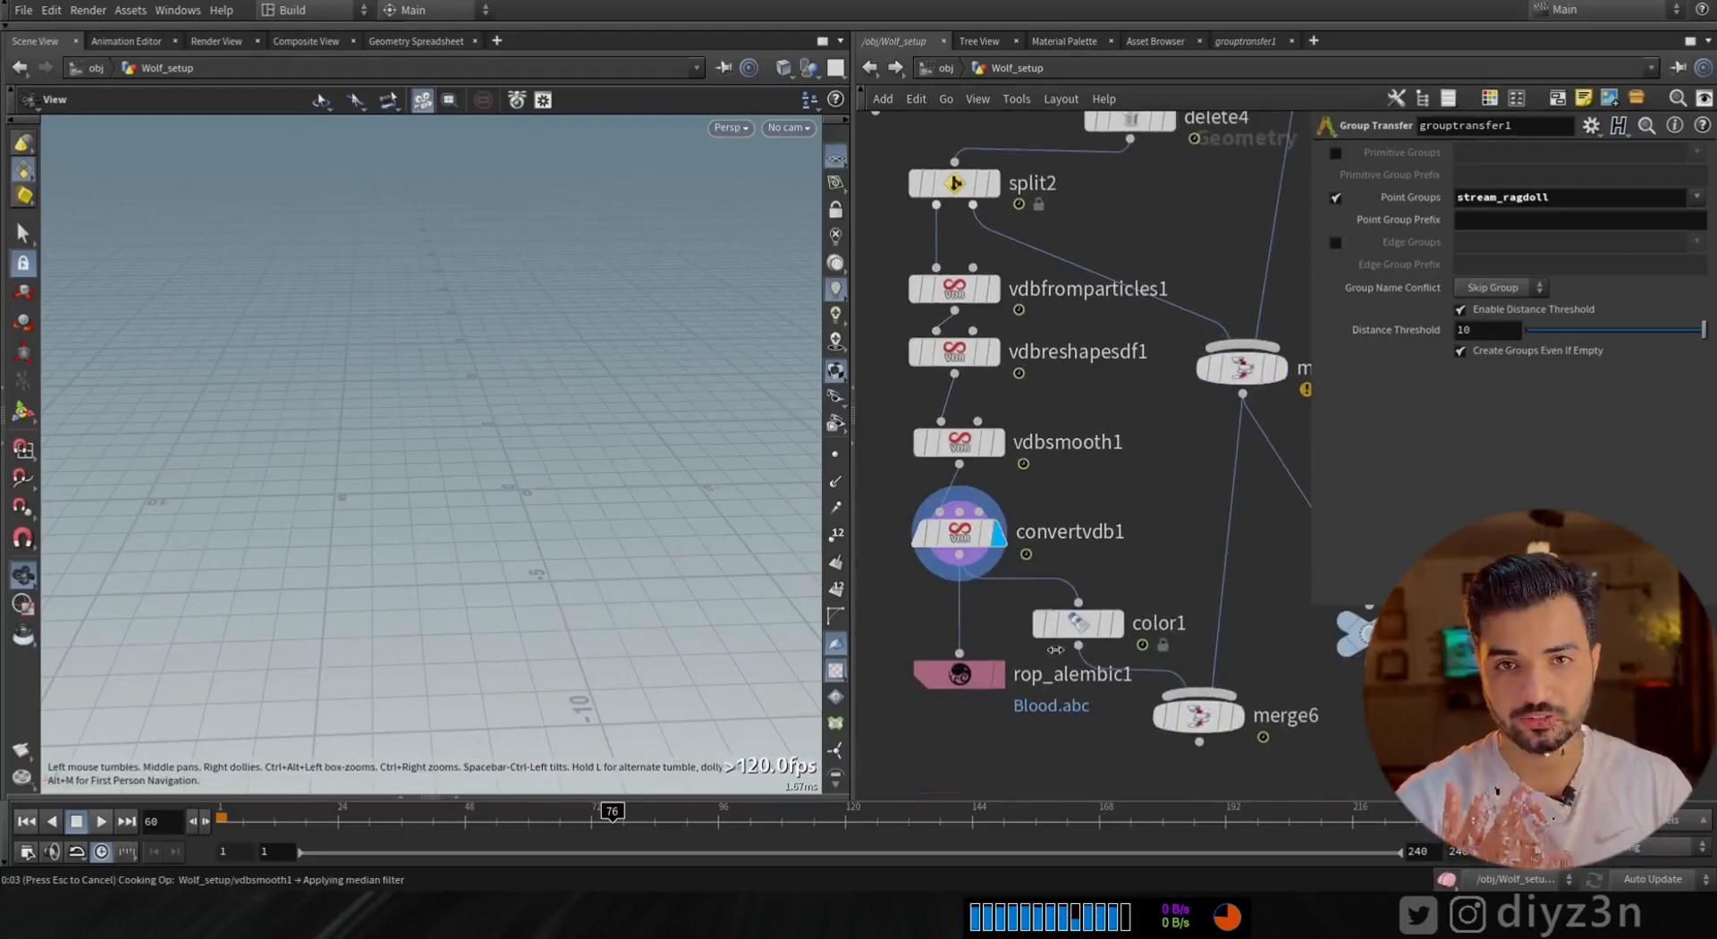